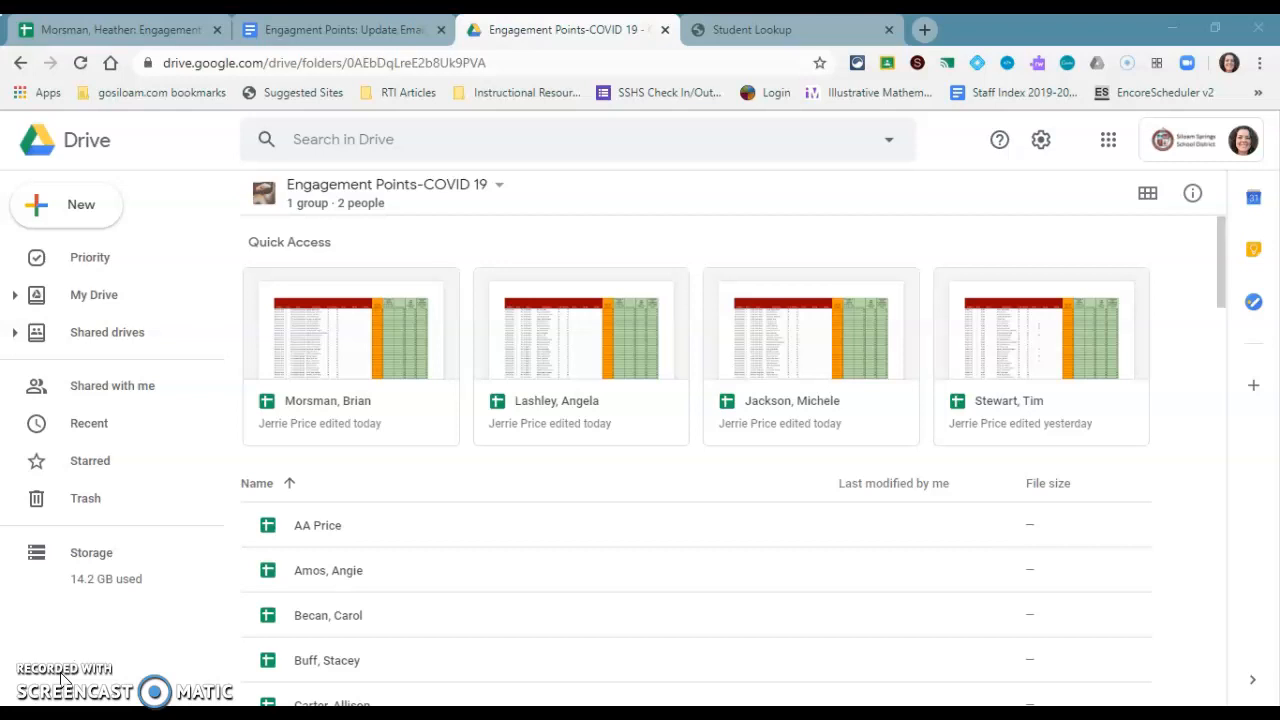
mouse_move(130, 29)
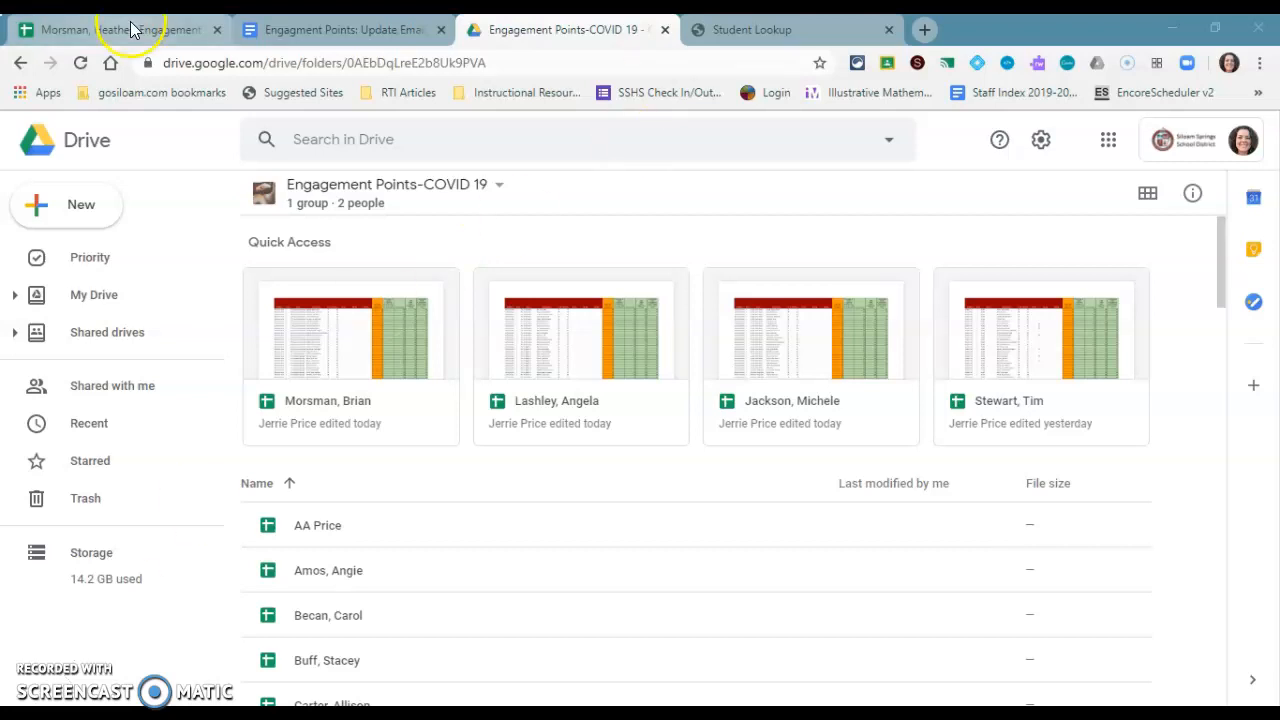
Switch from the Drive folder to the Engagement Point Emails spreadsheet
left_click(115, 29)
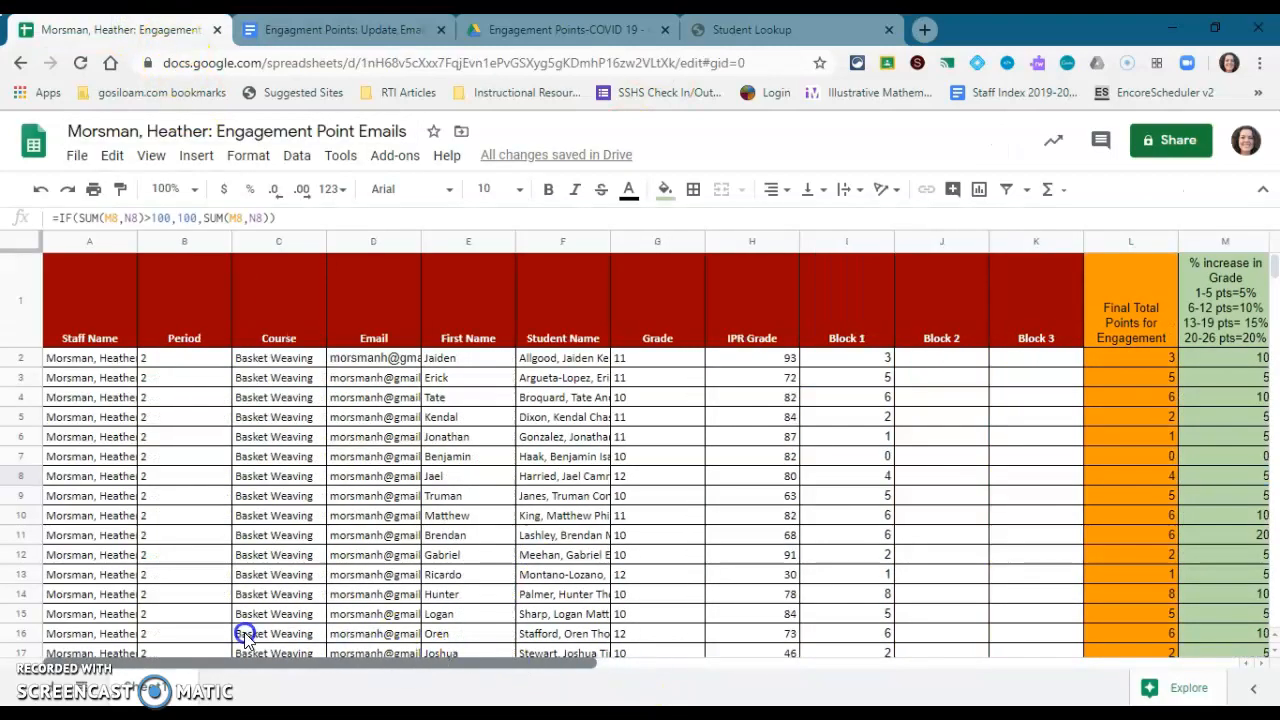
mouse_move(485, 520)
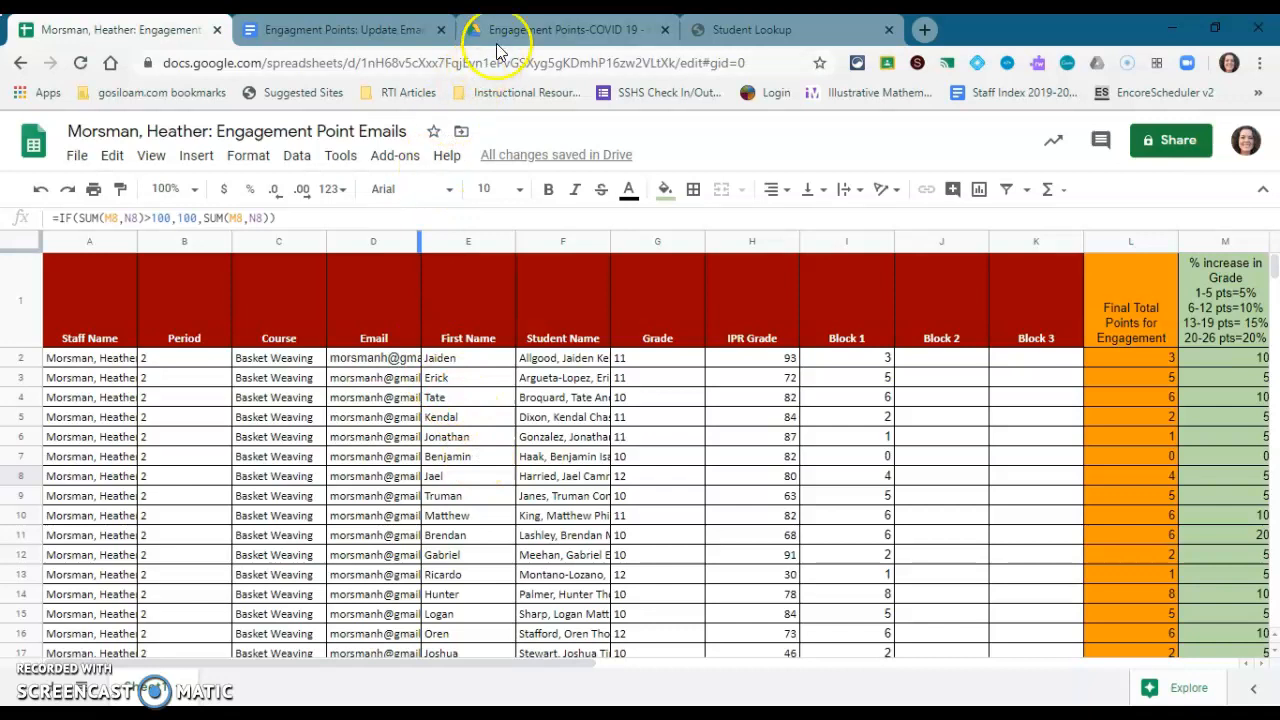
Browse My Drive in Google Drive past the shared engagement points folder
left_click(560, 29)
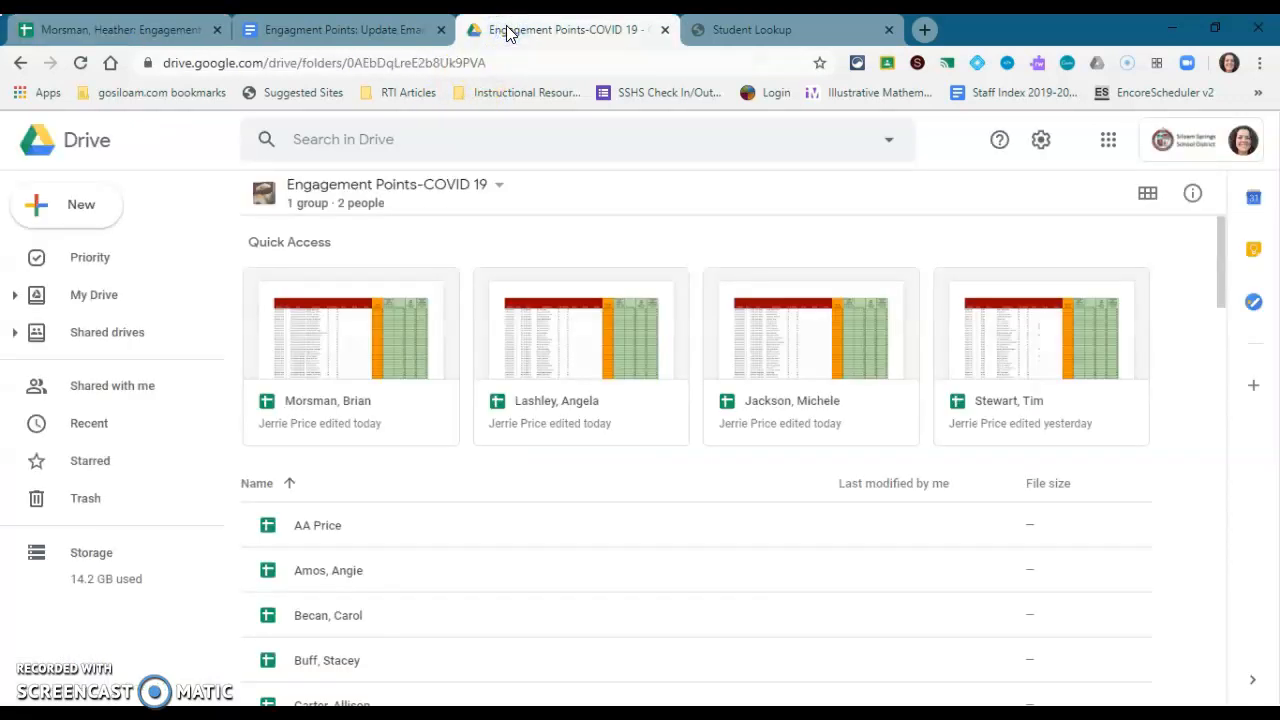
mouse_move(93, 294)
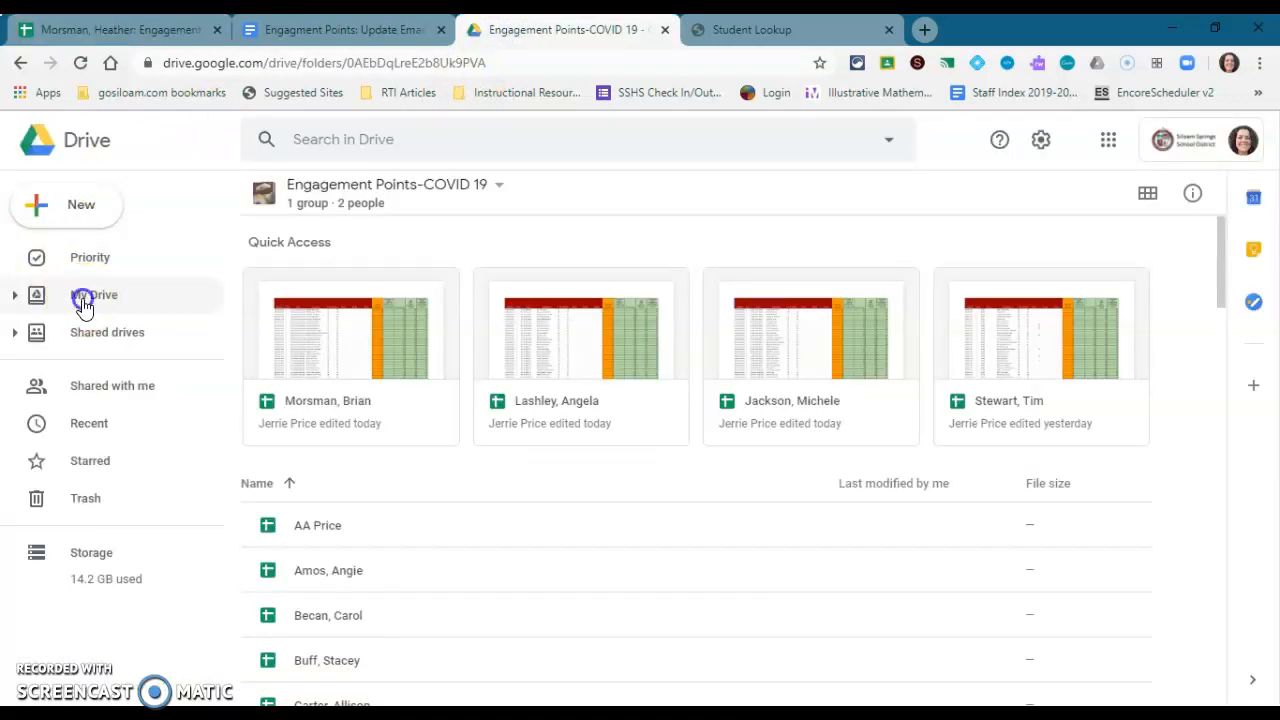
left_click(94, 294)
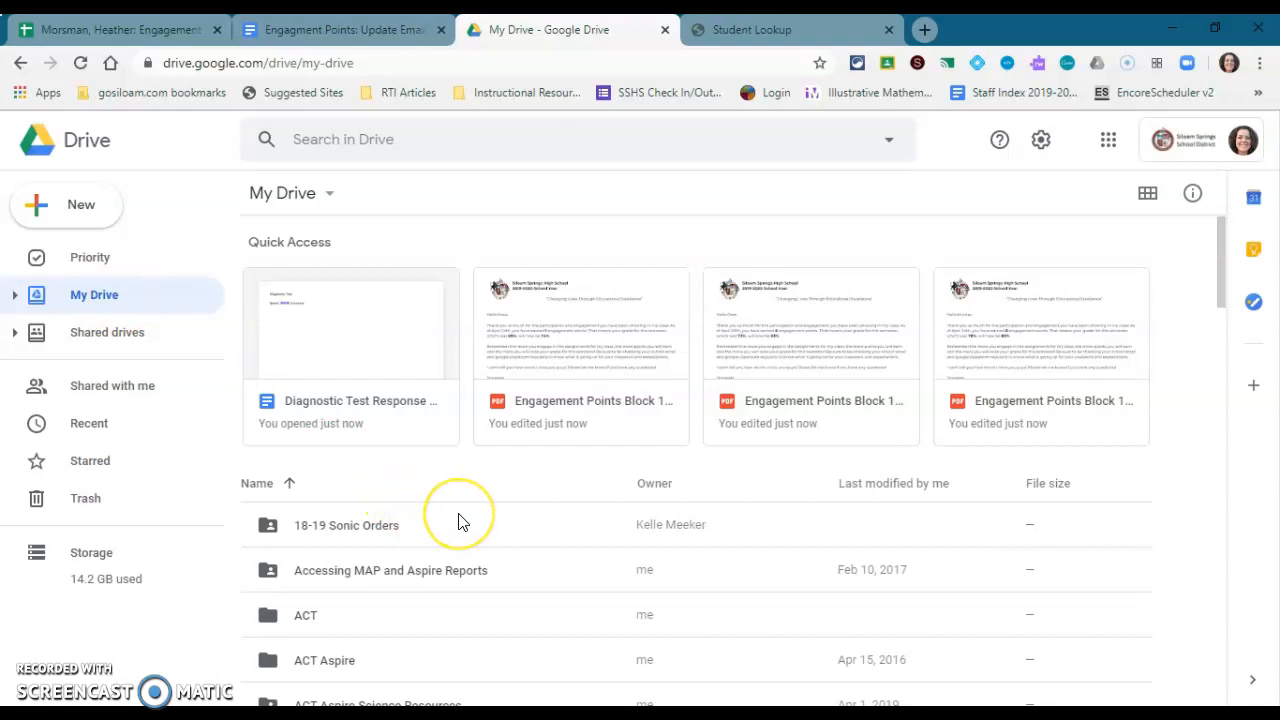
scroll("down", 3)
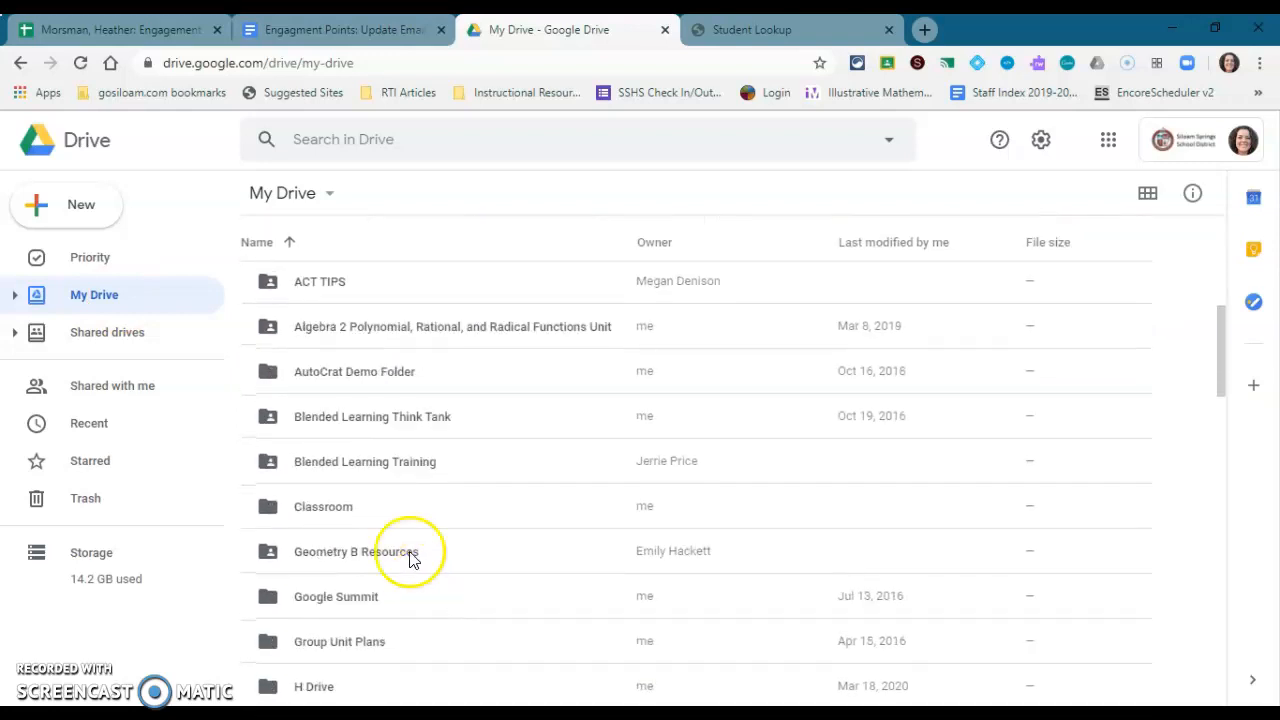
mouse_move(362, 385)
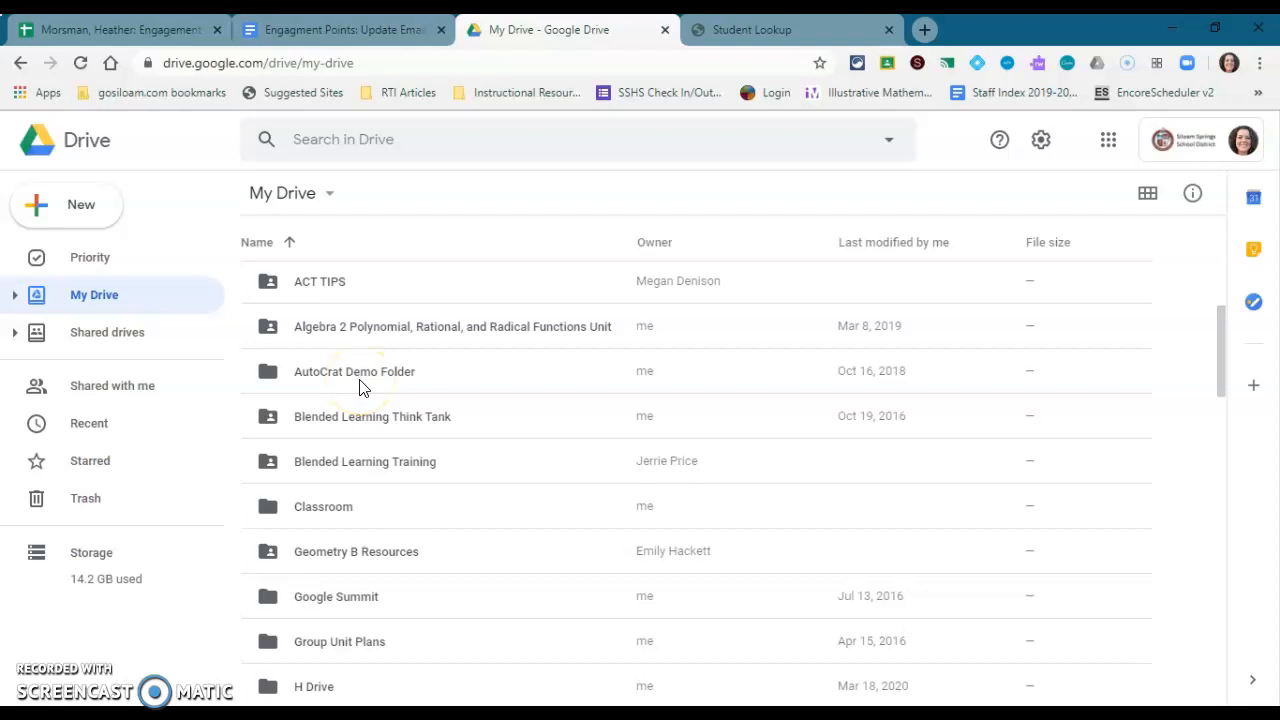
Review the First Name and Email columns in the Engagement Point Emails spreadsheet
left_click(115, 29)
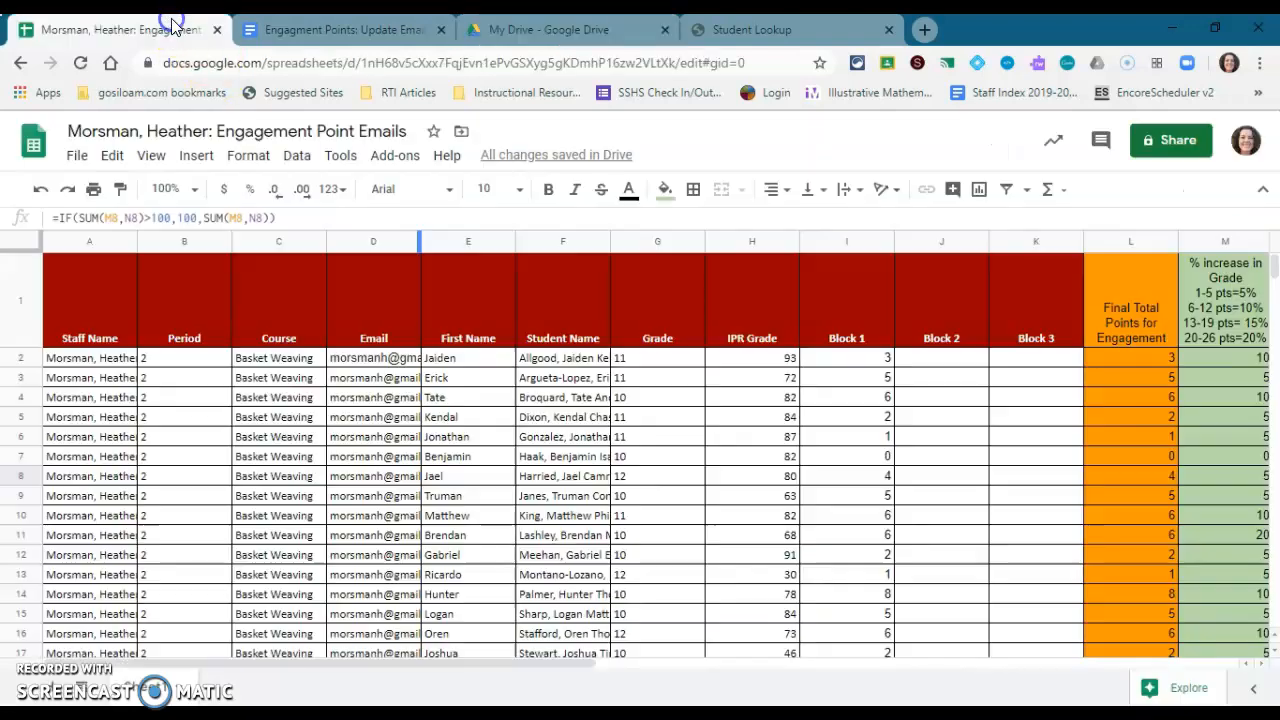
mouse_move(658, 595)
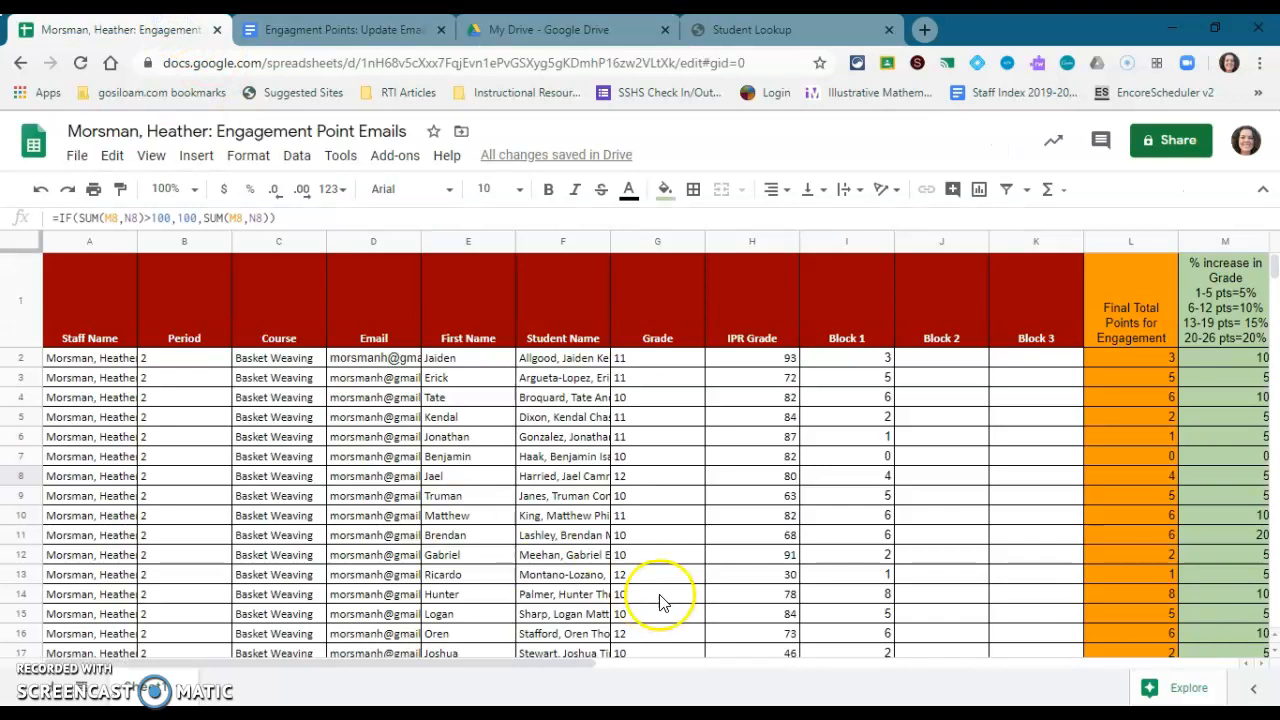
mouse_move(330, 285)
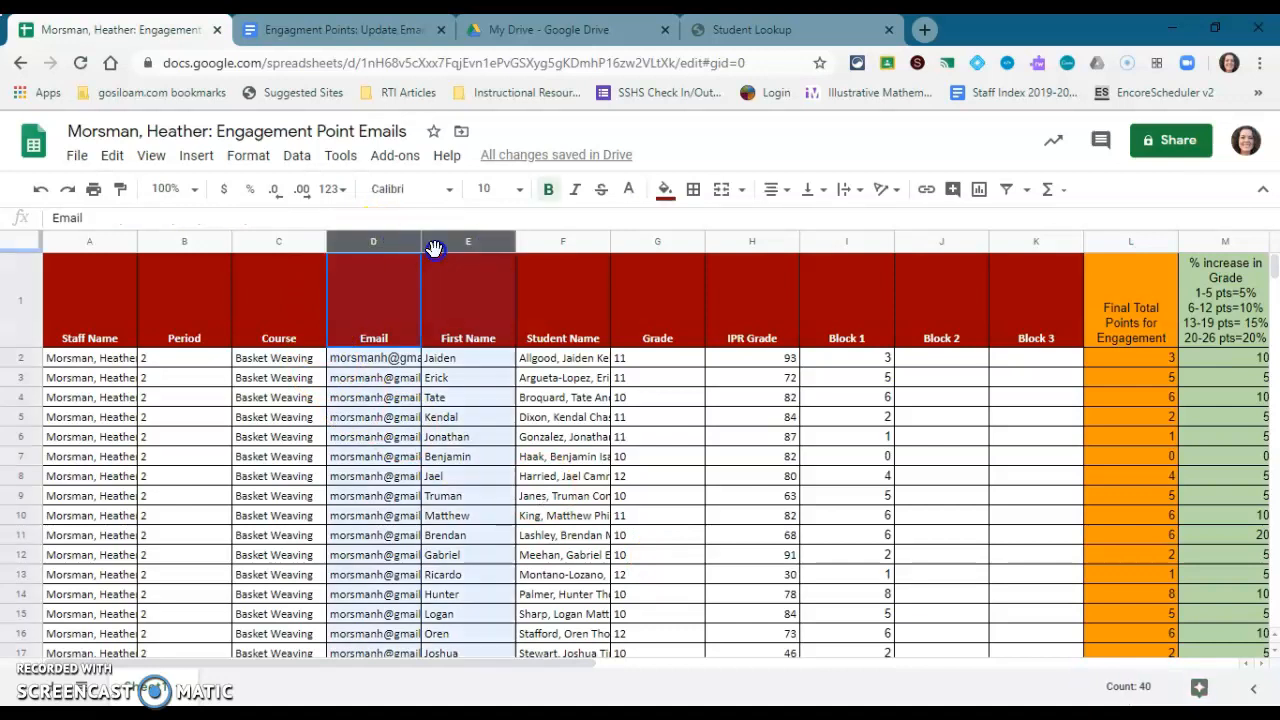
mouse_move(475, 242)
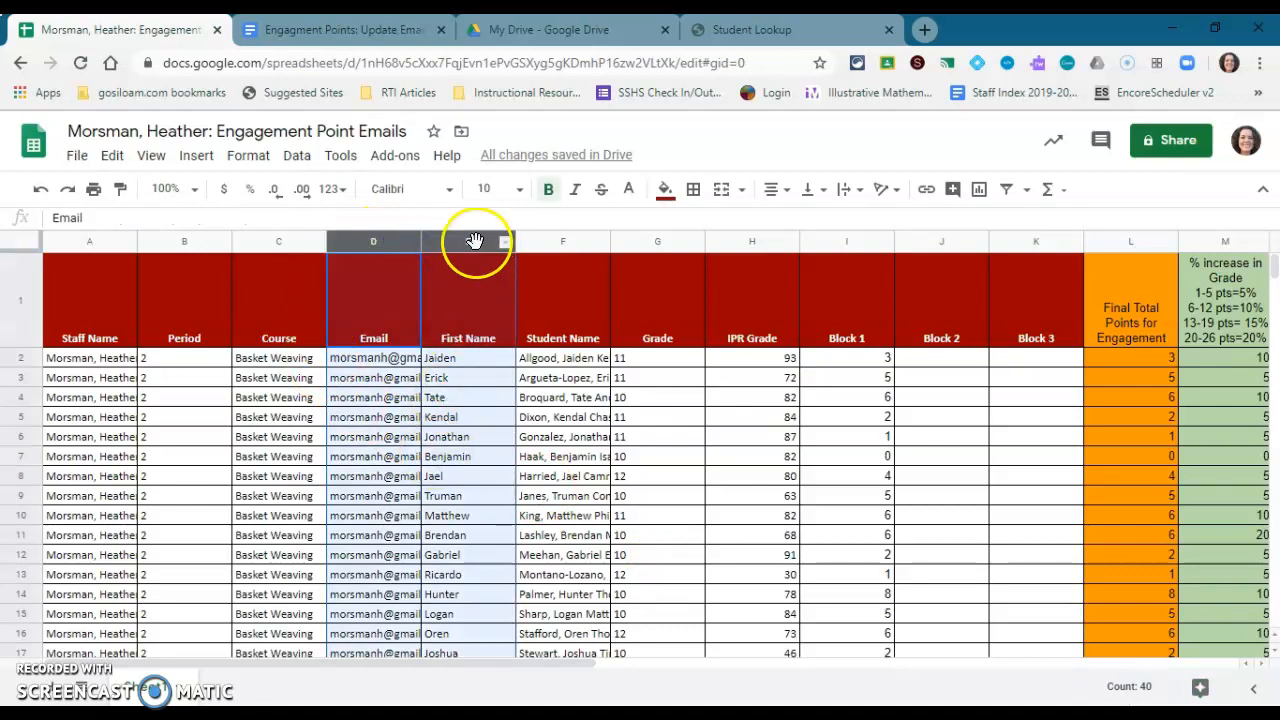
left_click(468, 416)
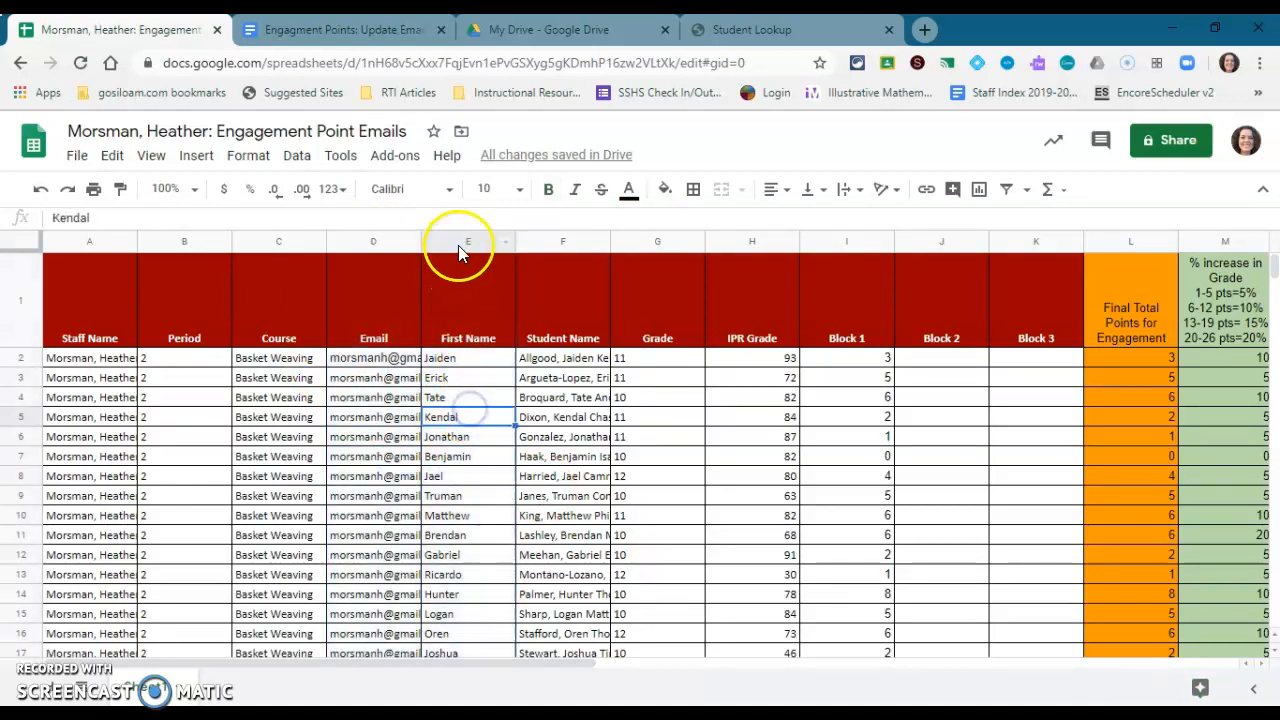
left_click(467, 241)
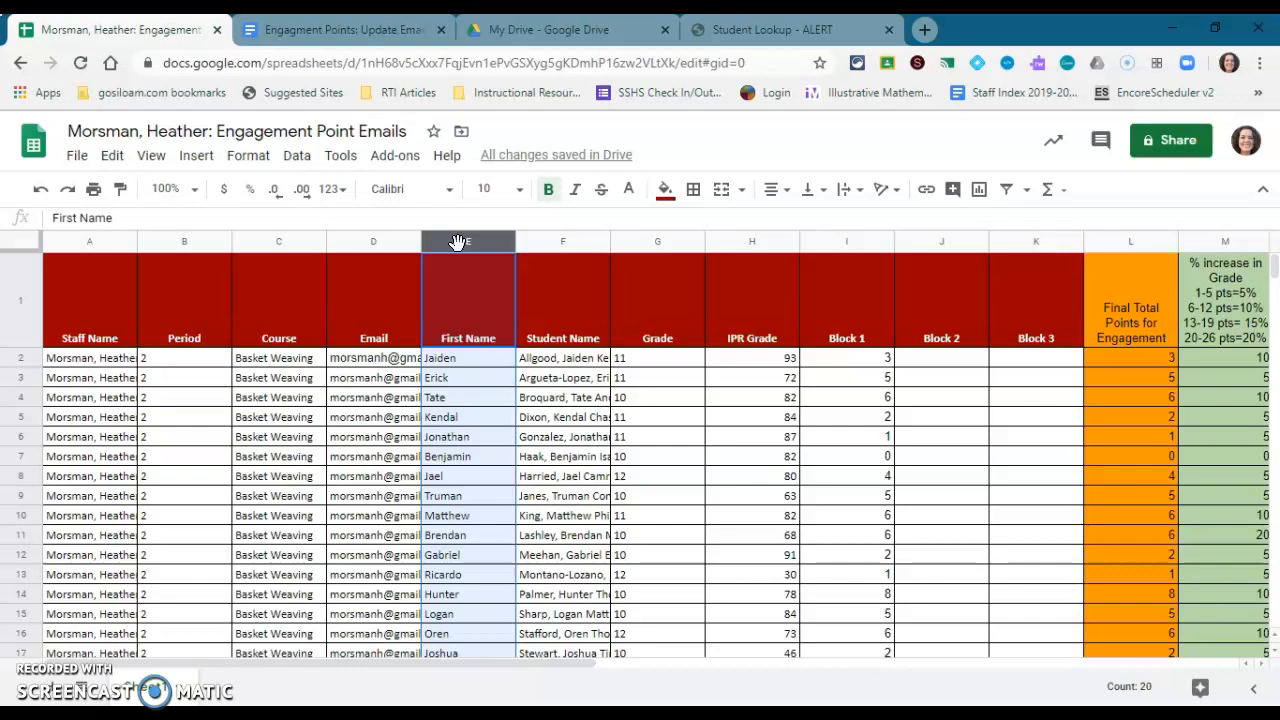
left_click(562, 357)
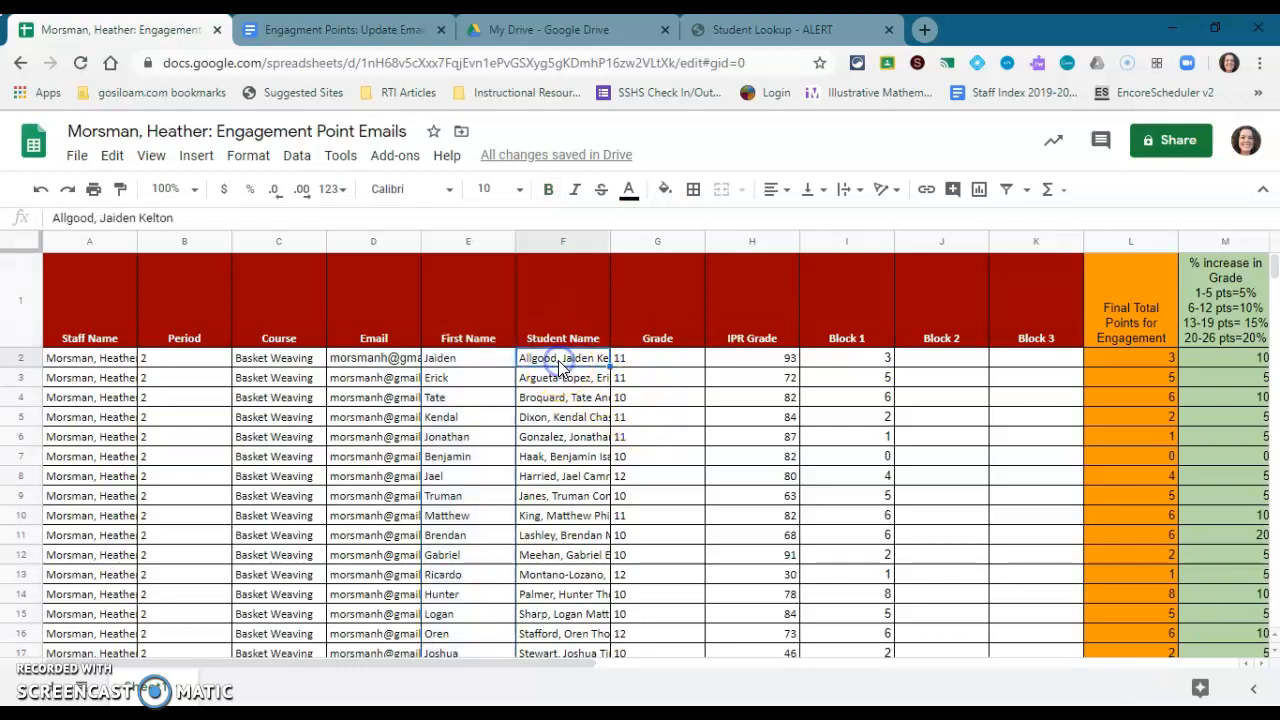
mouse_move(483, 363)
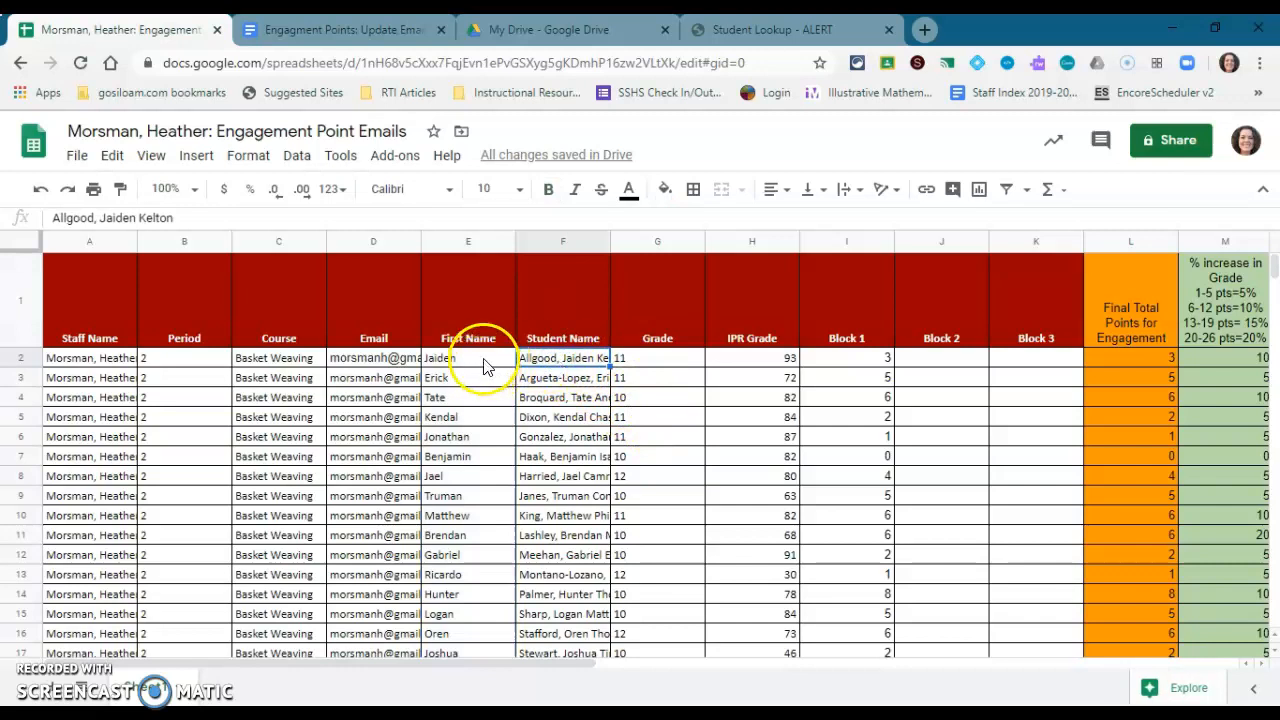
left_click(467, 357)
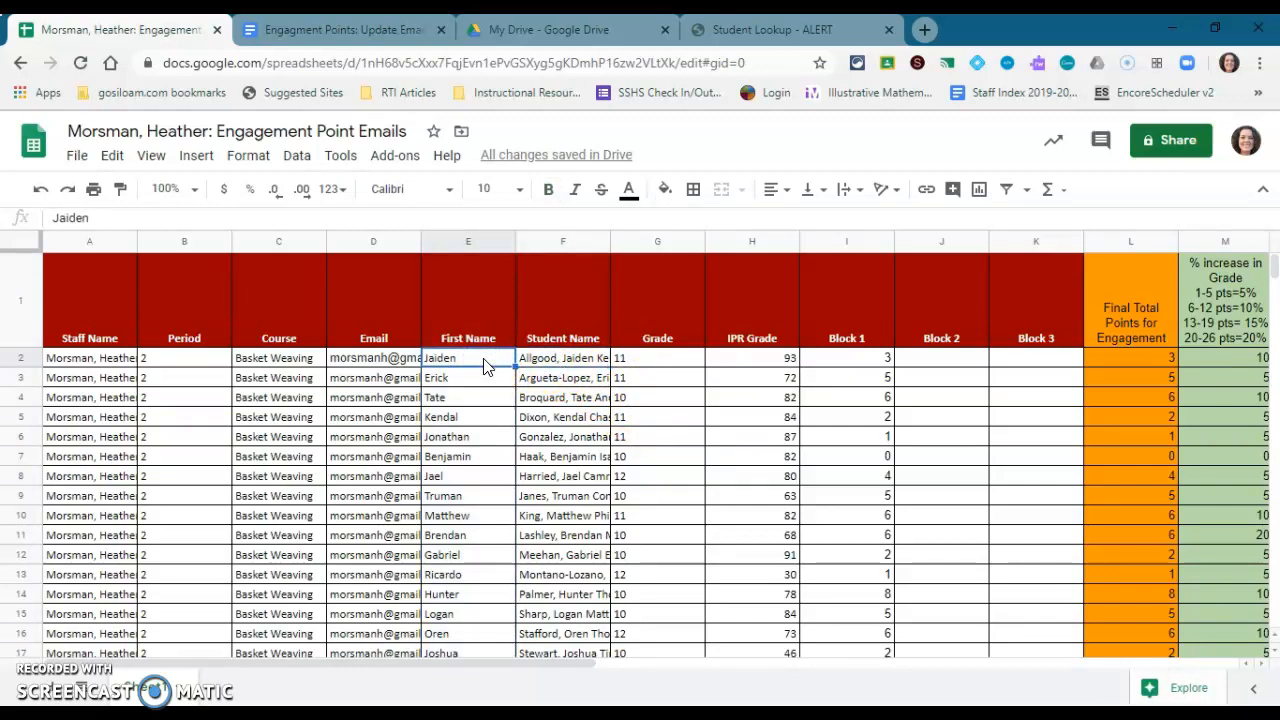
left_click(467, 240)
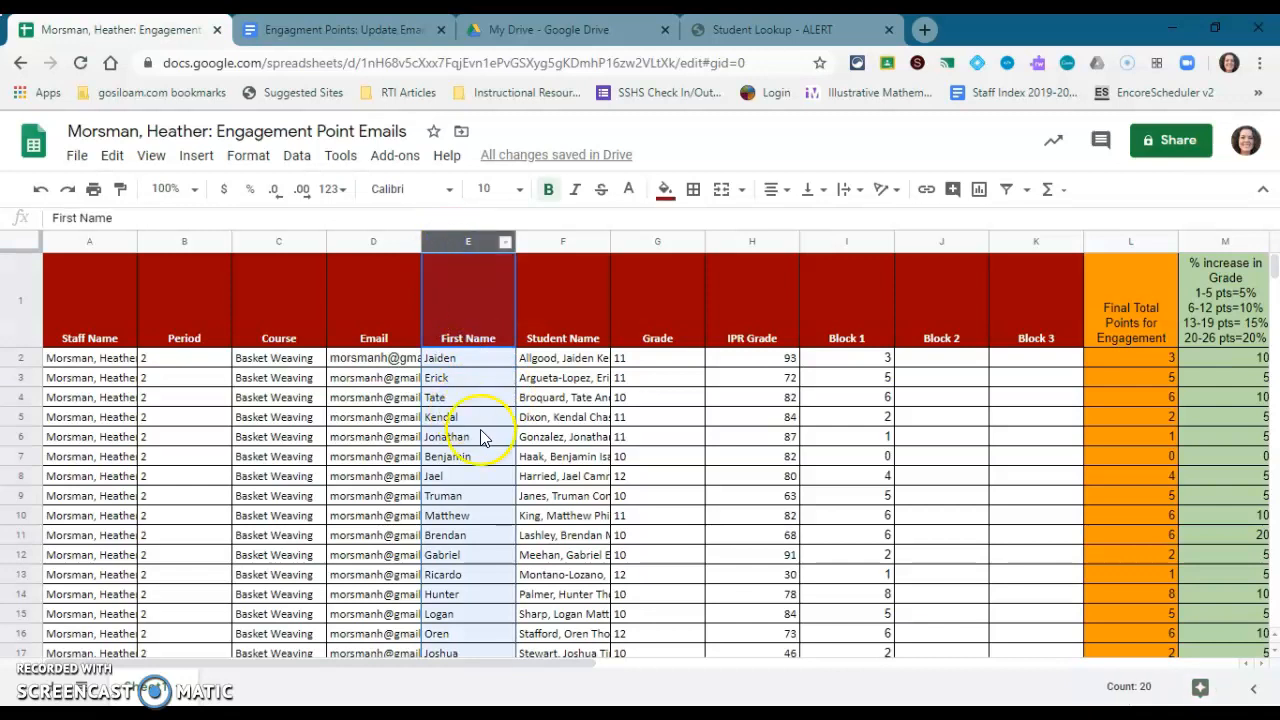
mouse_move(363, 263)
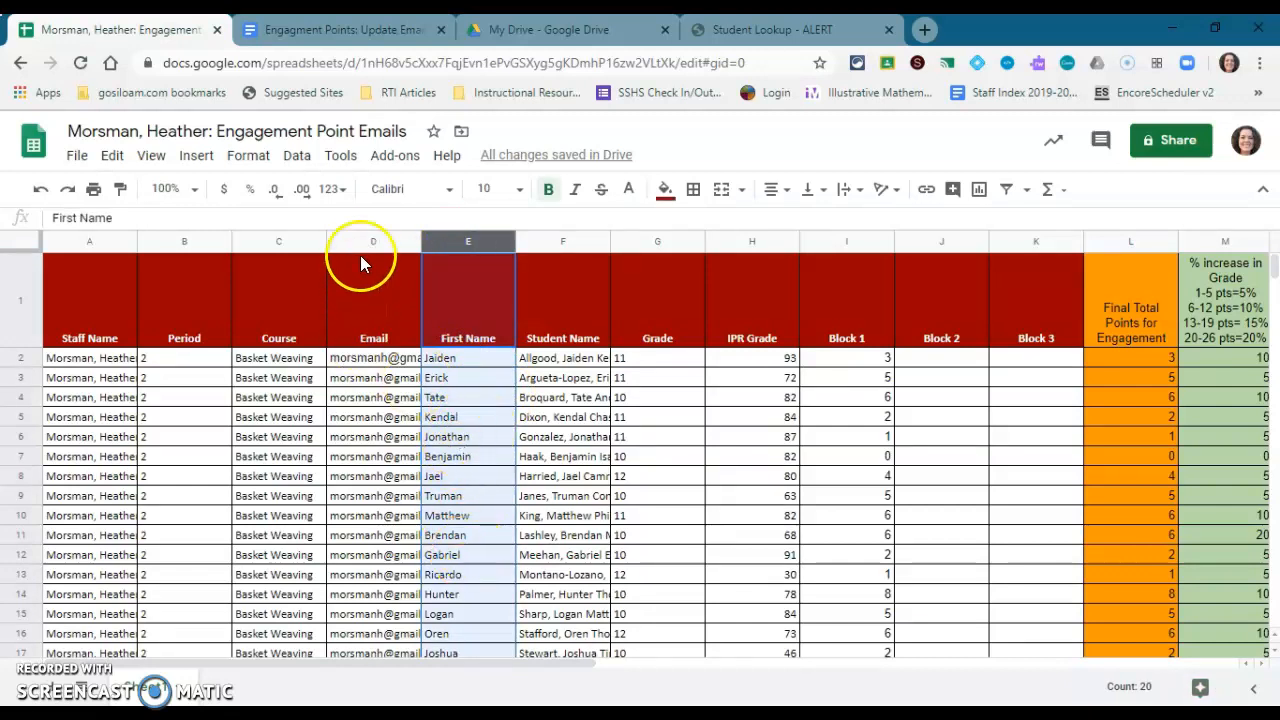
left_click(373, 240)
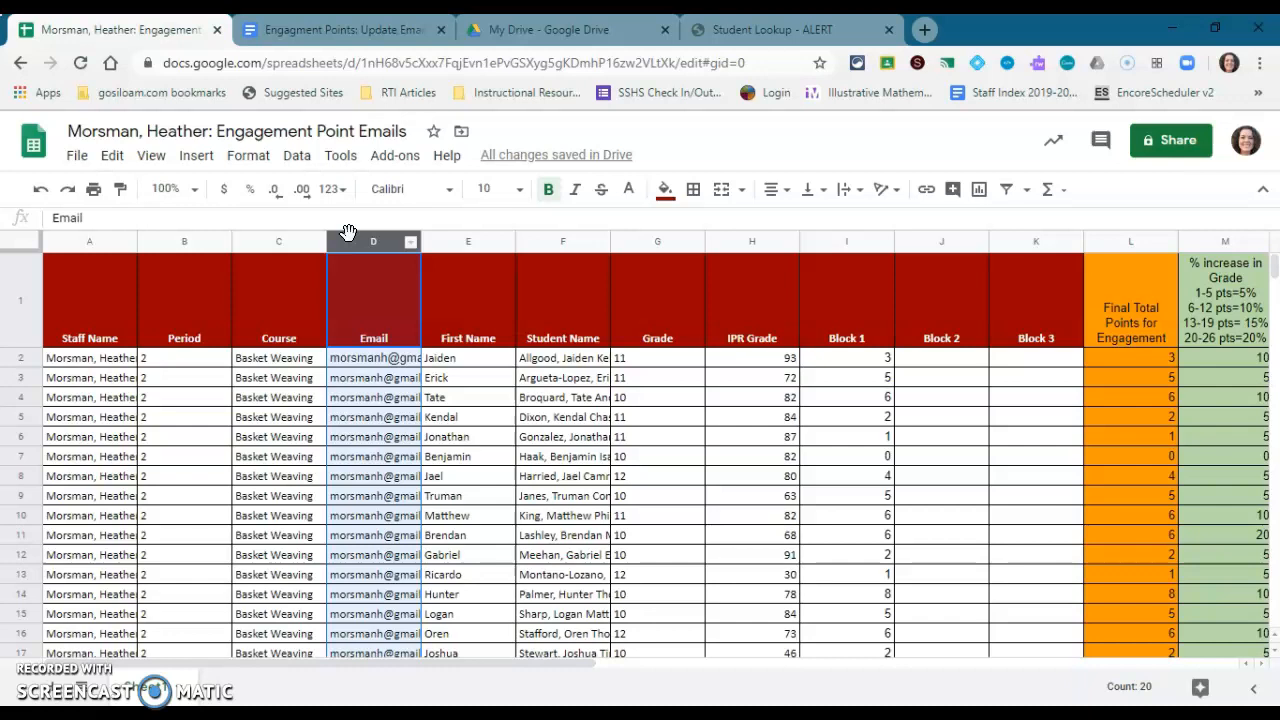
mouse_move(378, 238)
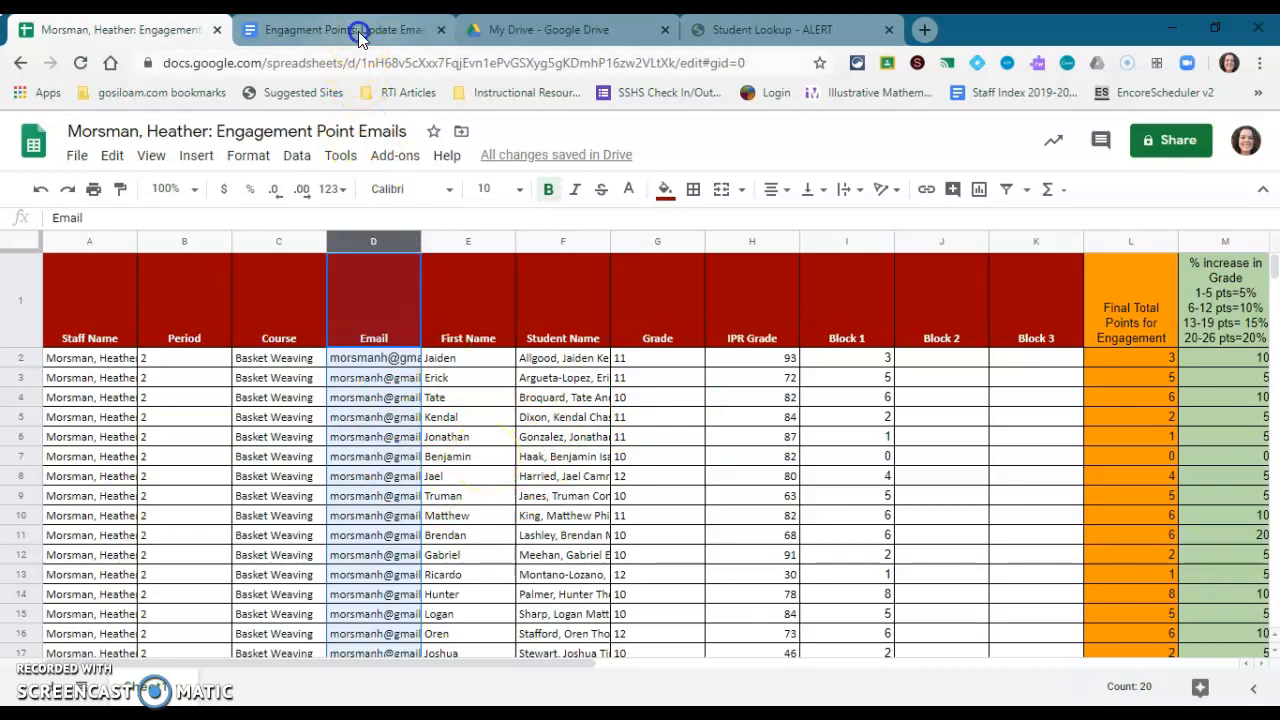
Review the email template's Teacher Name Here signature and <<First Name>> merge tag
left_click(335, 29)
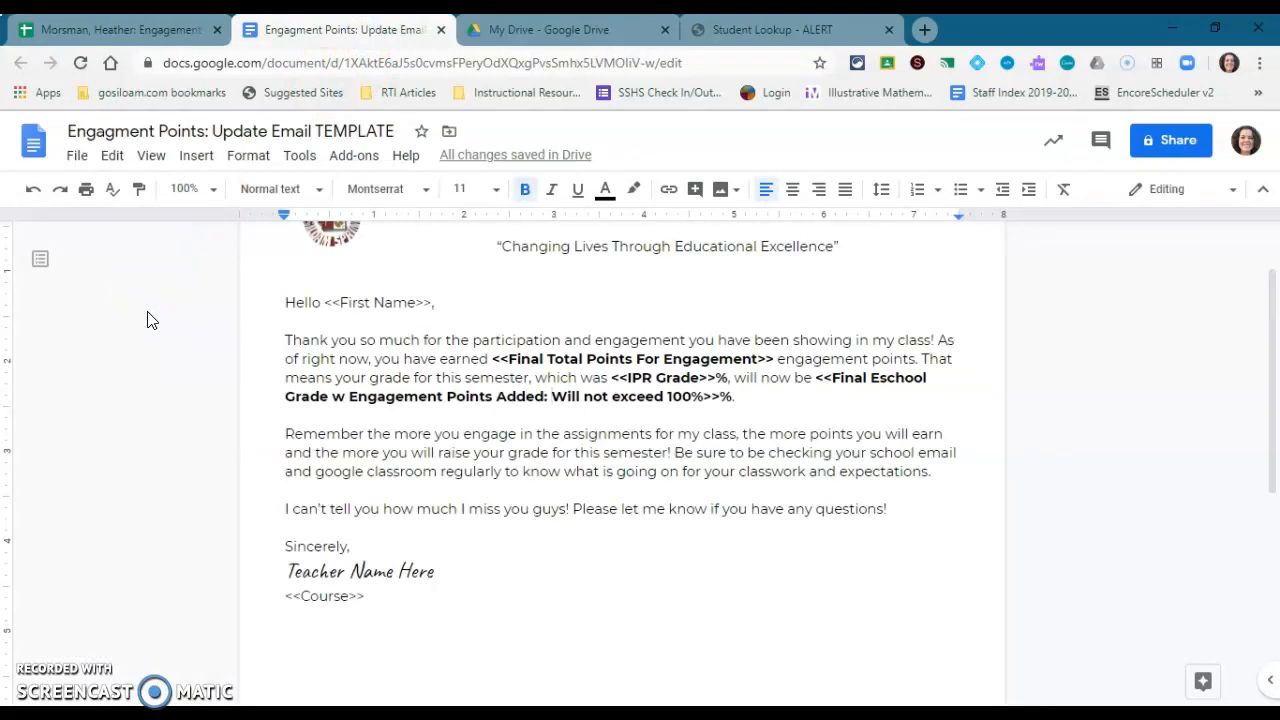
double_click(418, 571)
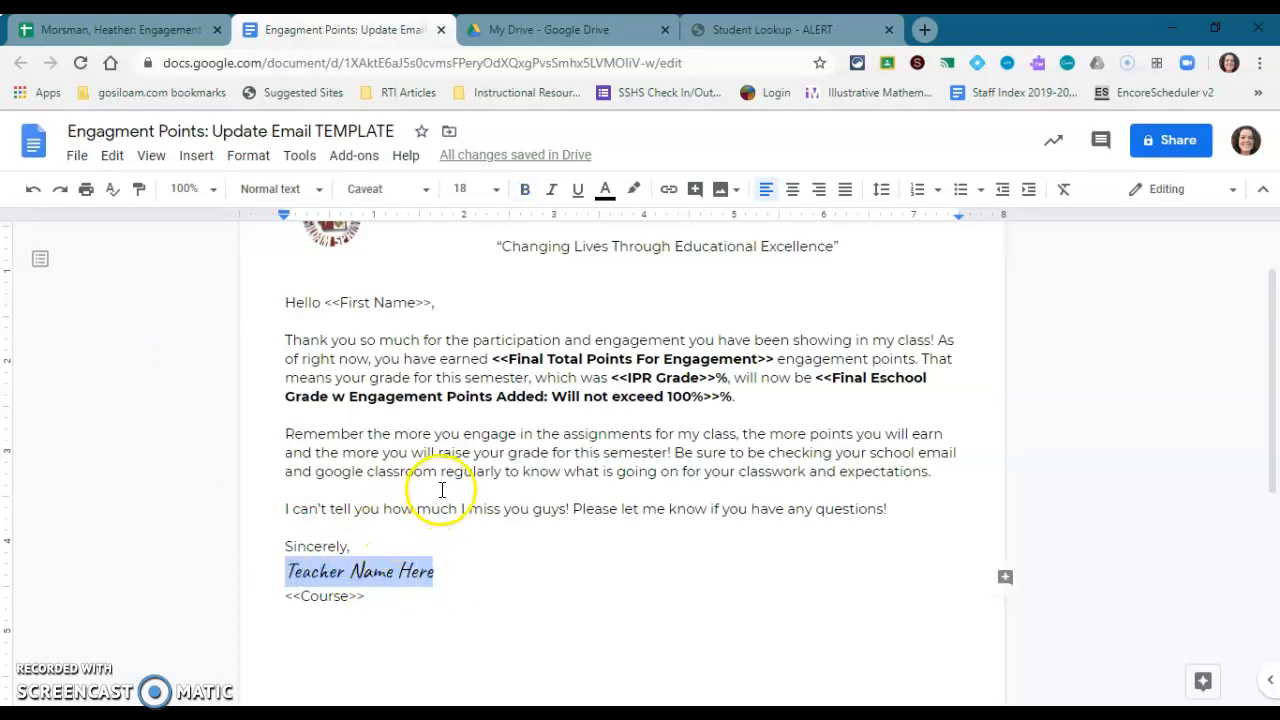
left_click(325, 302)
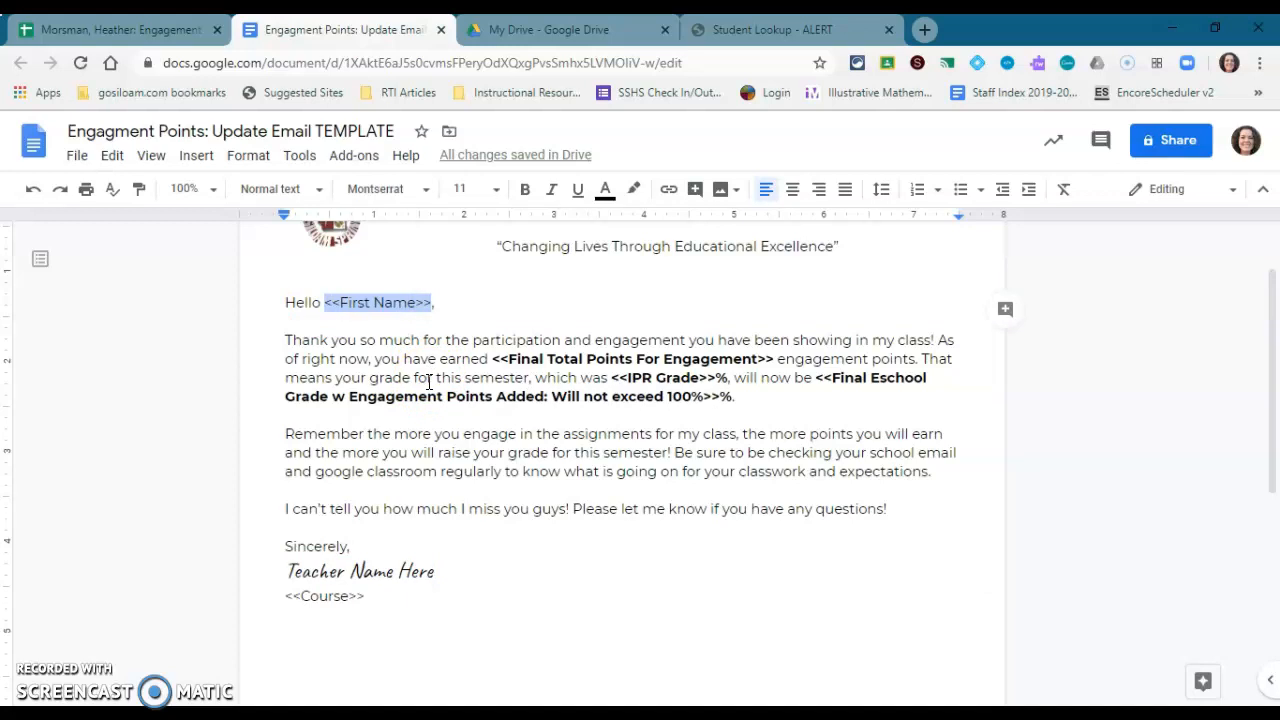
left_click(413, 302)
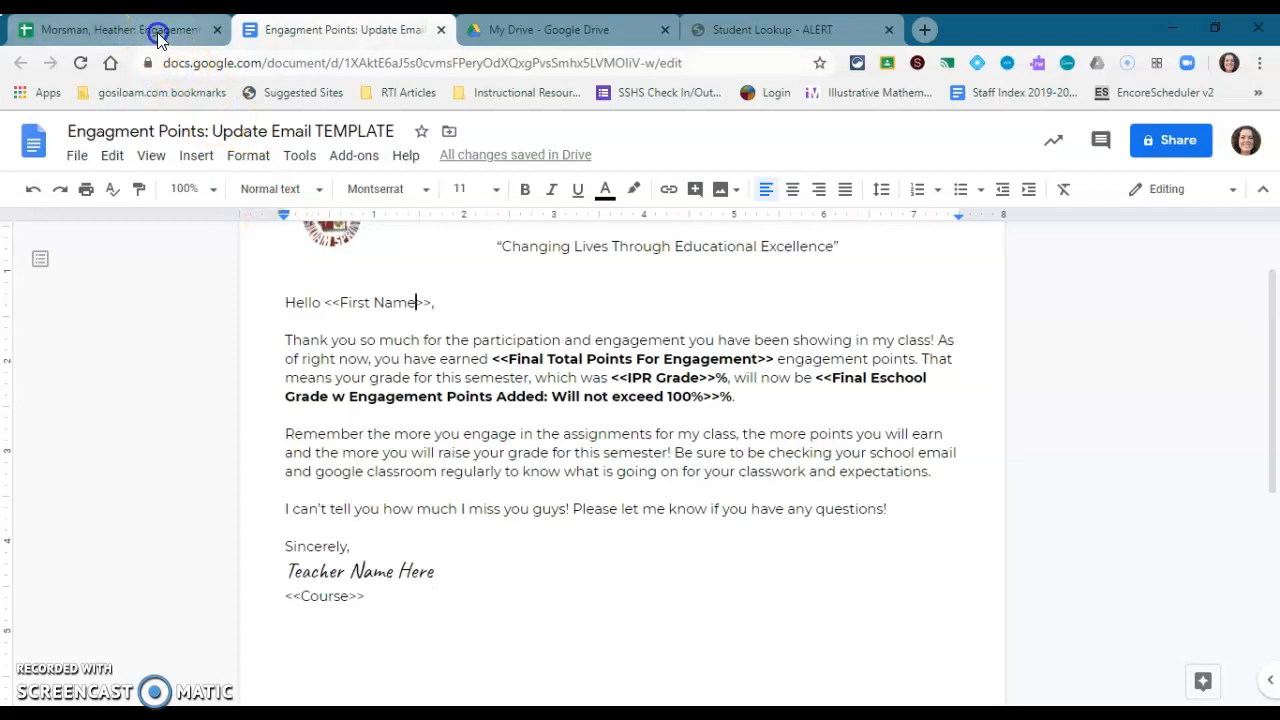
Return to the engagement points spreadsheet from the email template
left_click(120, 29)
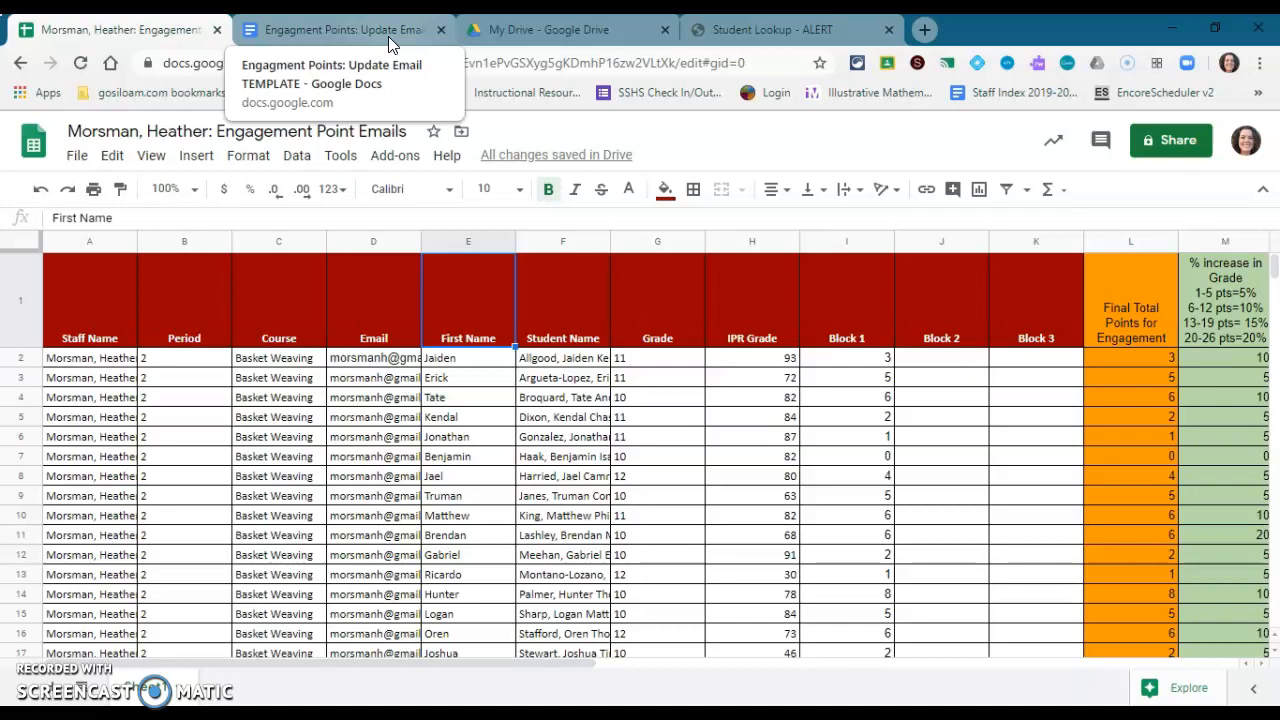
mouse_move(410, 305)
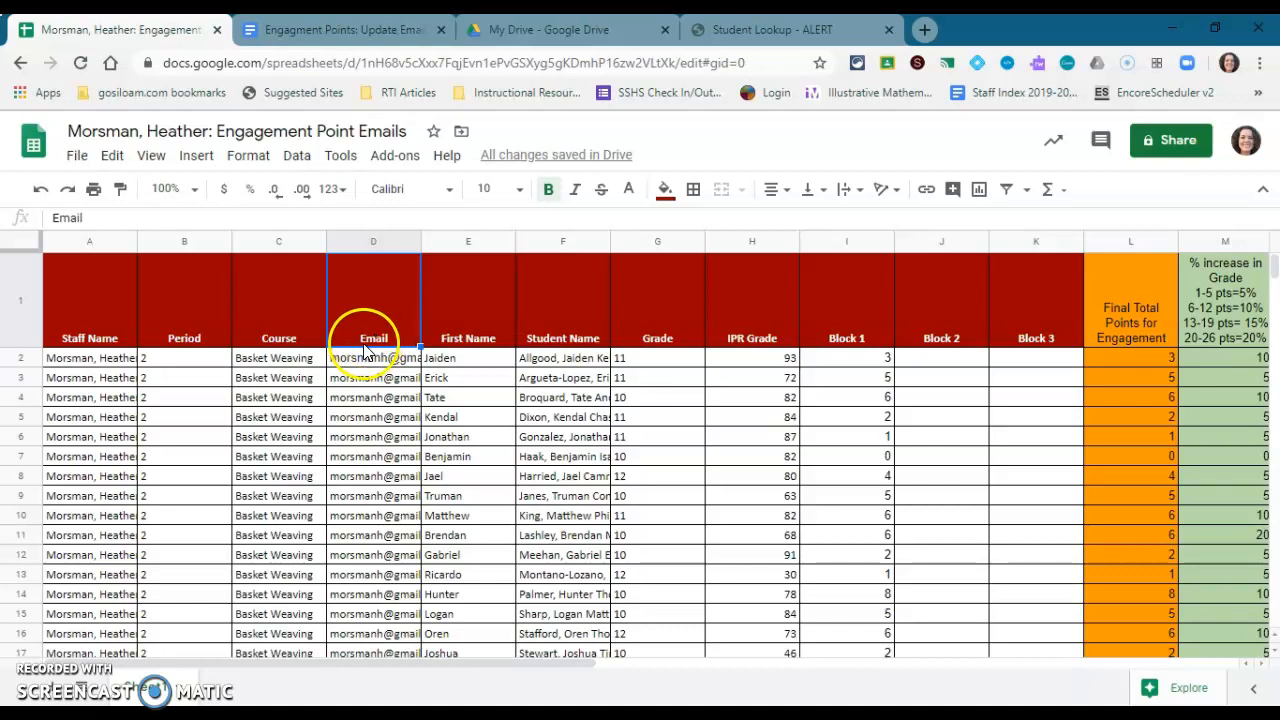
mouse_move(373, 350)
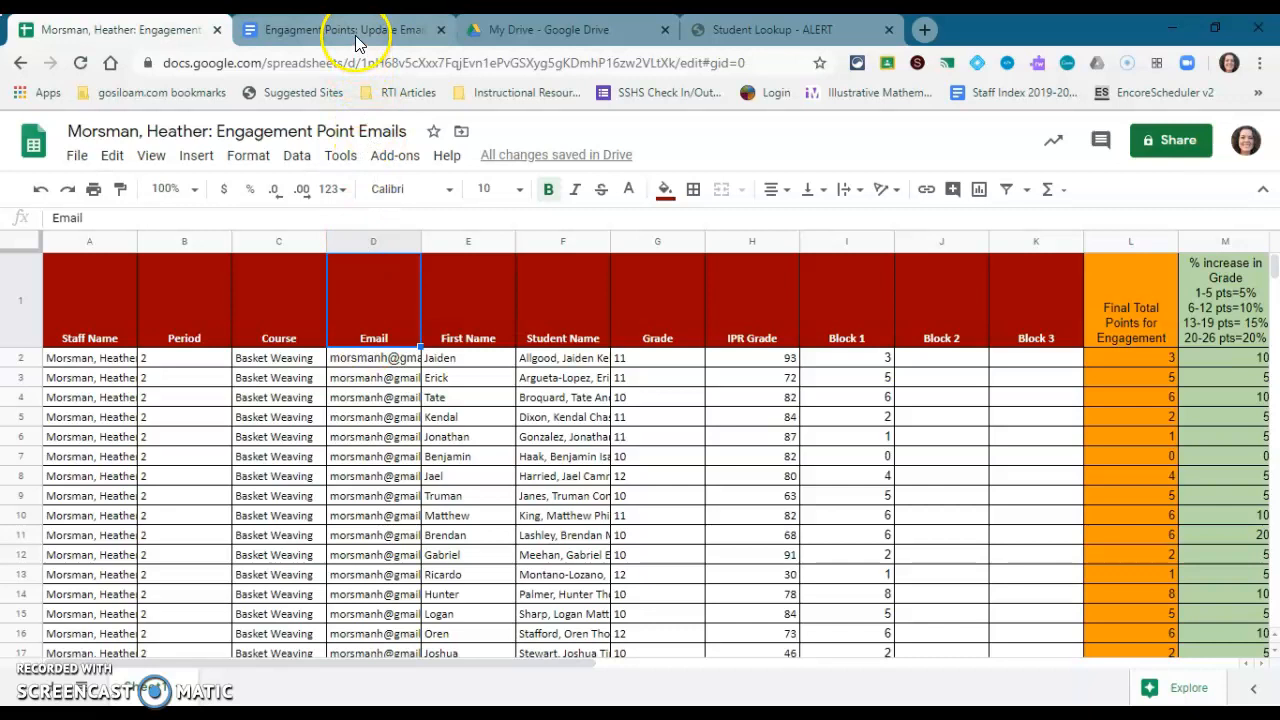
Highlight the <<Final Total Points For Engagement>> merge tag in the email template
left_click(340, 29)
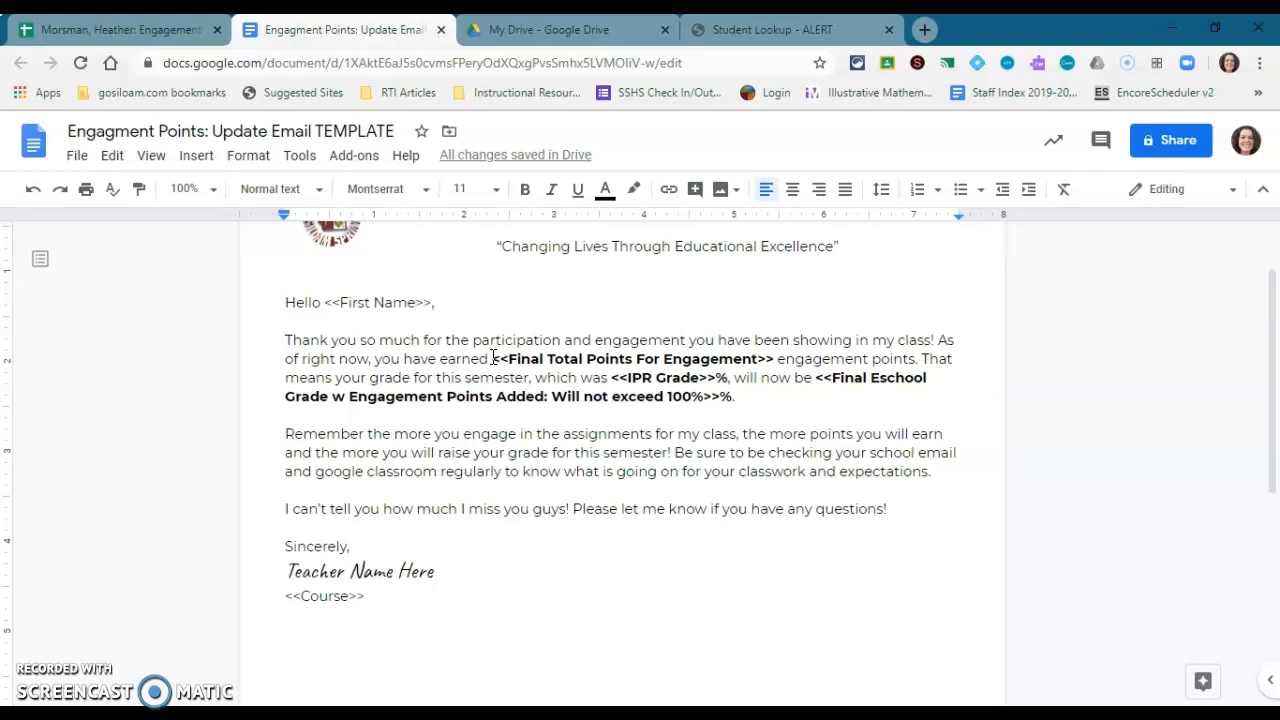
double_click(630, 358)
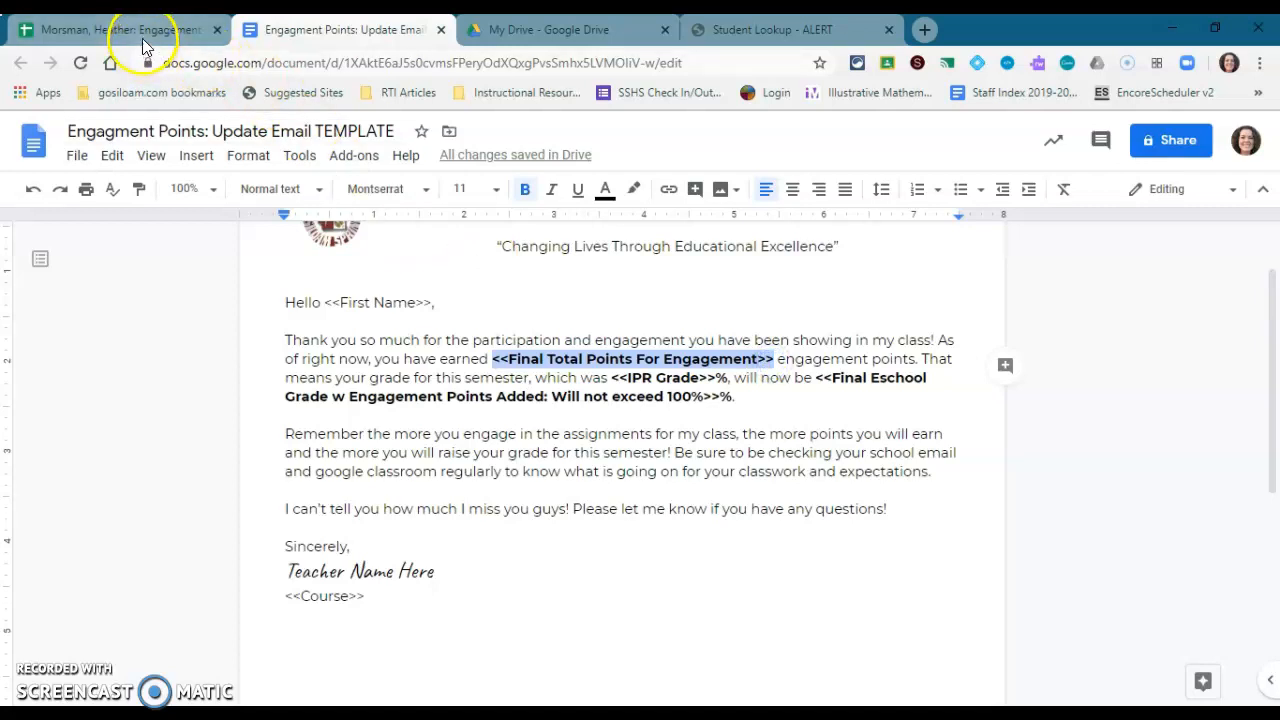
Check the Final Total Points sum formula and clear the Block 2 test value
left_click(110, 29)
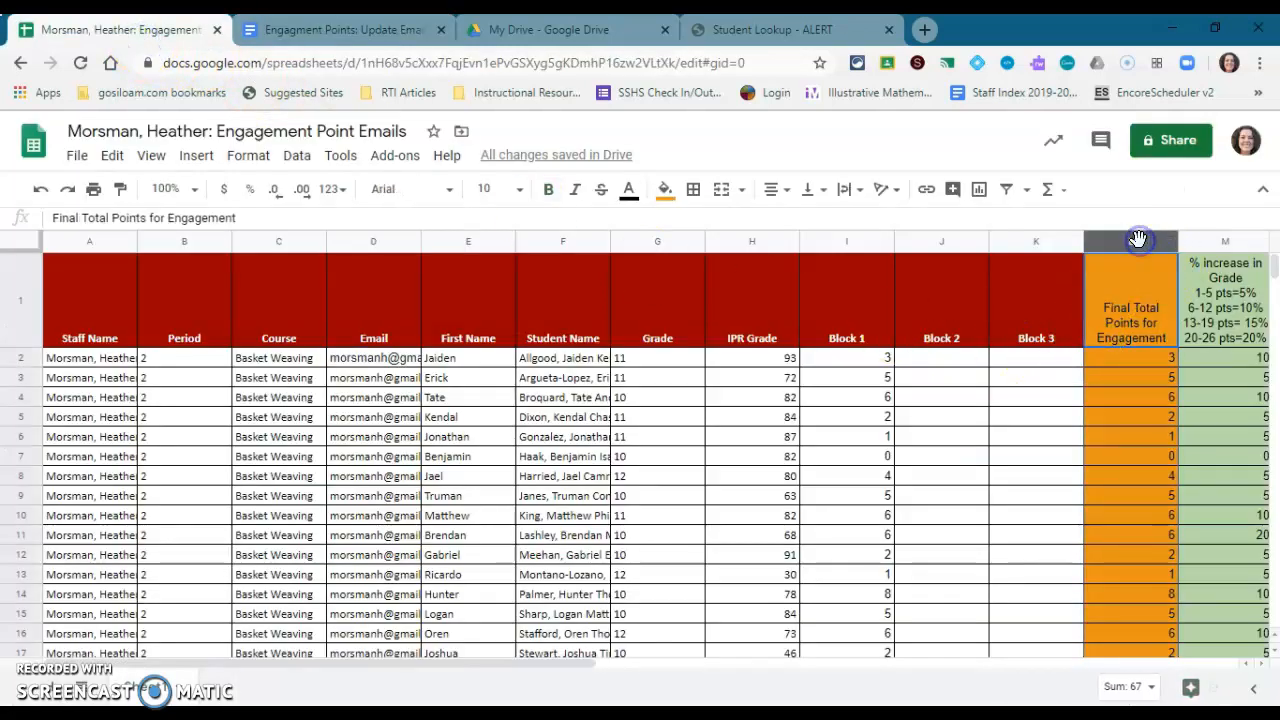
left_click(941, 357)
type("2")
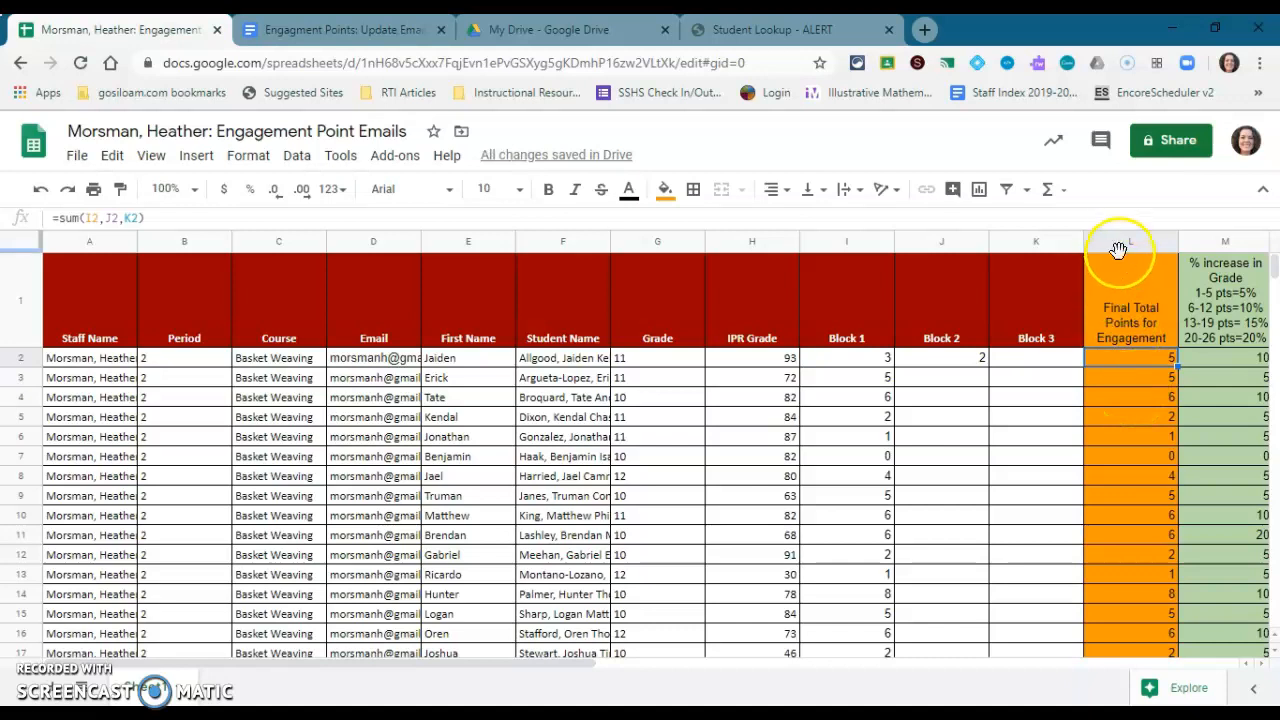
left_click(1130, 241)
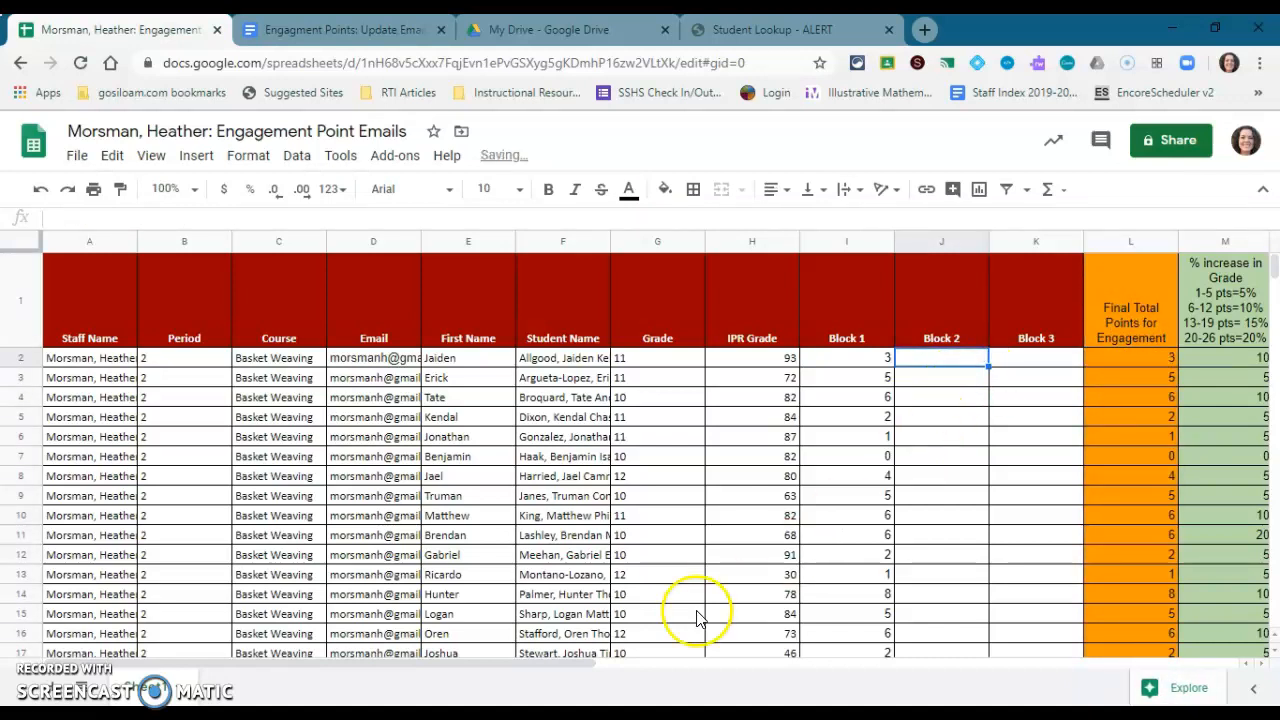
scroll("right", 3)
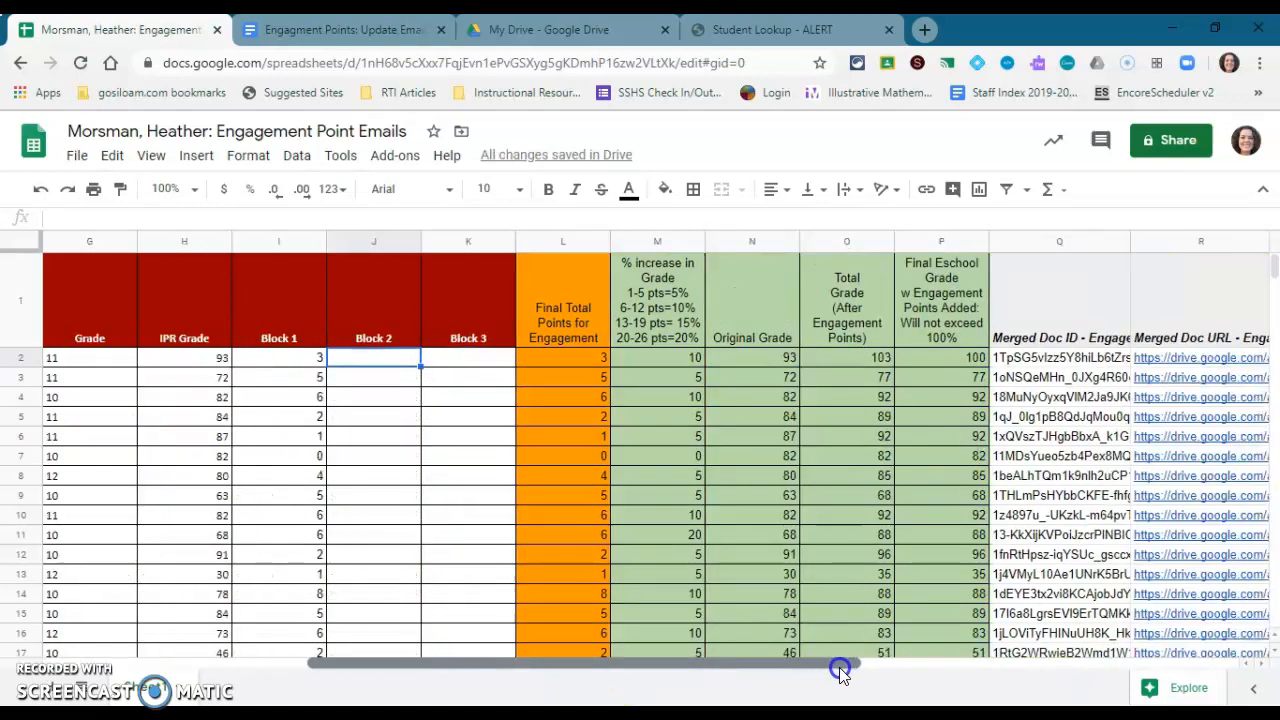
Review the Total Grade formula and the Final Eschool Grade column
left_click(941, 240)
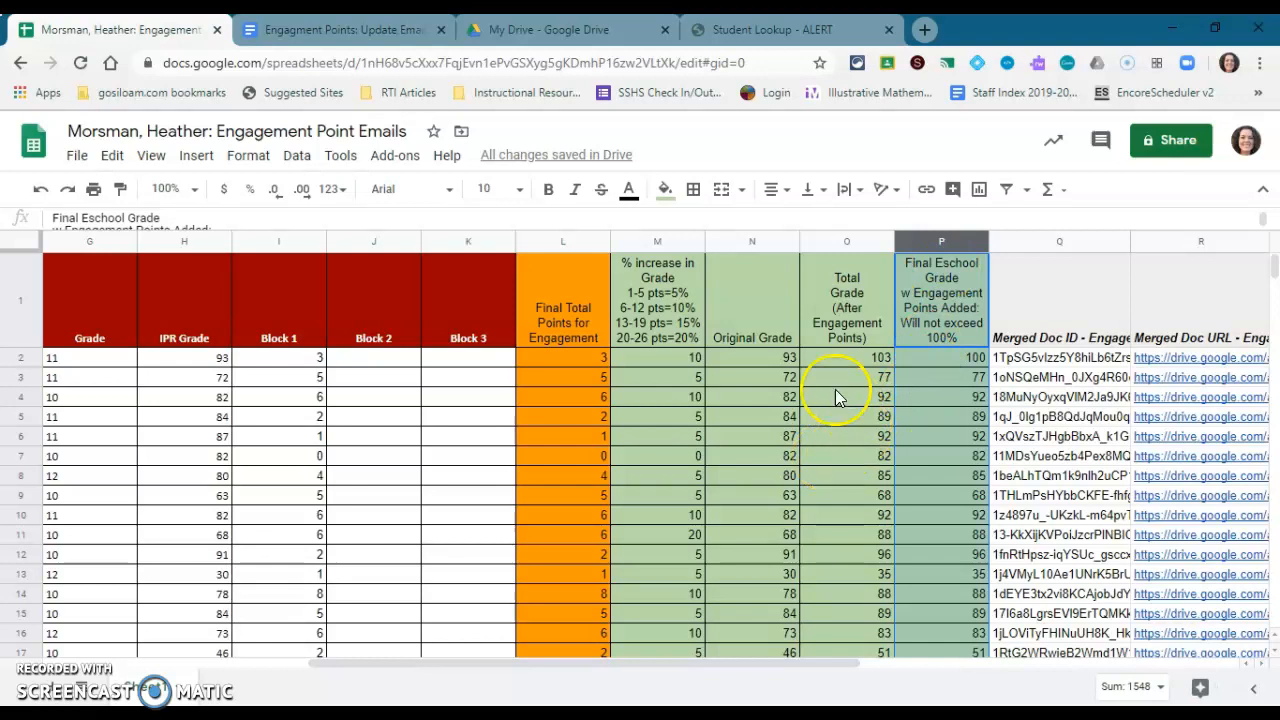
mouse_move(830, 378)
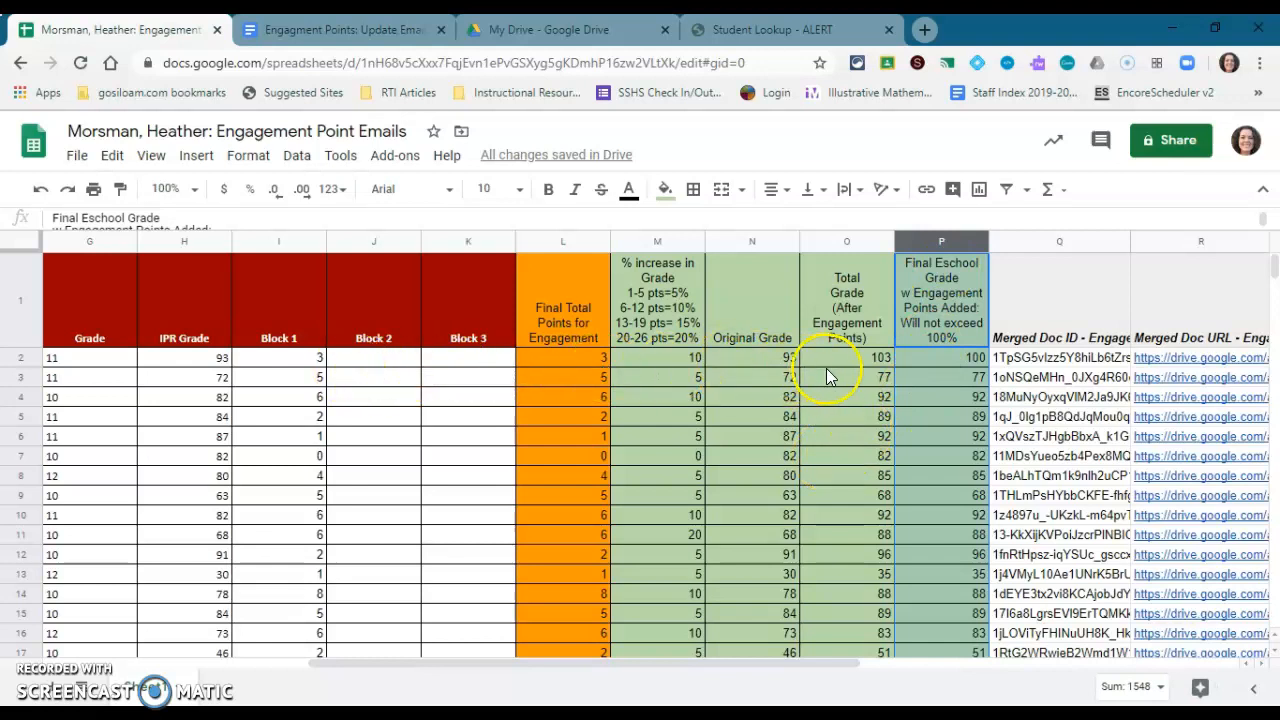
left_click(847, 300)
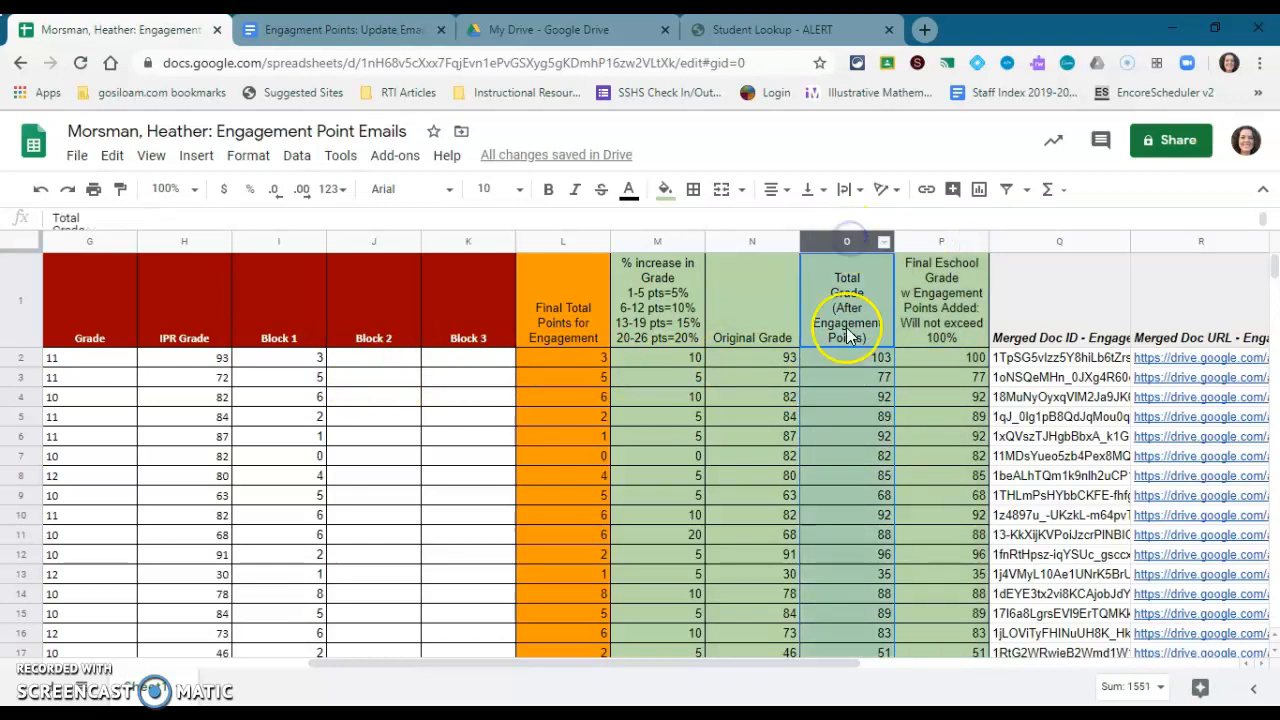
left_click(846, 357)
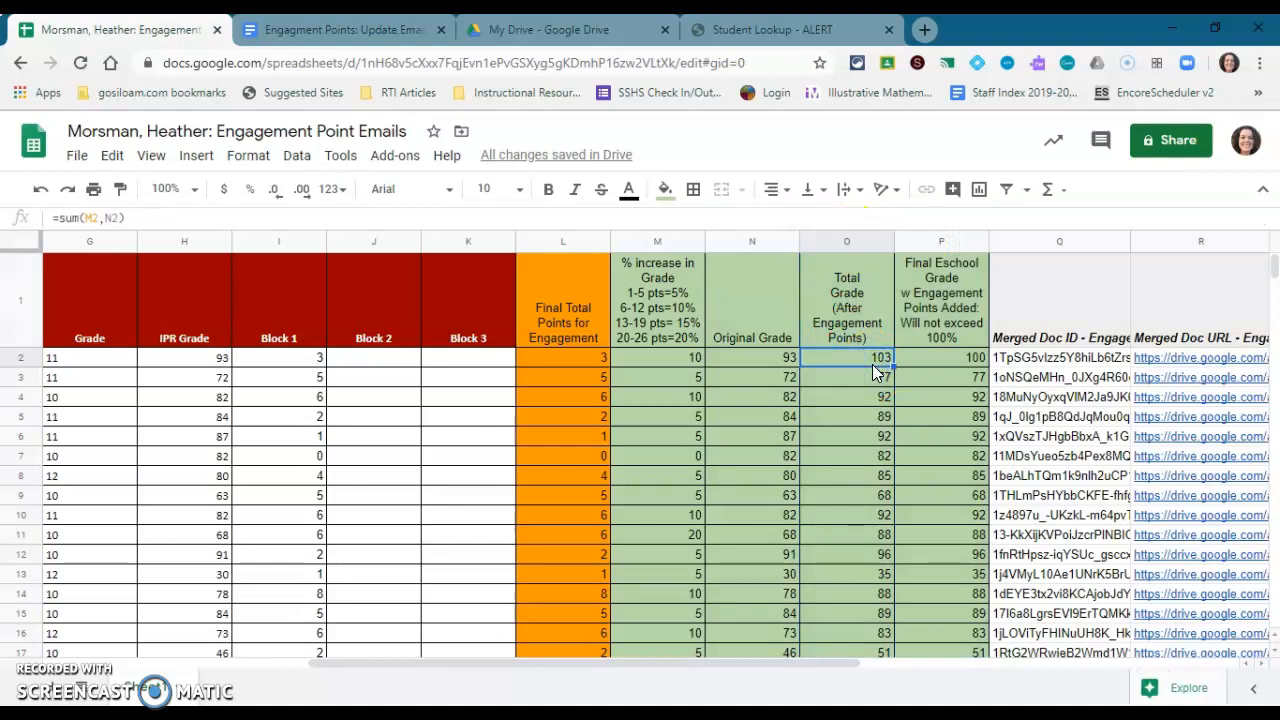
mouse_move(930, 248)
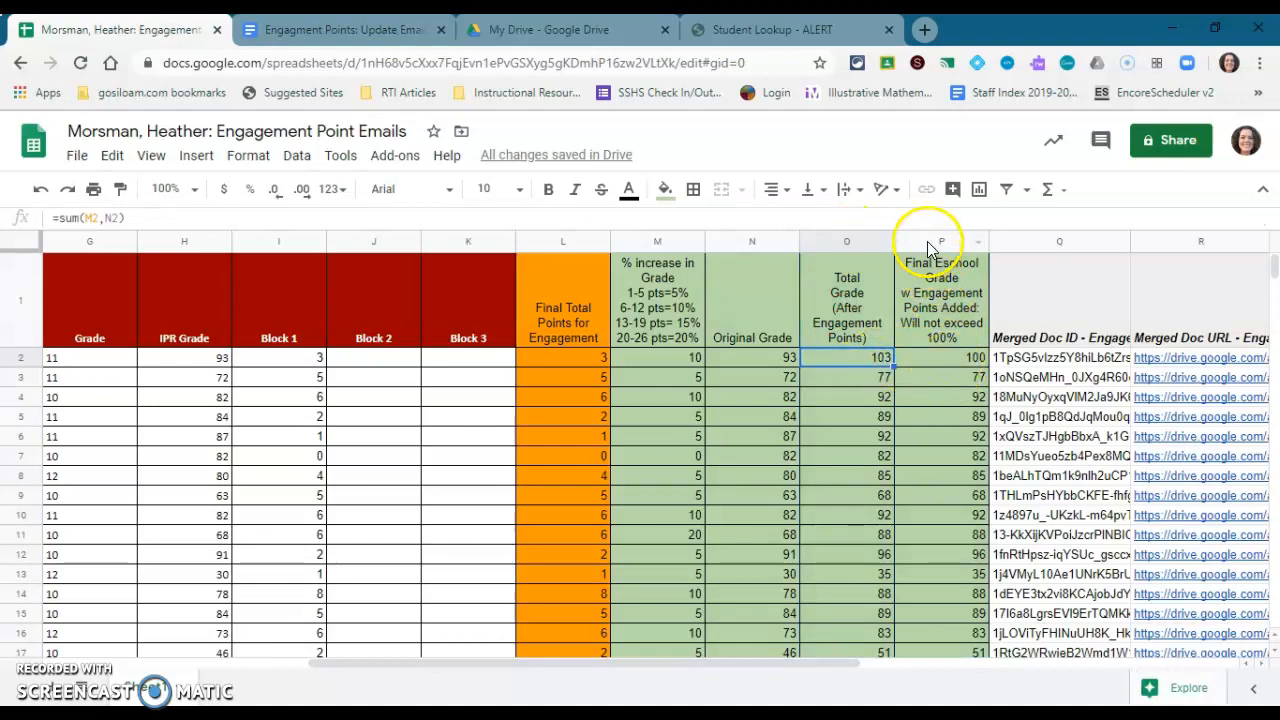
left_click(941, 241)
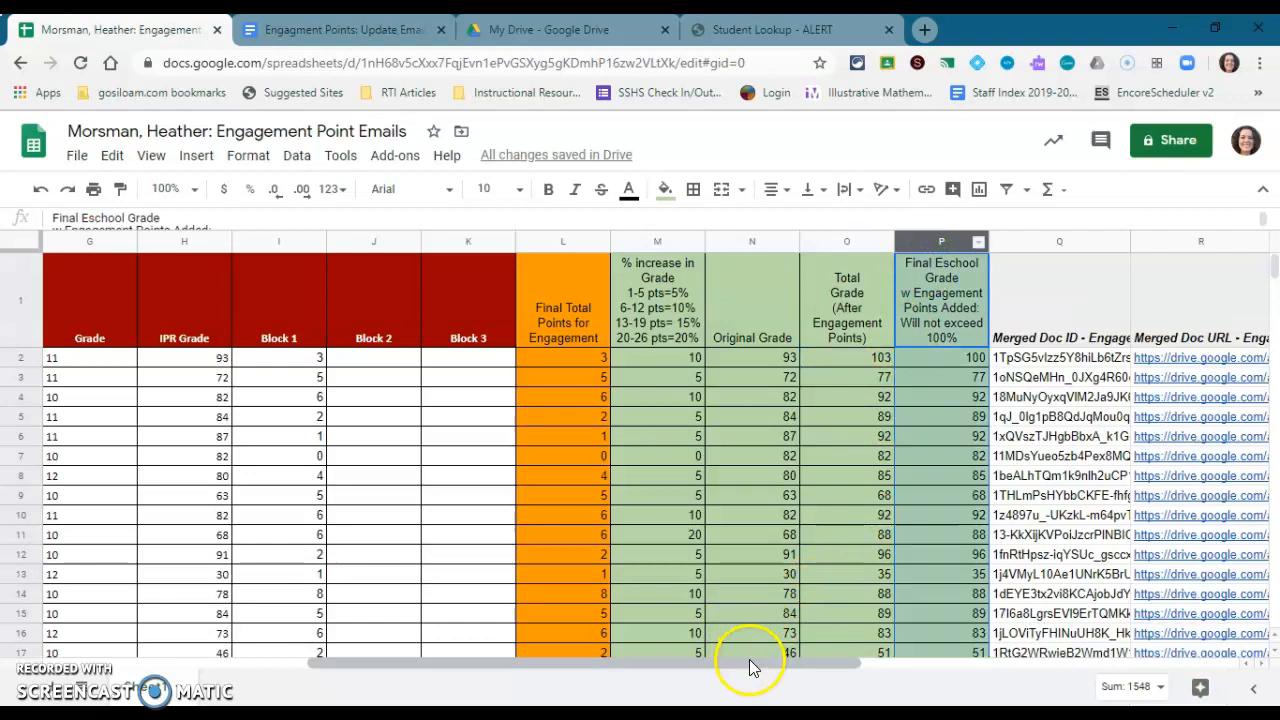
left_click(340, 29)
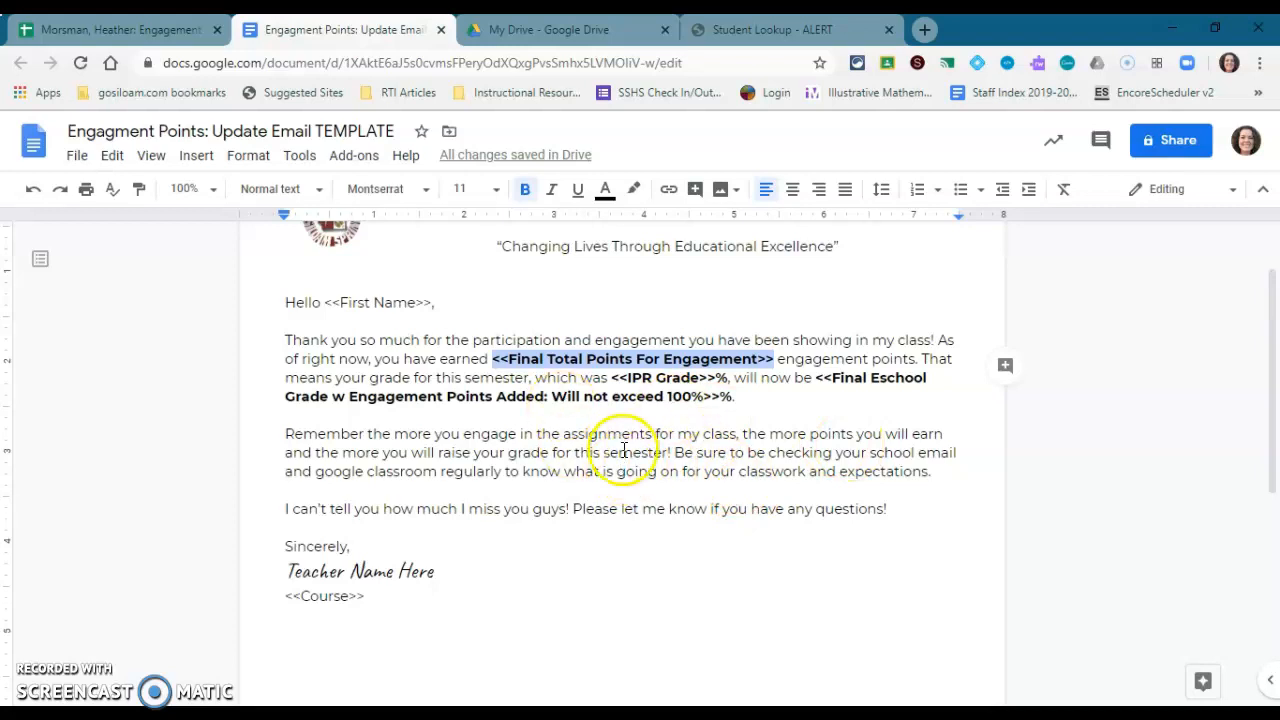
left_click(480, 452)
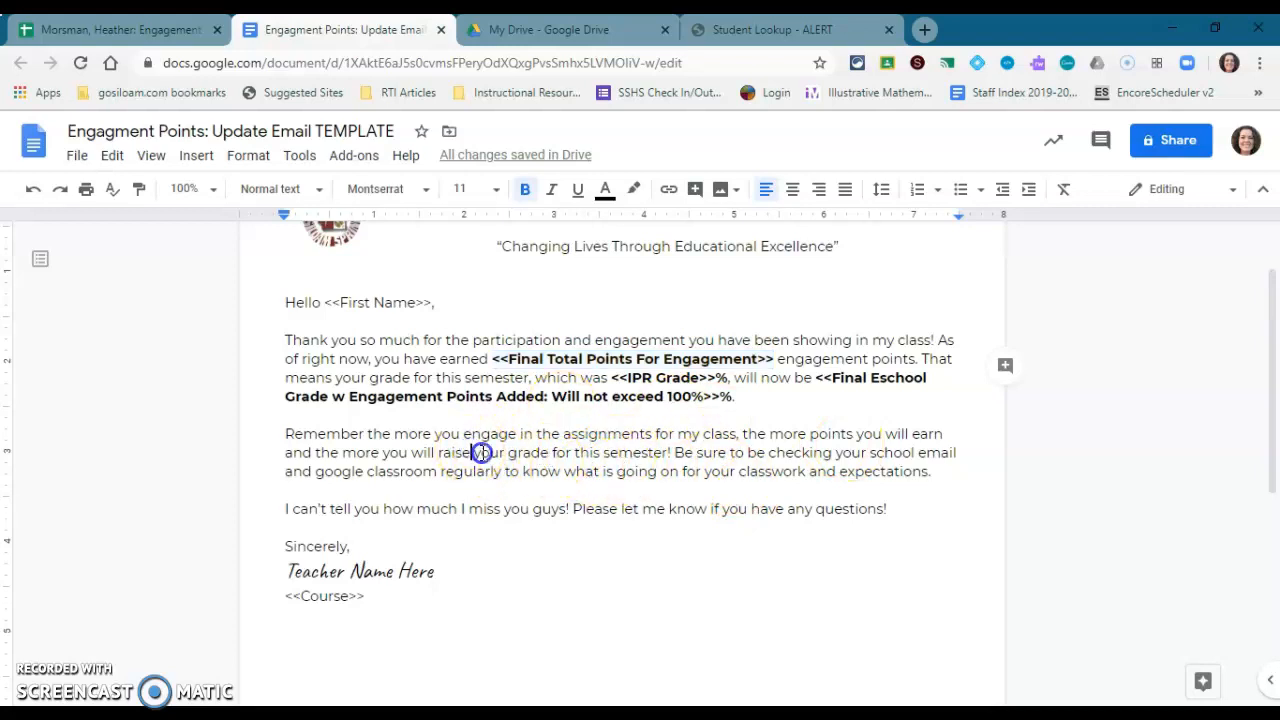
left_click_drag(482, 452, 660, 509)
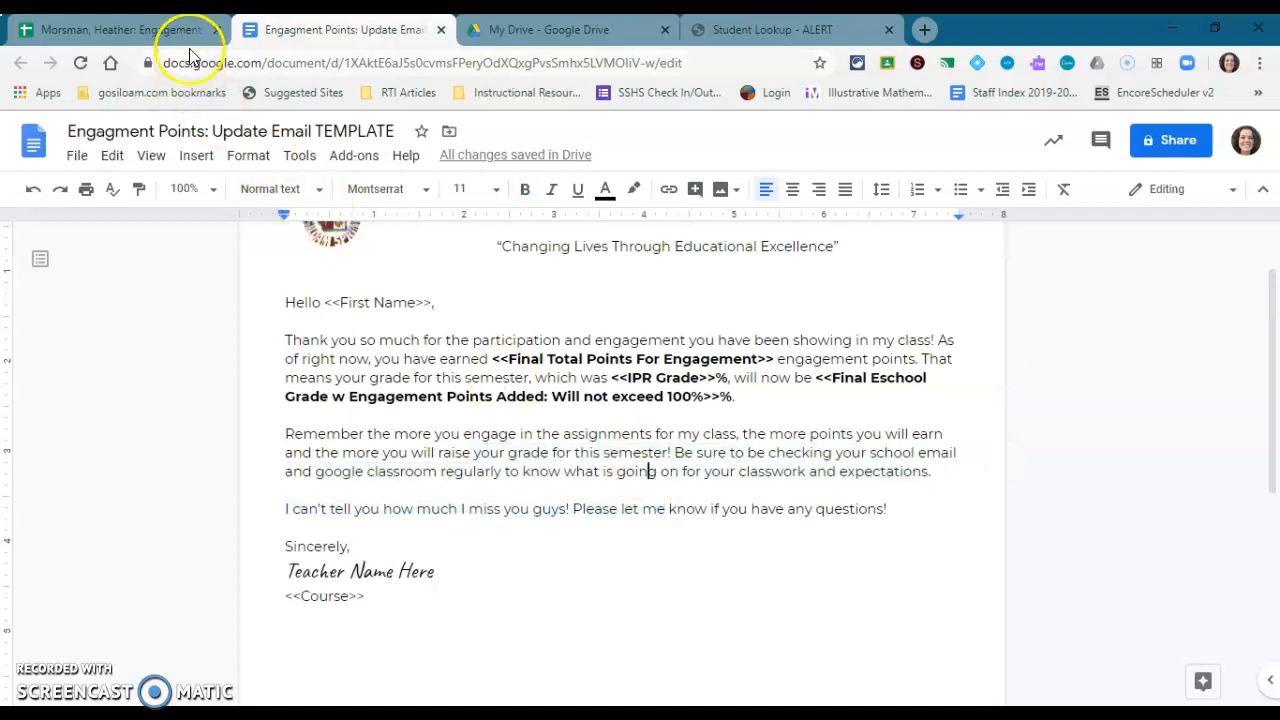
mouse_move(670, 427)
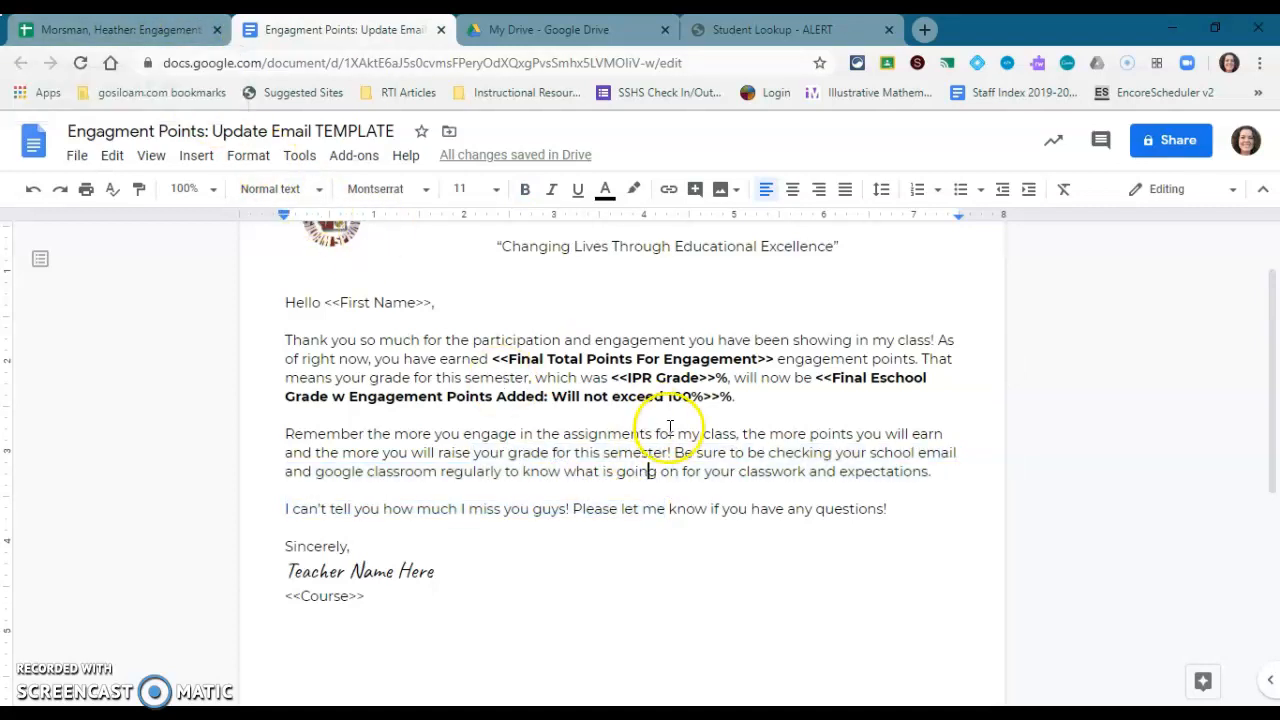
left_click(115, 29)
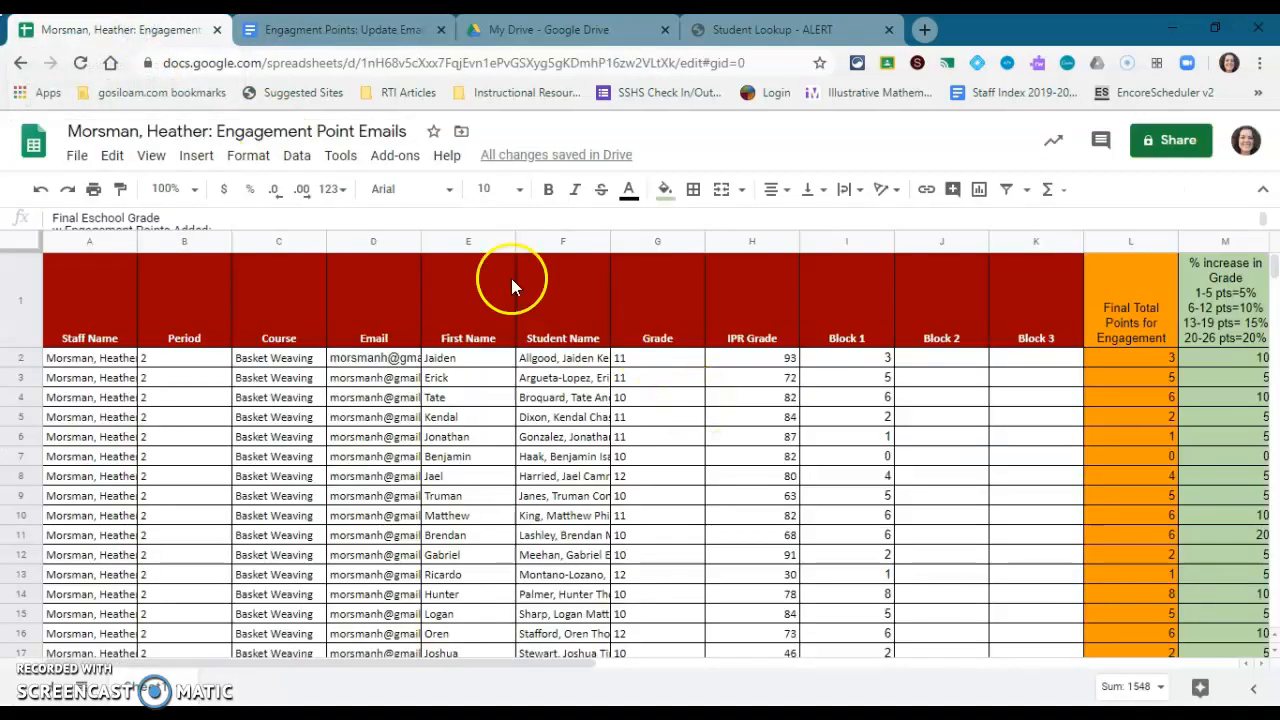
left_click(340, 29)
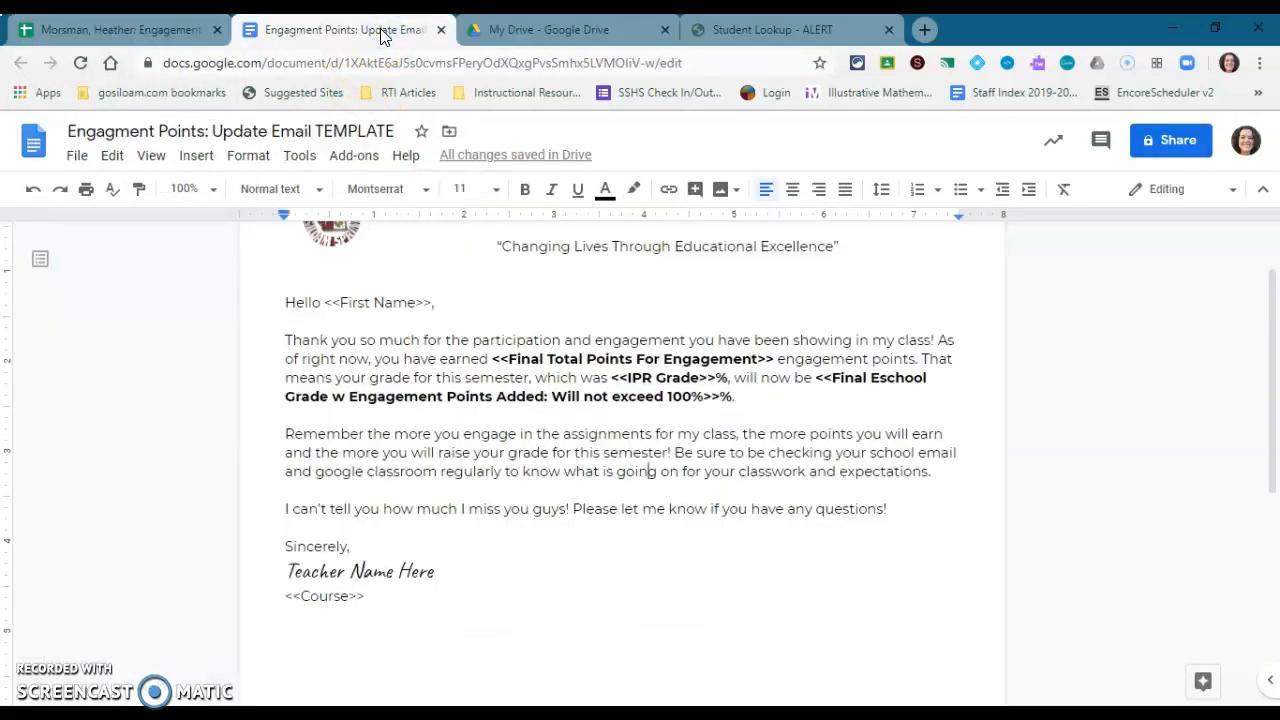
left_click(110, 29)
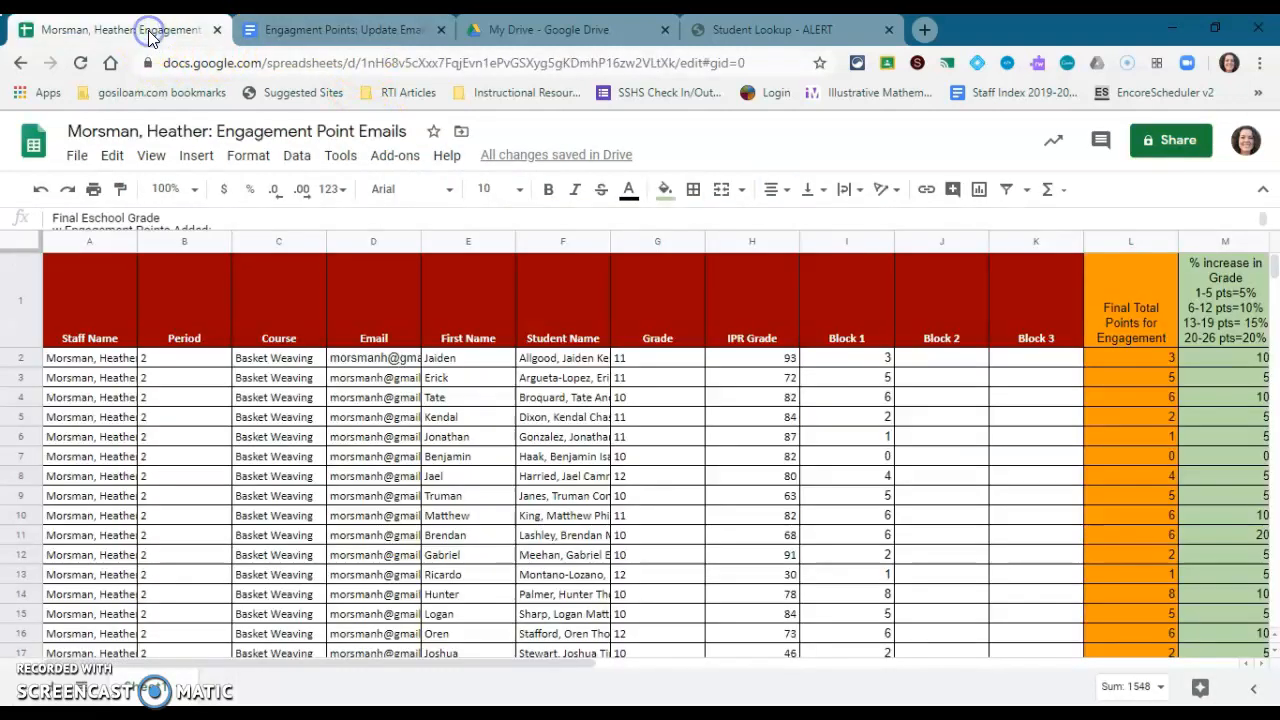
mouse_move(165, 90)
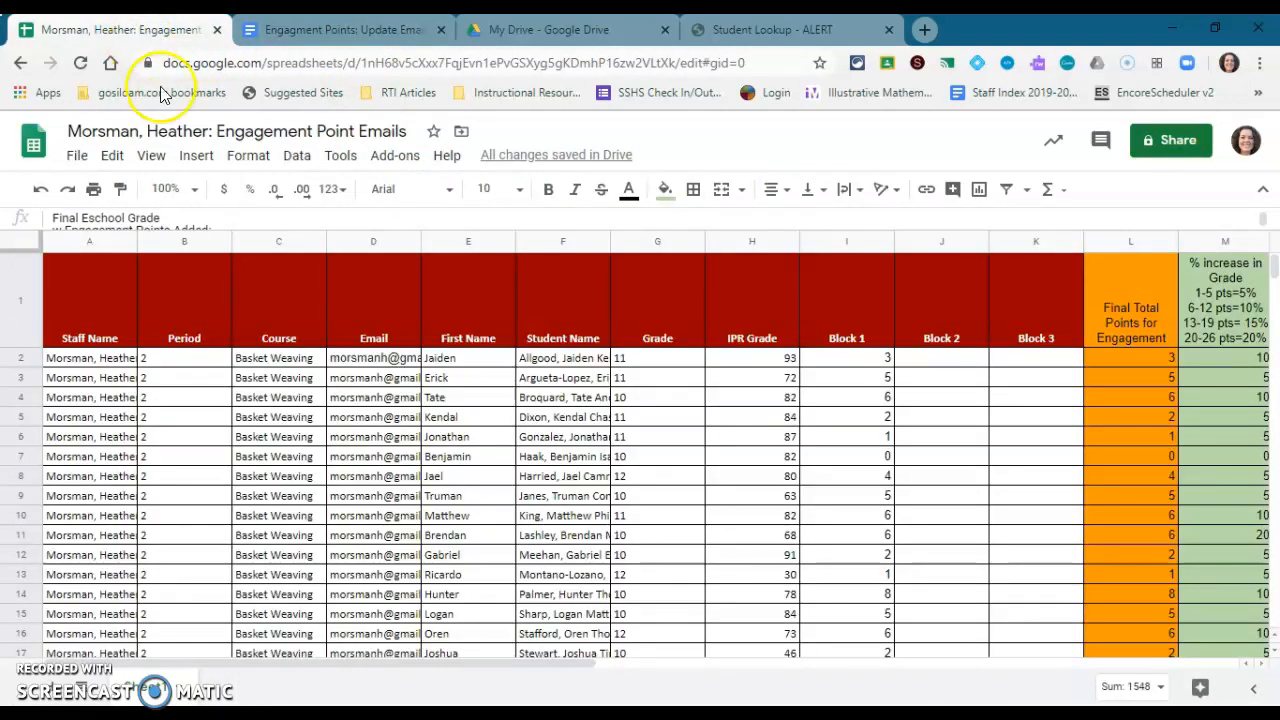
Search the add-ons marketplace for Autocrat, confirming it is already installed
left_click(394, 155)
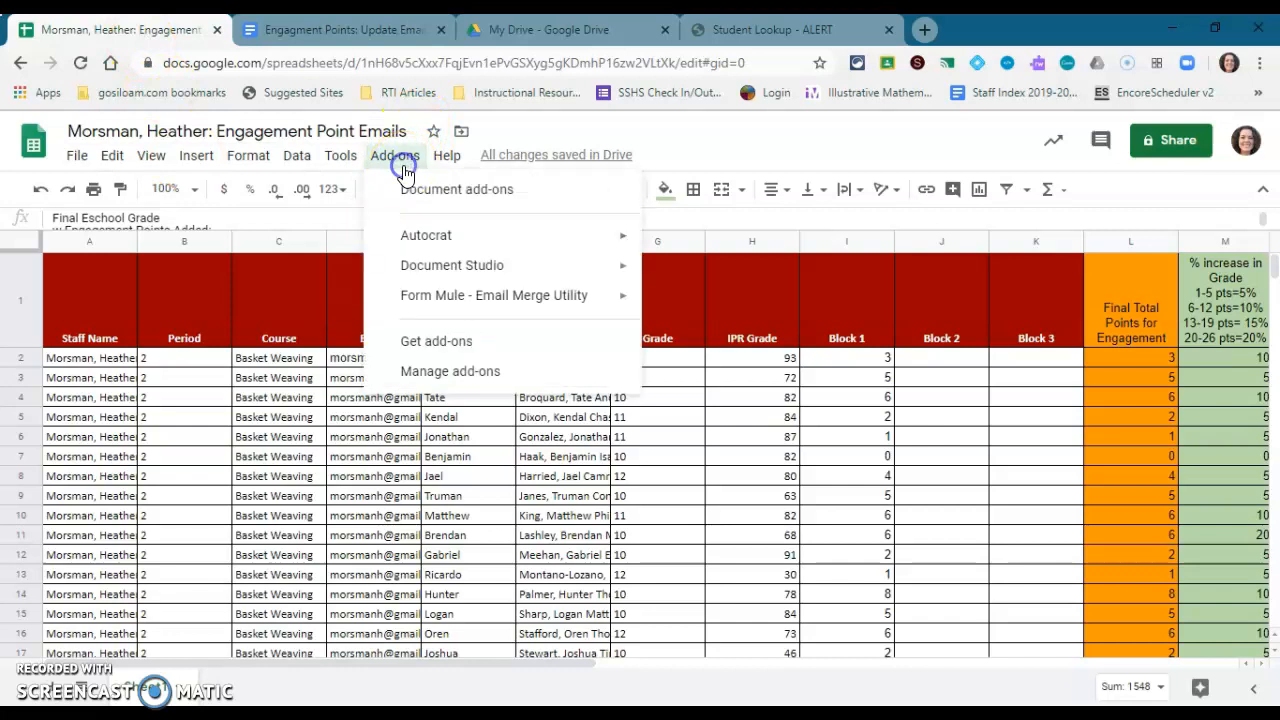
mouse_move(426, 235)
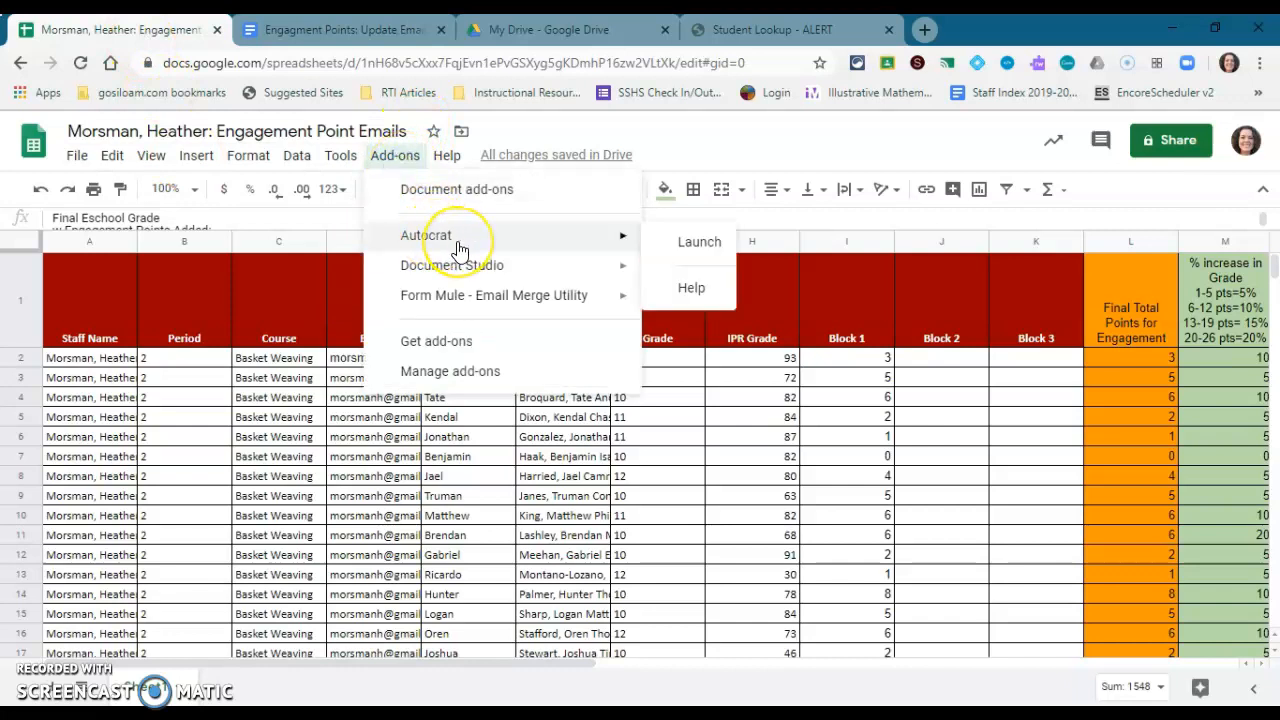
mouse_move(460, 250)
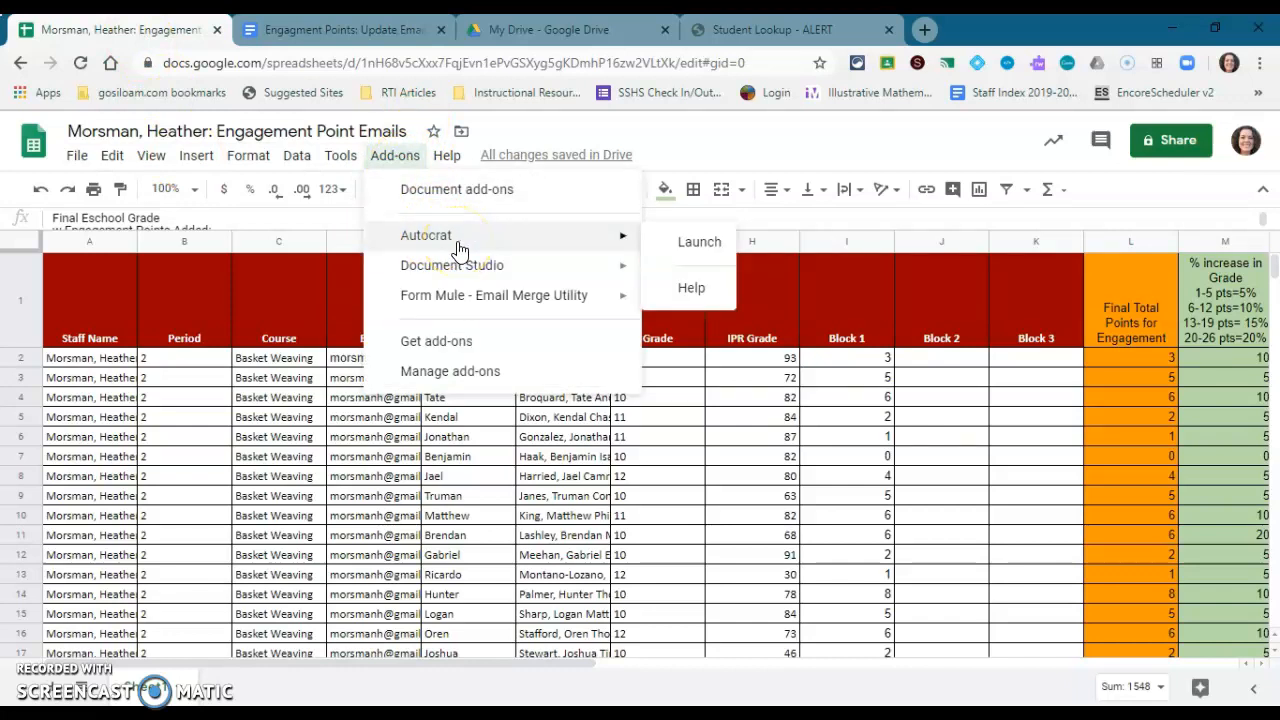
mouse_move(445, 348)
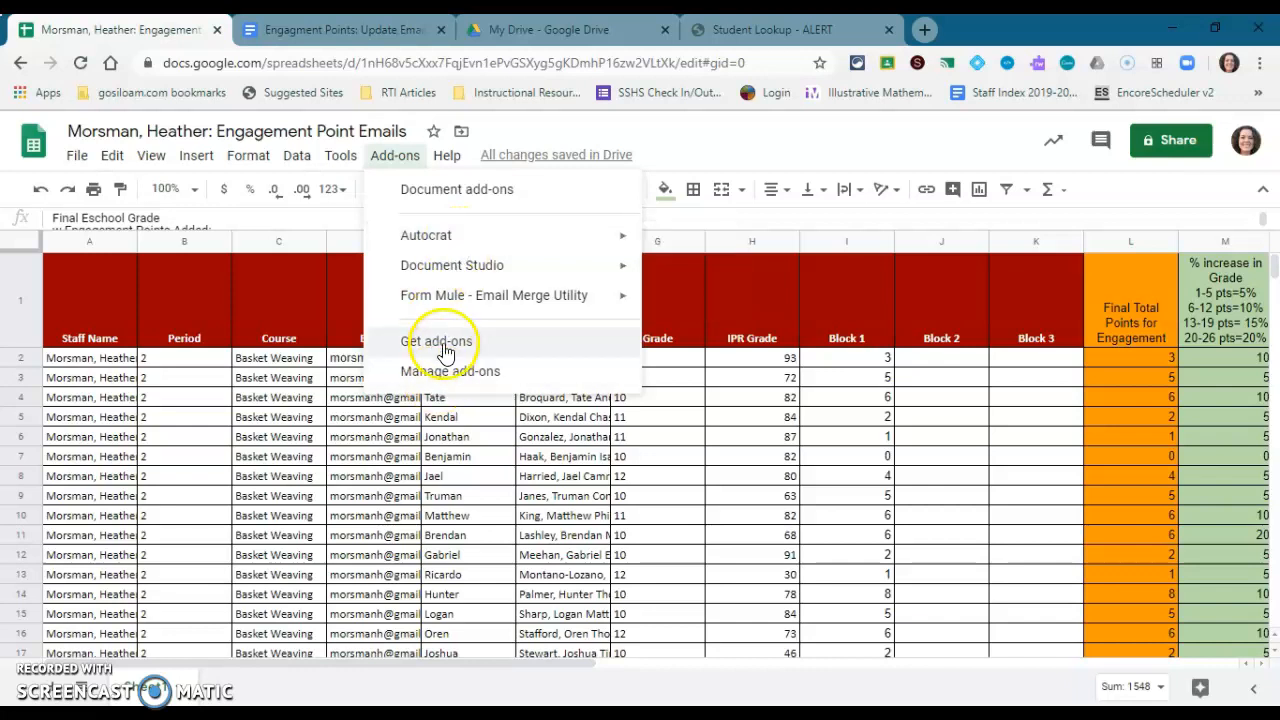
mouse_move(455, 355)
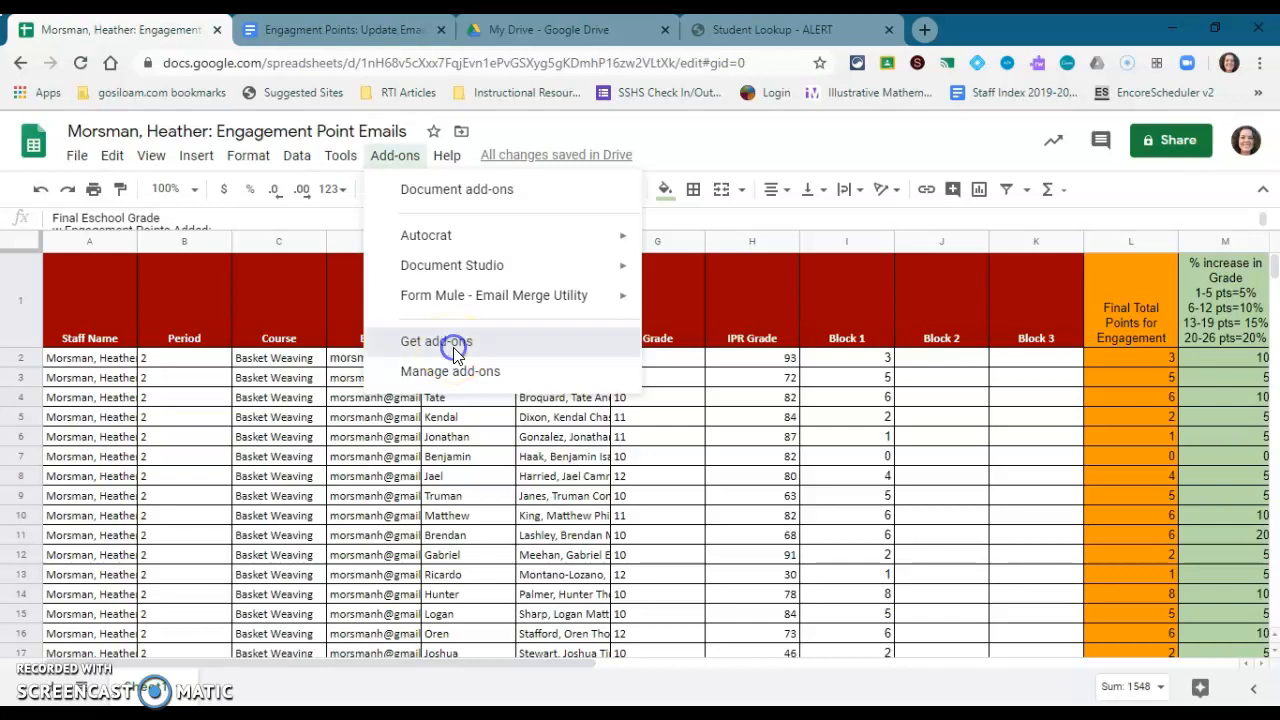
left_click(435, 342)
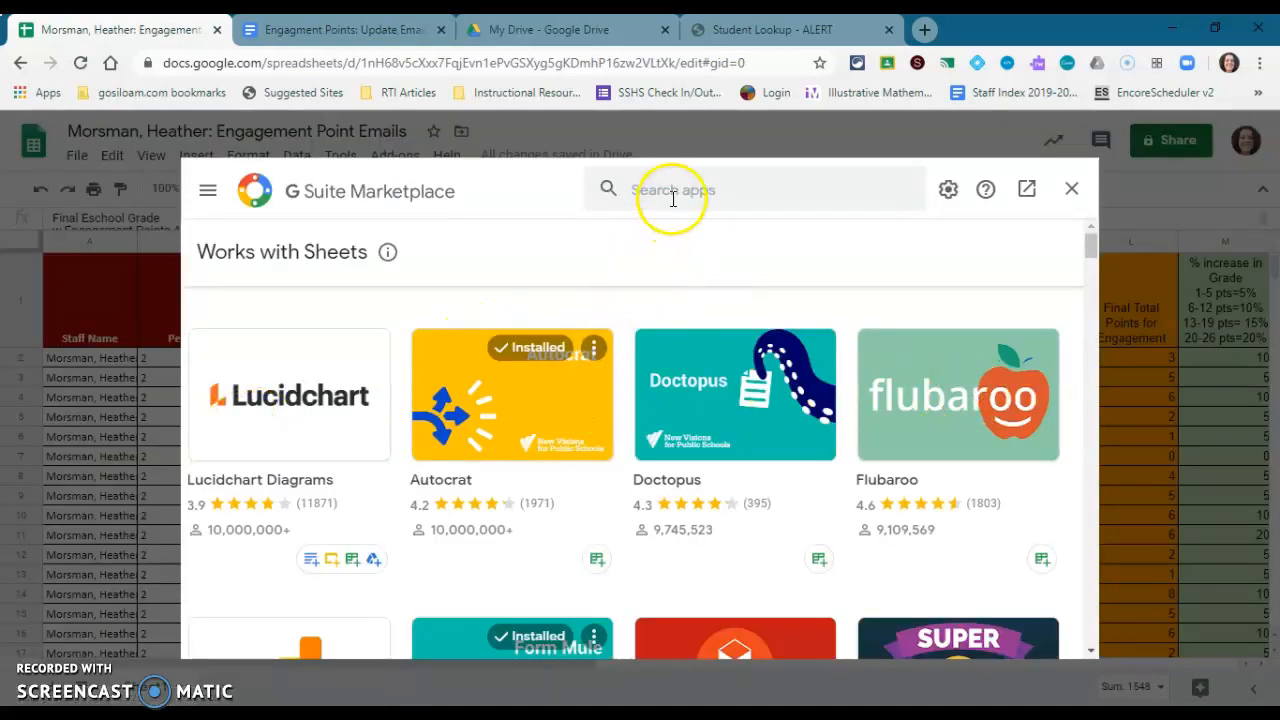
type("aut")
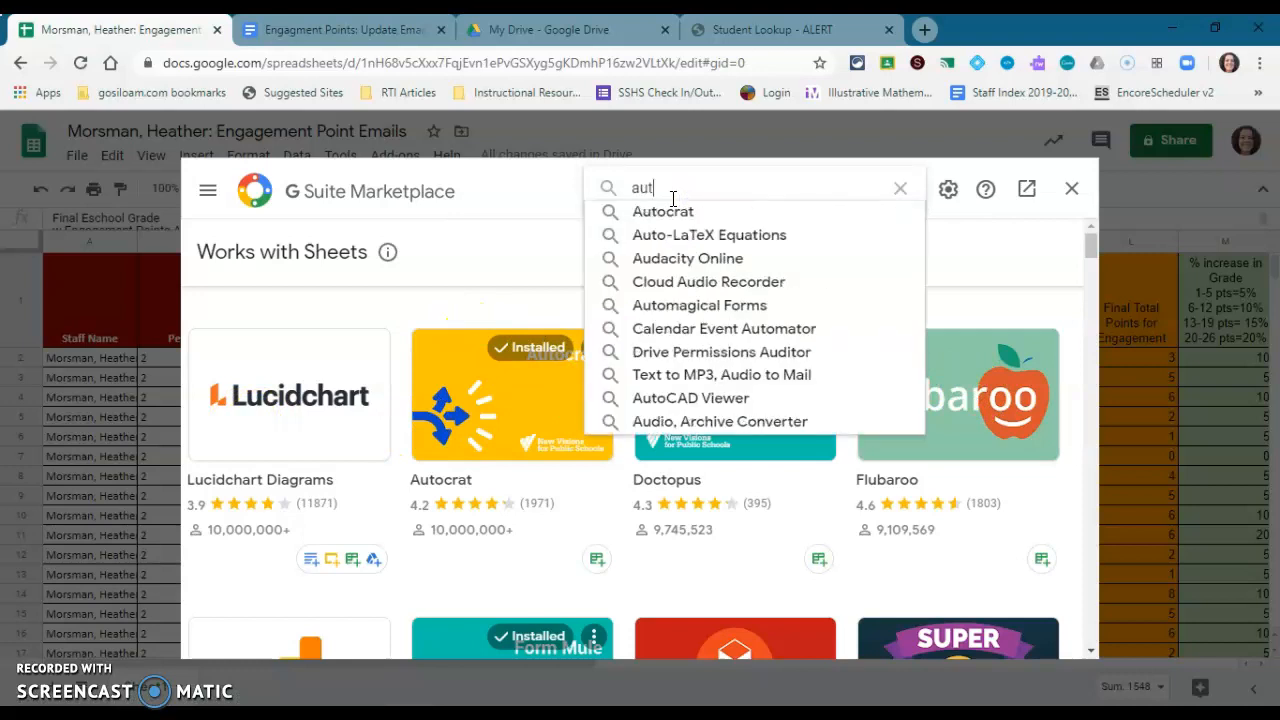
type("ocrat")
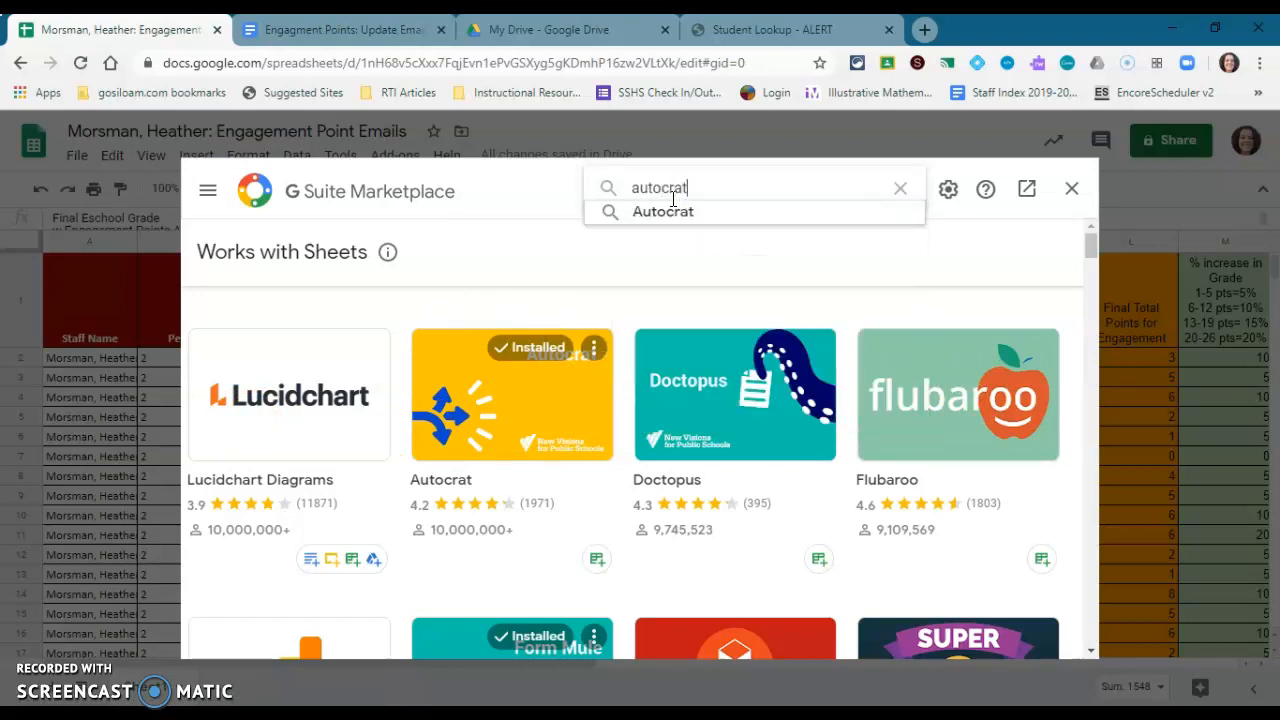
left_click(663, 211)
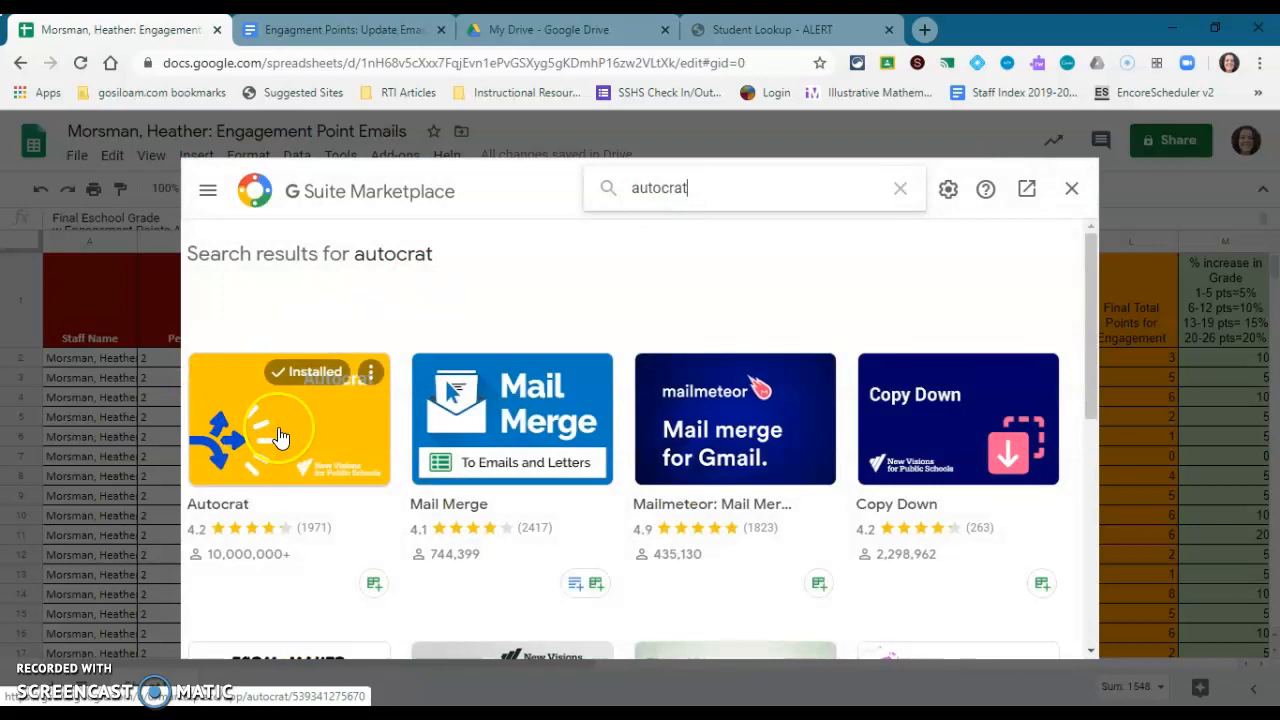
left_click(1071, 189)
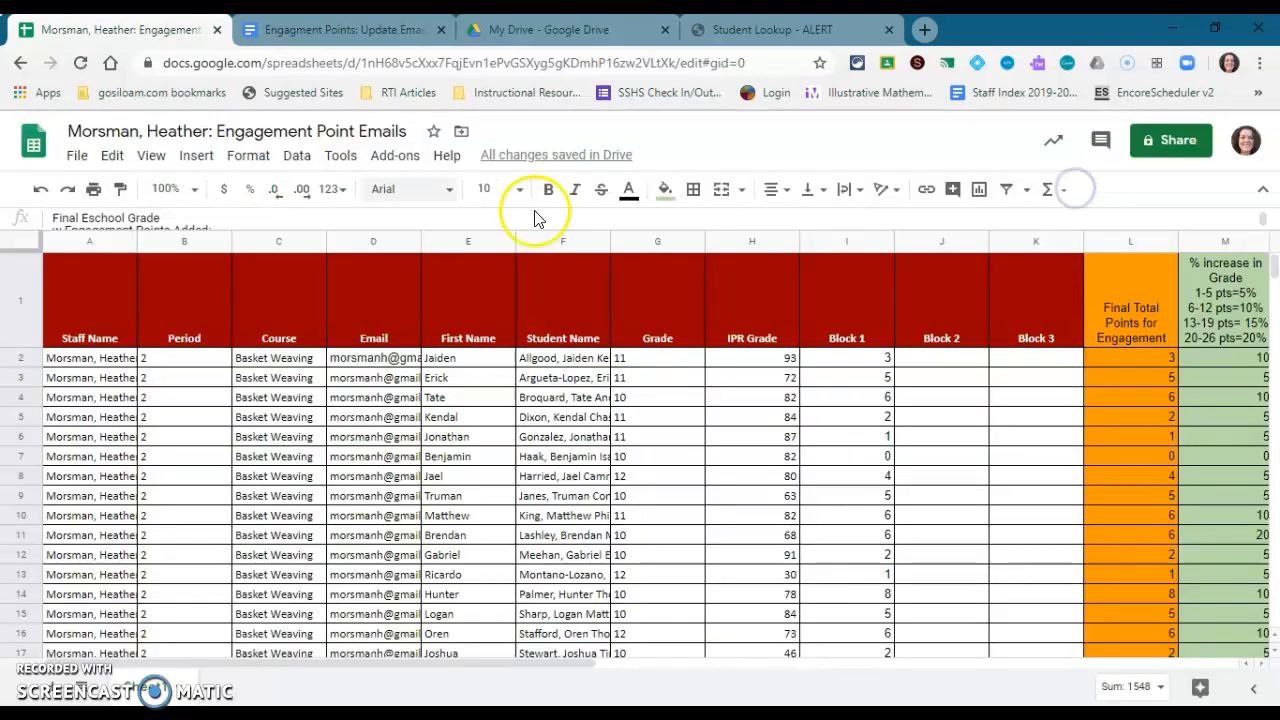
Launch the AutoCrat add-on, listing the existing job Engagement Points Email 1
left_click(394, 155)
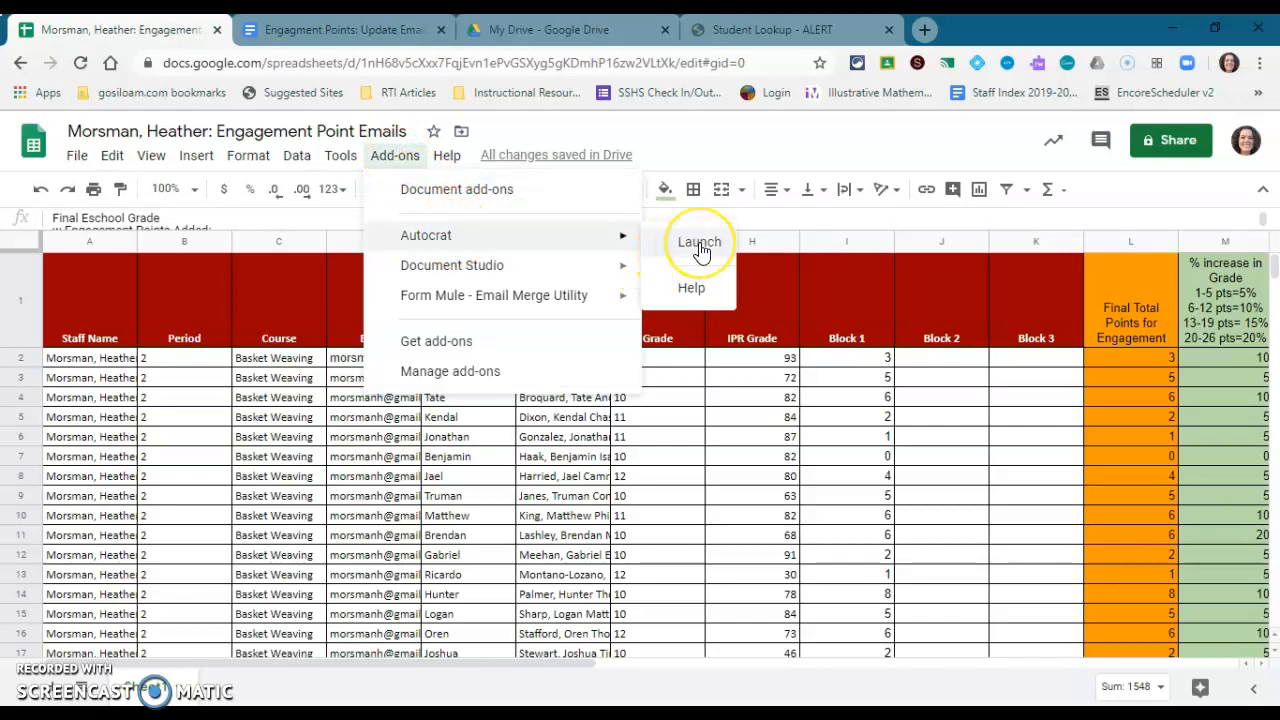
left_click(698, 242)
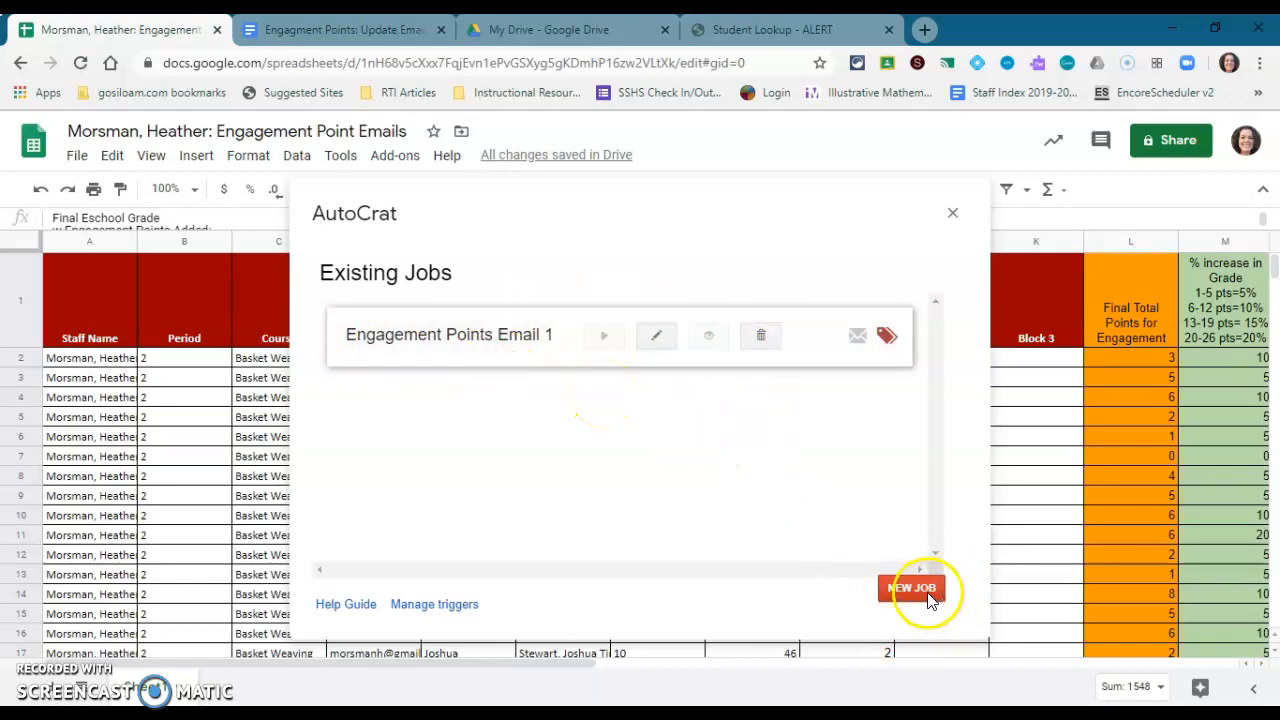
Start a new AutoCrat job named 'Engagement Points Email Sample'
left_click(911, 588)
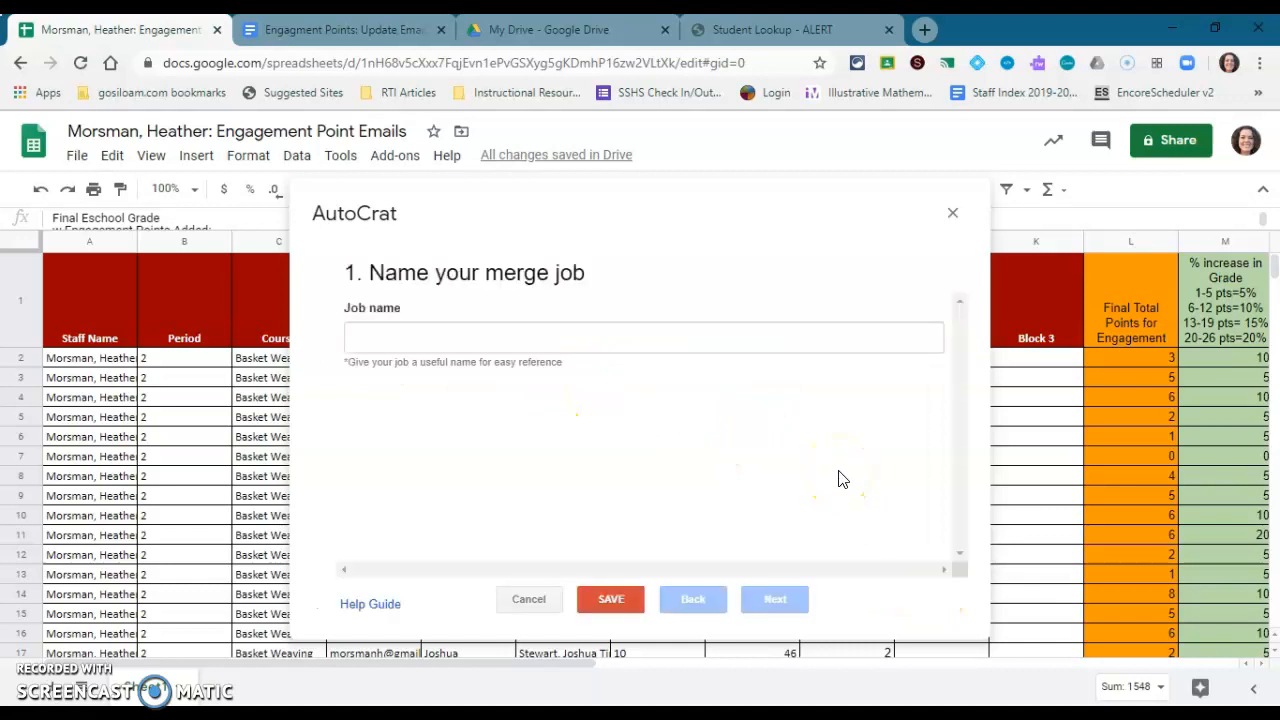
left_click(643, 337)
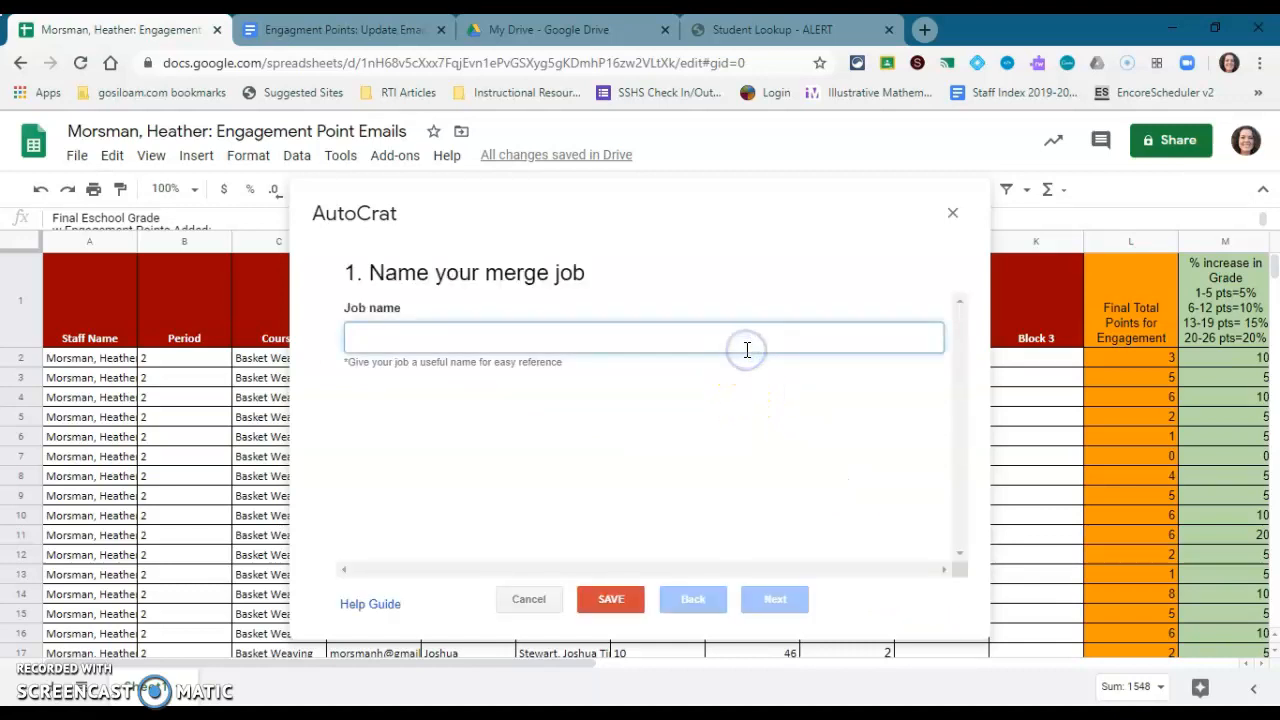
type("Engagement")
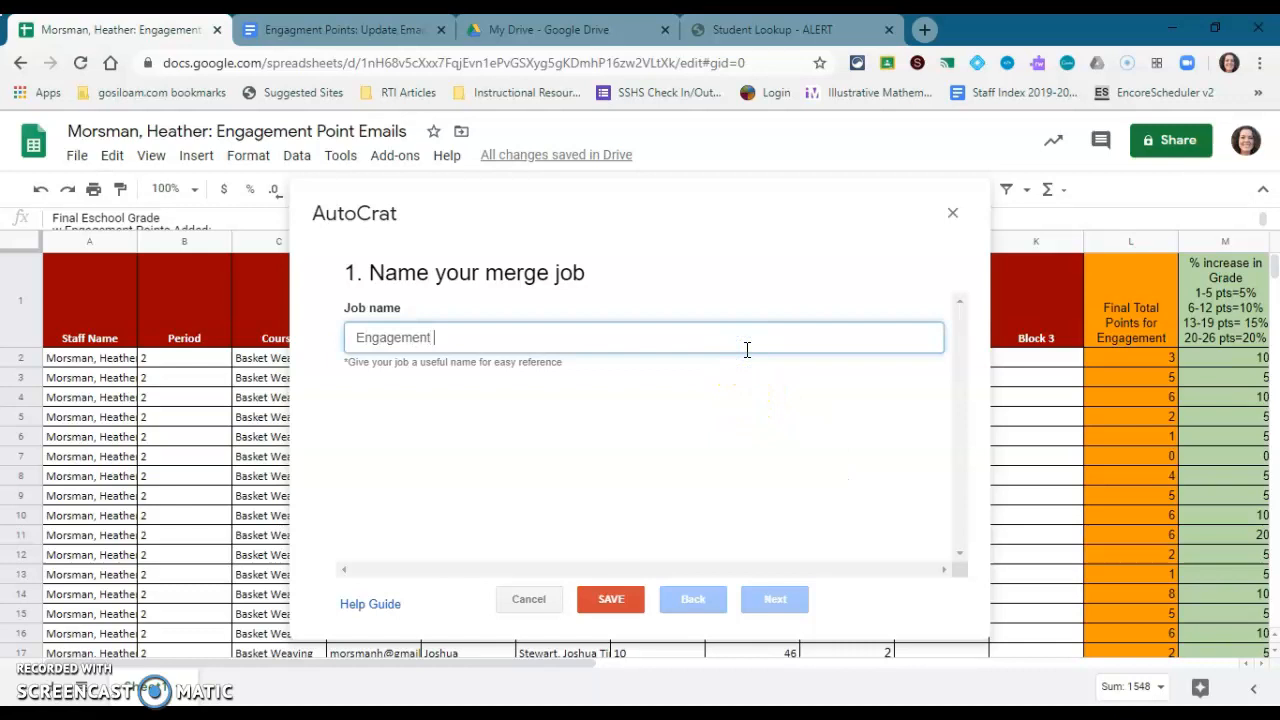
type("Points Email")
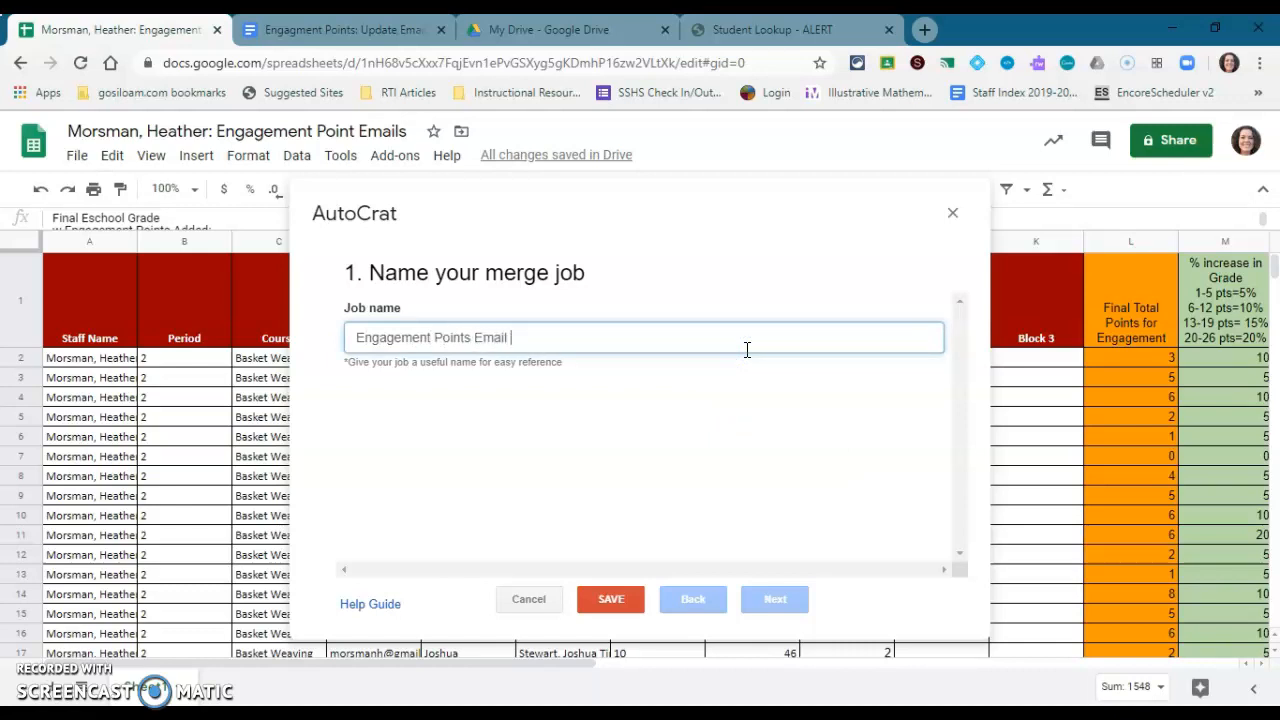
type("Samp")
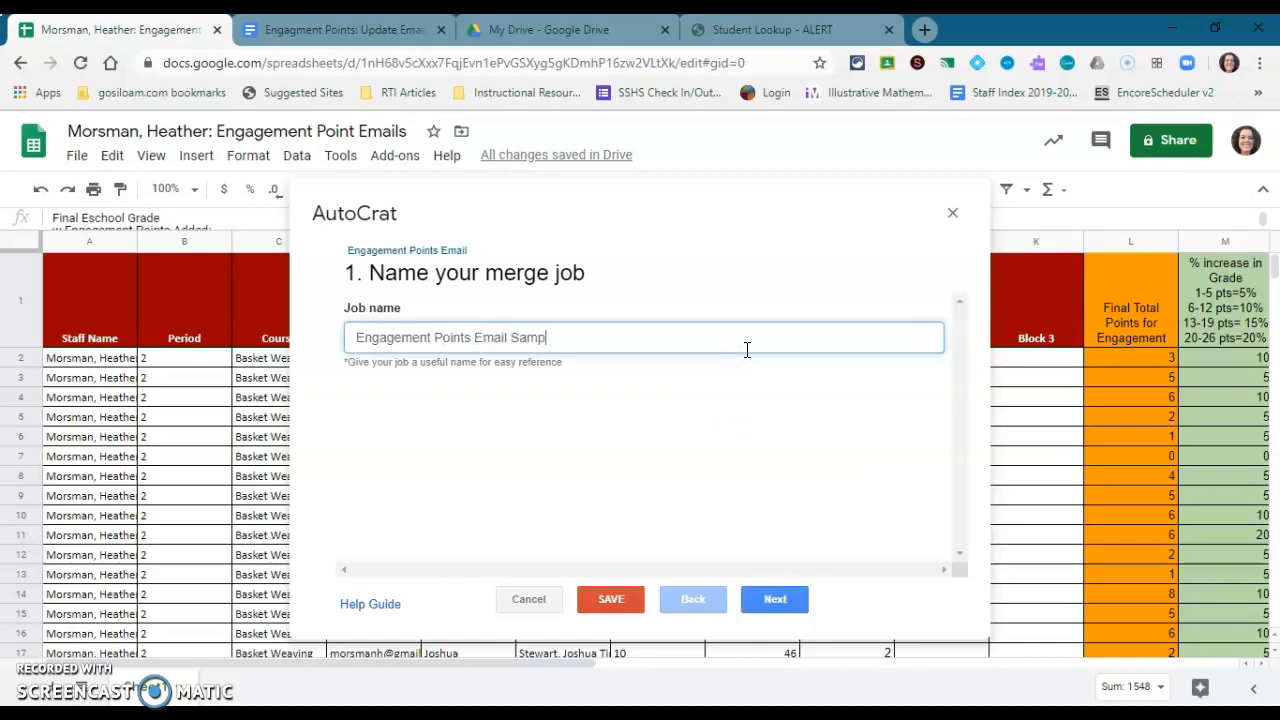
type("le")
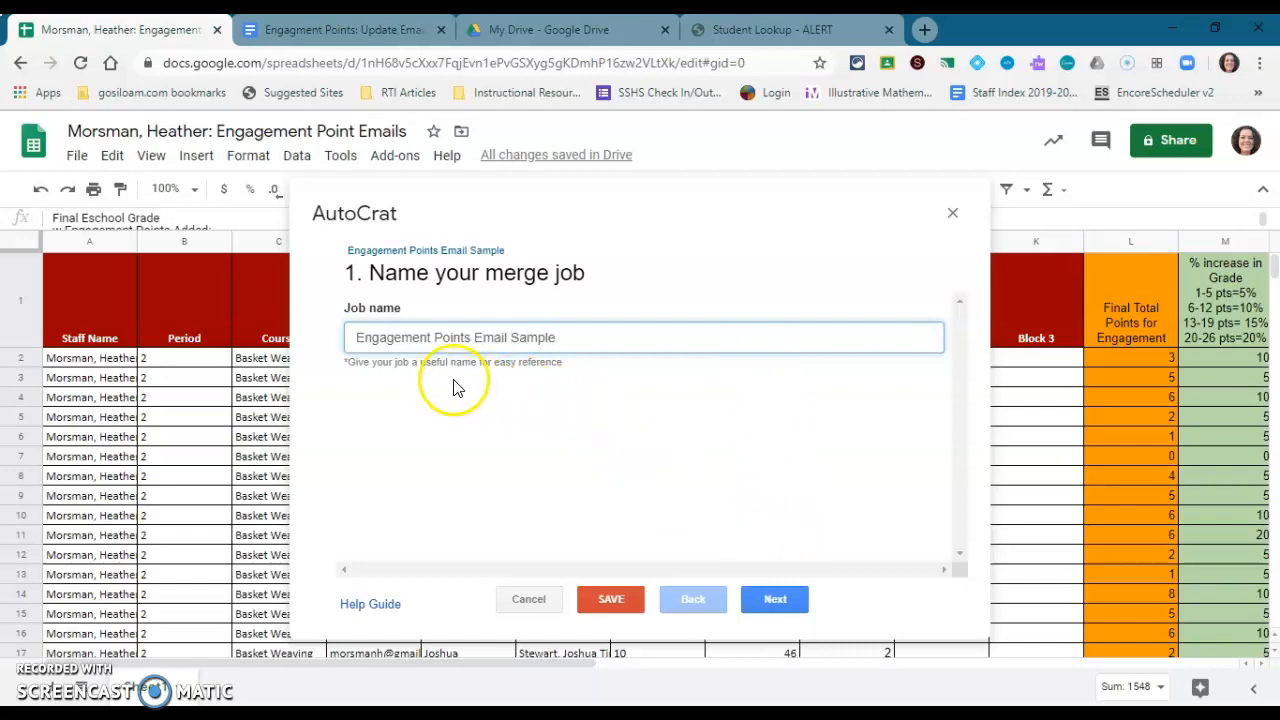
mouse_move(457, 387)
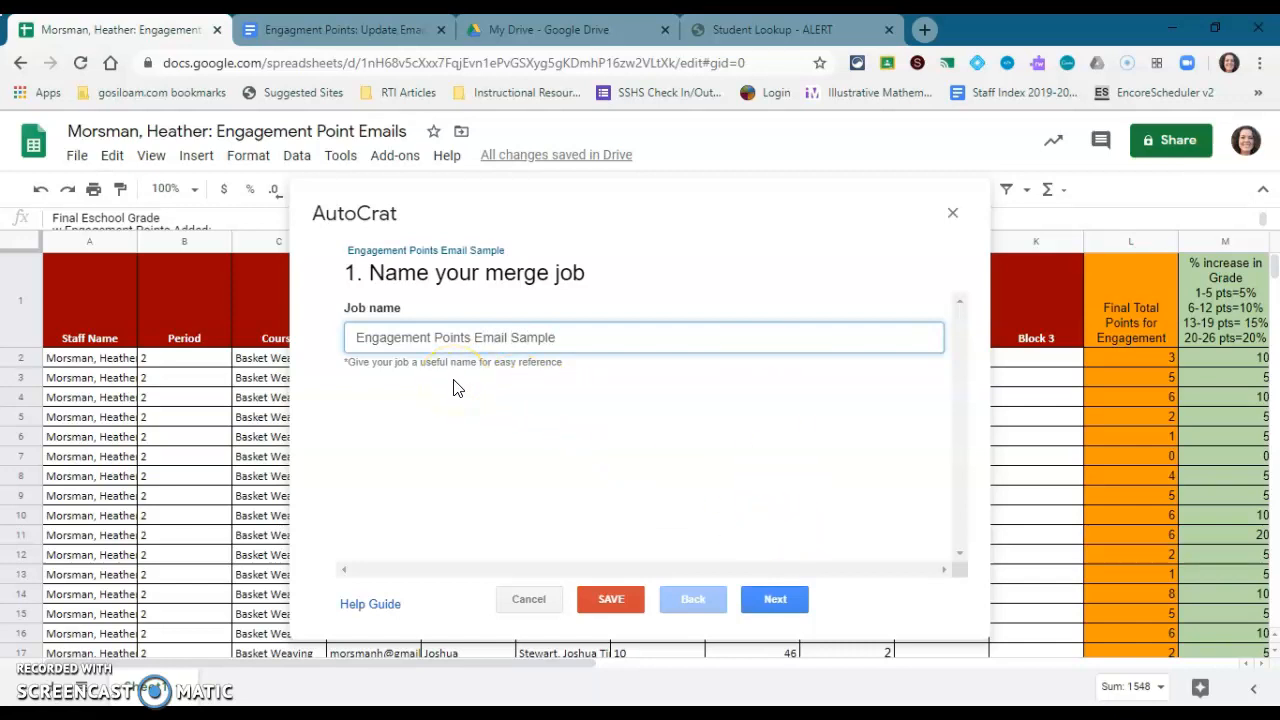
mouse_move(665, 387)
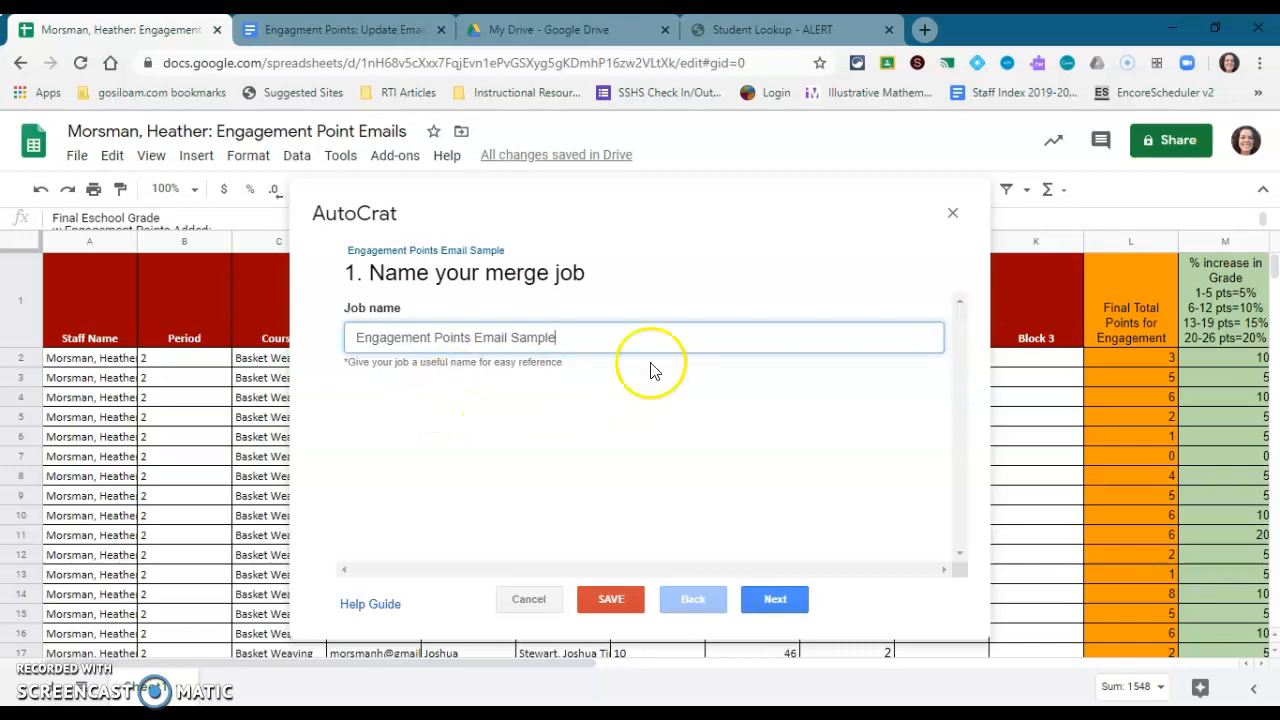
mouse_move(495, 410)
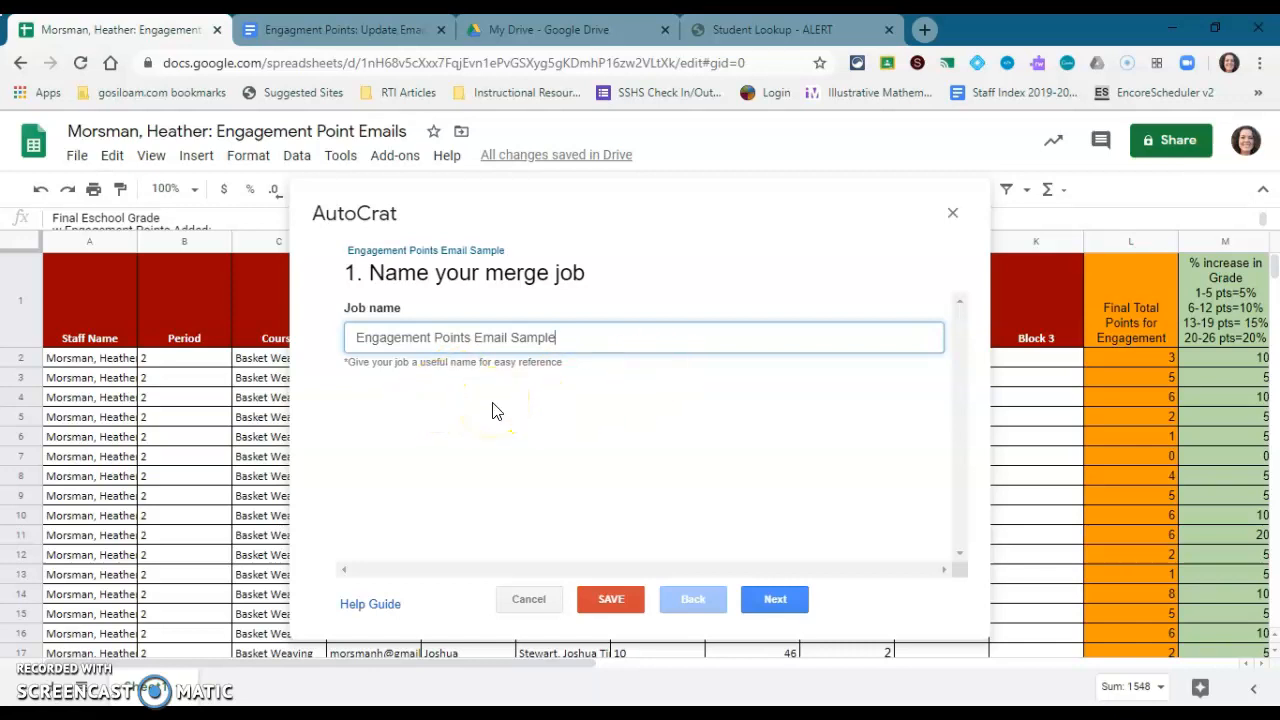
Advance to the template step, browse Drive then cancel, and view the Engagement Points email template document
left_click(774, 599)
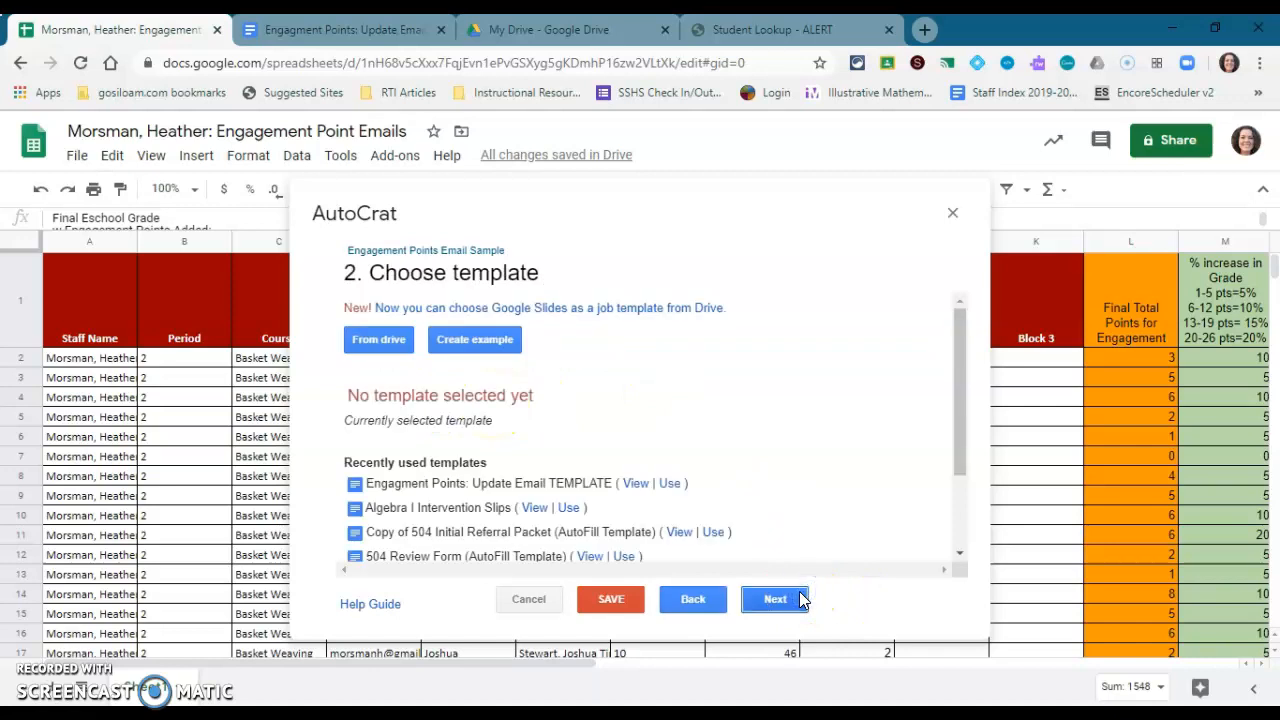
mouse_move(818, 428)
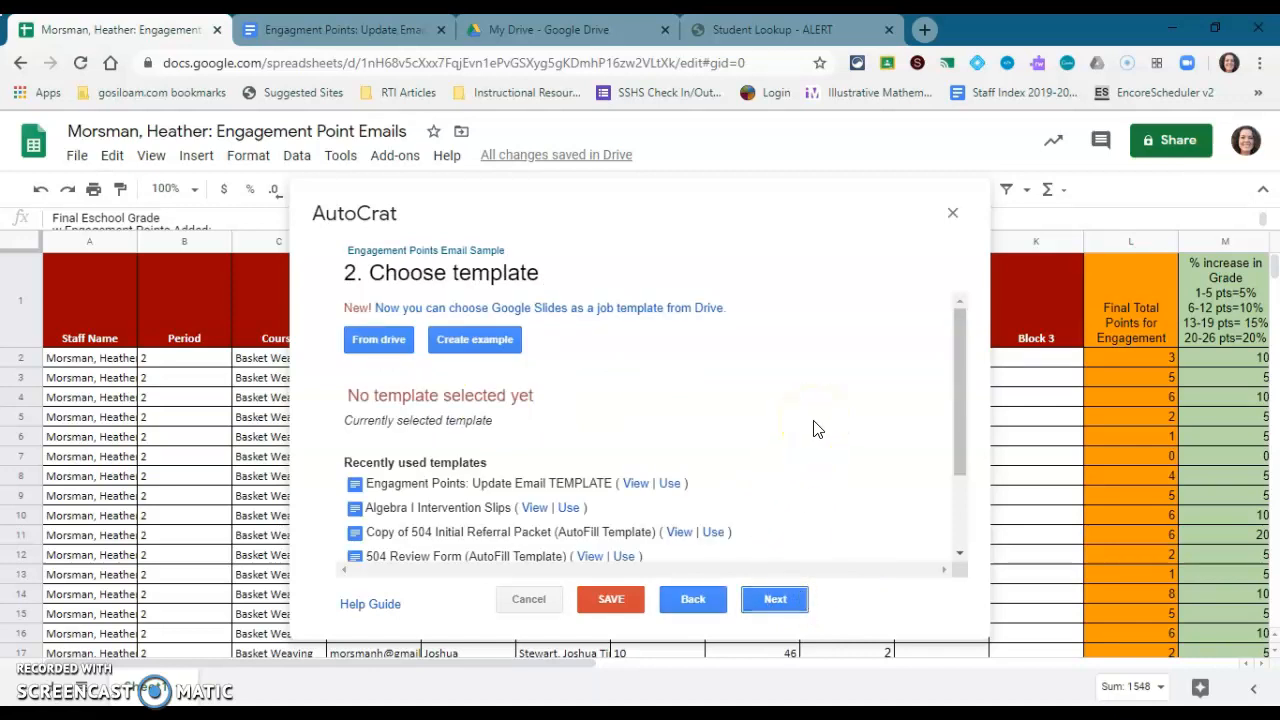
mouse_move(760, 385)
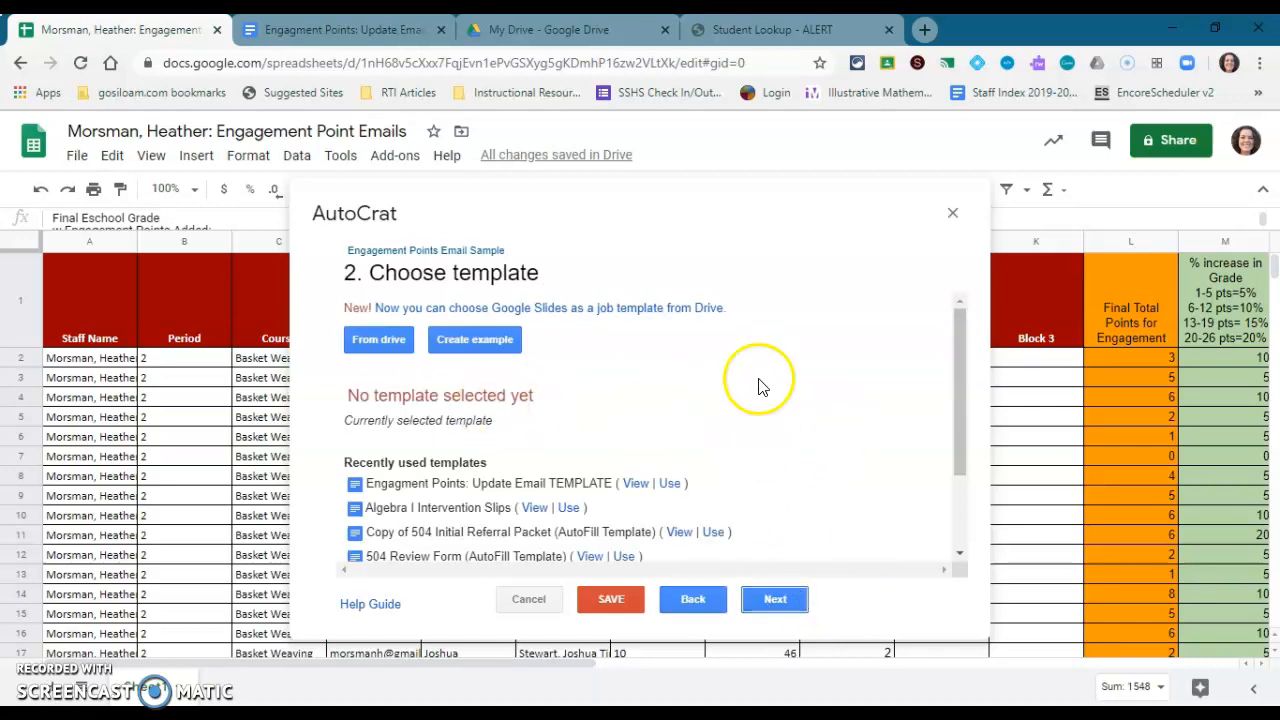
mouse_move(730, 448)
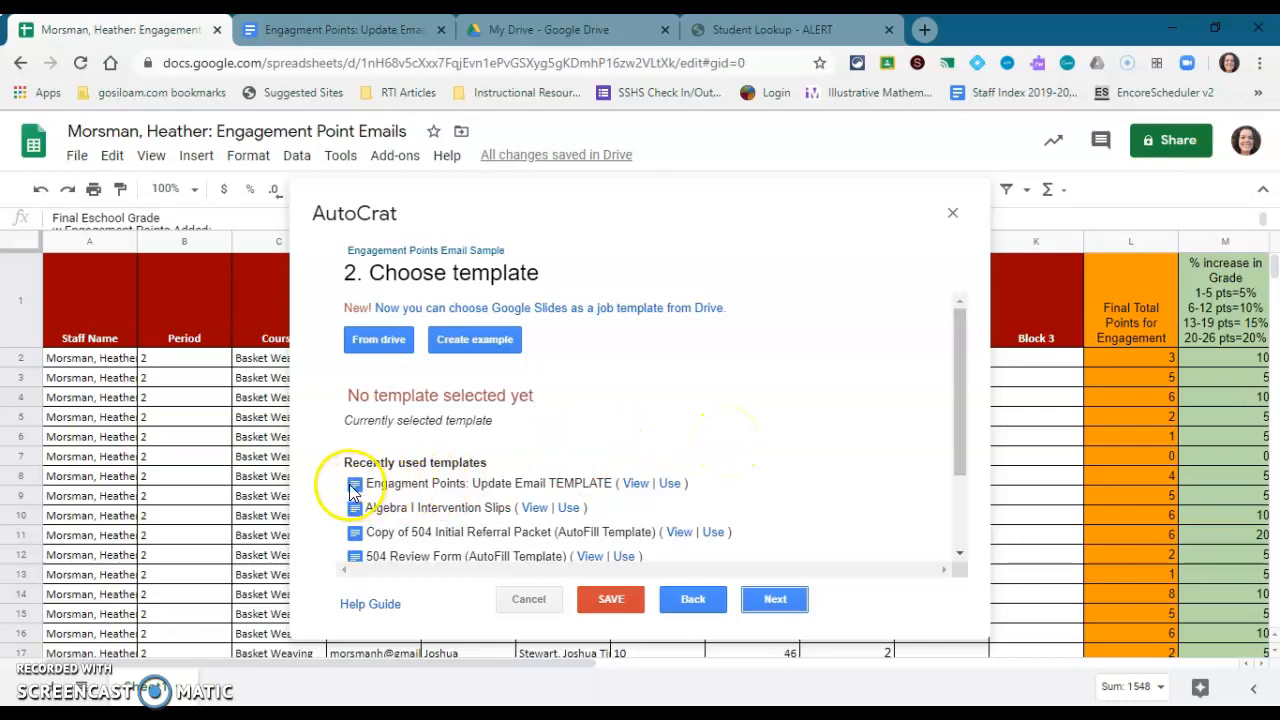
mouse_move(440, 470)
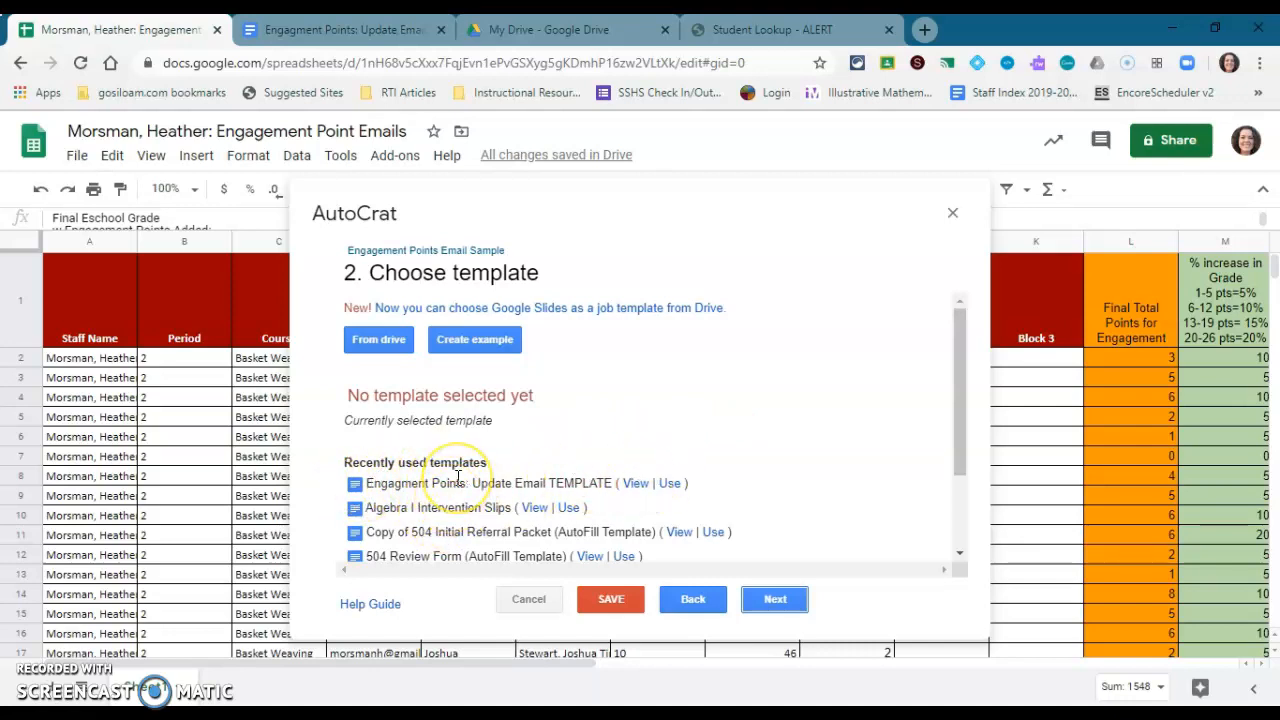
left_click(378, 339)
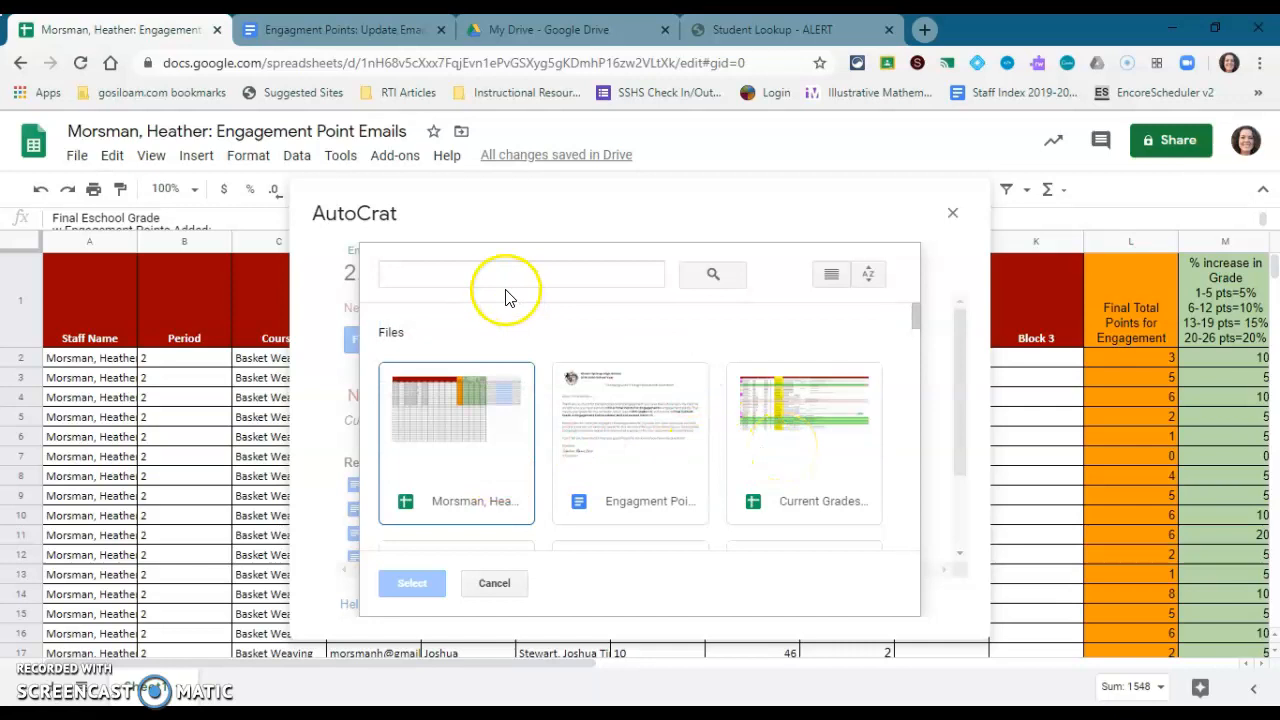
left_click(520, 274)
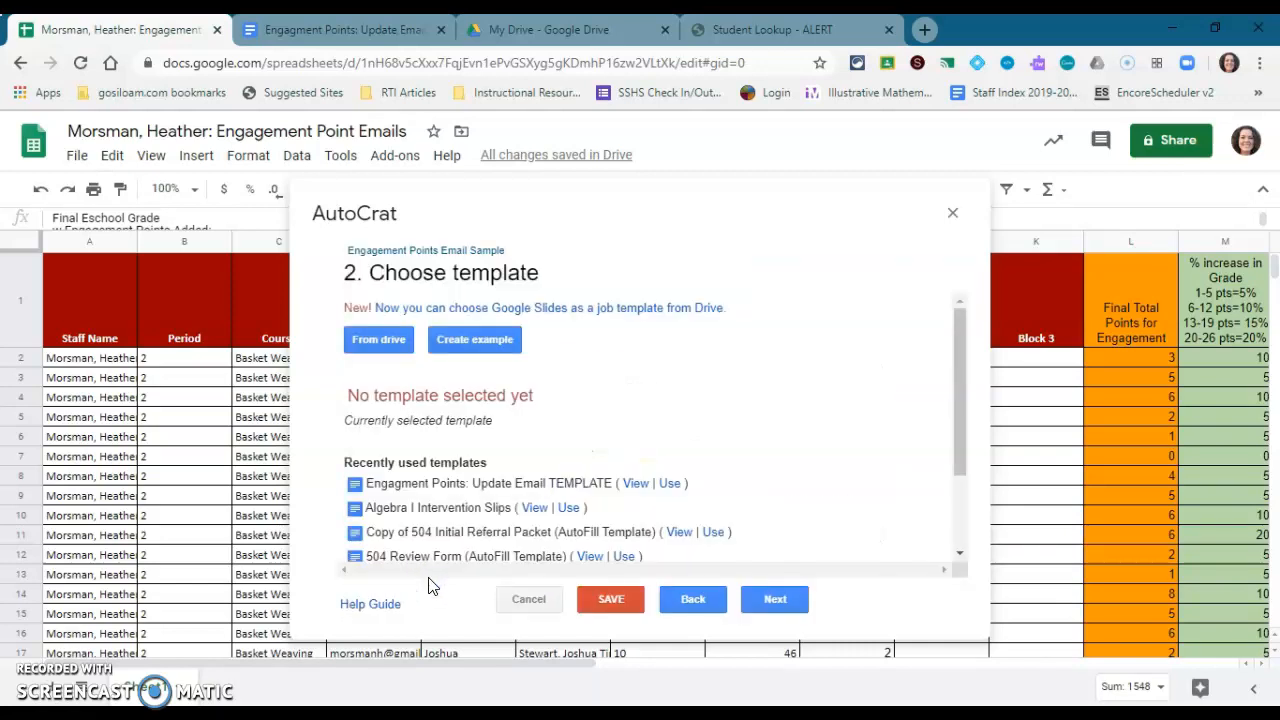
left_click(669, 483)
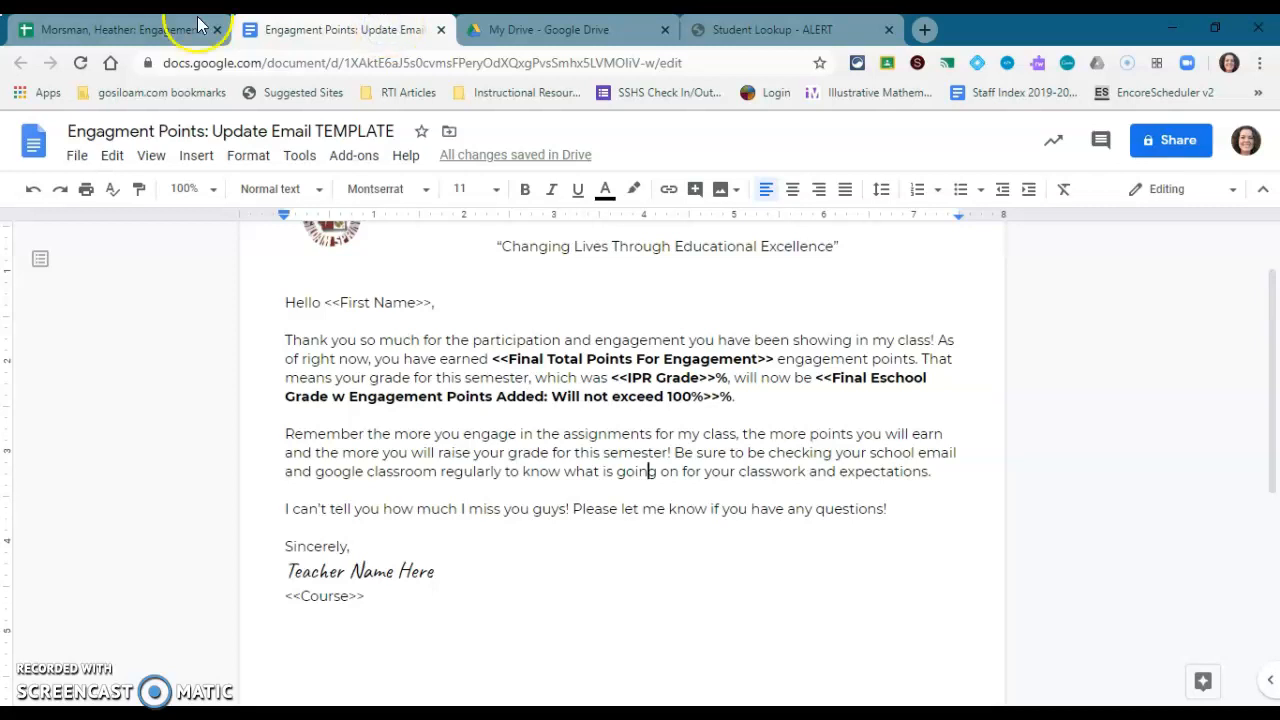
Back in the sheet, map the total points tag to 'Final Total Points for Engagement' and start mapping the final grade tag
left_click(120, 29)
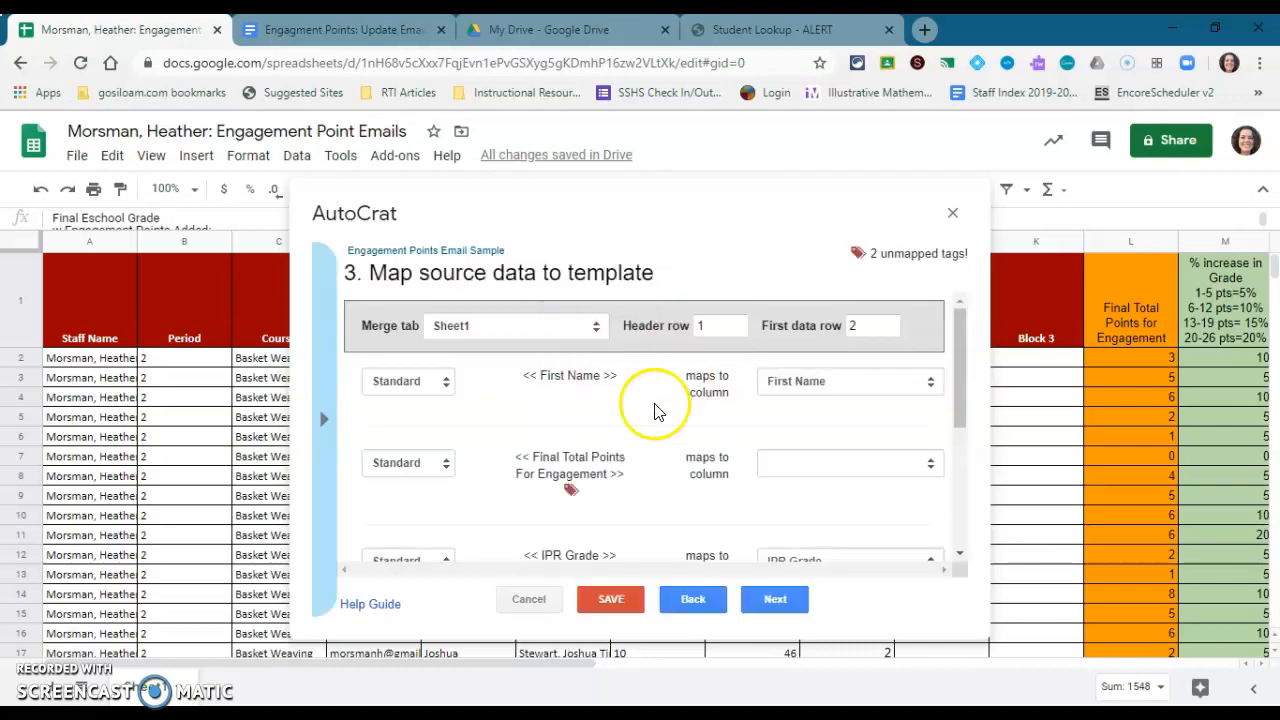
mouse_move(635, 493)
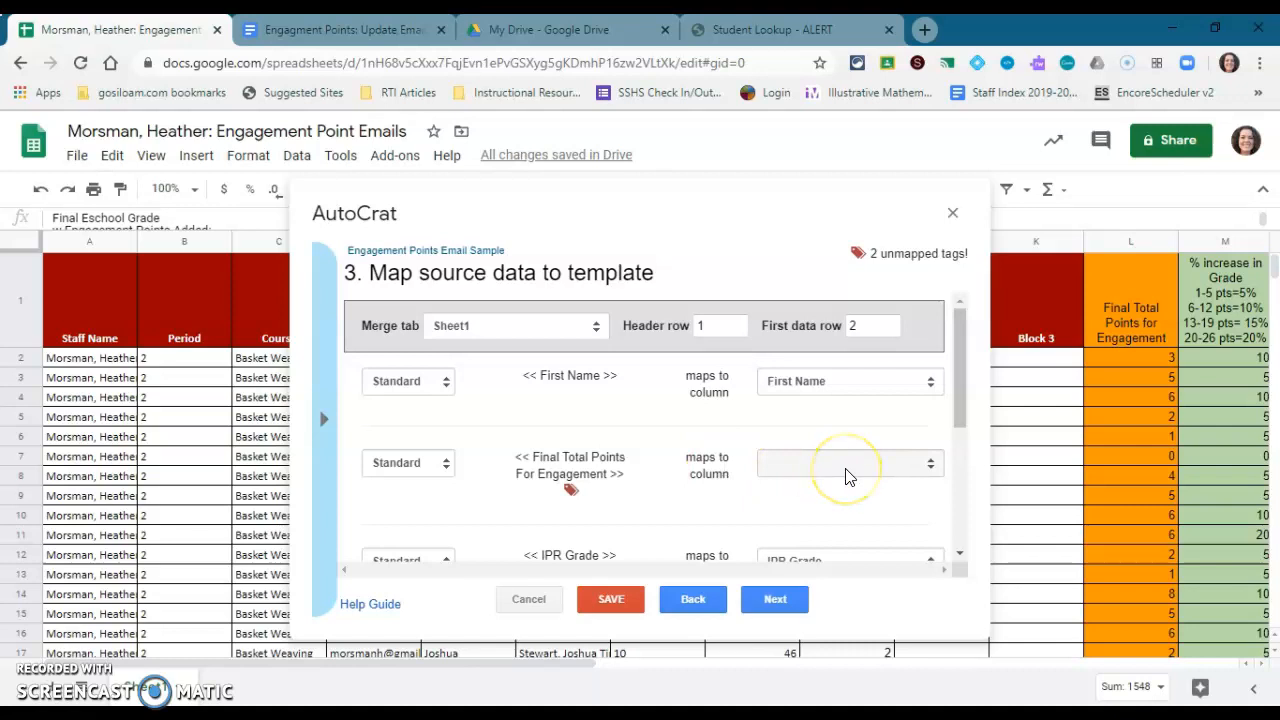
mouse_move(830, 455)
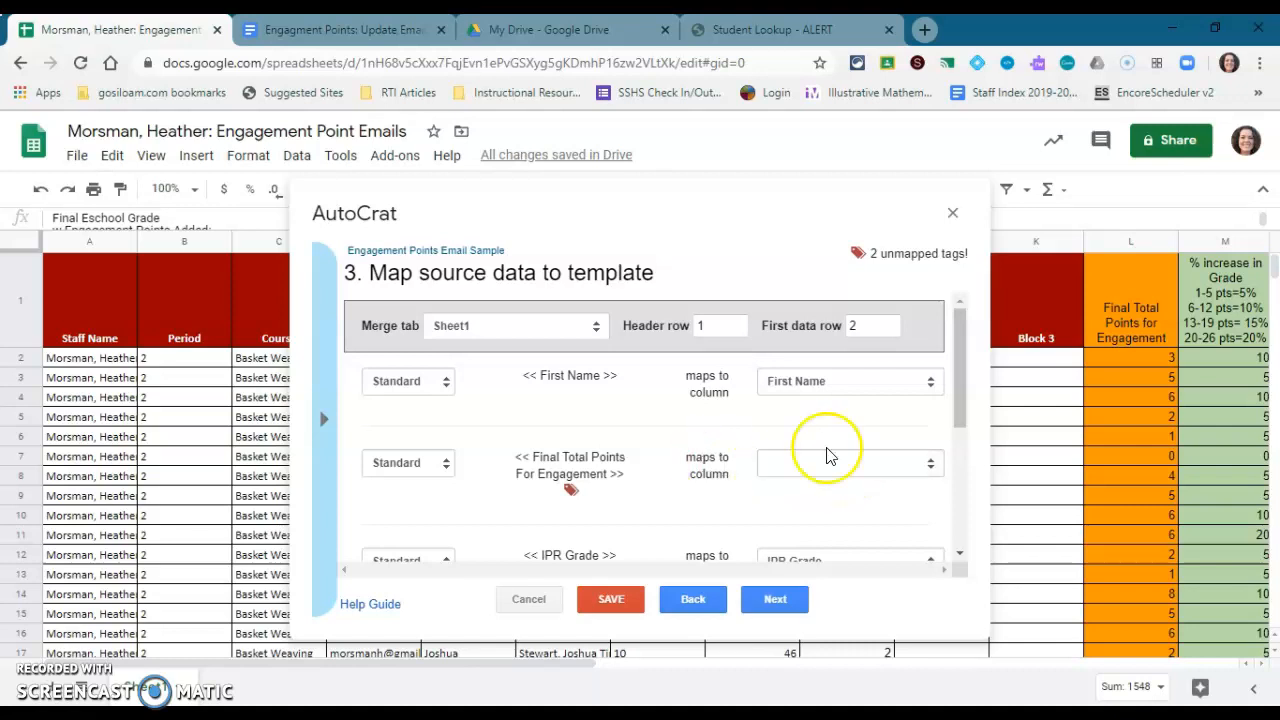
left_click(848, 462)
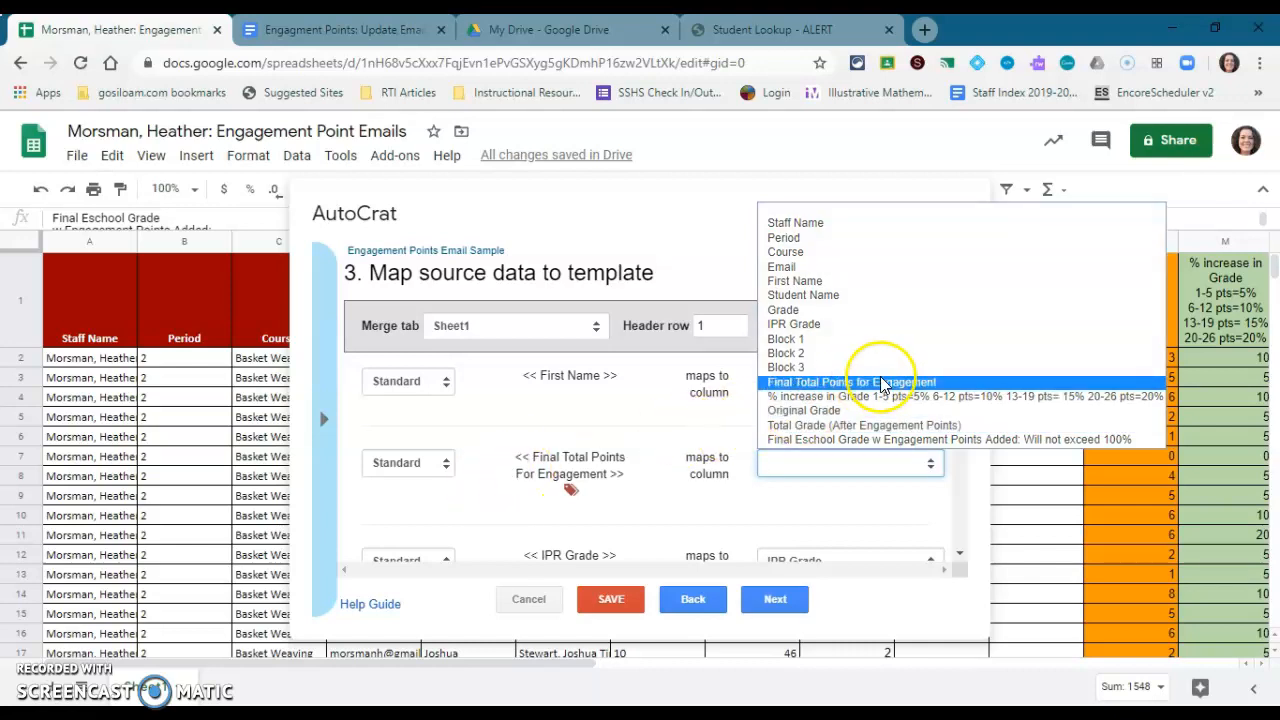
left_click(848, 381)
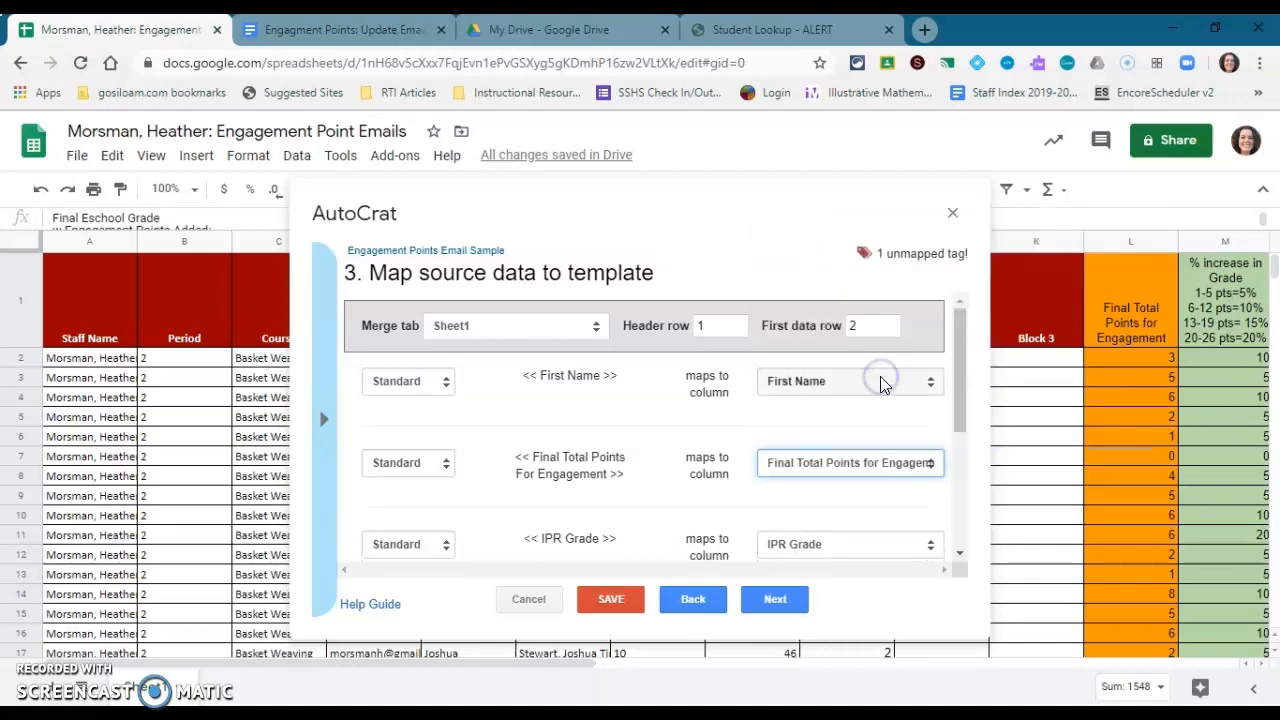
scroll("down", 3)
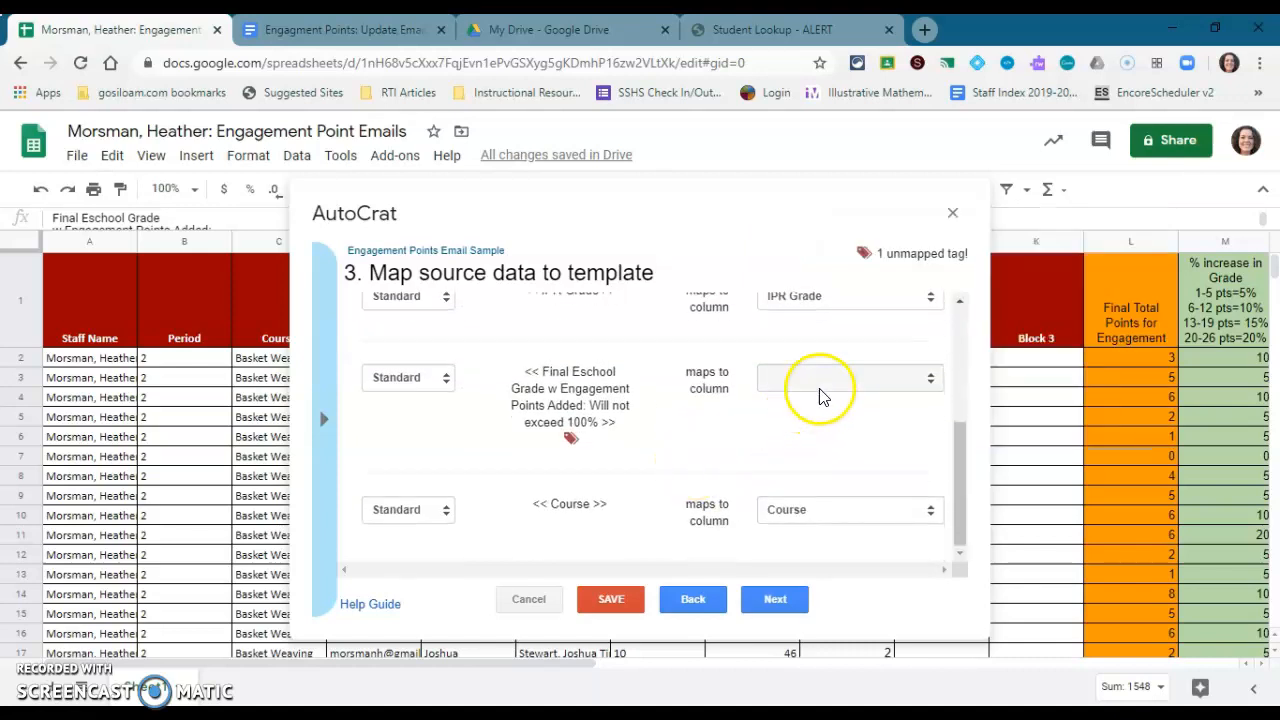
left_click(848, 377)
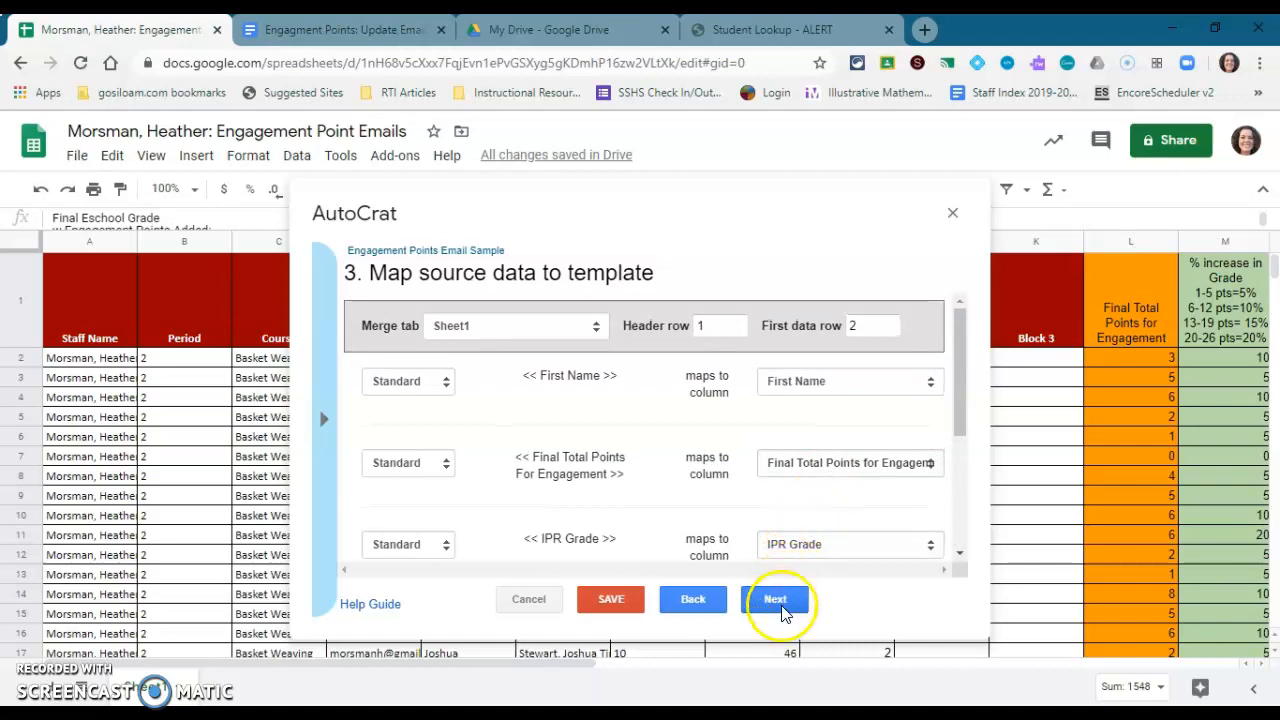
Name merged files 'Engagement Points as of 4/24 for <<First Name>>' and set the output type to PDF
left_click(775, 599)
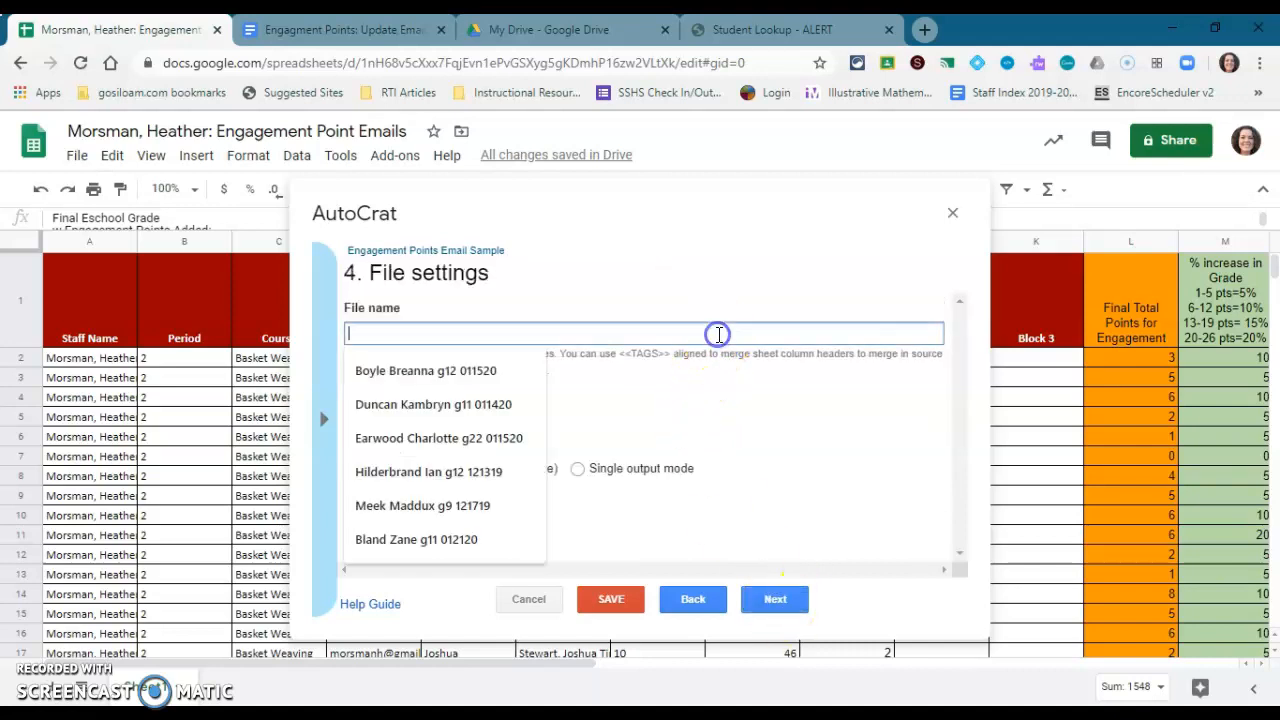
mouse_move(1220, 388)
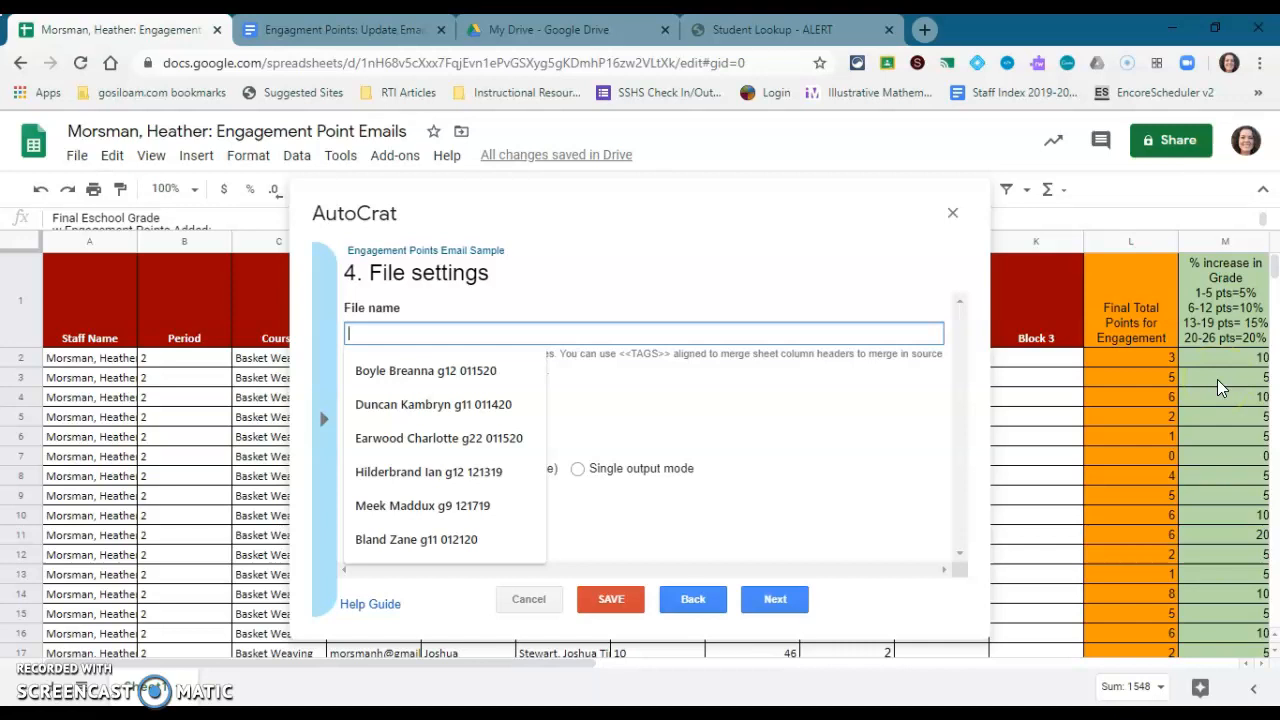
type("Engagement Po")
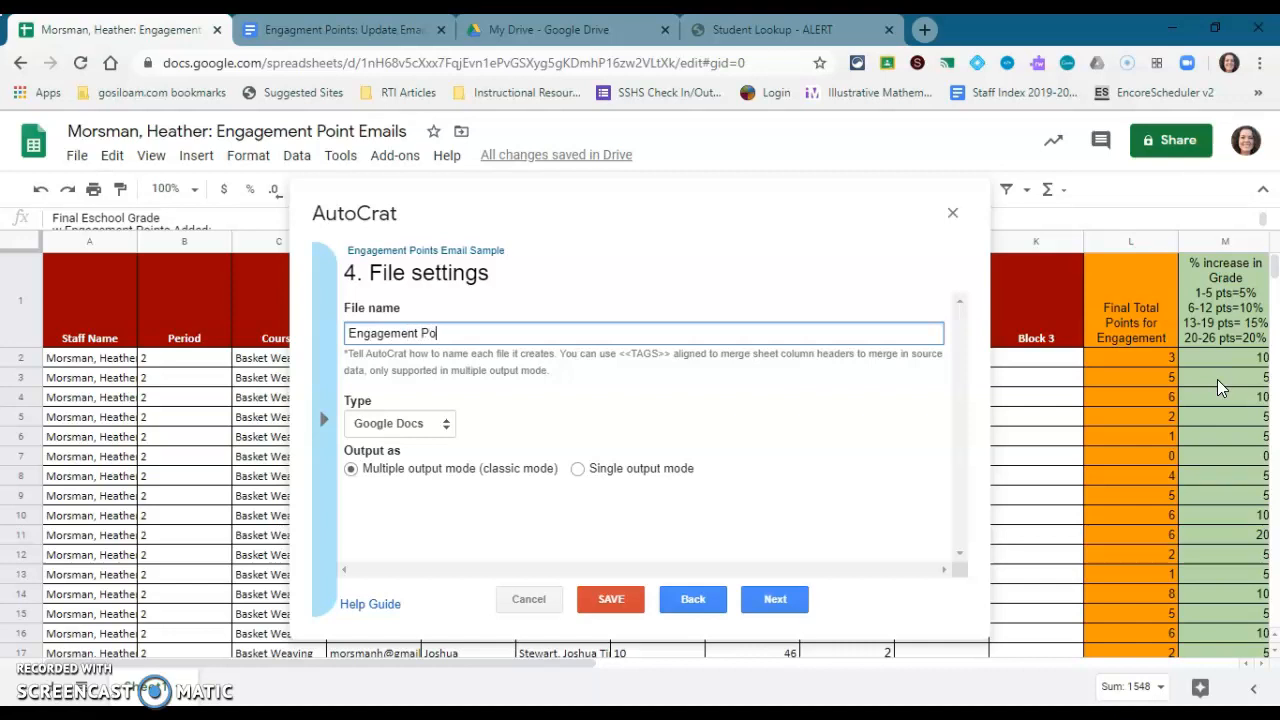
type("ints")
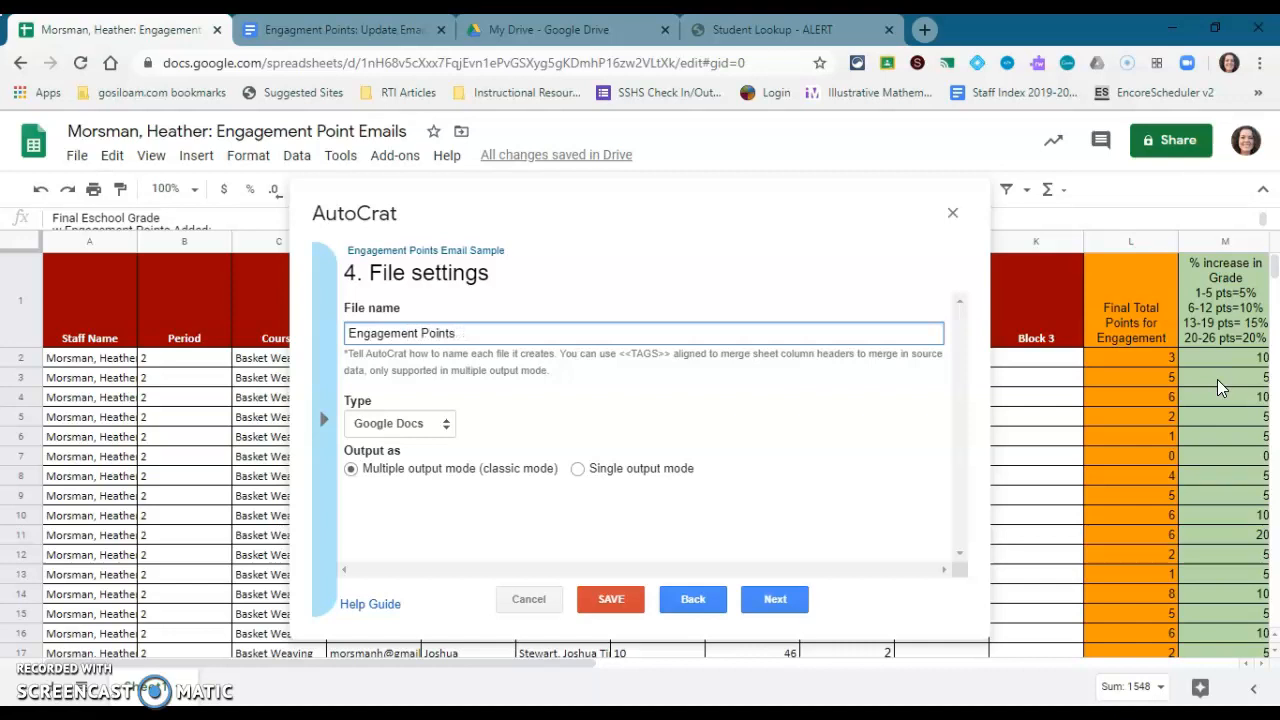
type("as of 4")
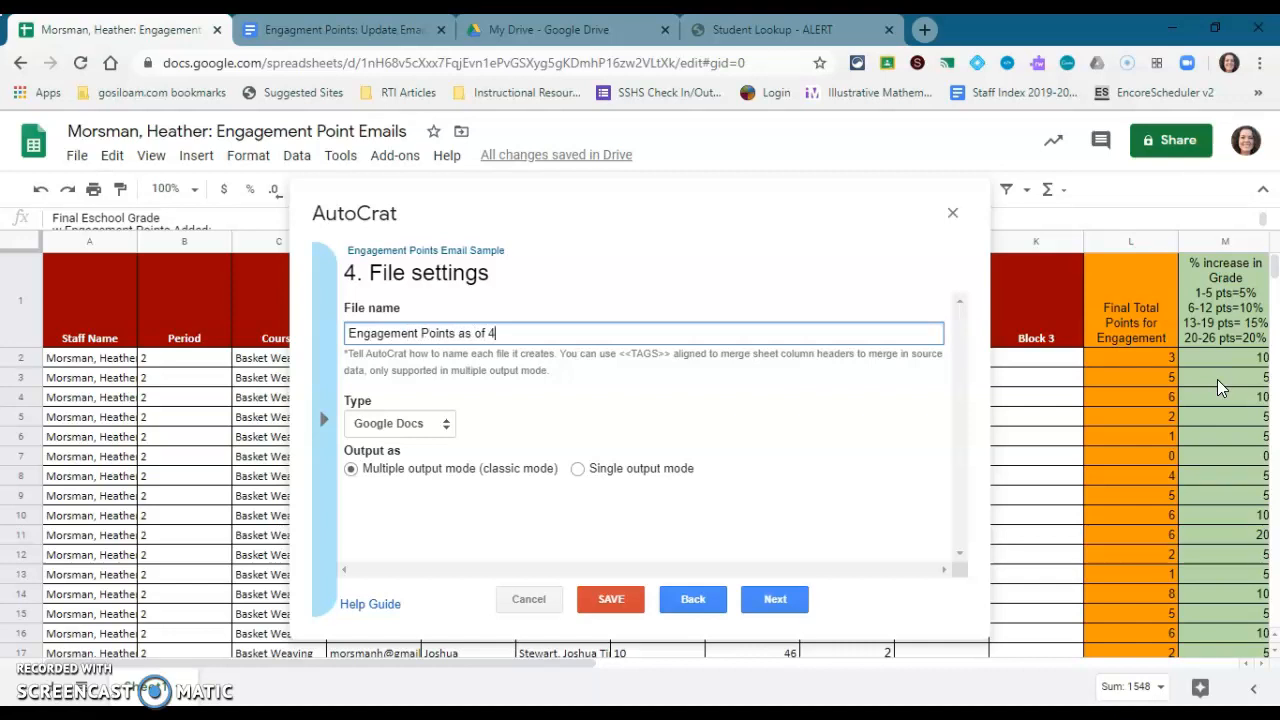
type("/24 for <<Fir")
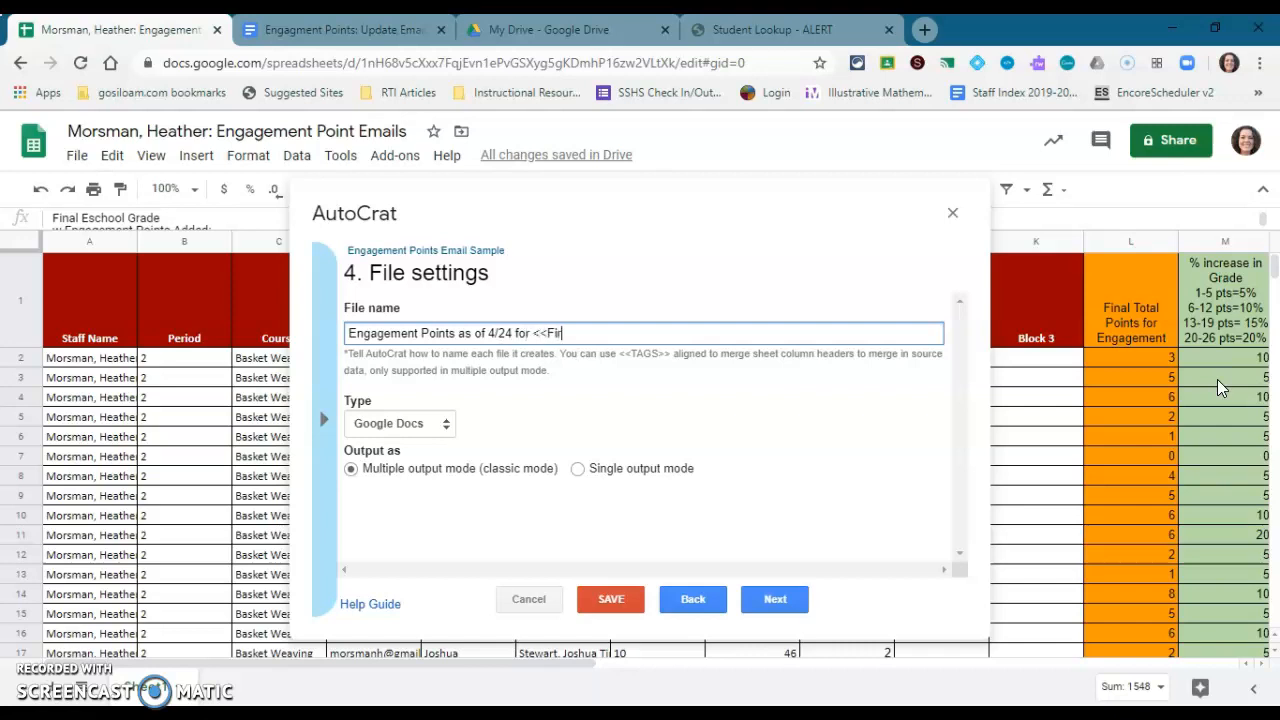
type("st Name")
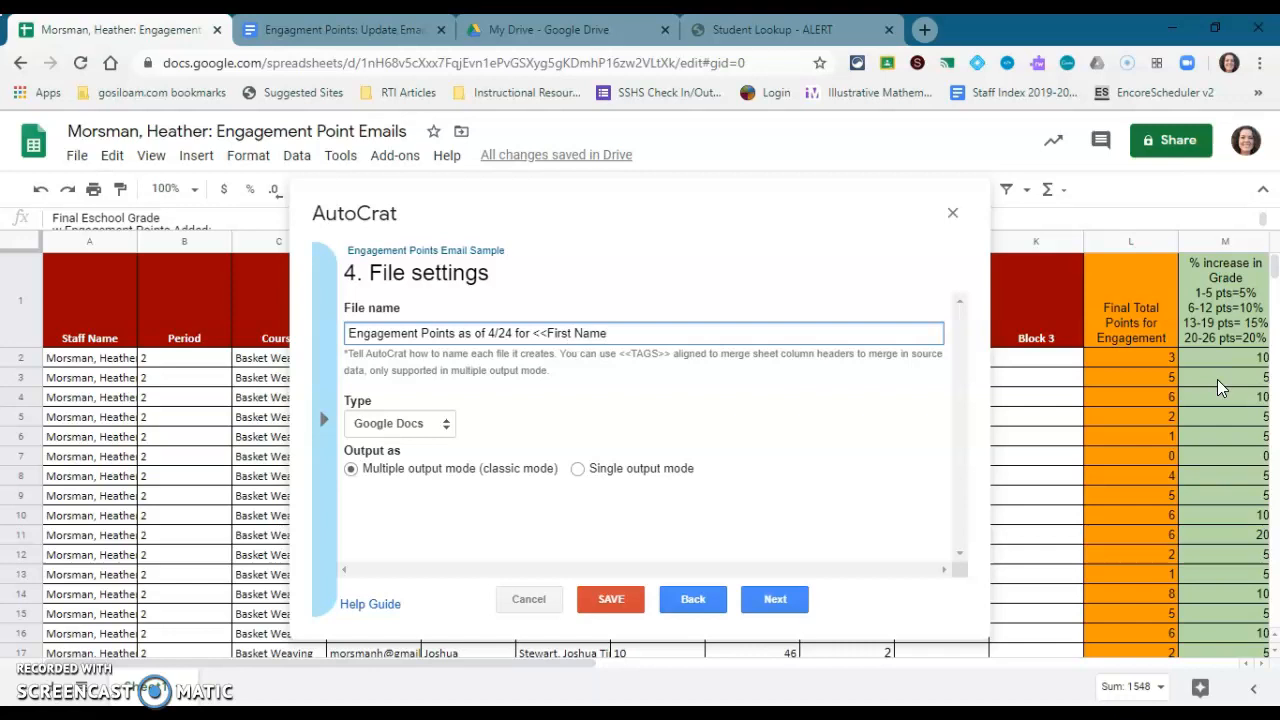
type(">>")
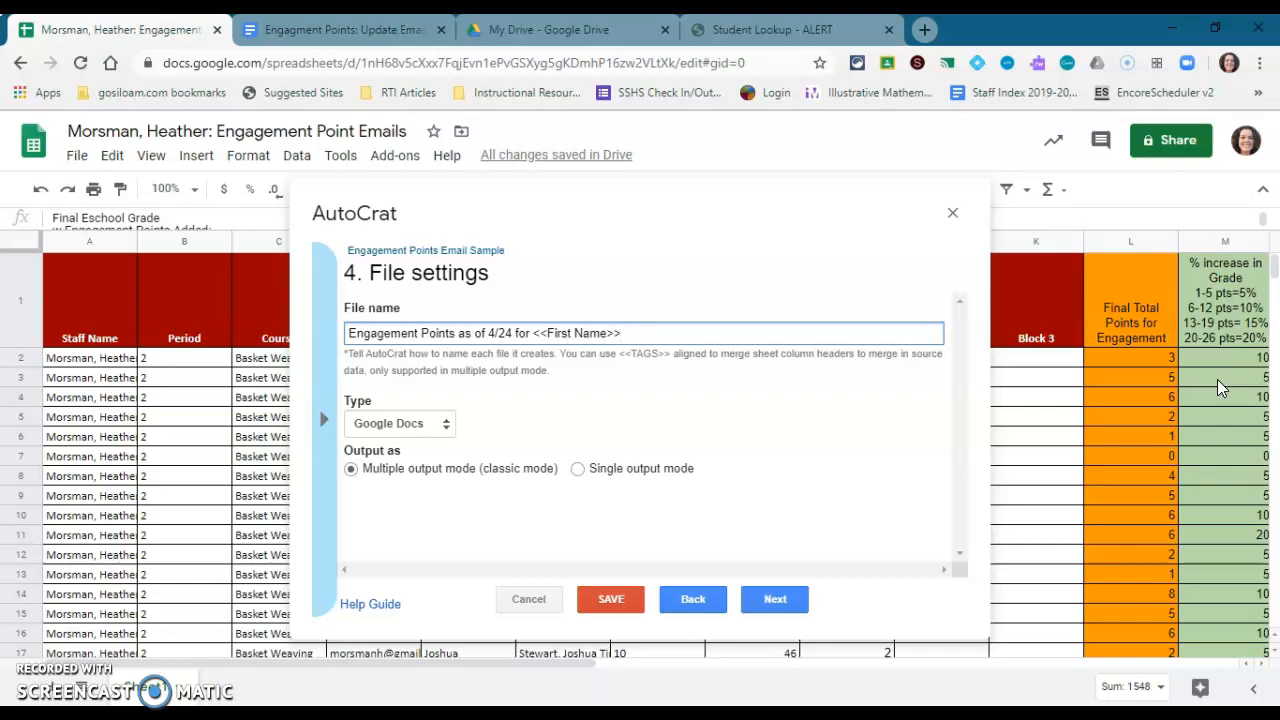
left_click(620, 333)
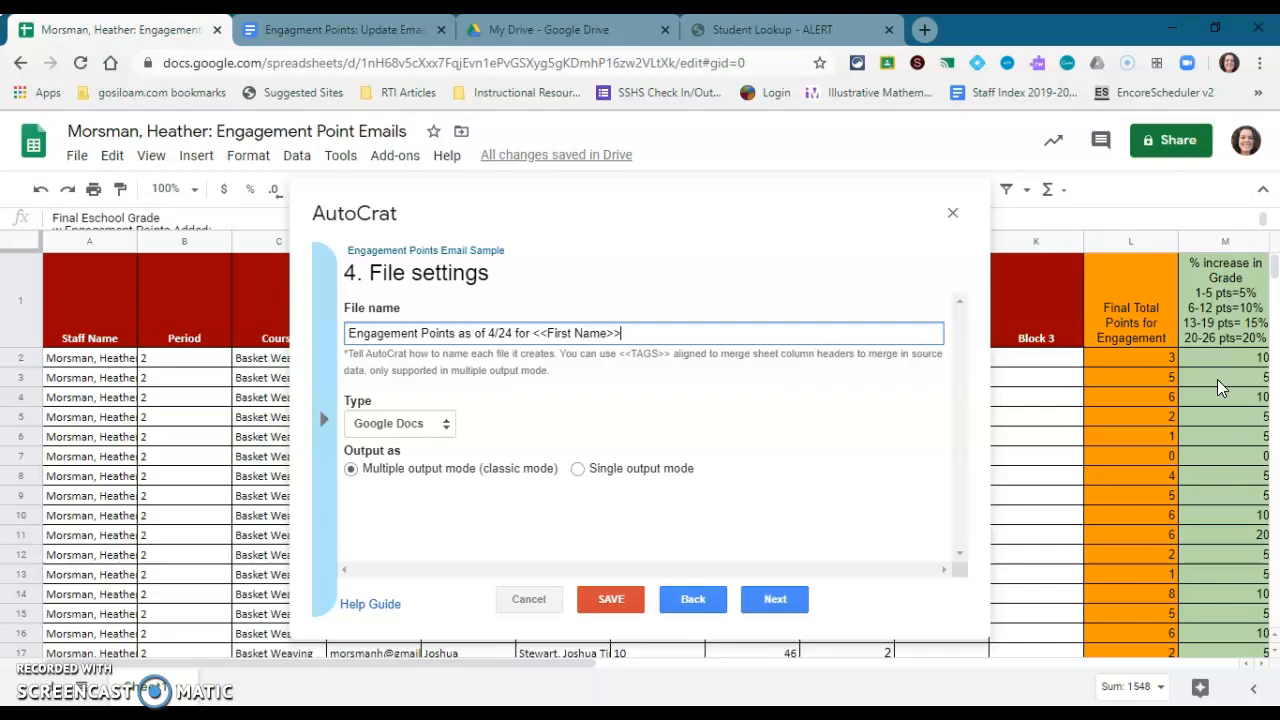
mouse_move(1085, 255)
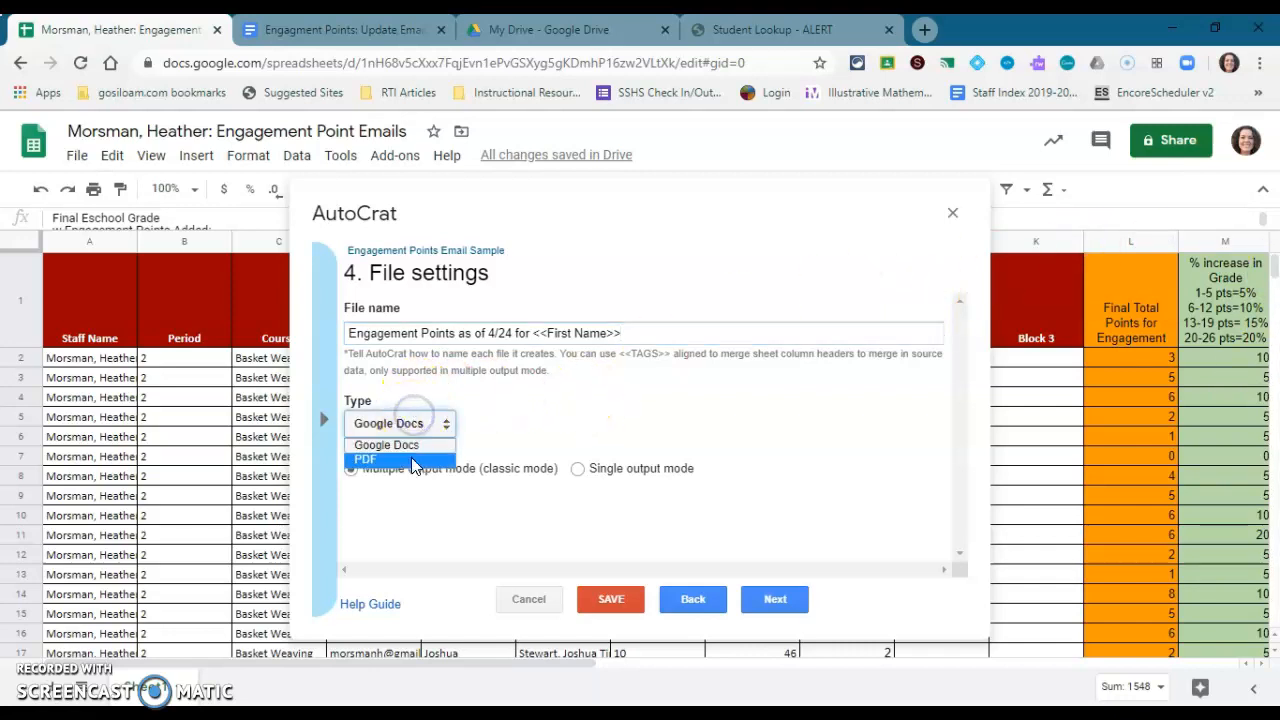
left_click(365, 459)
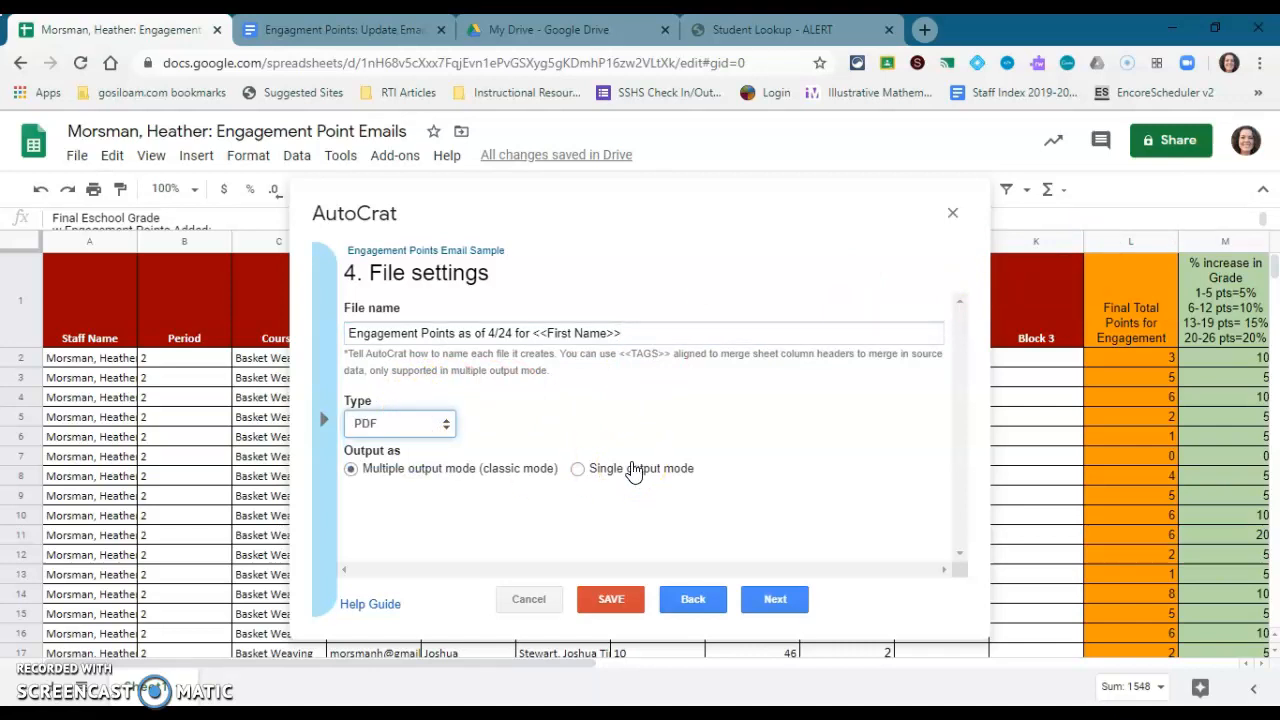
mouse_move(723, 457)
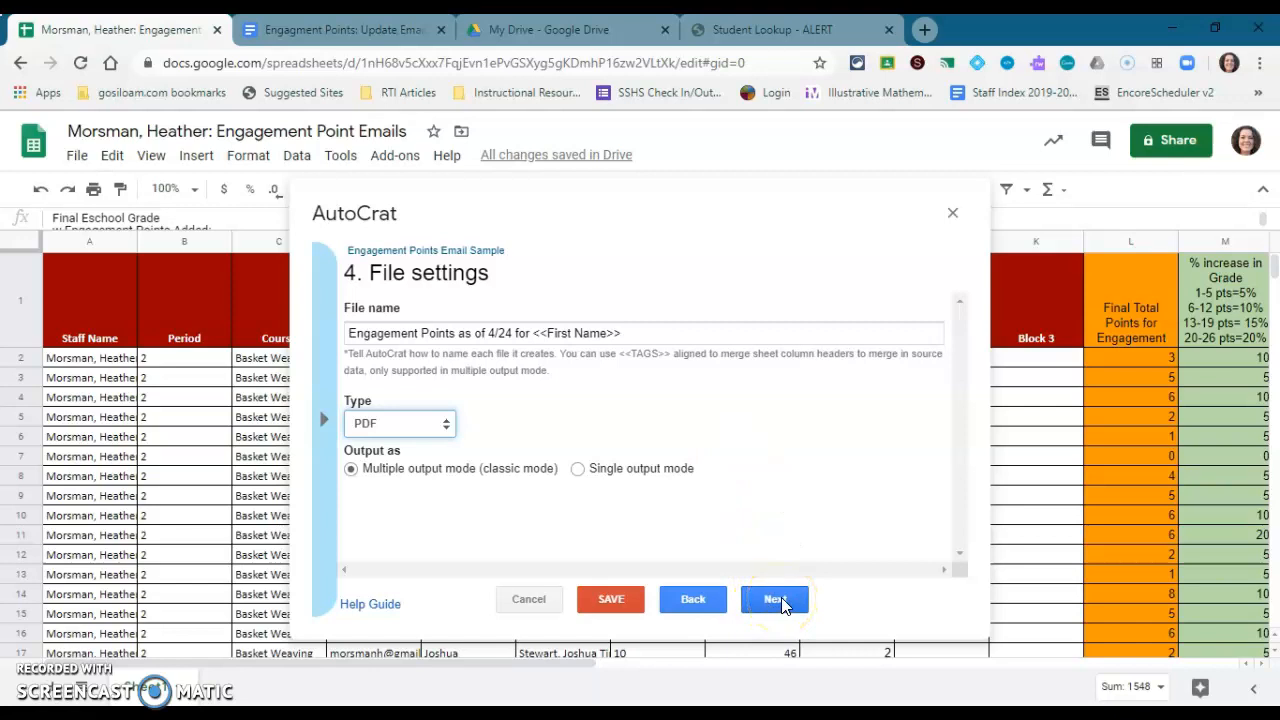
Replace My Drive with AutoCrat Demo Folder as the merged files' destination and continue
left_click(775, 599)
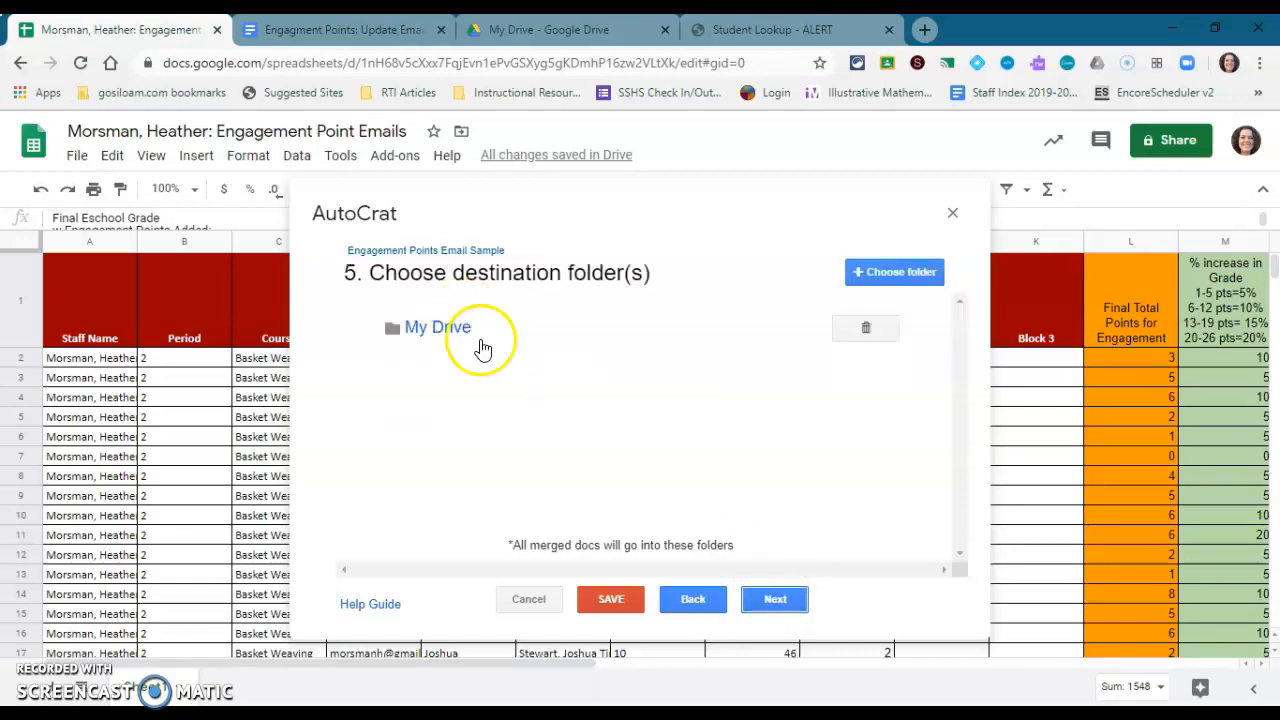
mouse_move(628, 440)
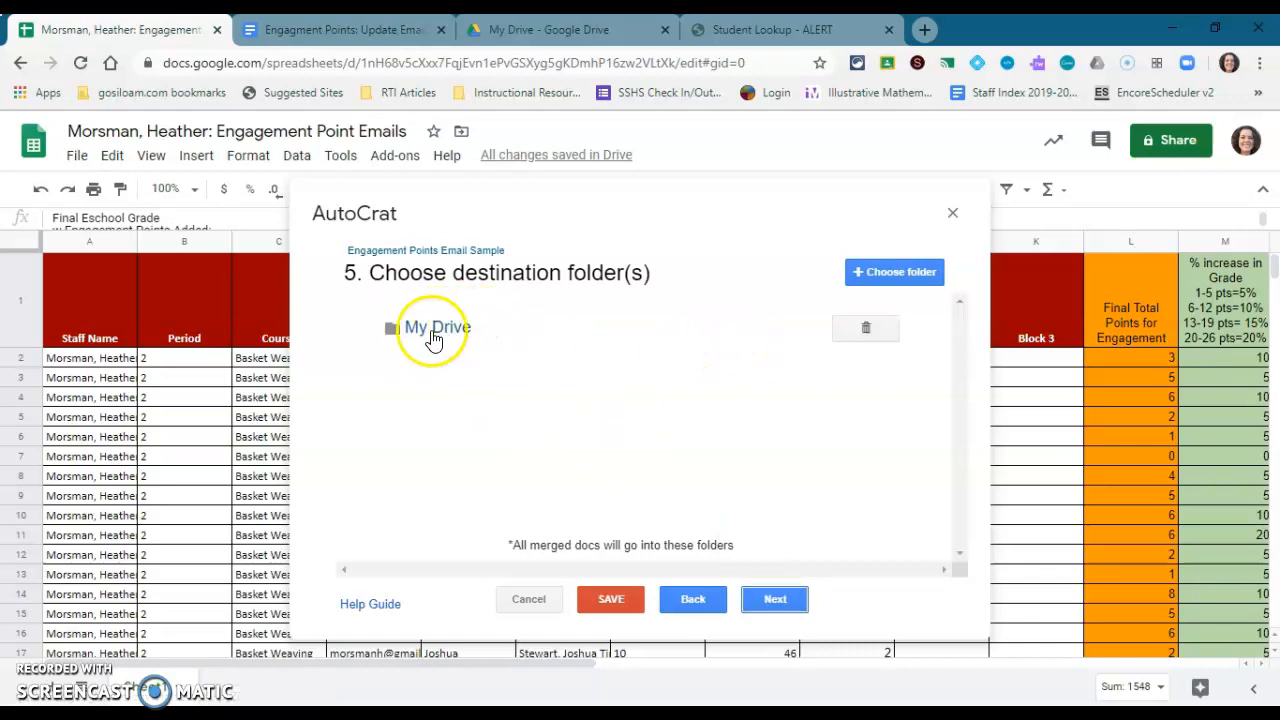
left_click(865, 327)
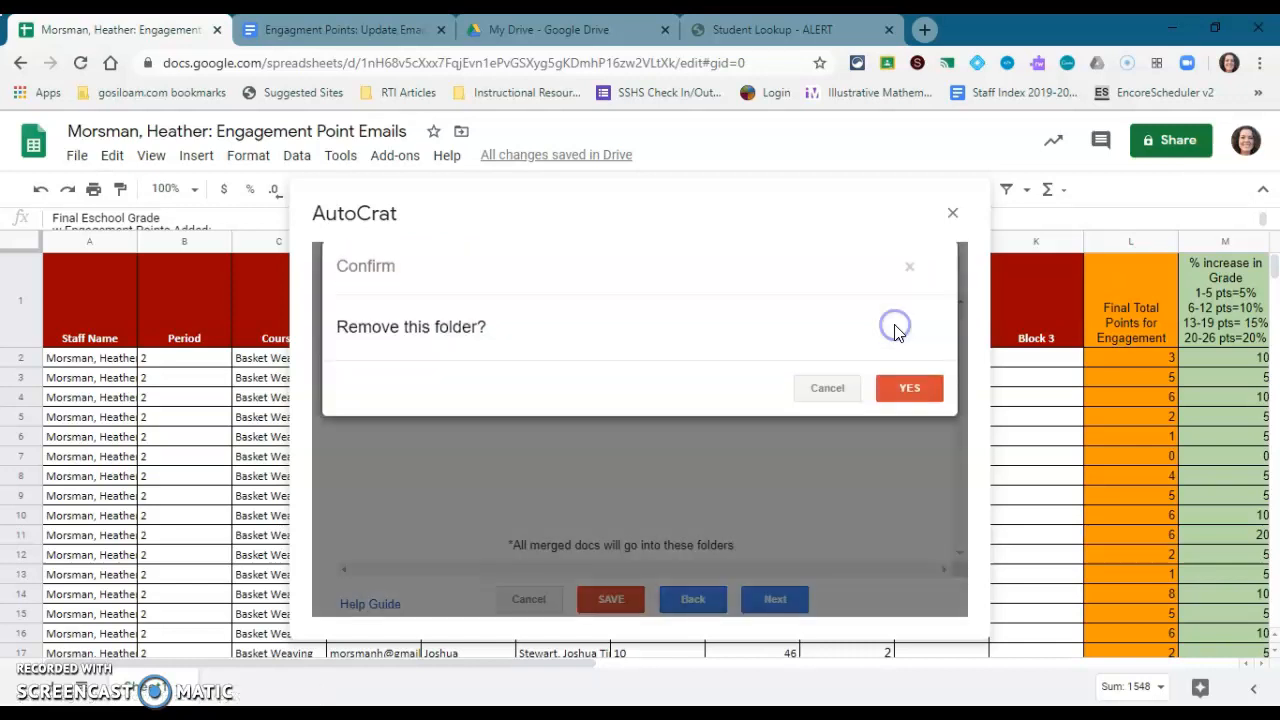
left_click(909, 388)
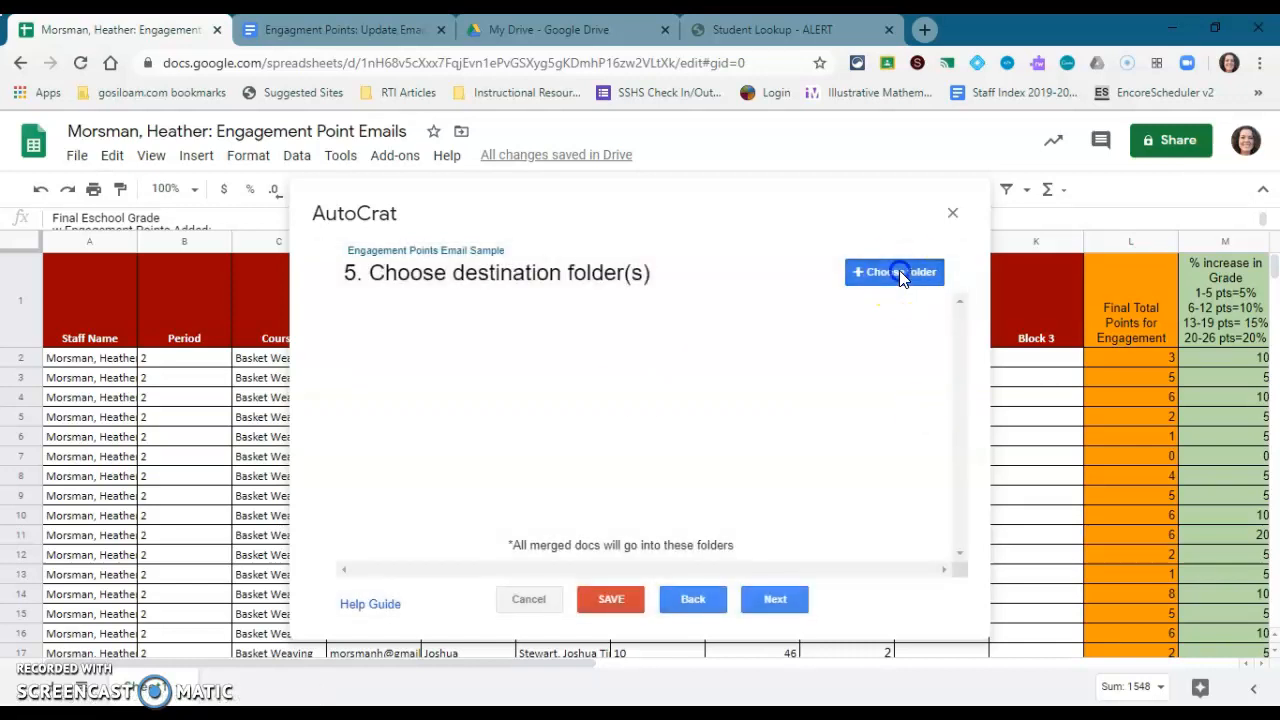
left_click(893, 272)
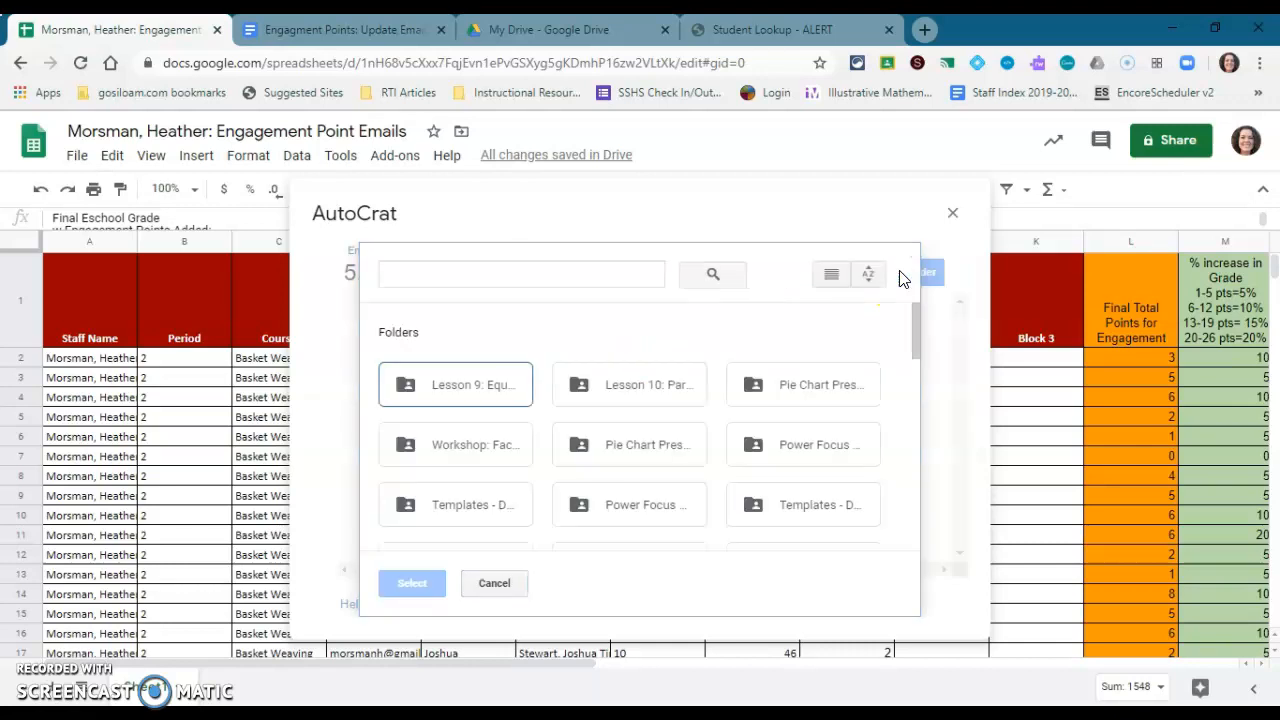
mouse_move(700, 448)
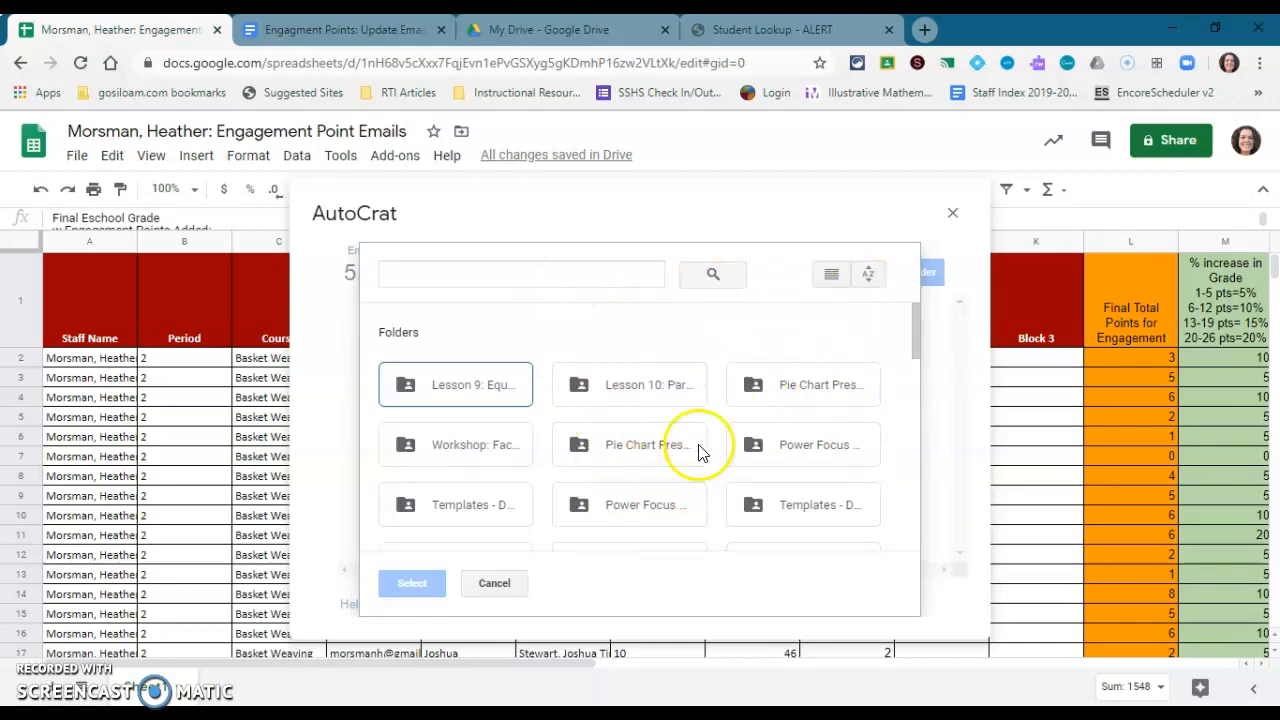
type("autocrat")
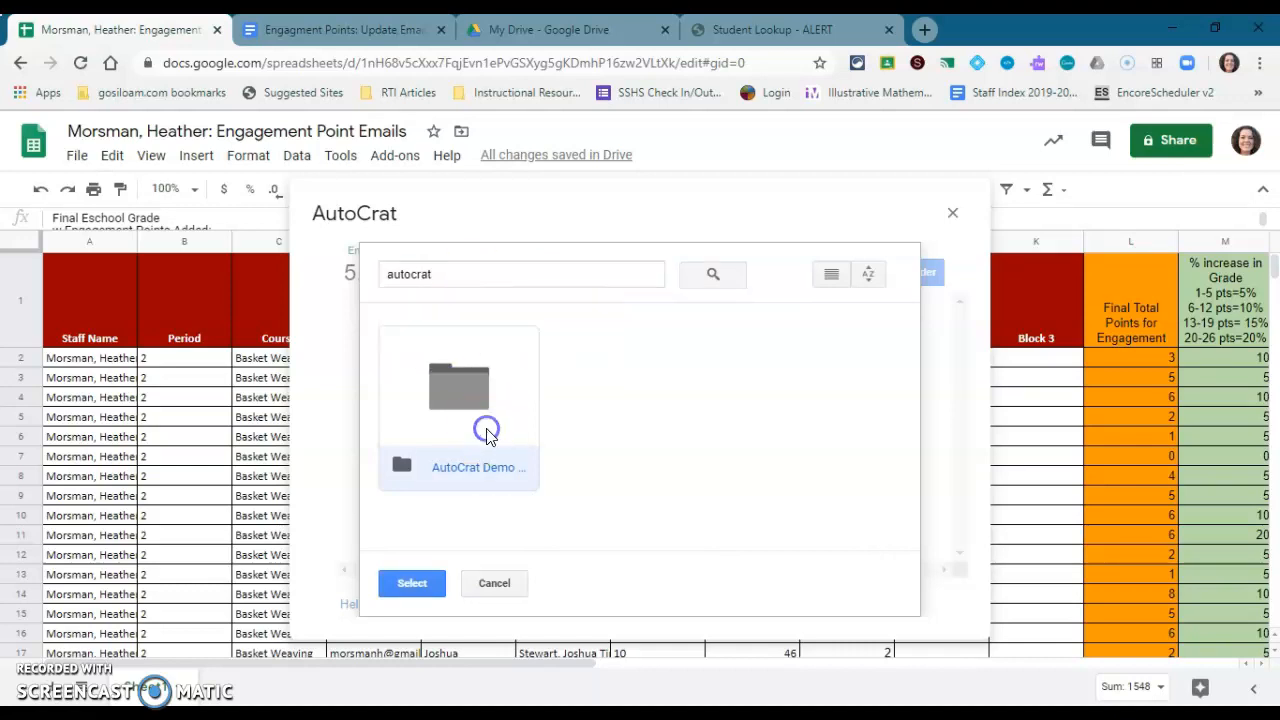
mouse_move(412, 583)
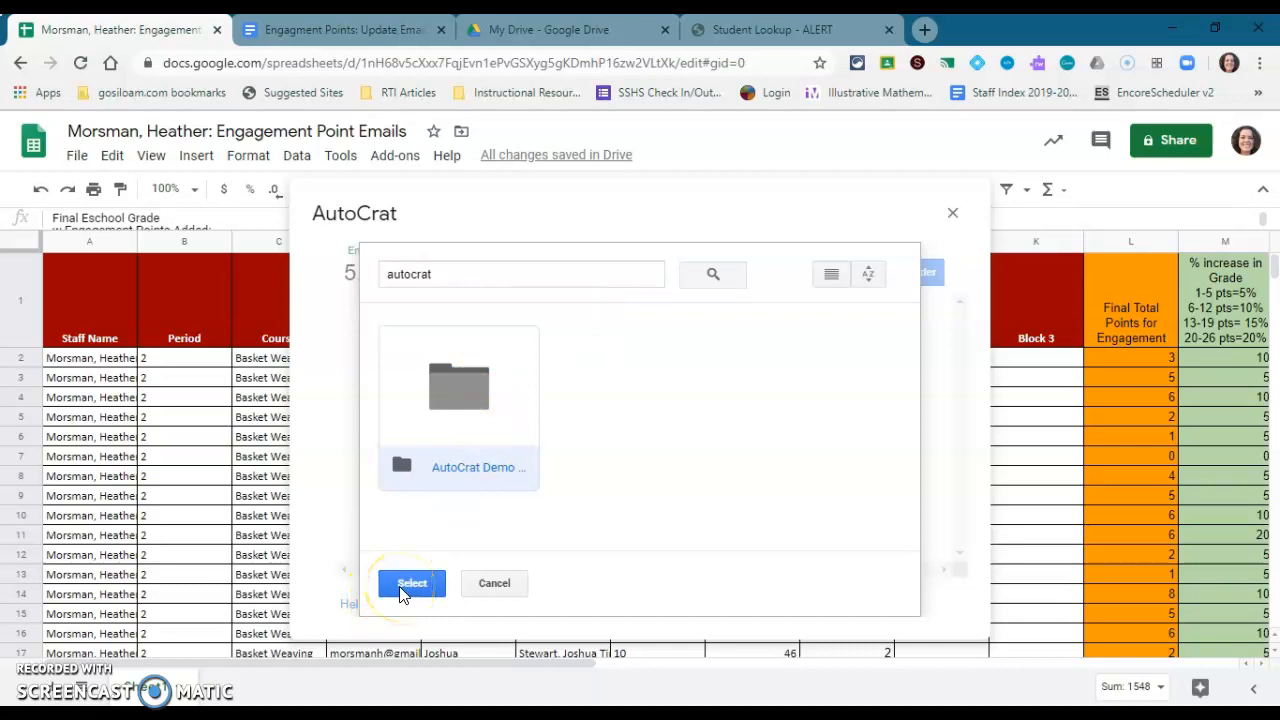
left_click(411, 583)
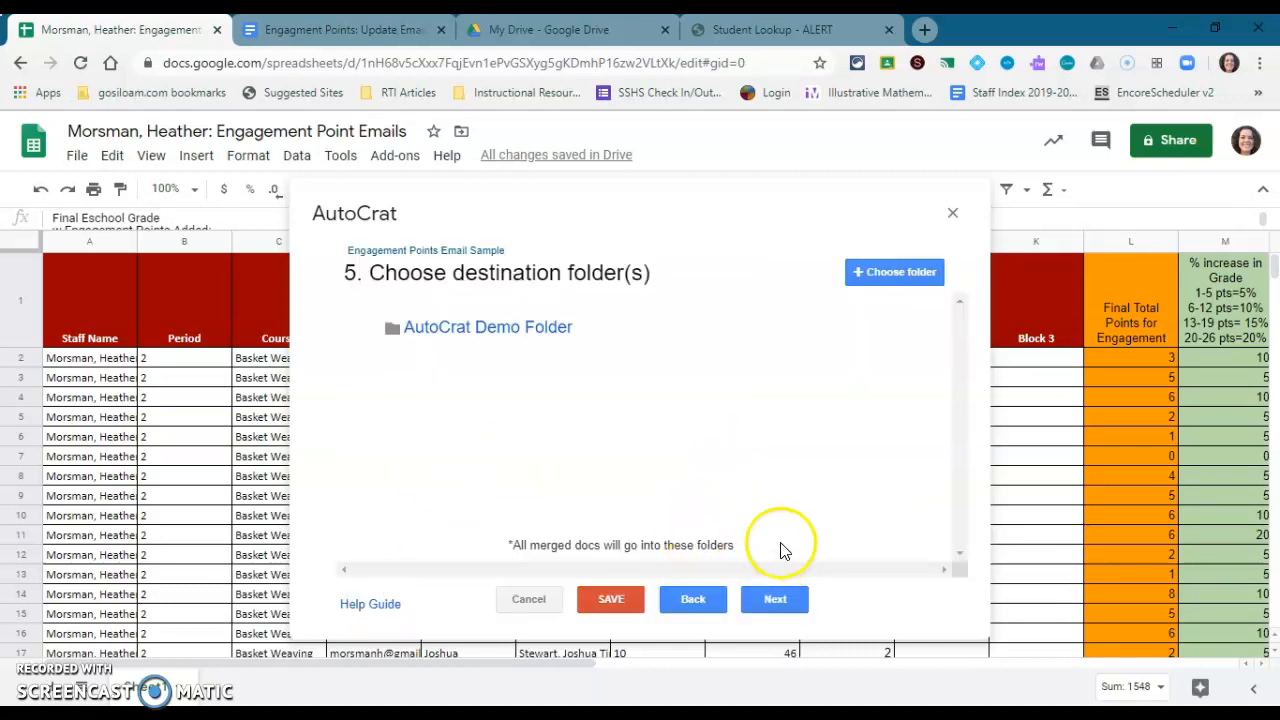
mouse_move(775, 599)
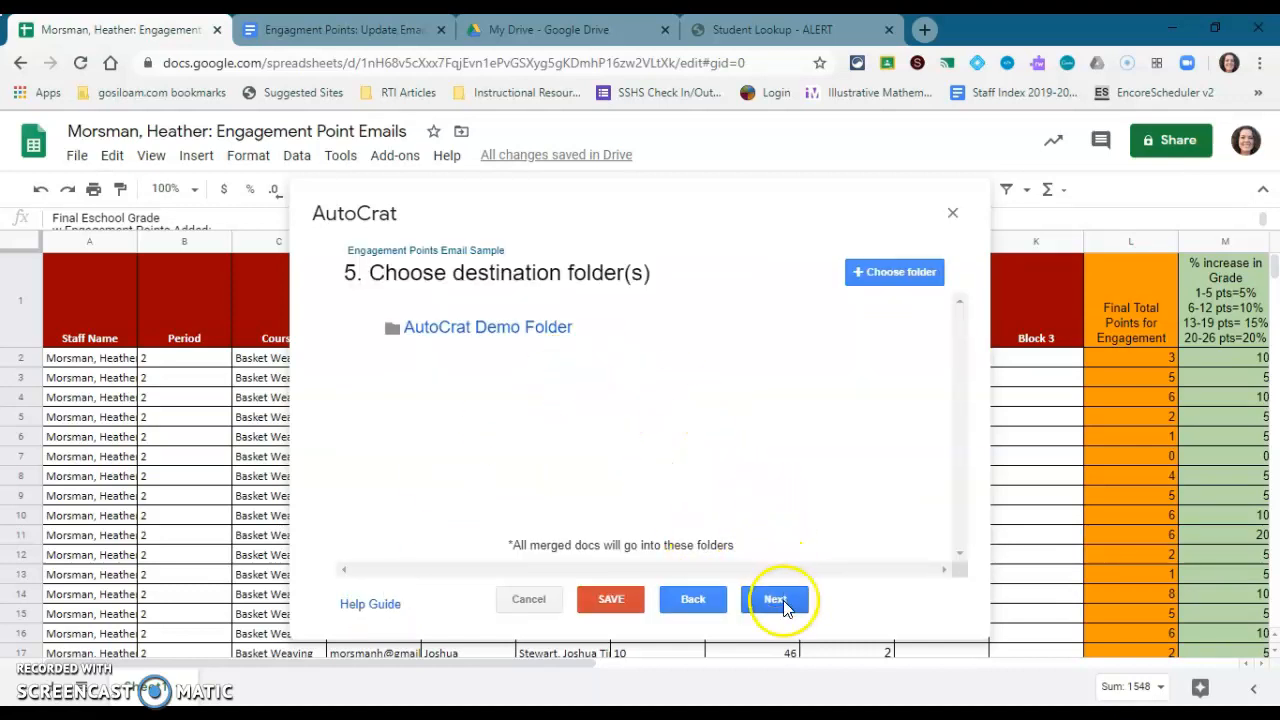
left_click(775, 599)
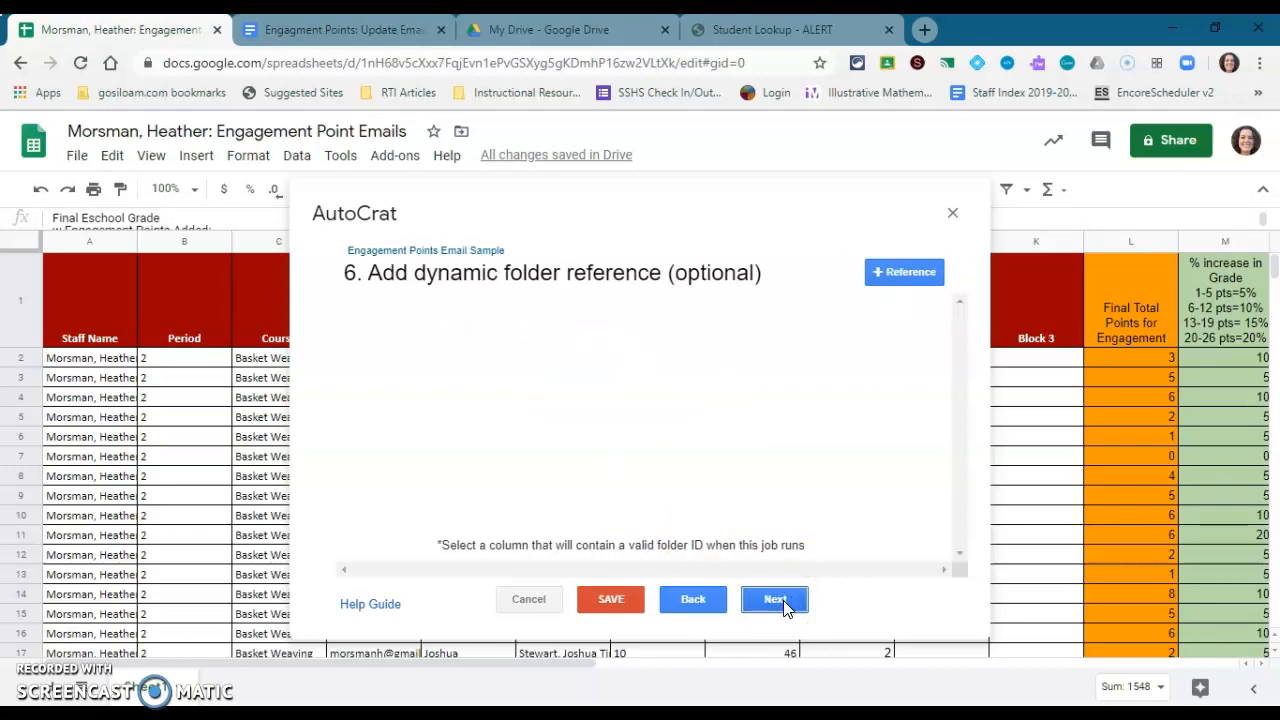
Skip the dynamic folder reference and merge condition steps
left_click(774, 599)
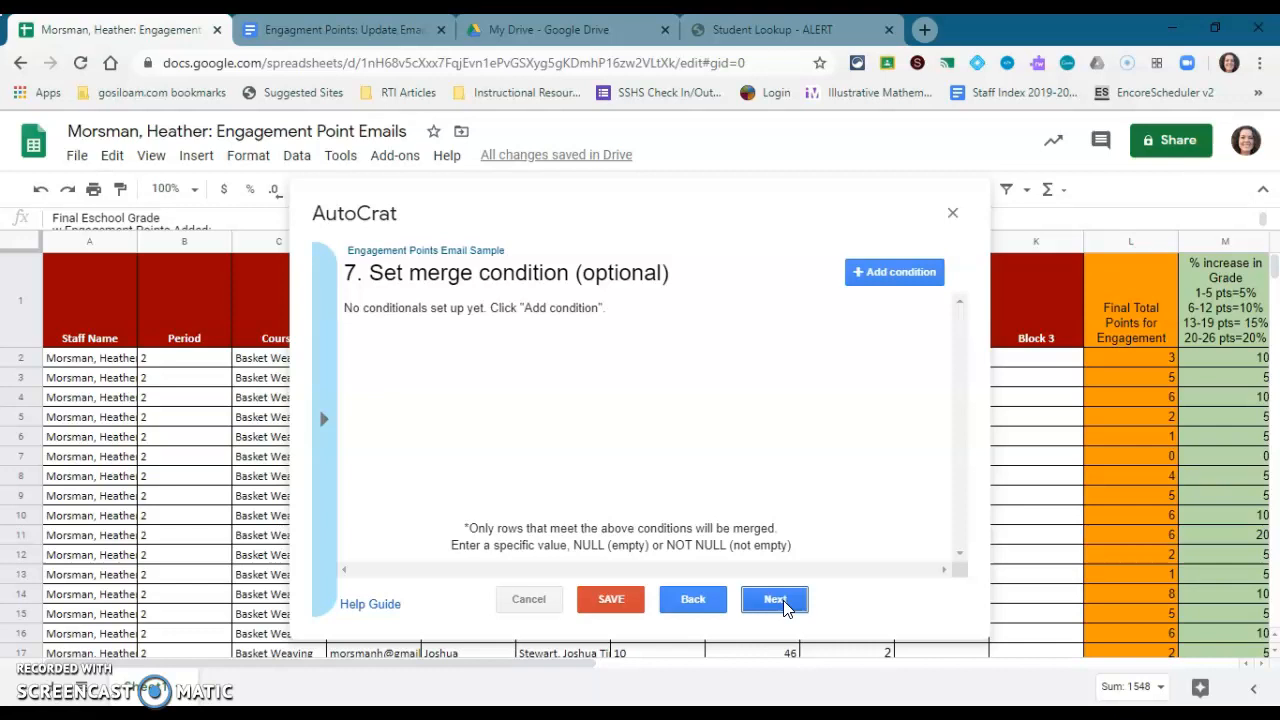
left_click(774, 599)
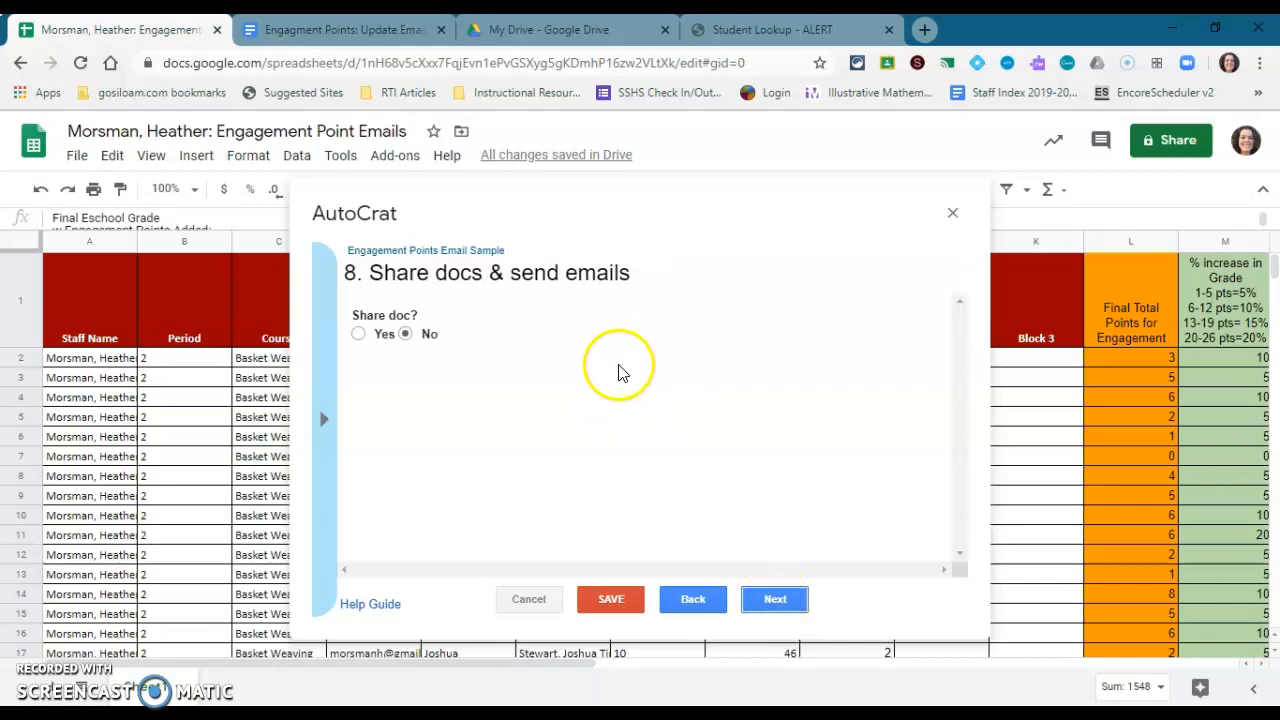
mouse_move(615, 358)
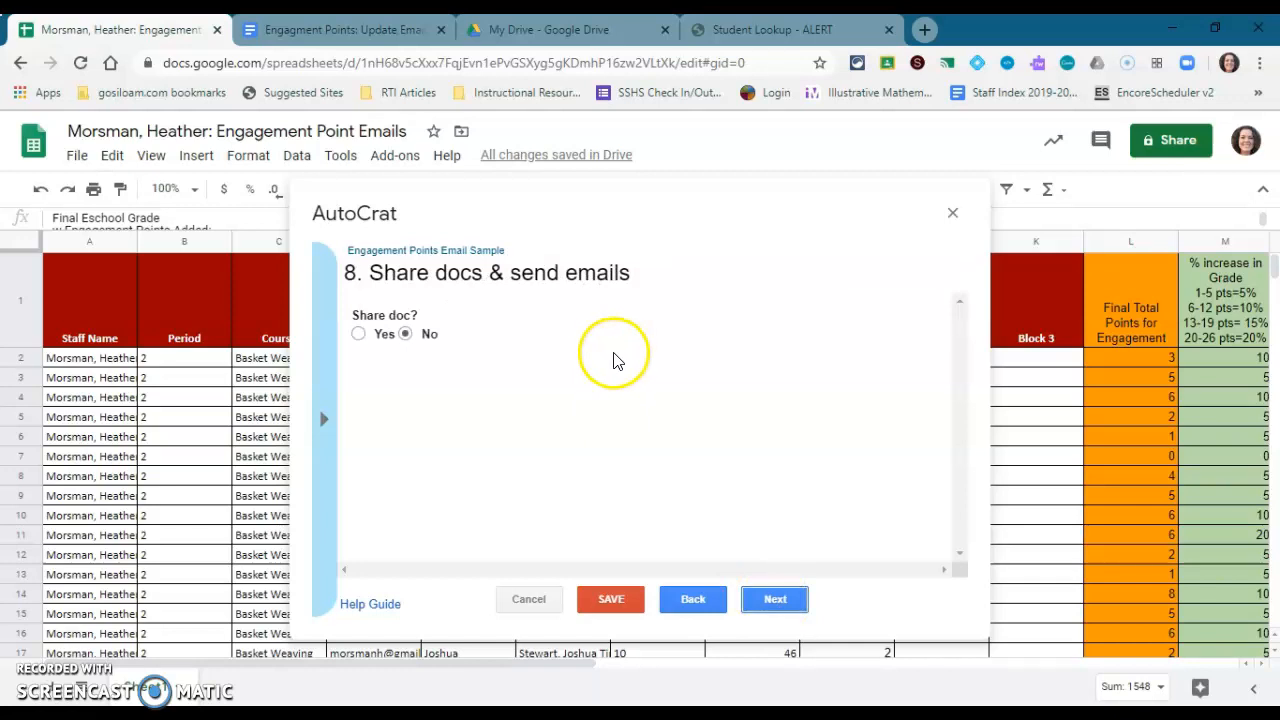
Turn on Share doc as PDF and move down to the email recipient field
left_click(358, 333)
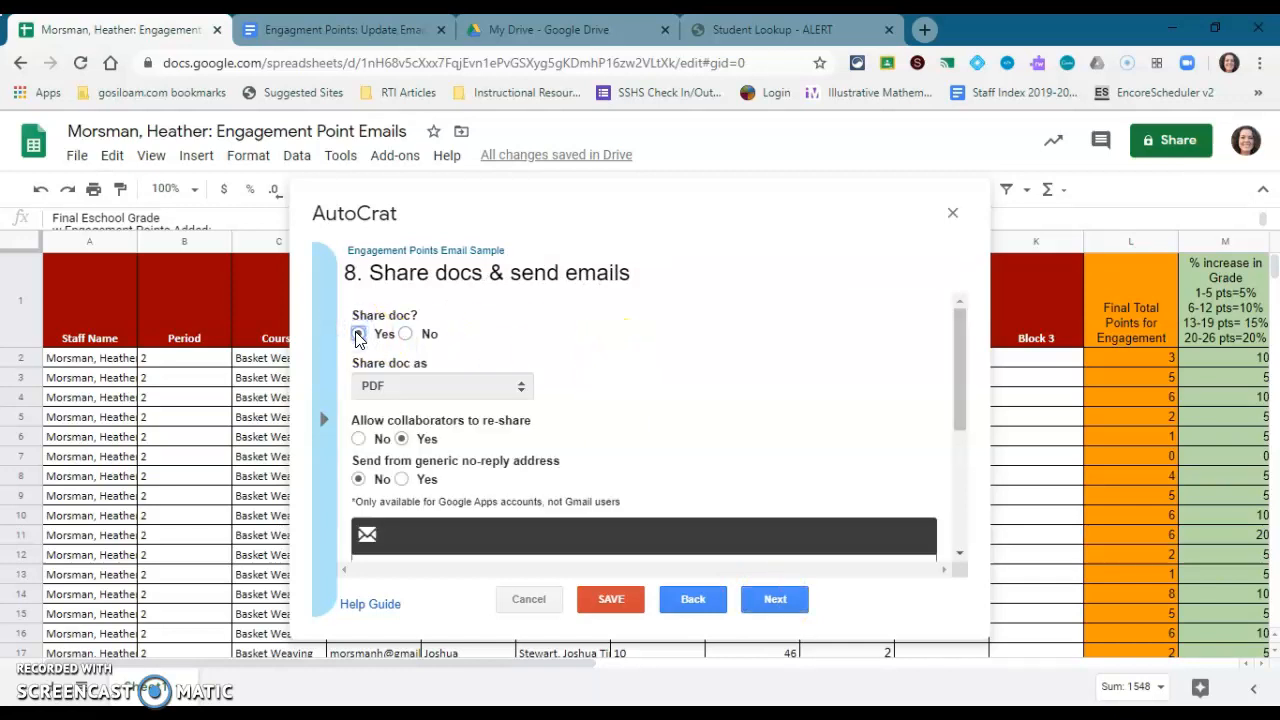
left_click(358, 333)
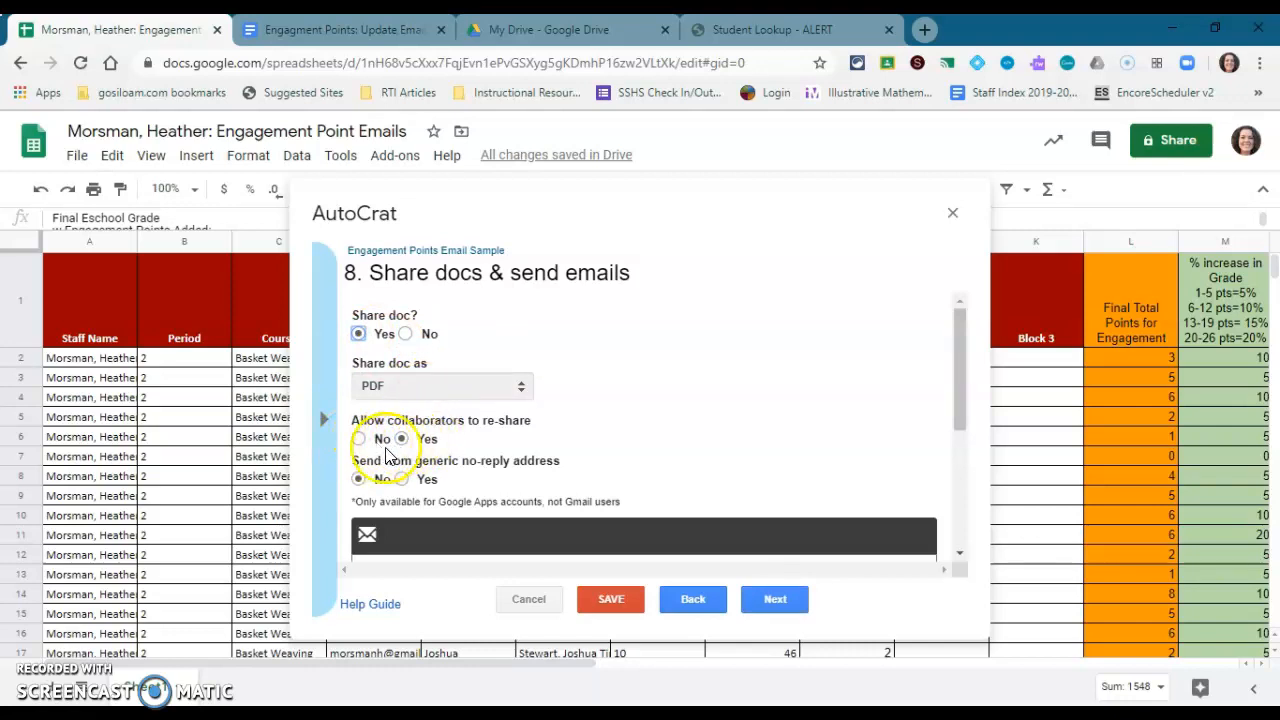
scroll("down", 3)
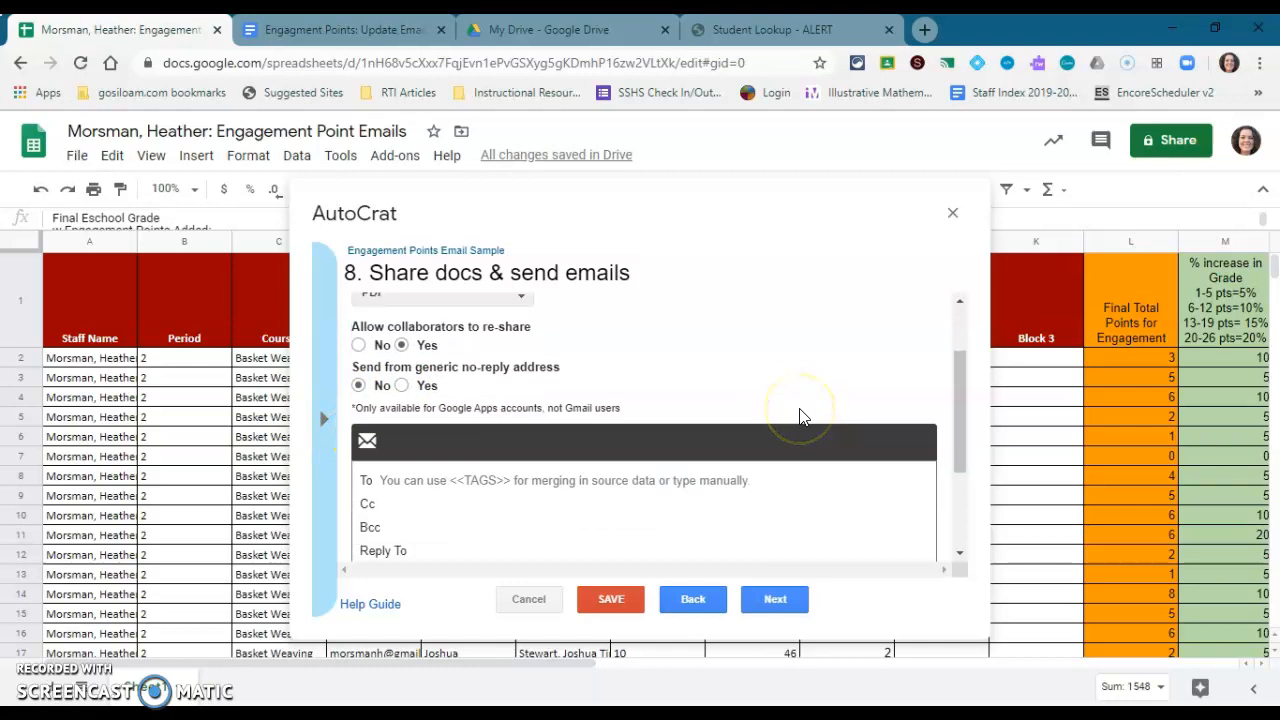
scroll("down", 3)
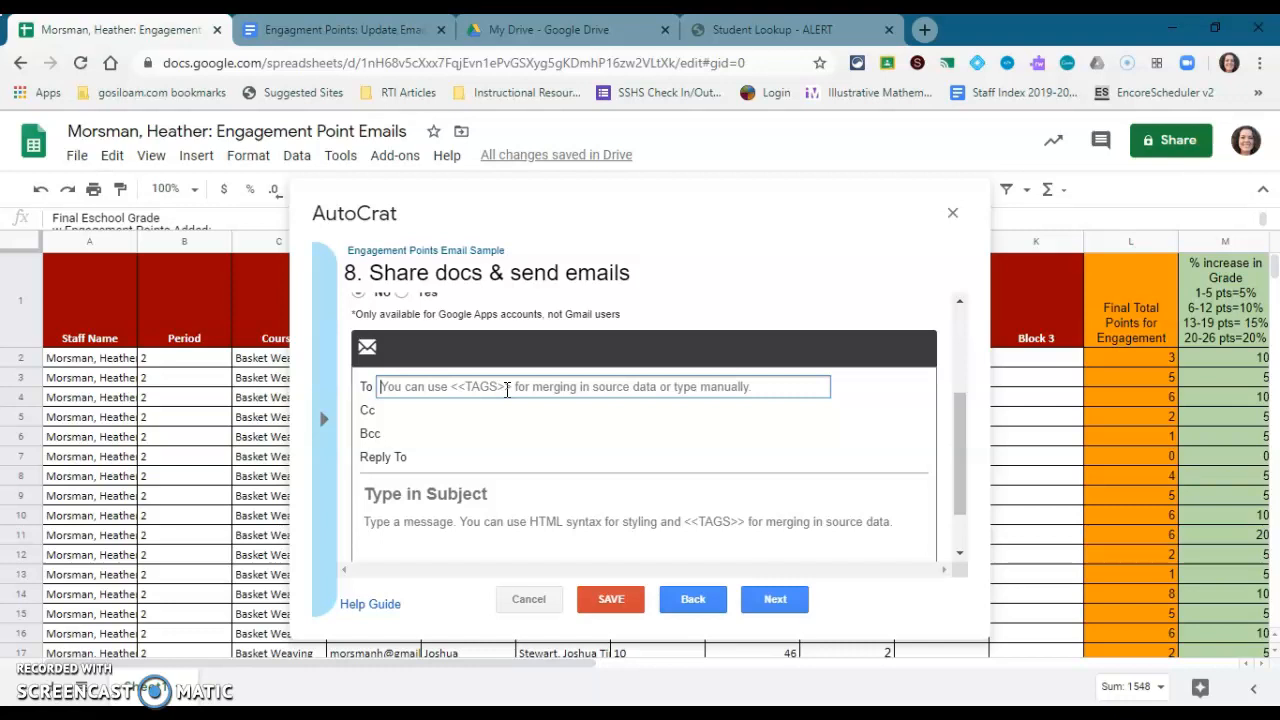
Address the email to <<Email>> with subject '<<First Name>>, here are your engagement points'
type("<<")
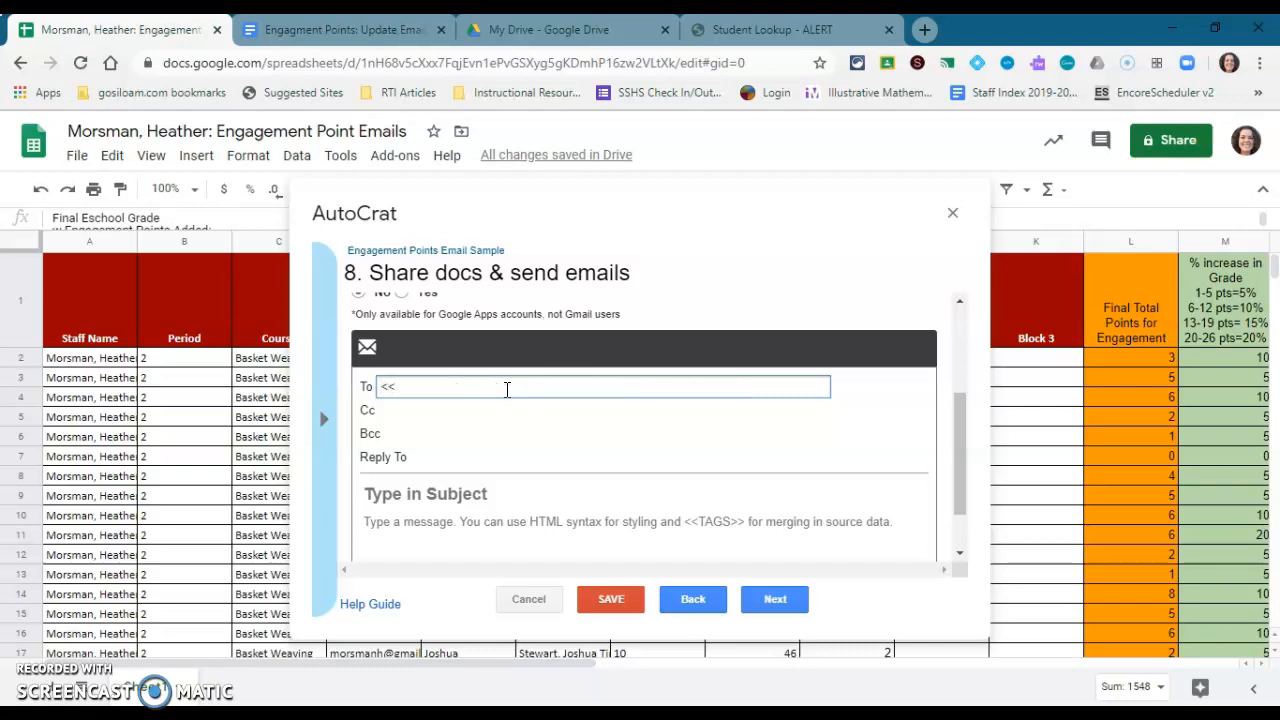
type("Email")
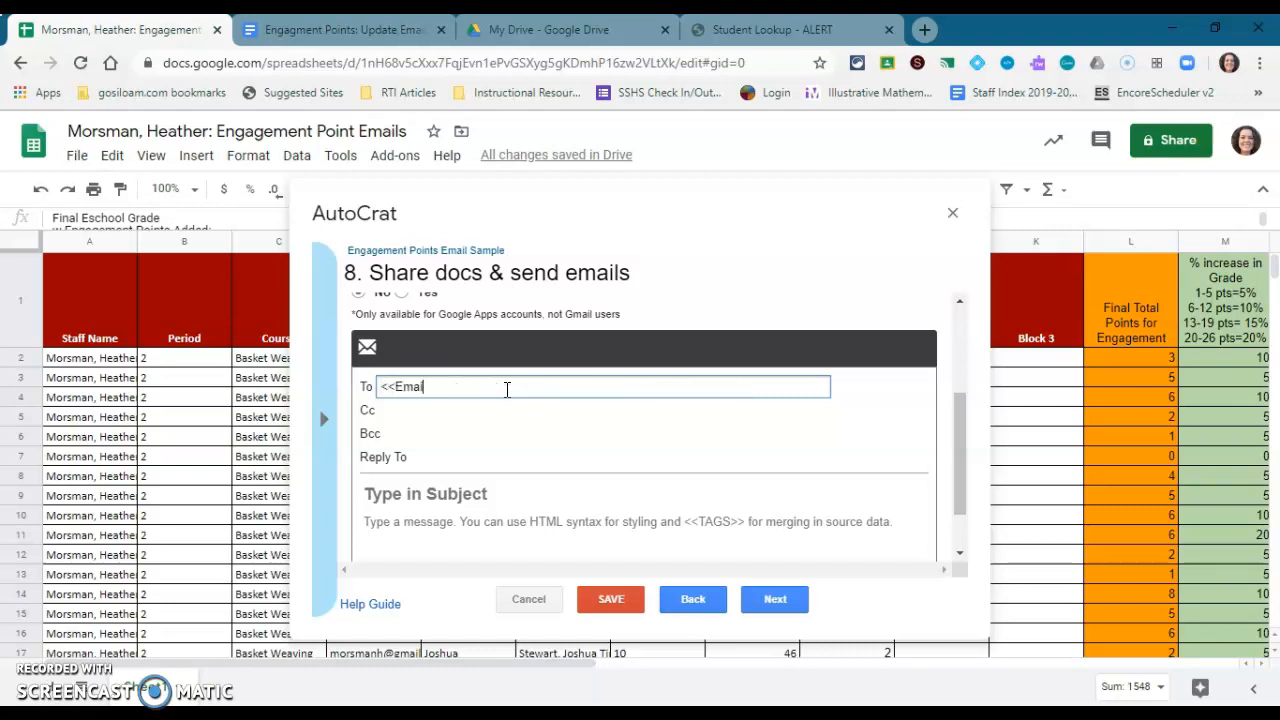
type("l>>")
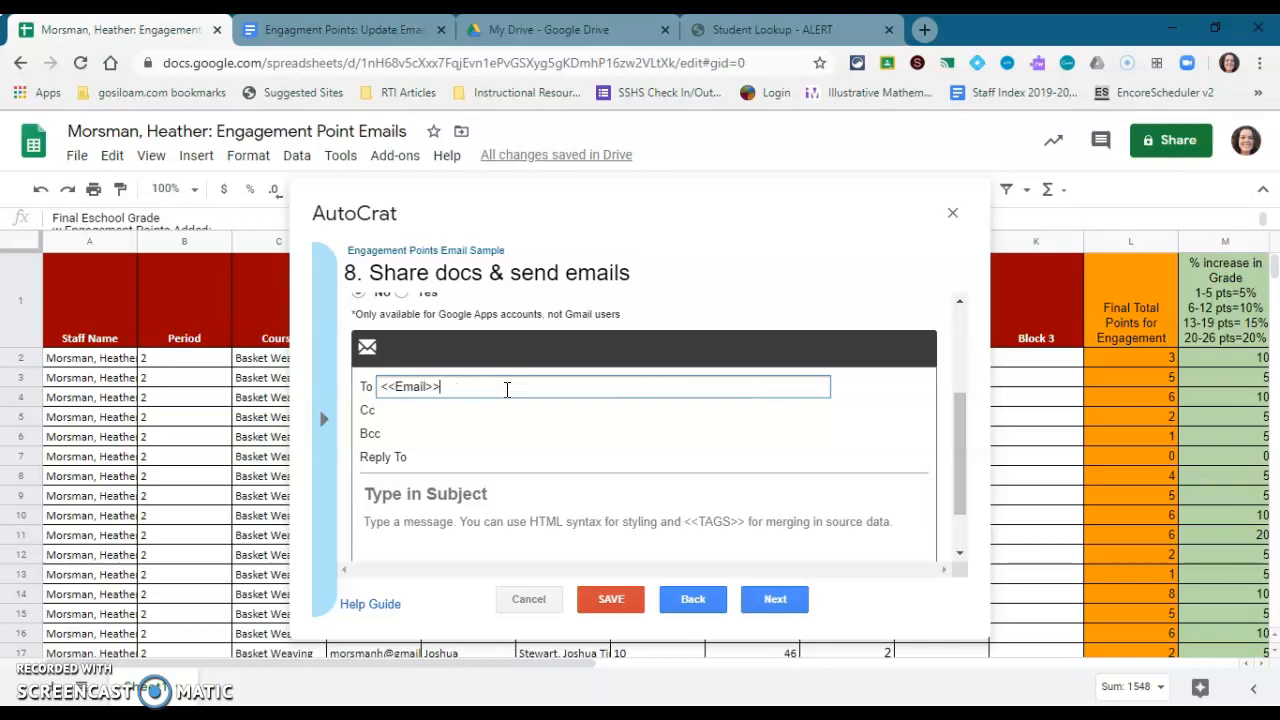
left_click(527, 494)
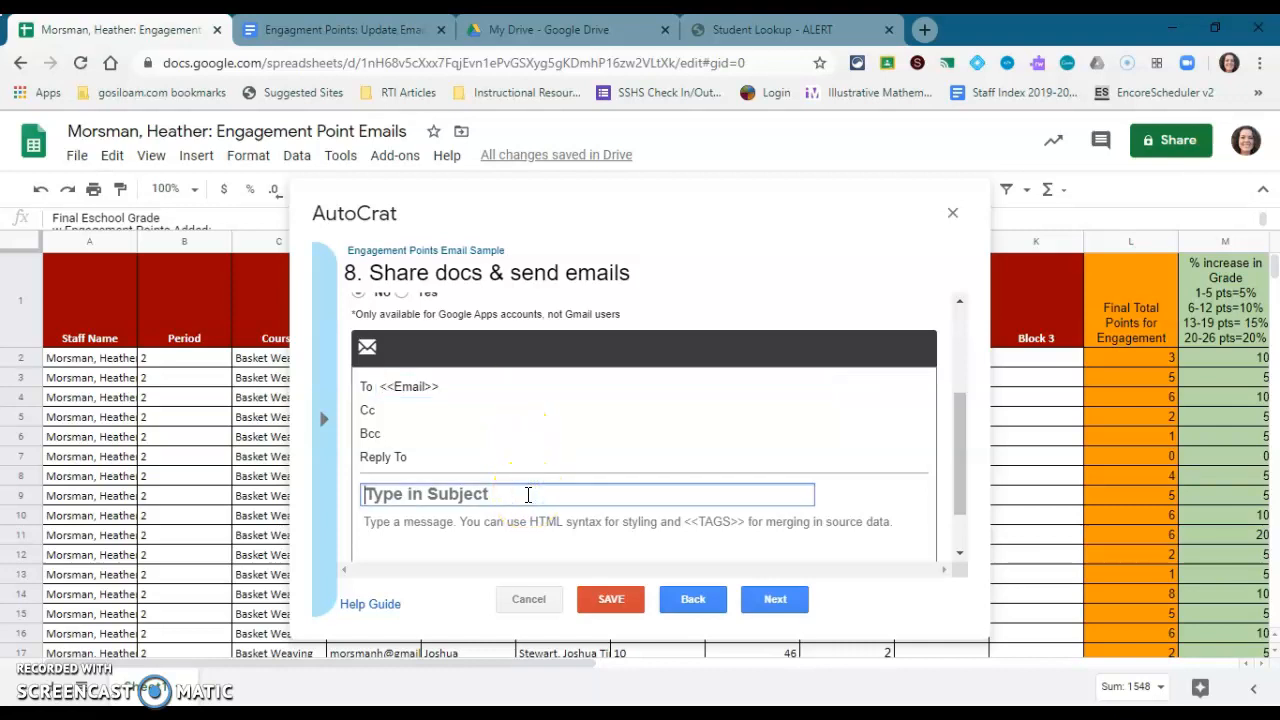
type("<<Fir")
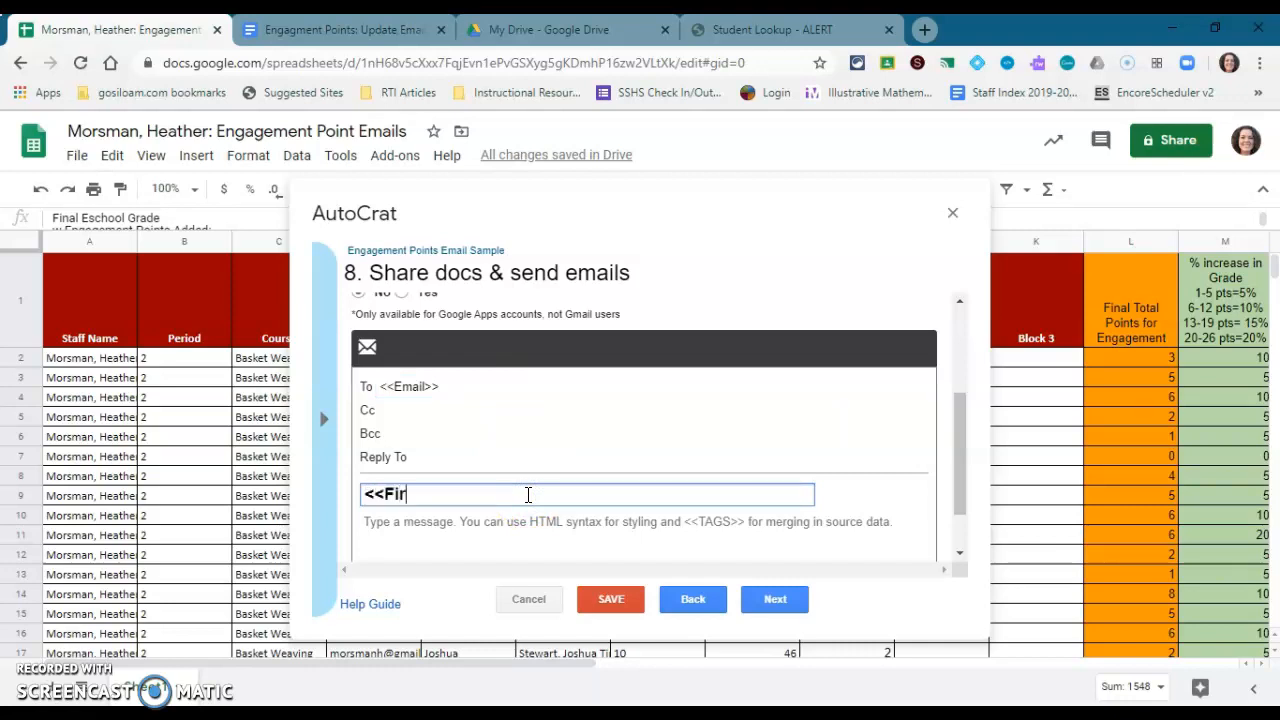
type("st Name>>")
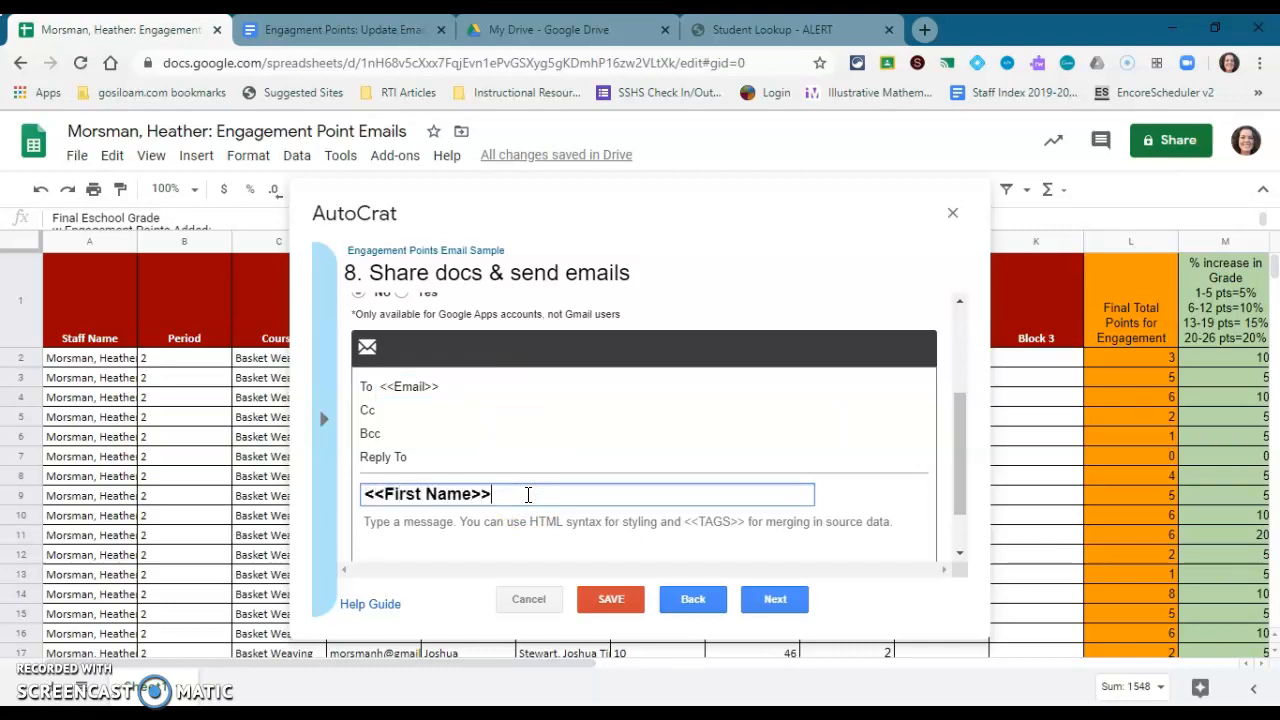
type(", her")
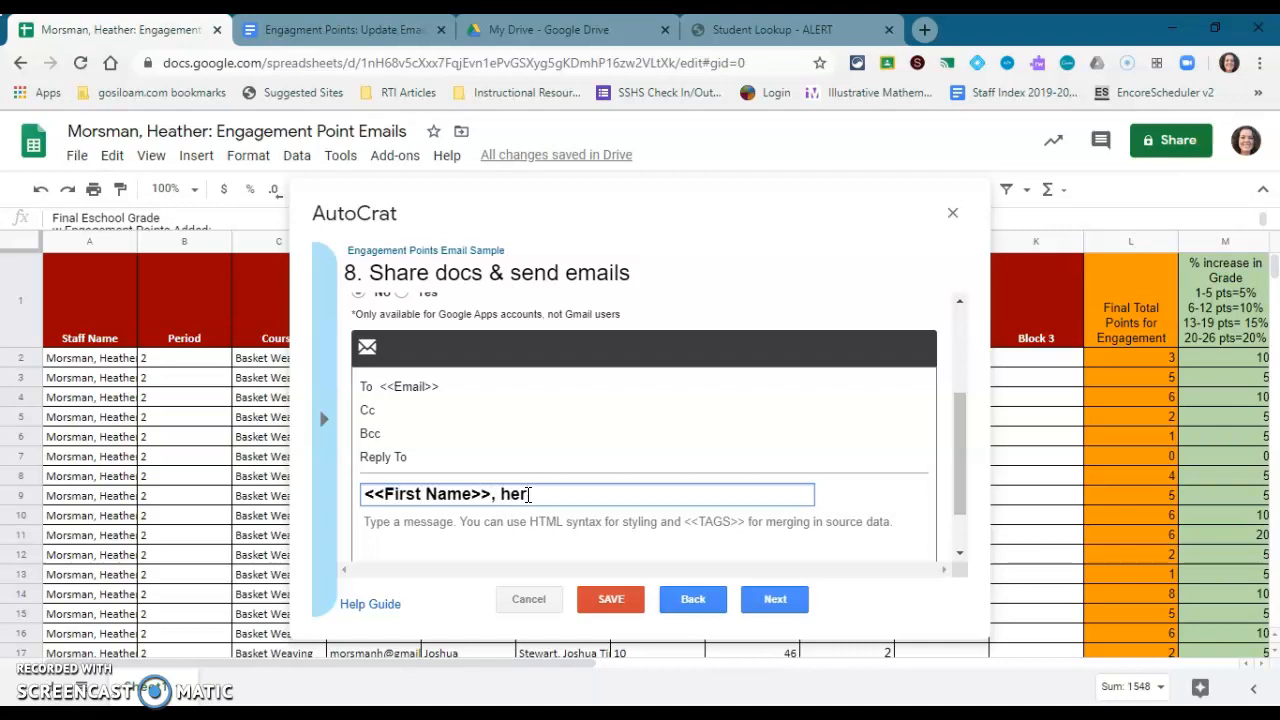
type("e are your engag")
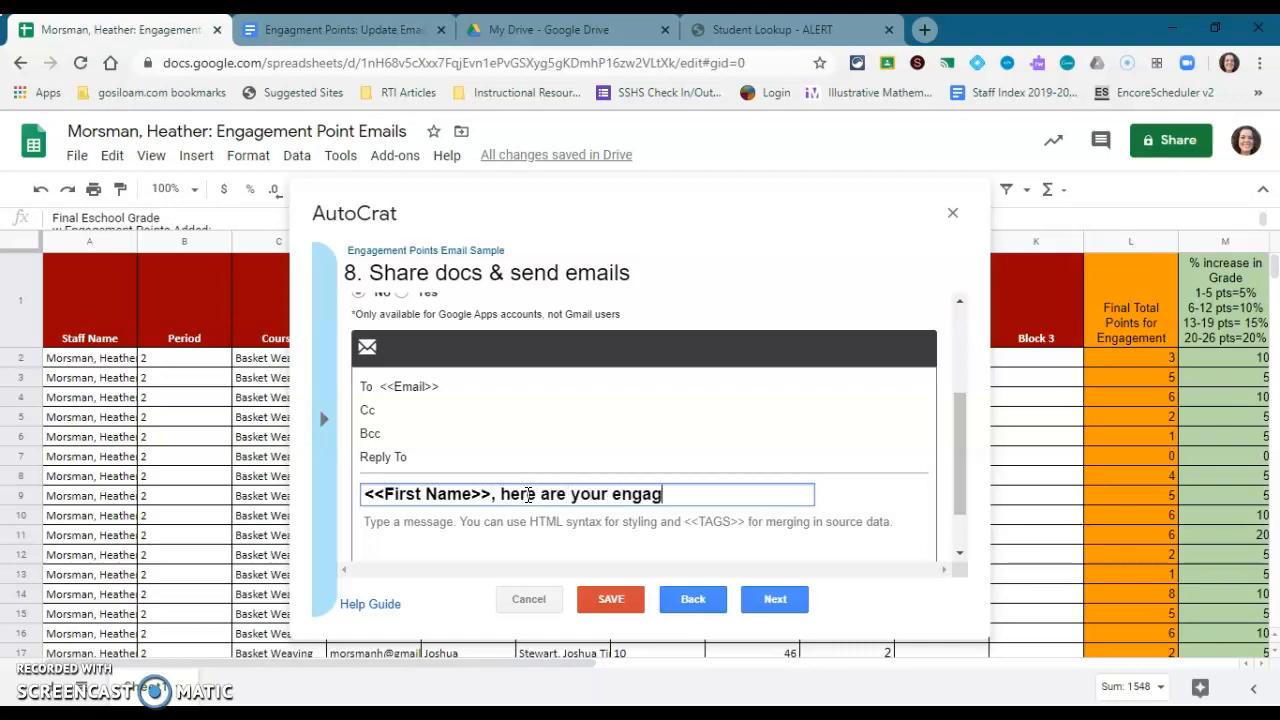
type("ement points")
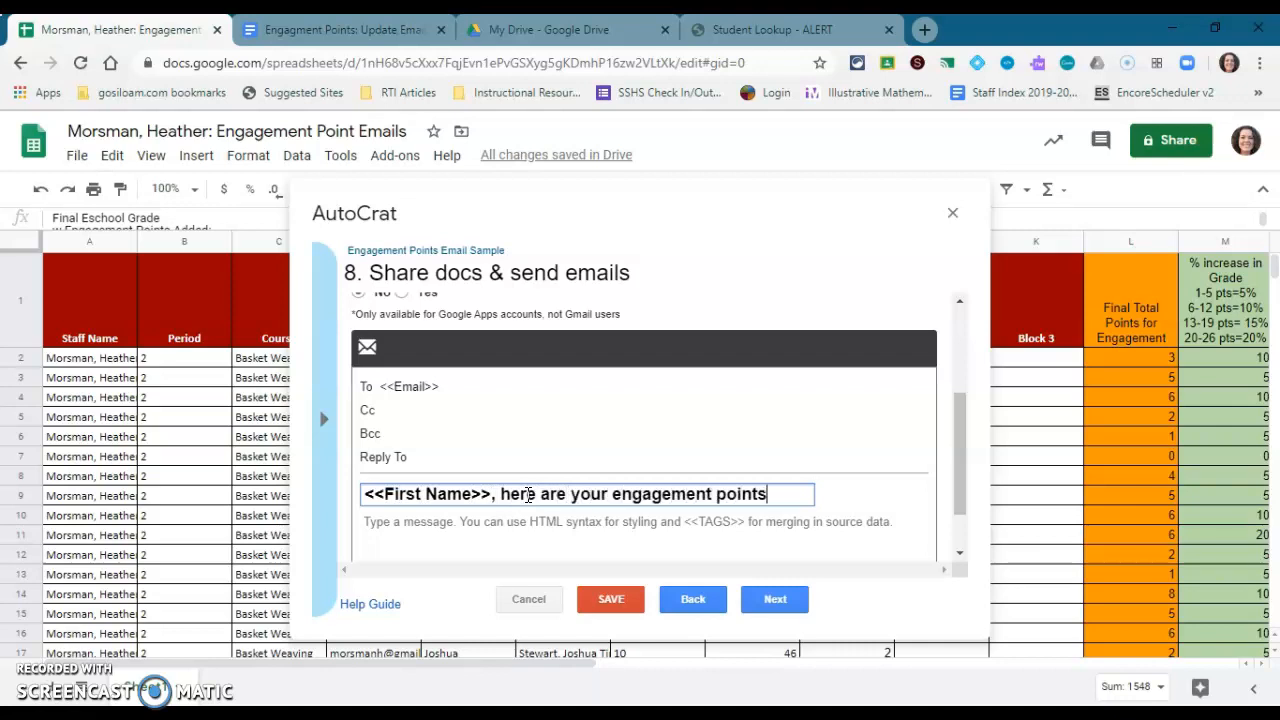
Write the body 'Hi <<First Name>> Click on the attachment to see how many engagement points you have earned' signed Morsman, and continue
left_click(520, 543)
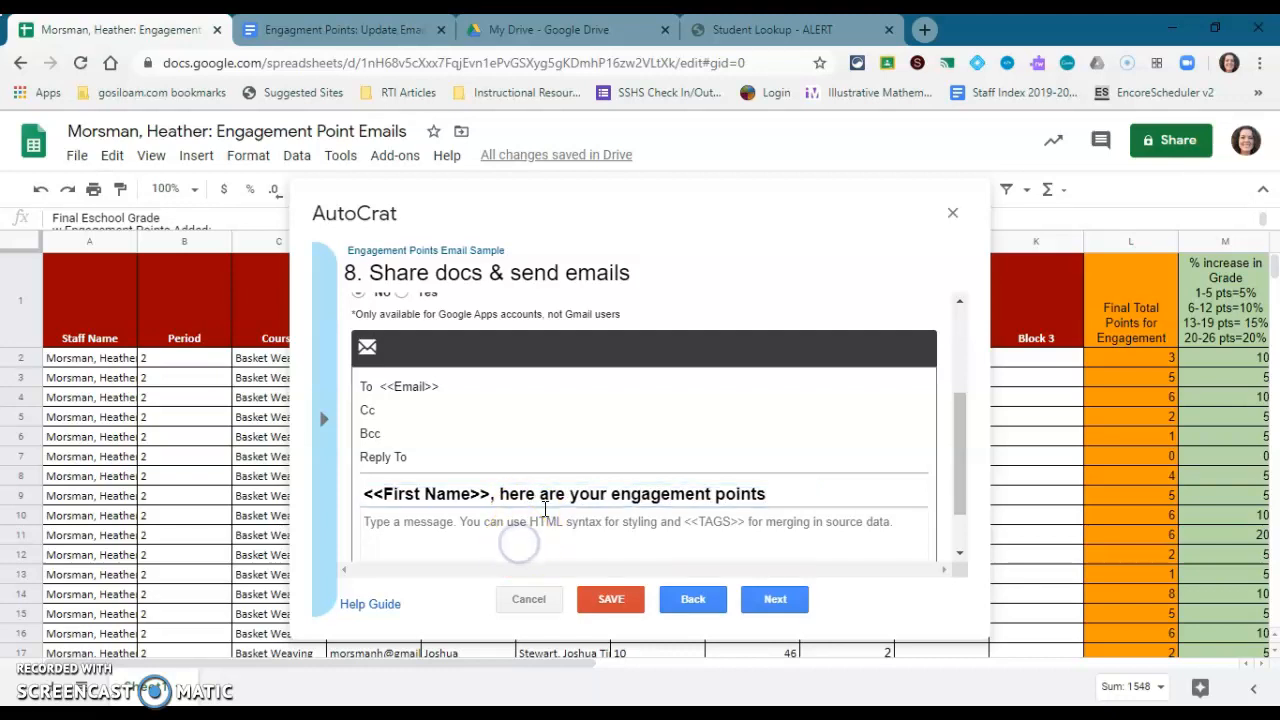
type("Hi")
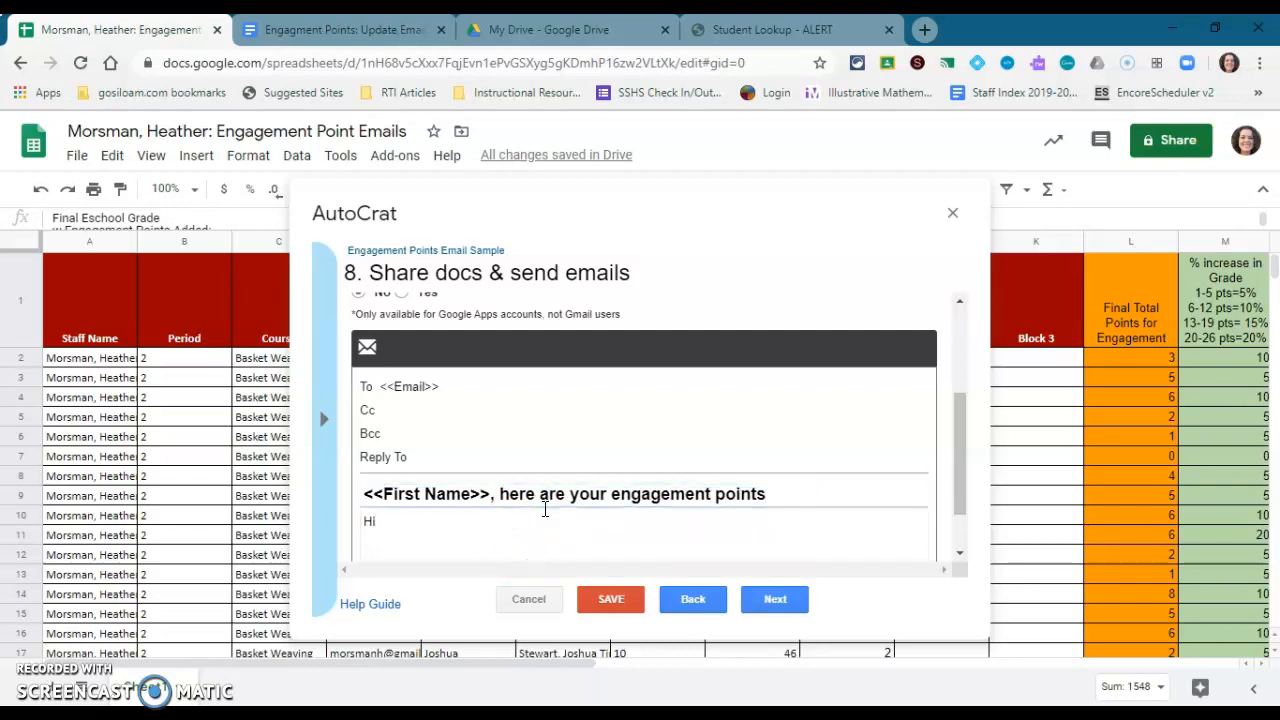
type("<<Firs")
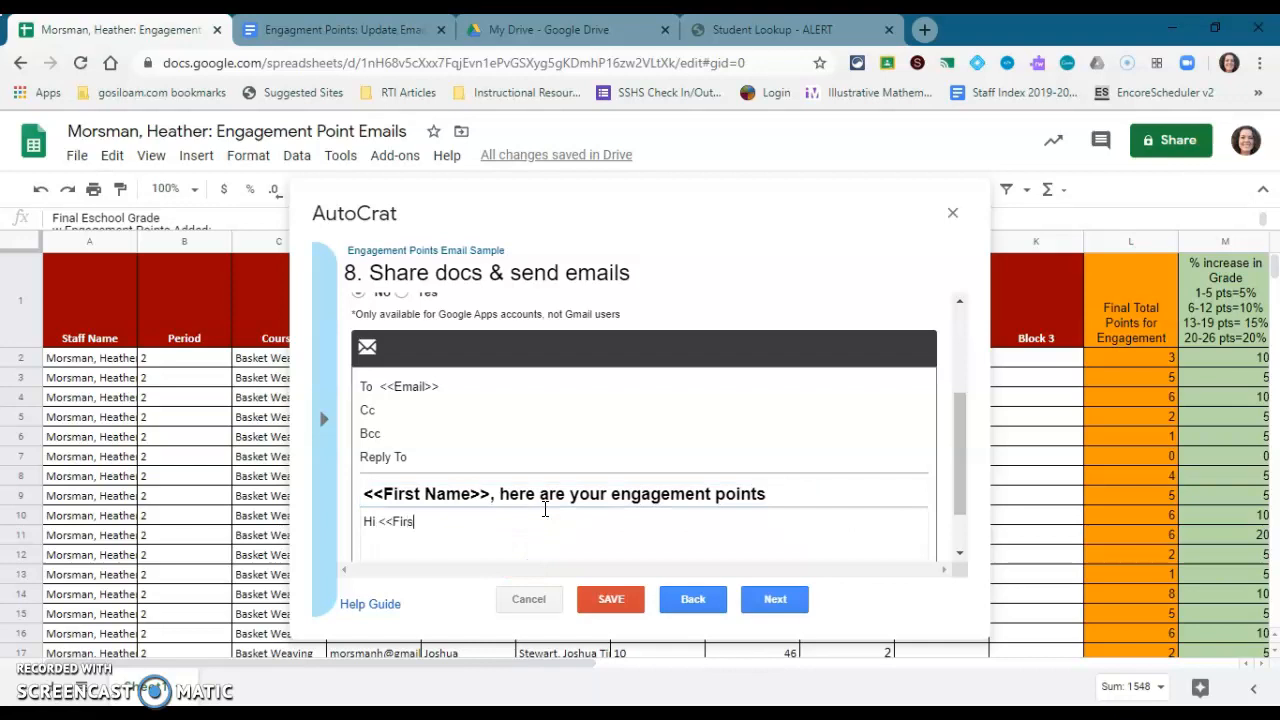
type("t Name>>")
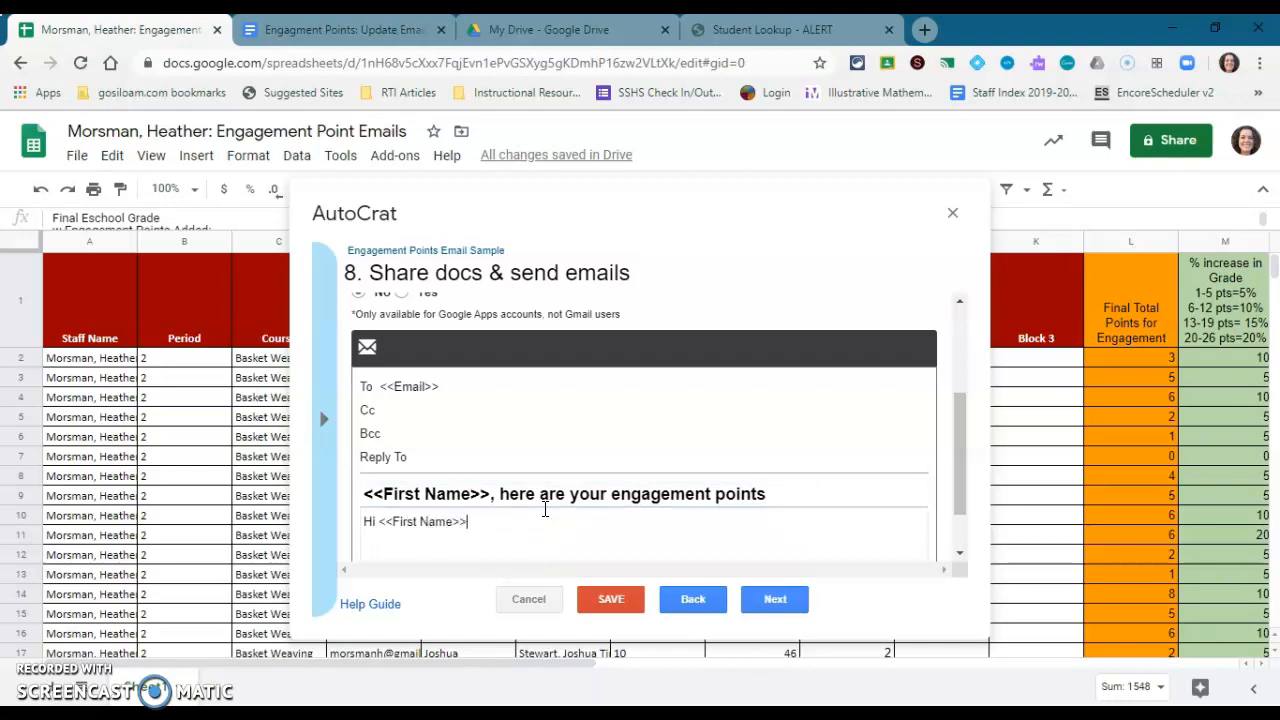
type("Click on t")
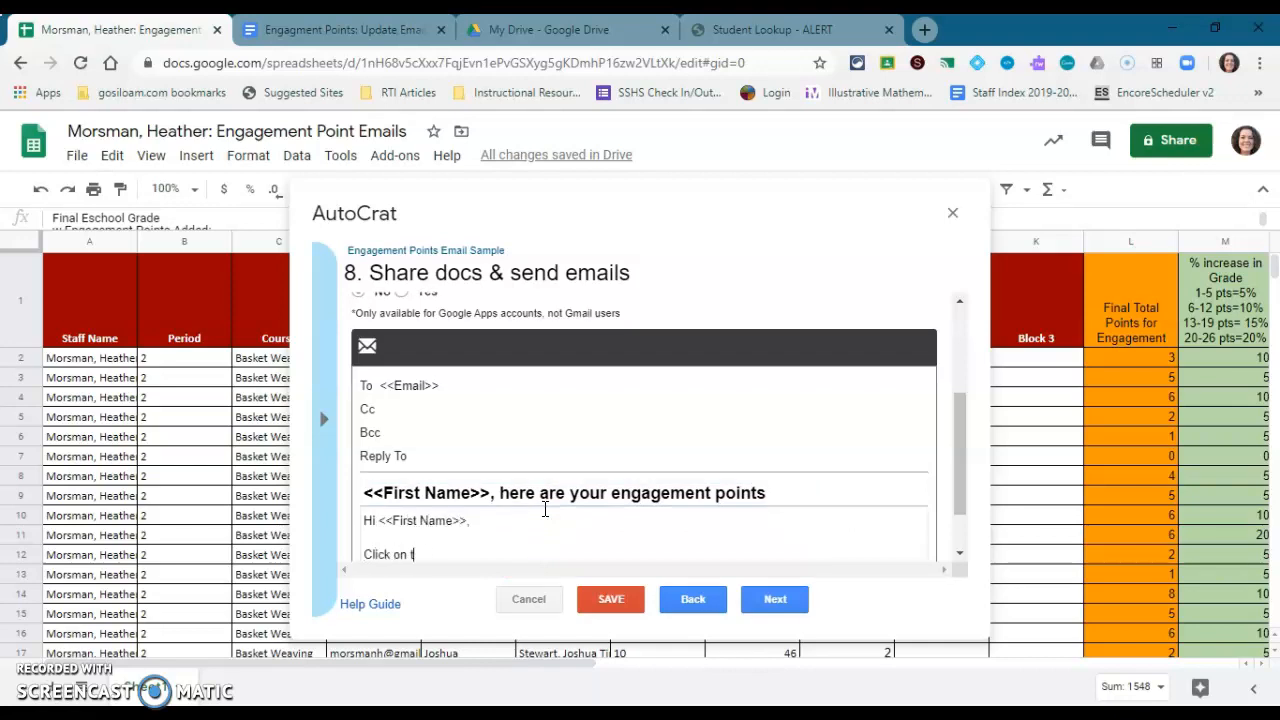
type("he attachment")
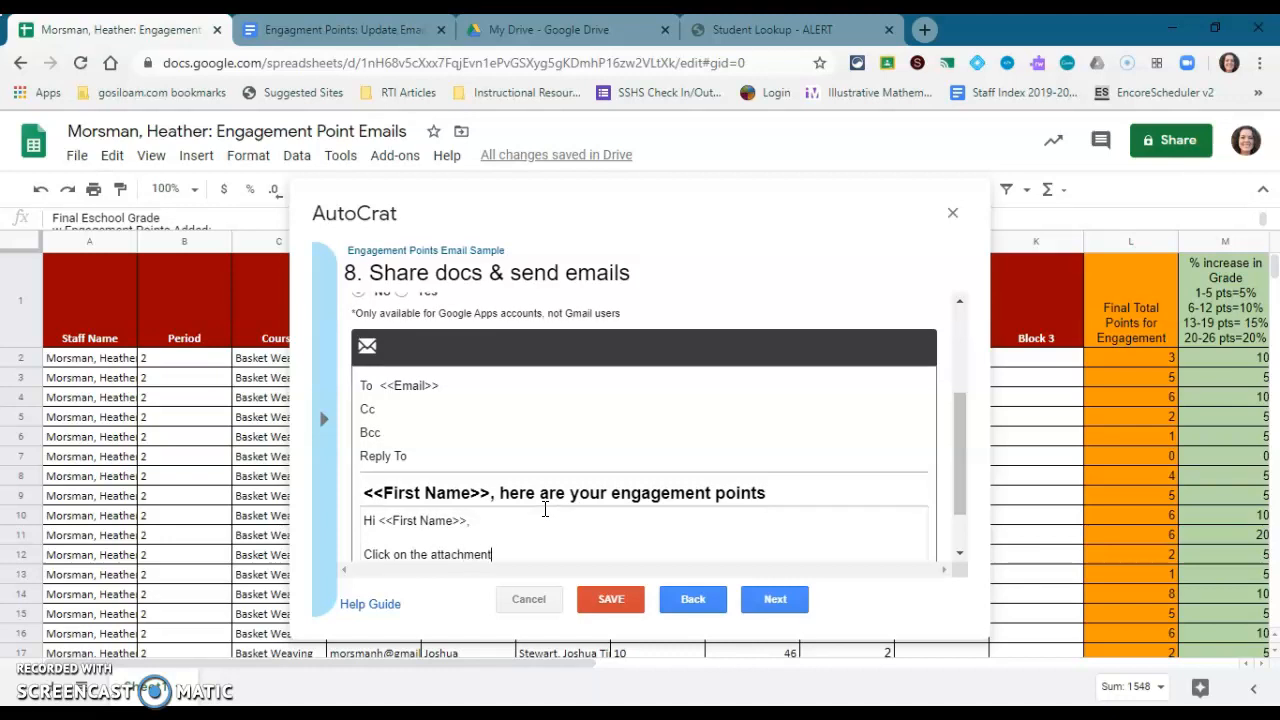
type("to see how many")
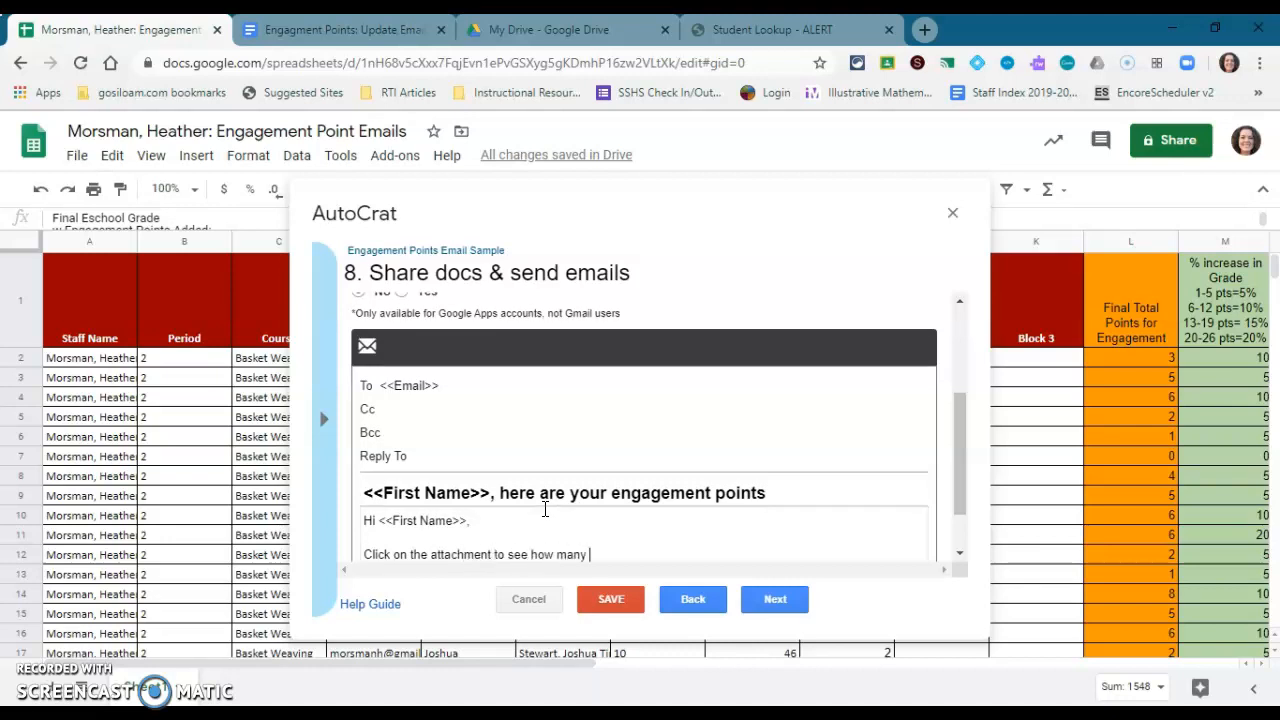
type("engagement po")
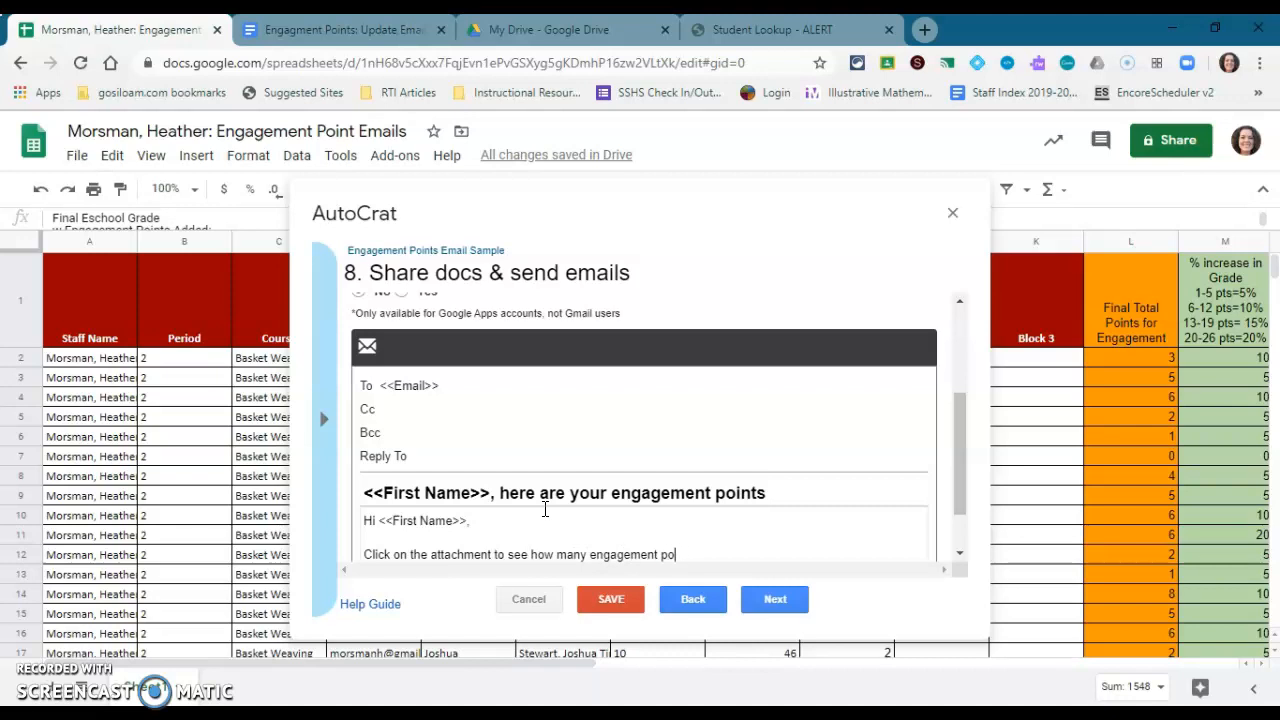
type("ints")
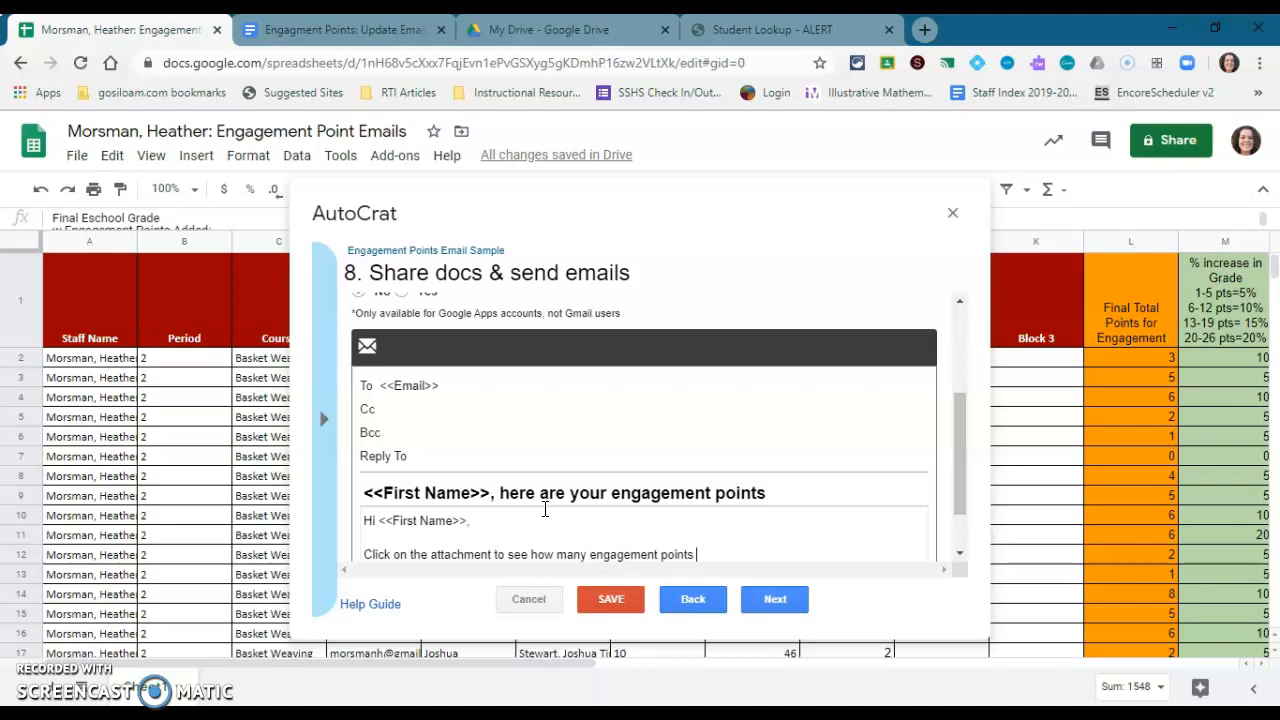
type("you have earned.")
type("Mrs")
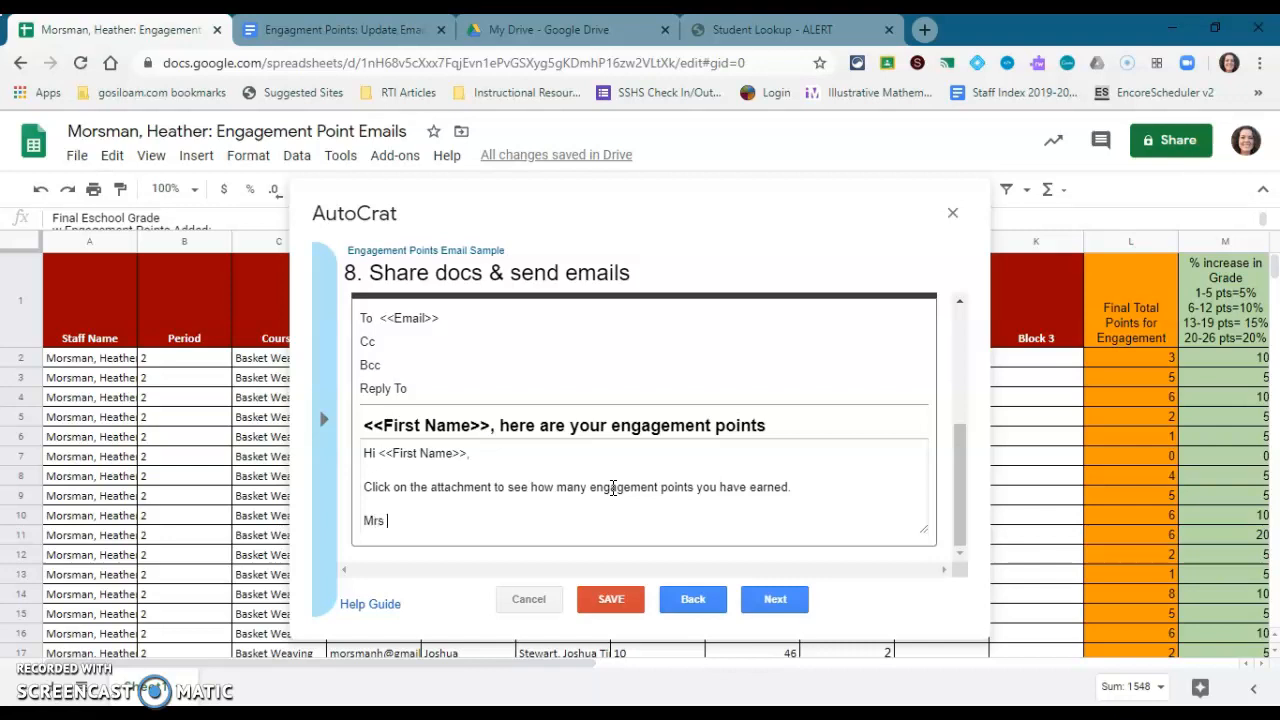
type("Morsman")
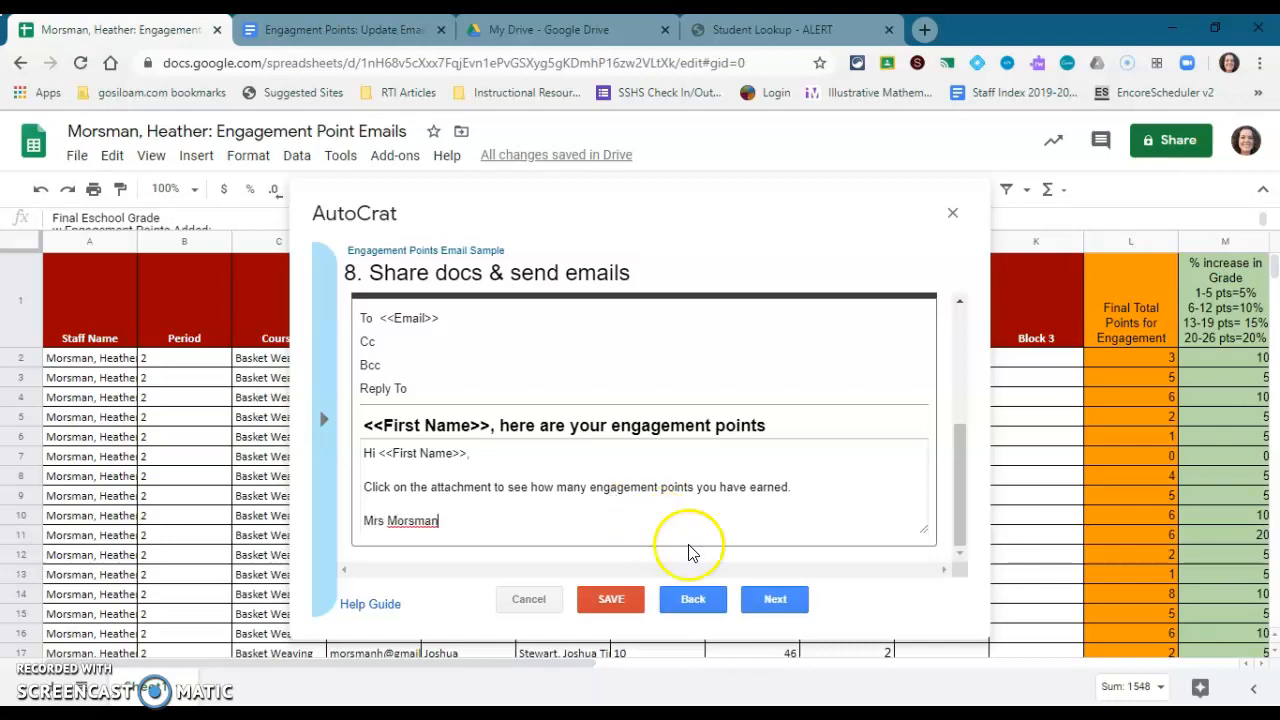
mouse_move(785, 583)
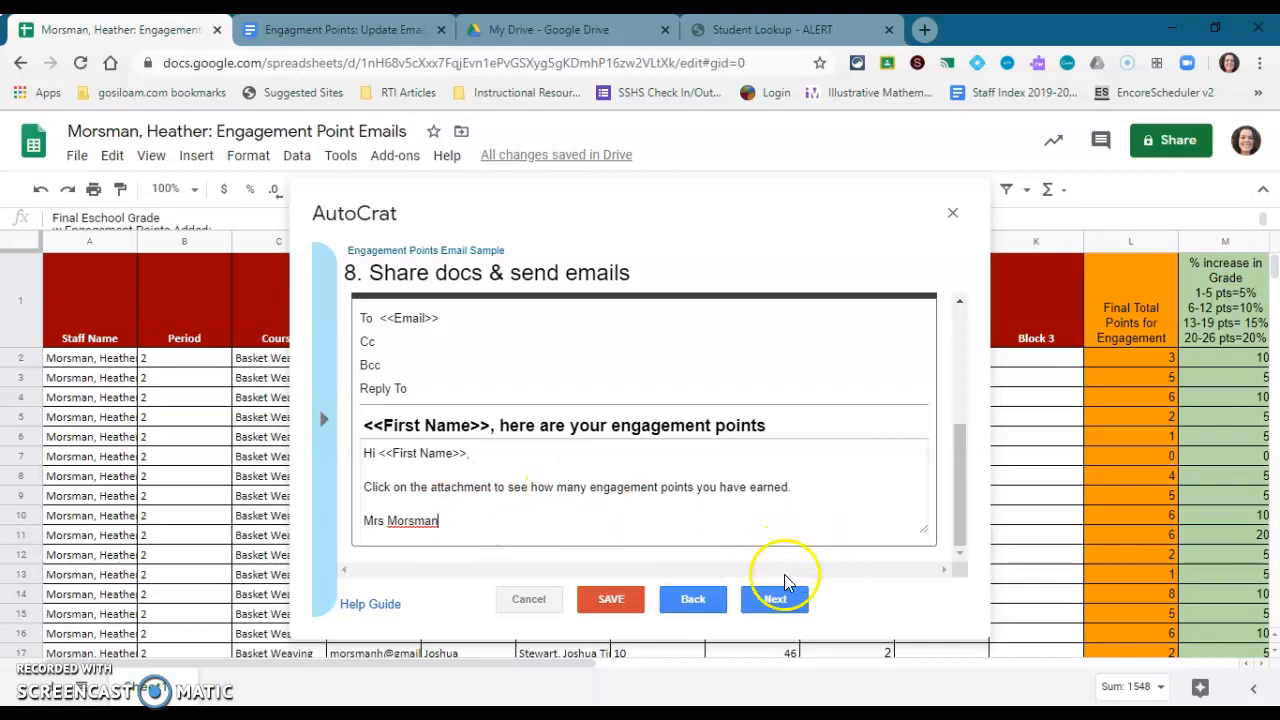
left_click(774, 599)
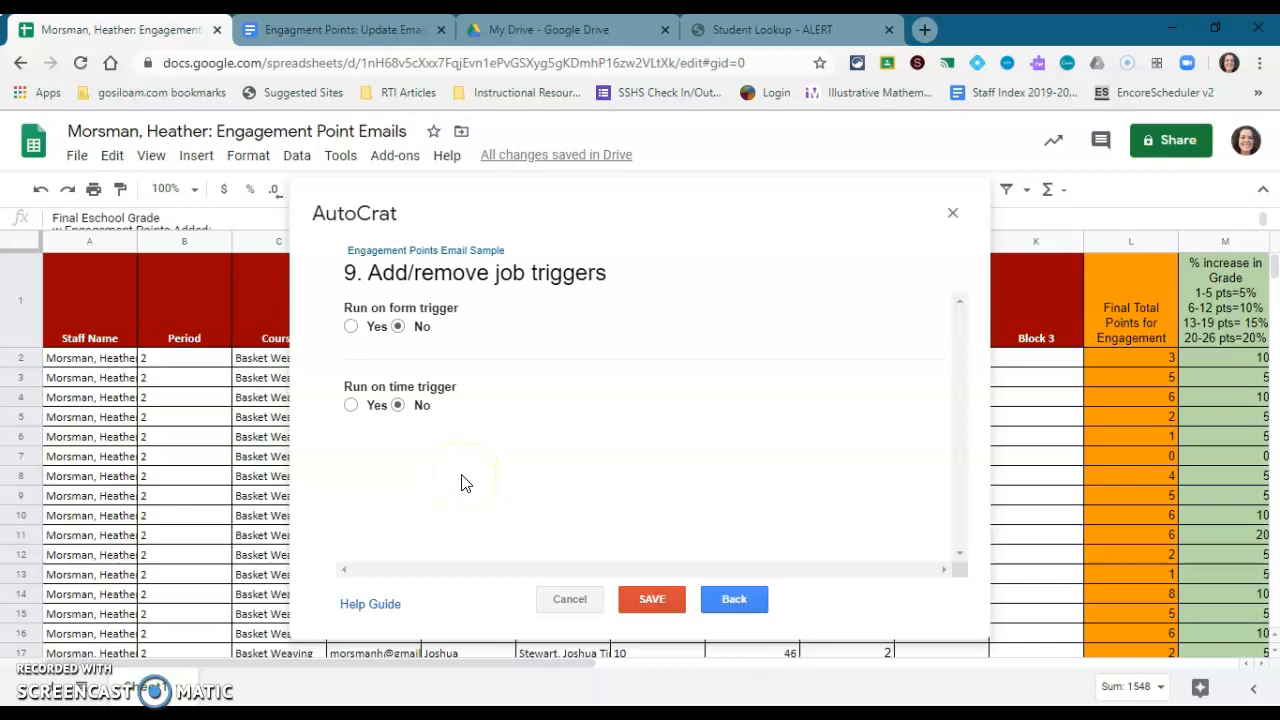
mouse_move(635, 540)
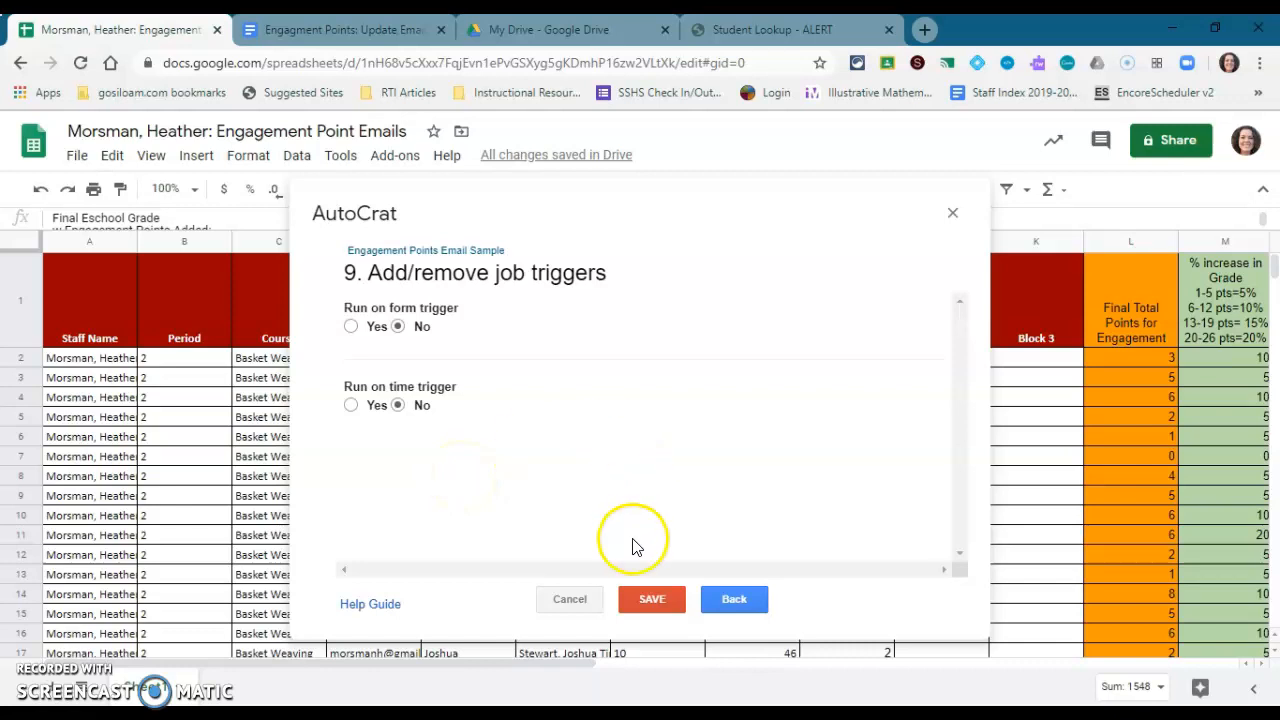
Save the job with both triggers left at No
left_click(651, 598)
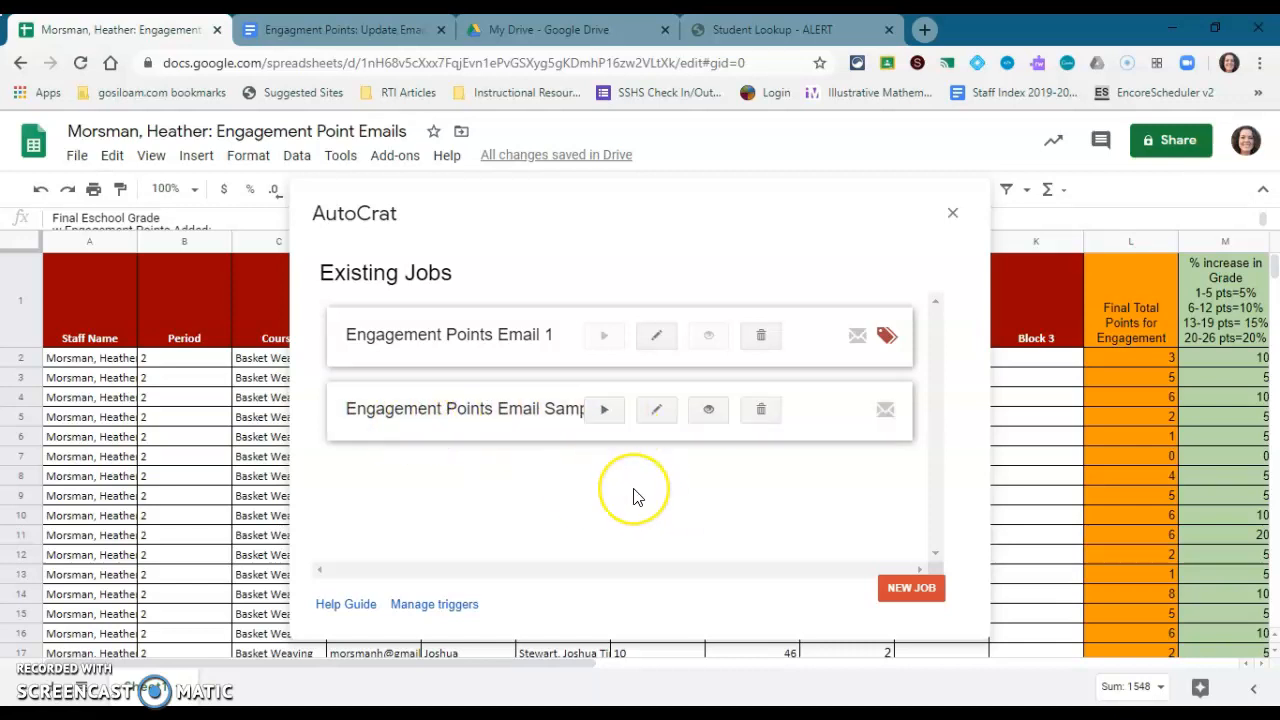
mouse_move(638, 497)
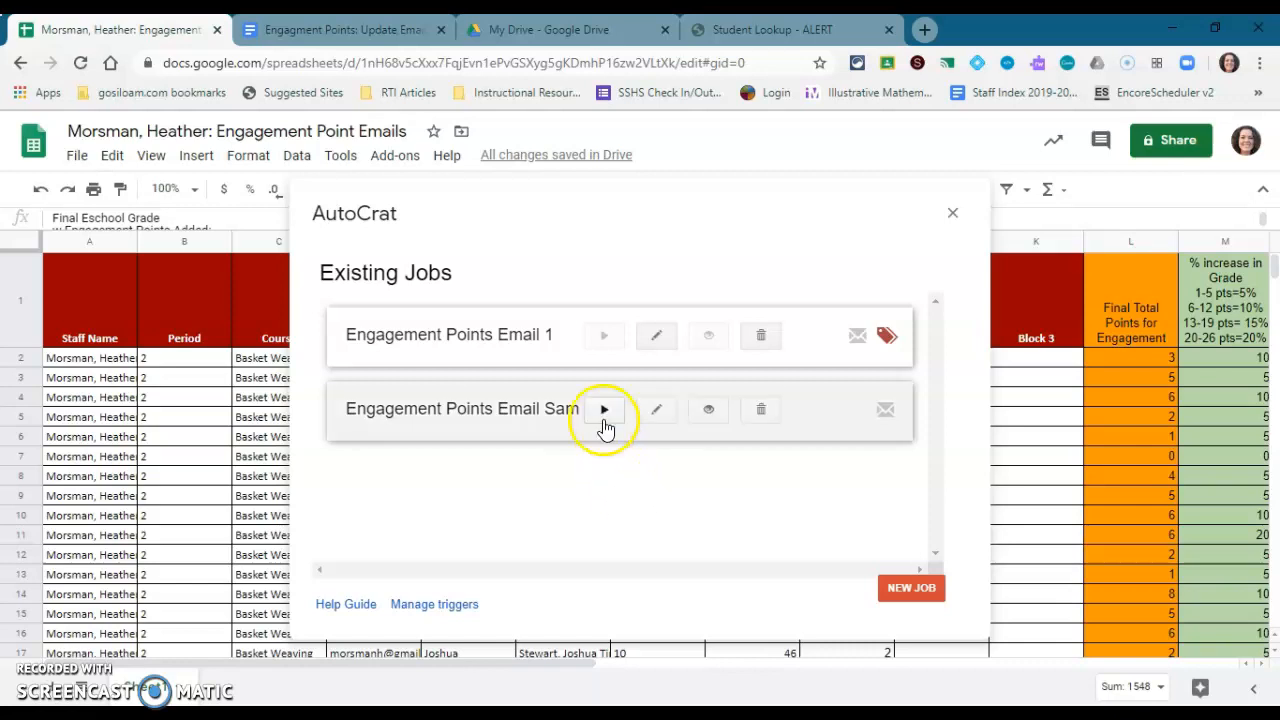
mouse_move(604, 410)
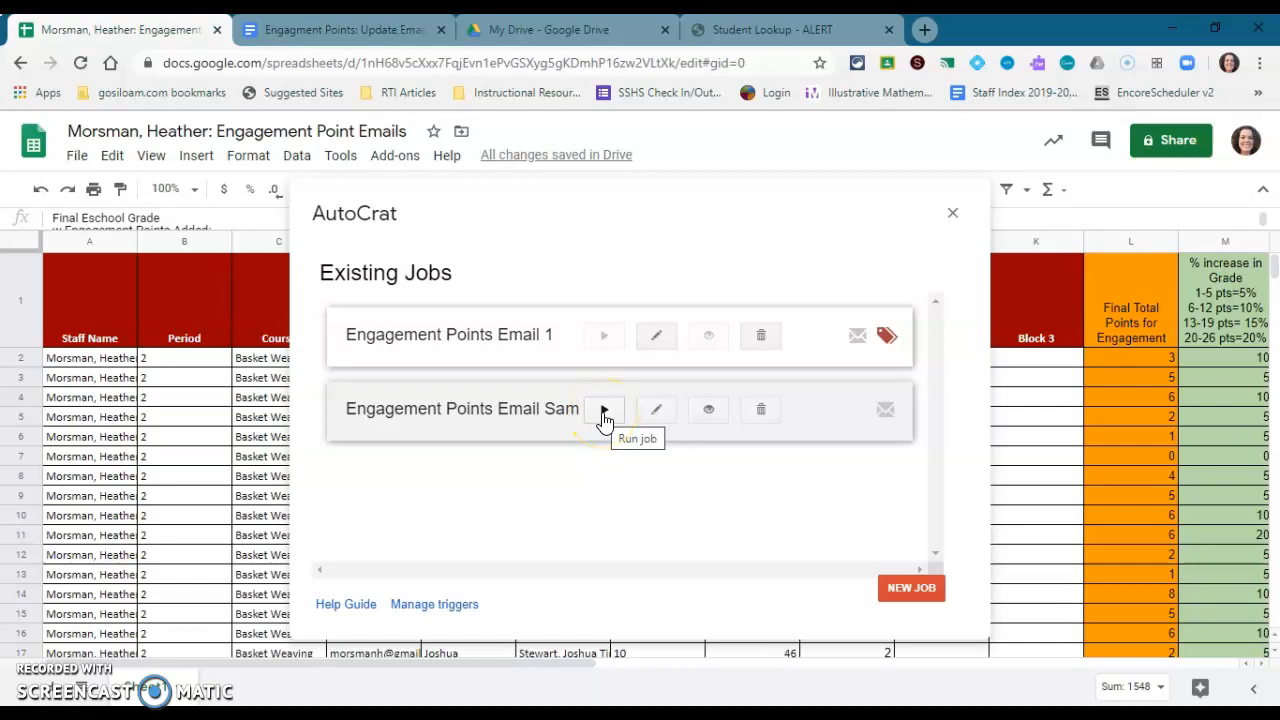
Run the Engagement Points Email Sample job and close AutoCrat
left_click(603, 410)
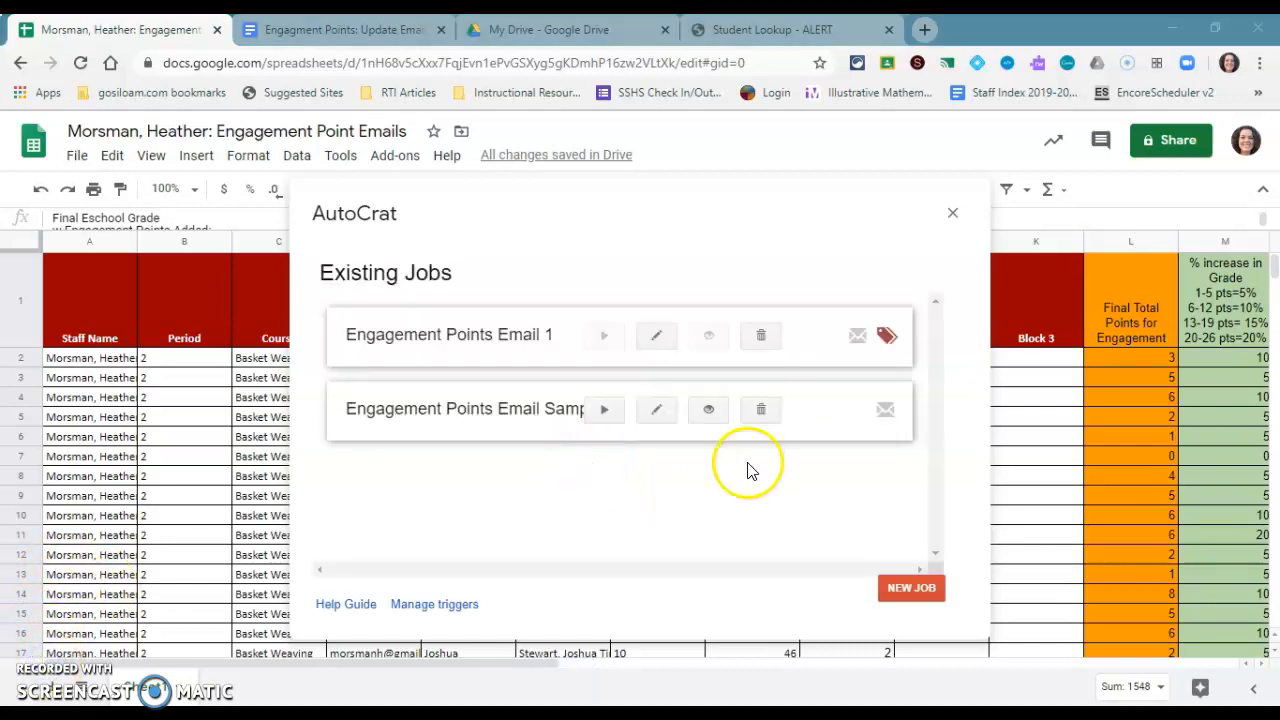
mouse_move(700, 470)
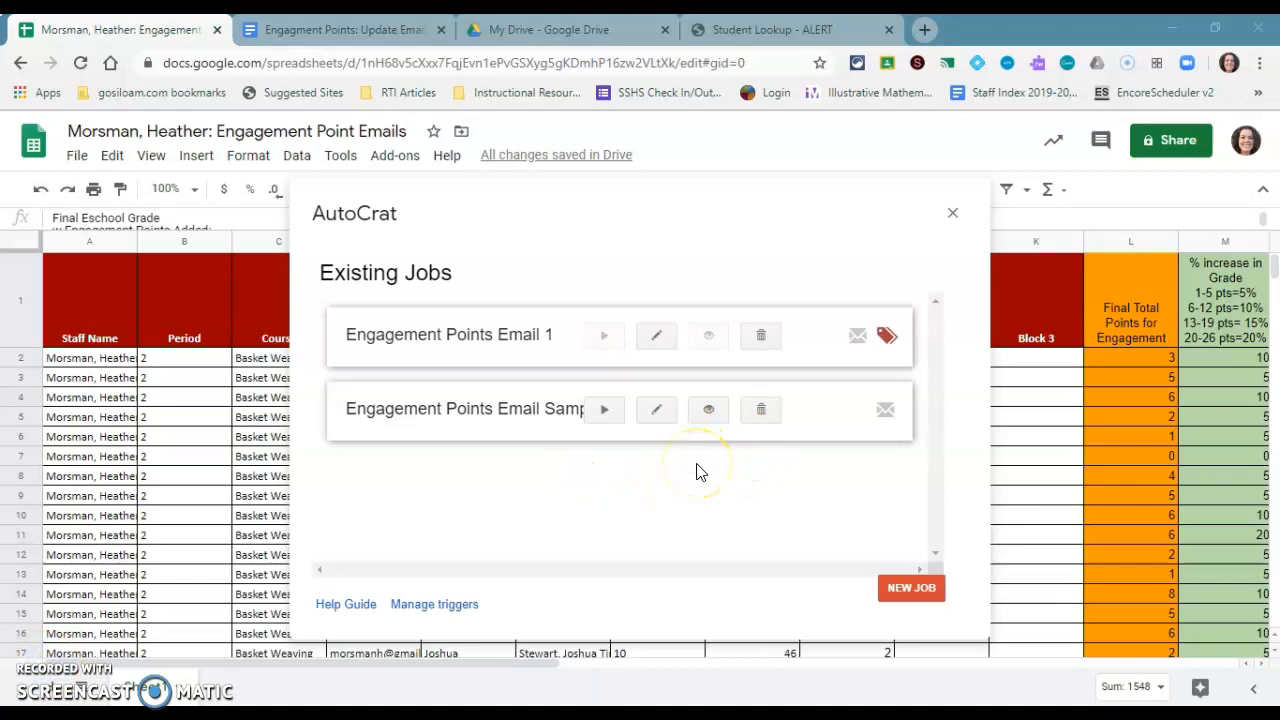
mouse_move(910, 420)
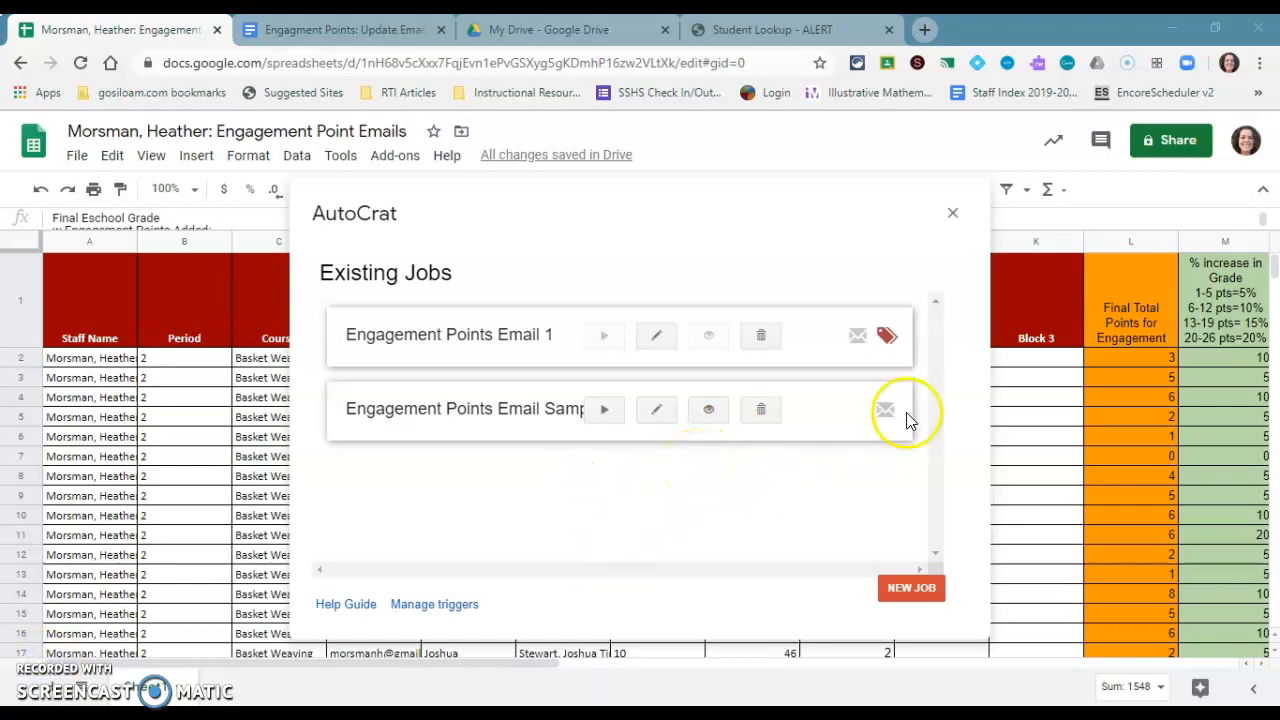
left_click(951, 213)
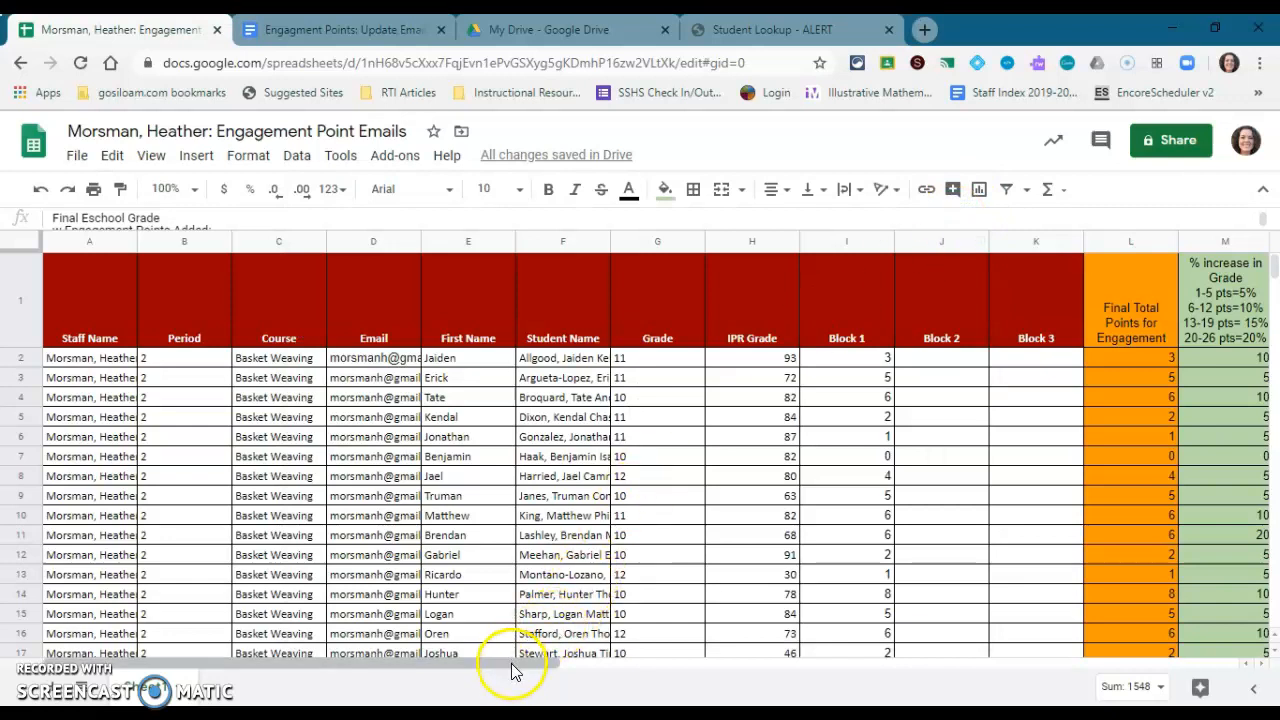
scroll("right", 3)
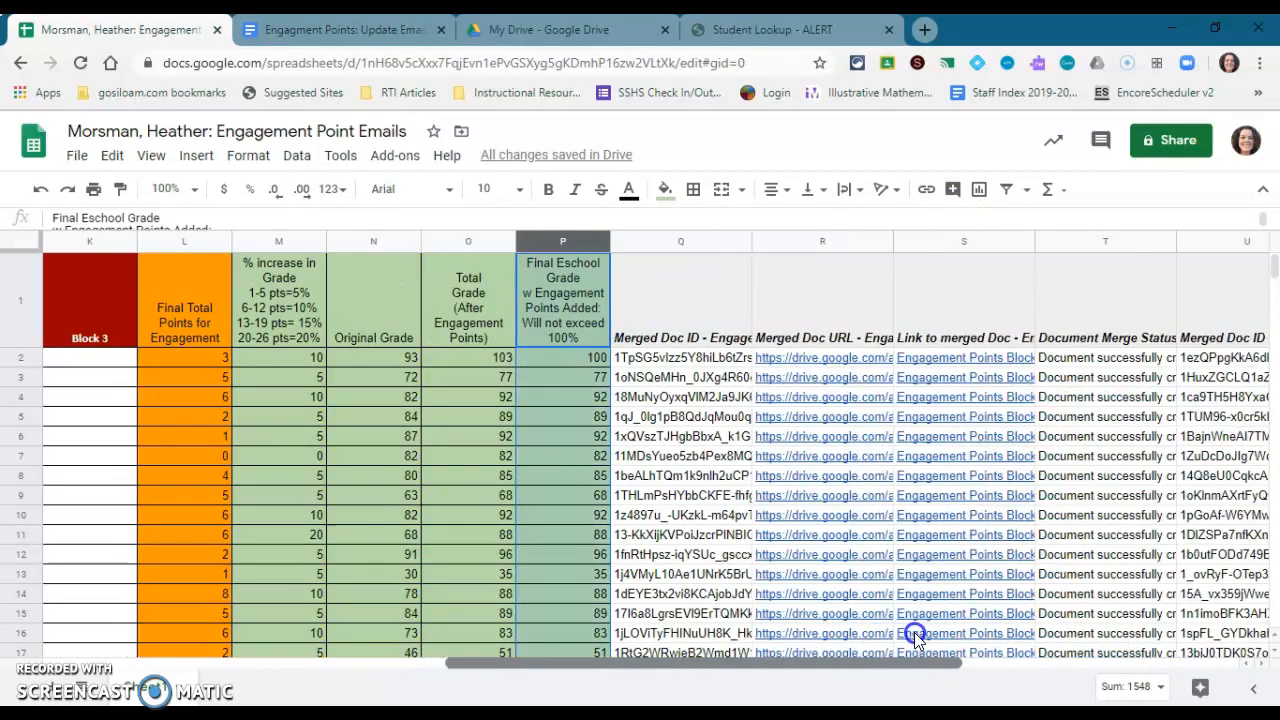
mouse_move(963, 357)
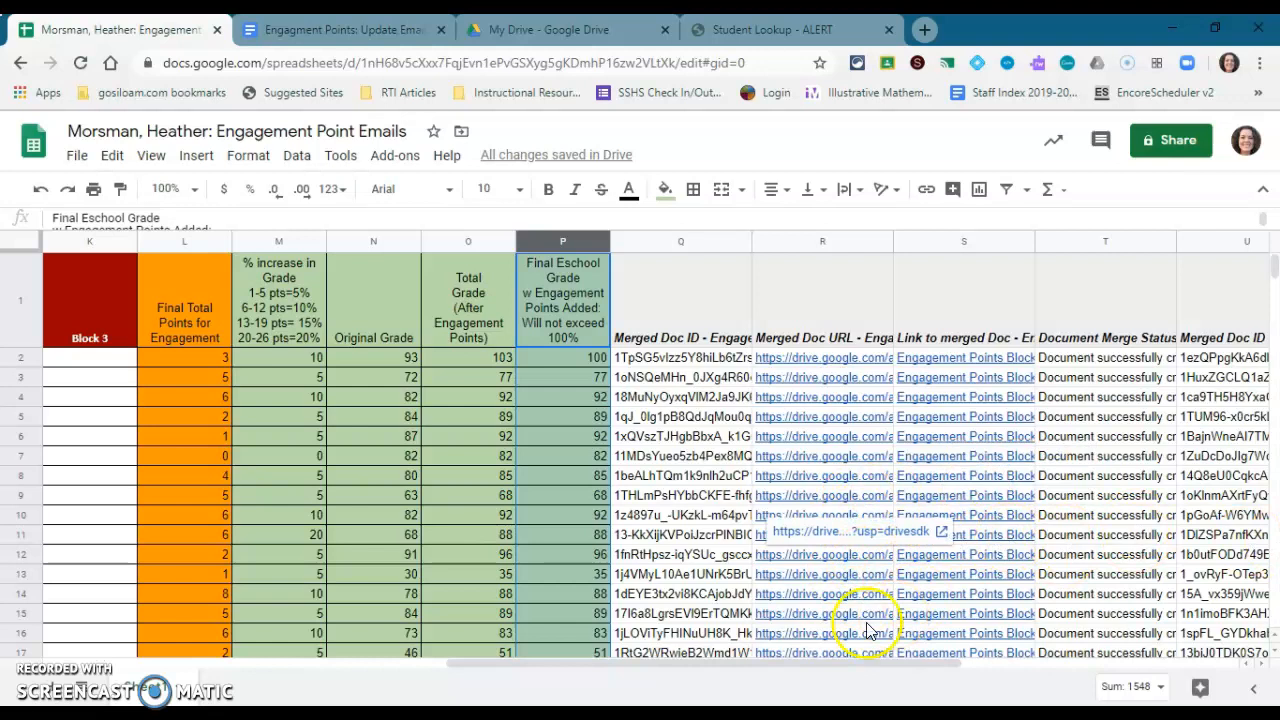
scroll("left", 3)
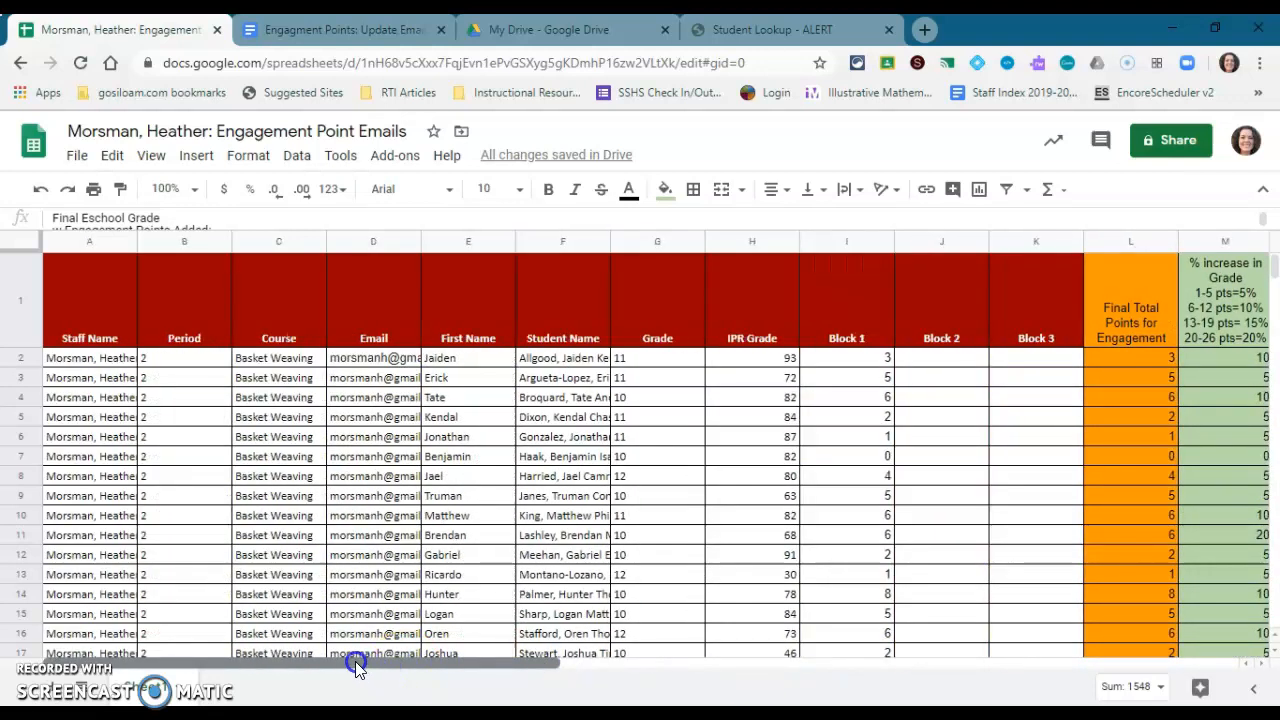
mouse_move(695, 515)
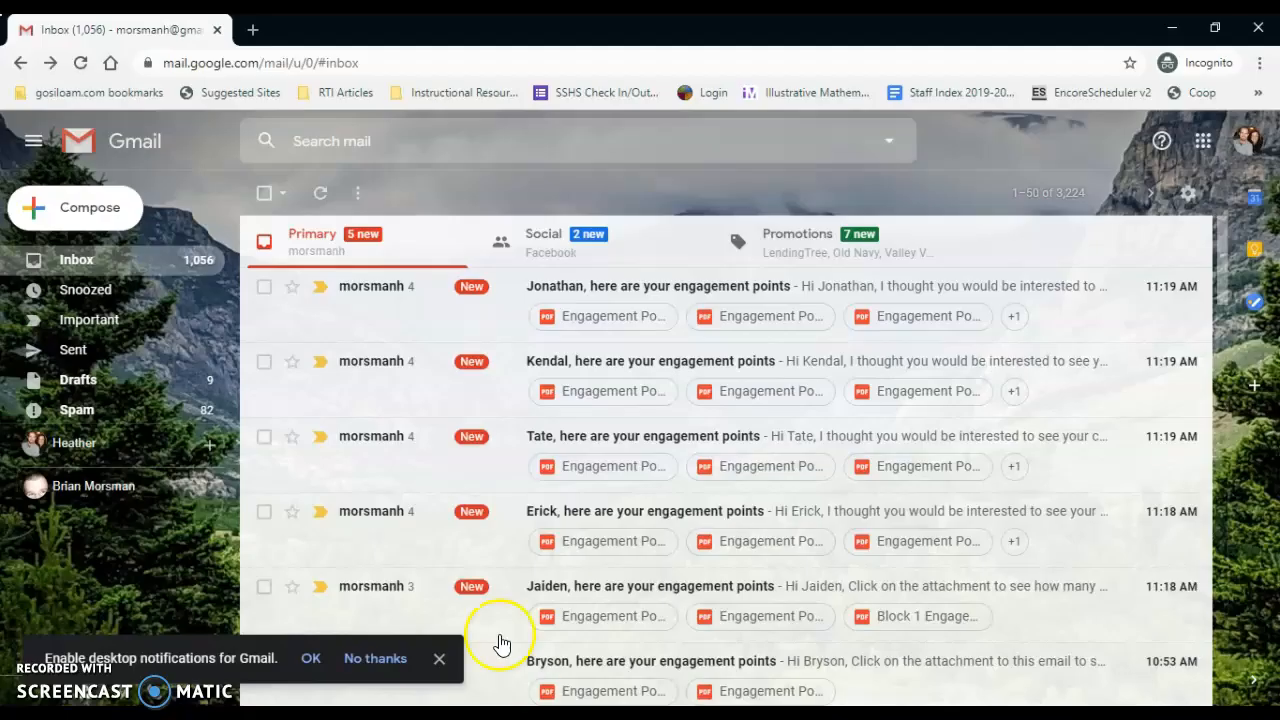
mouse_move(675, 493)
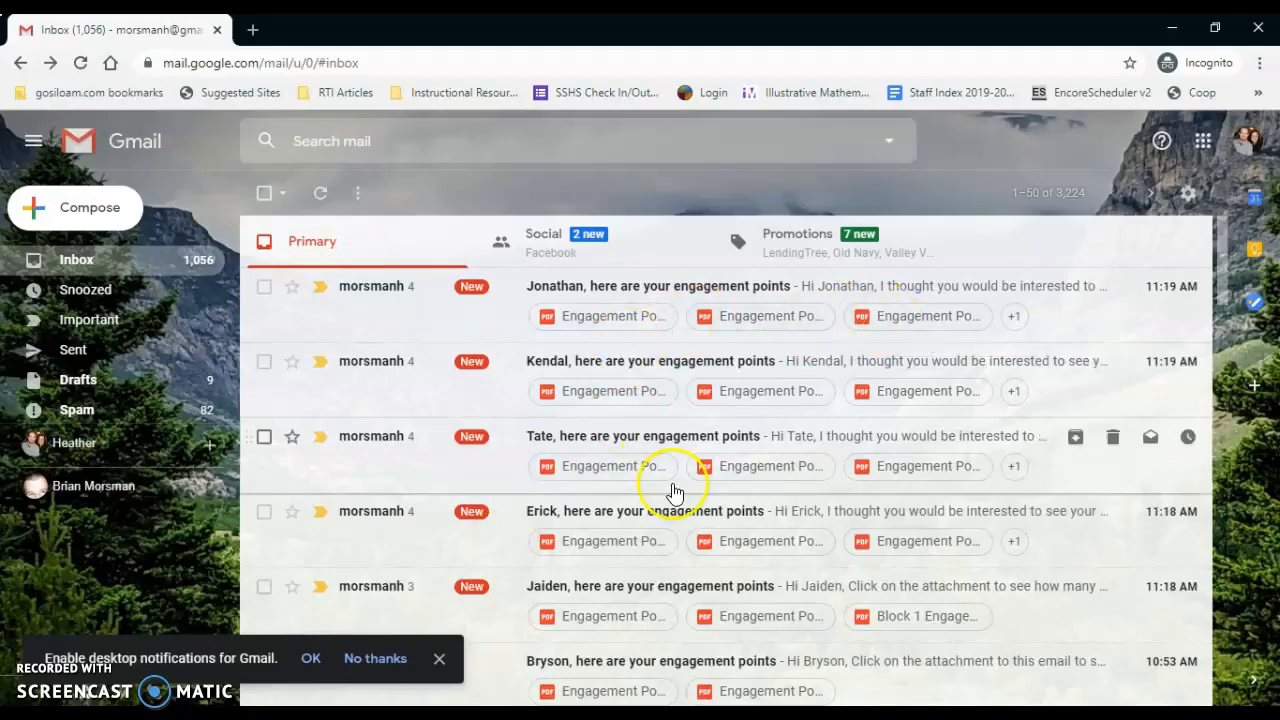
mouse_move(732, 316)
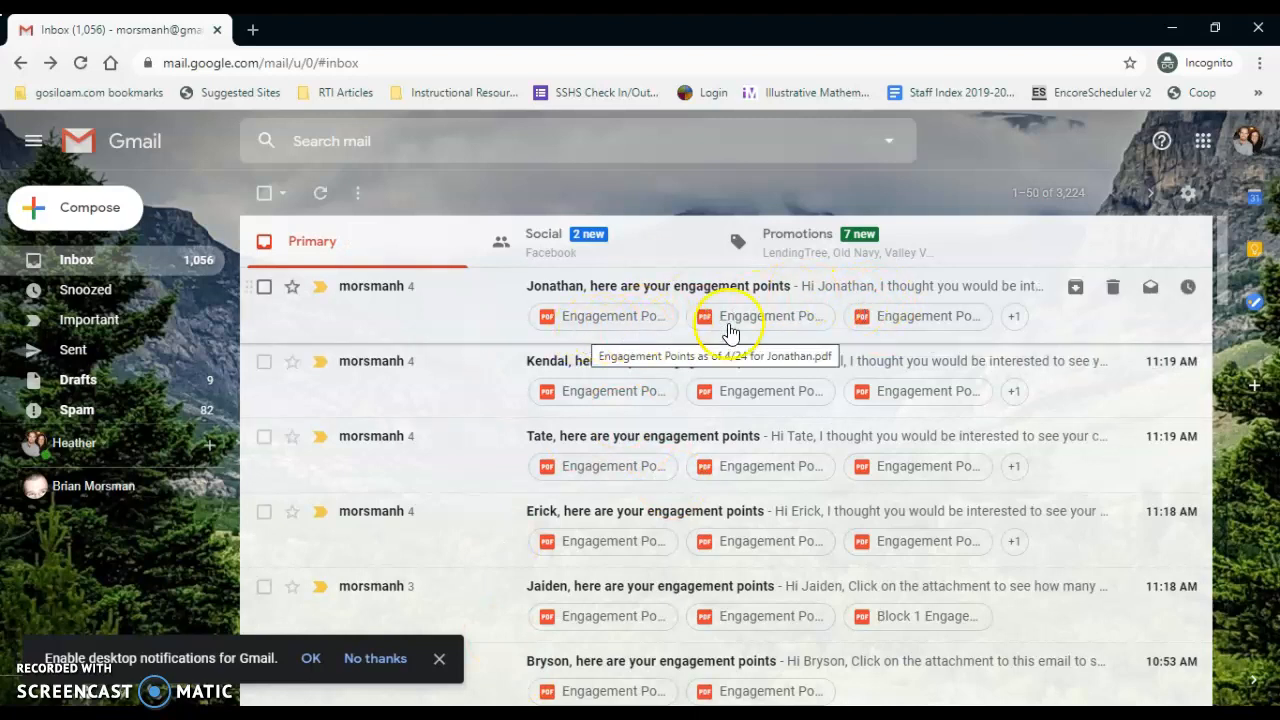
mouse_move(1014, 316)
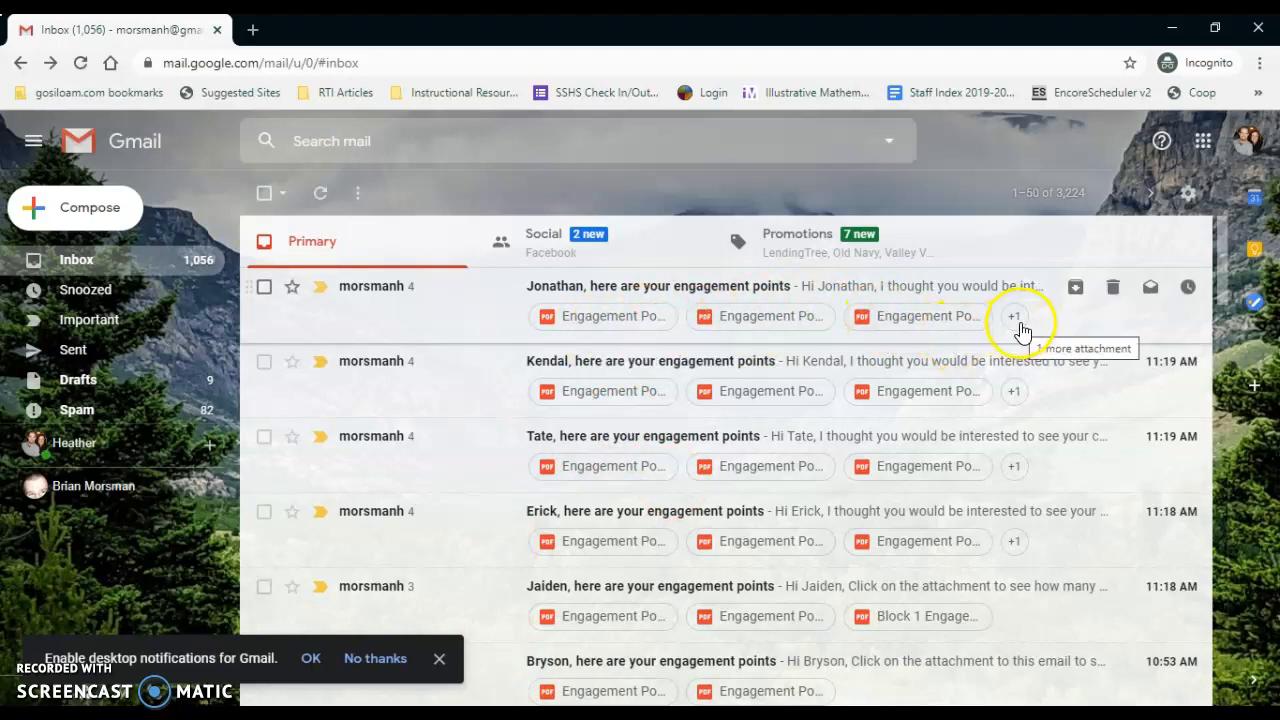
Open Bryson's engagement points email and view its PDF attachment
left_click(650, 661)
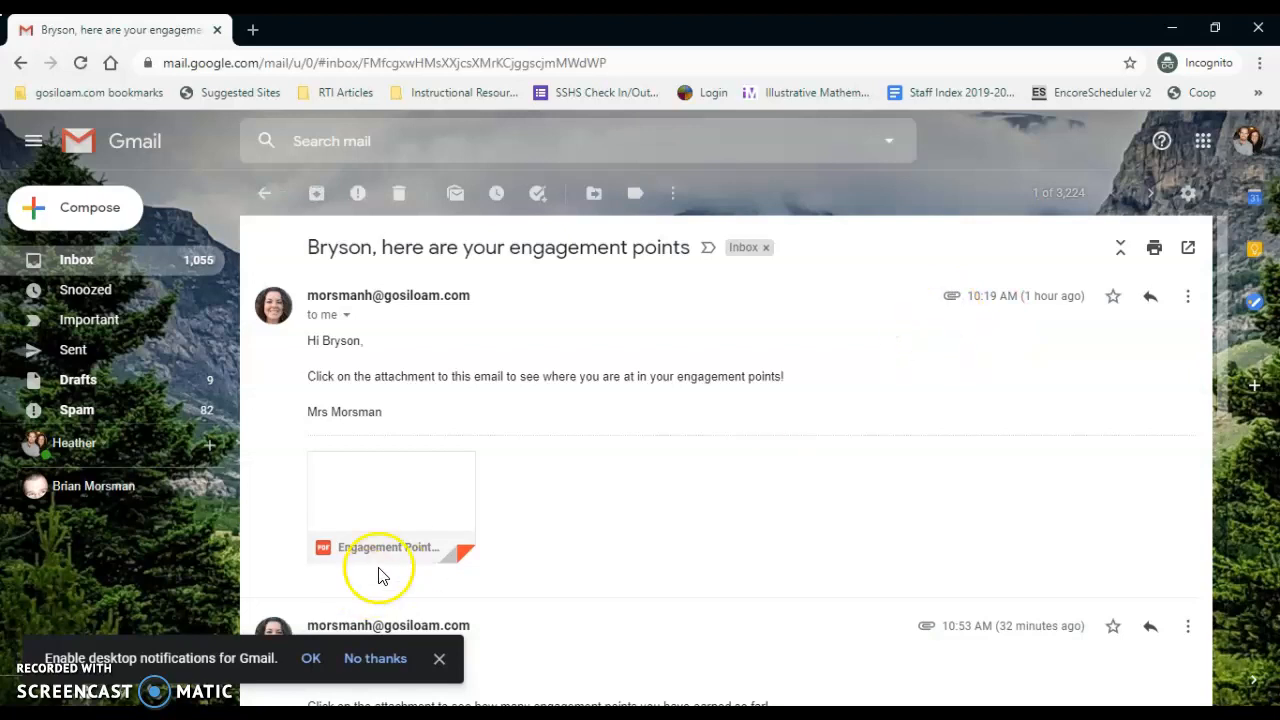
scroll("down", 3)
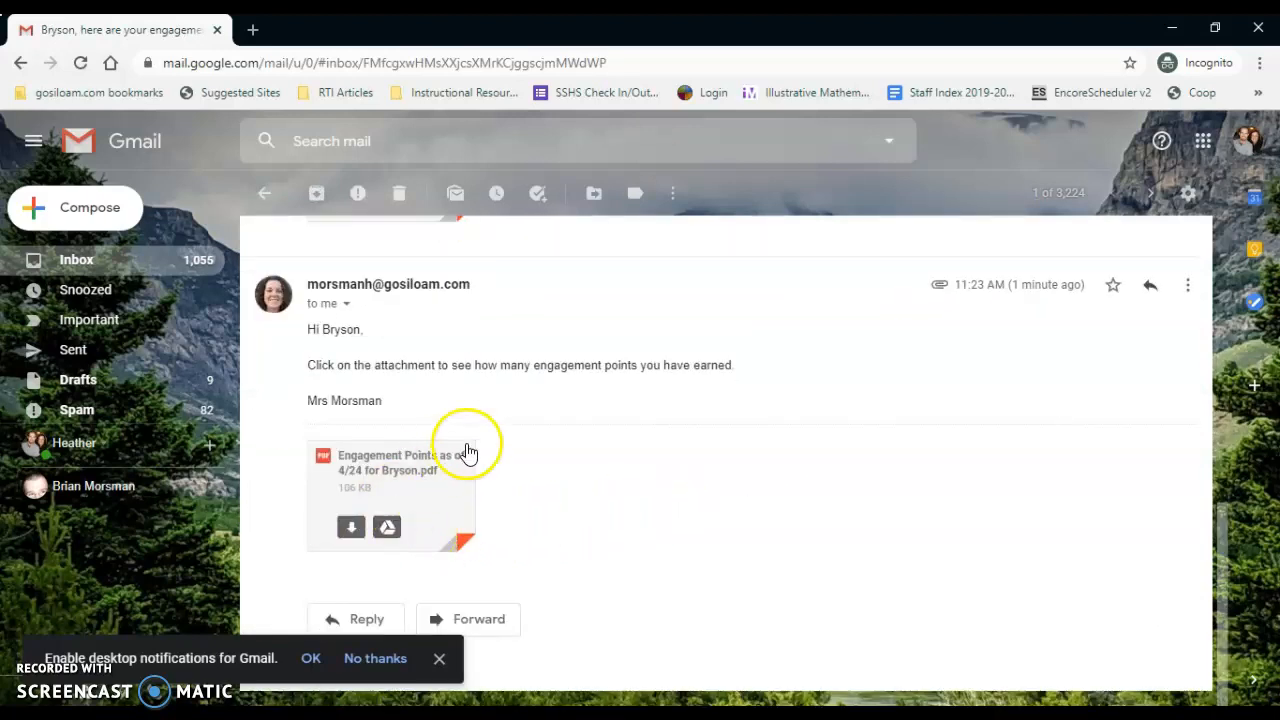
left_click(390, 468)
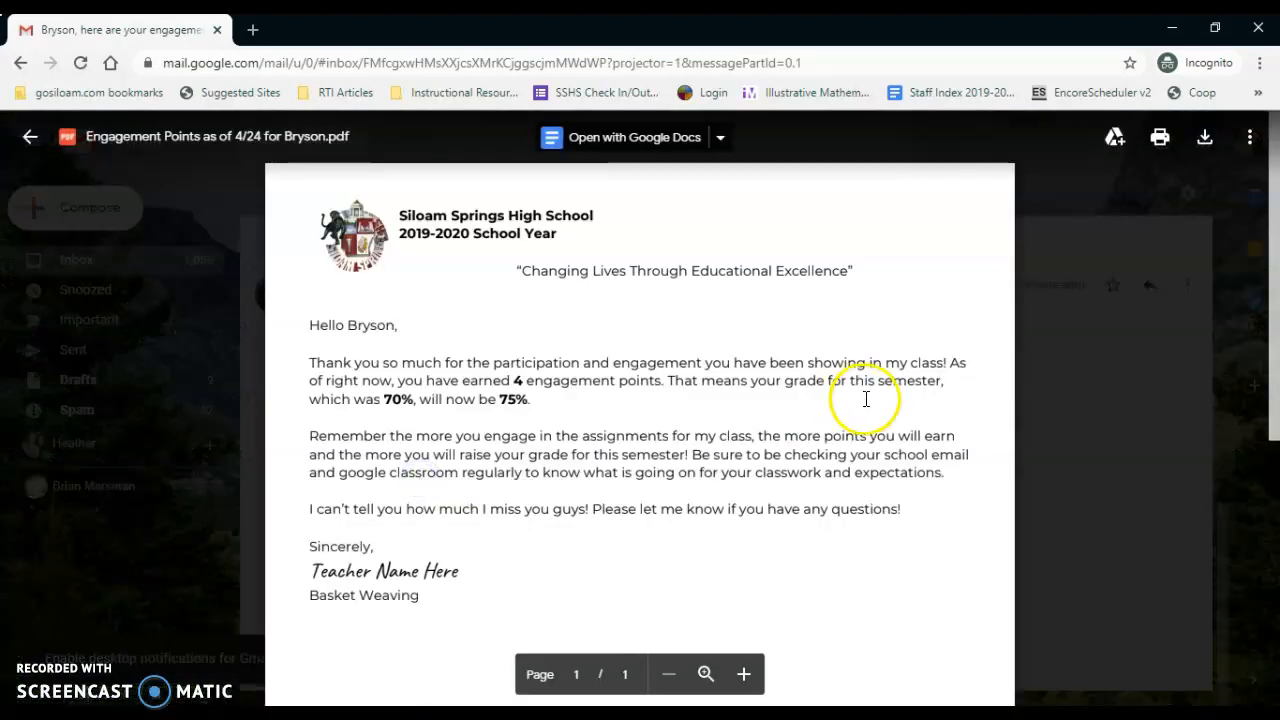
mouse_move(845, 561)
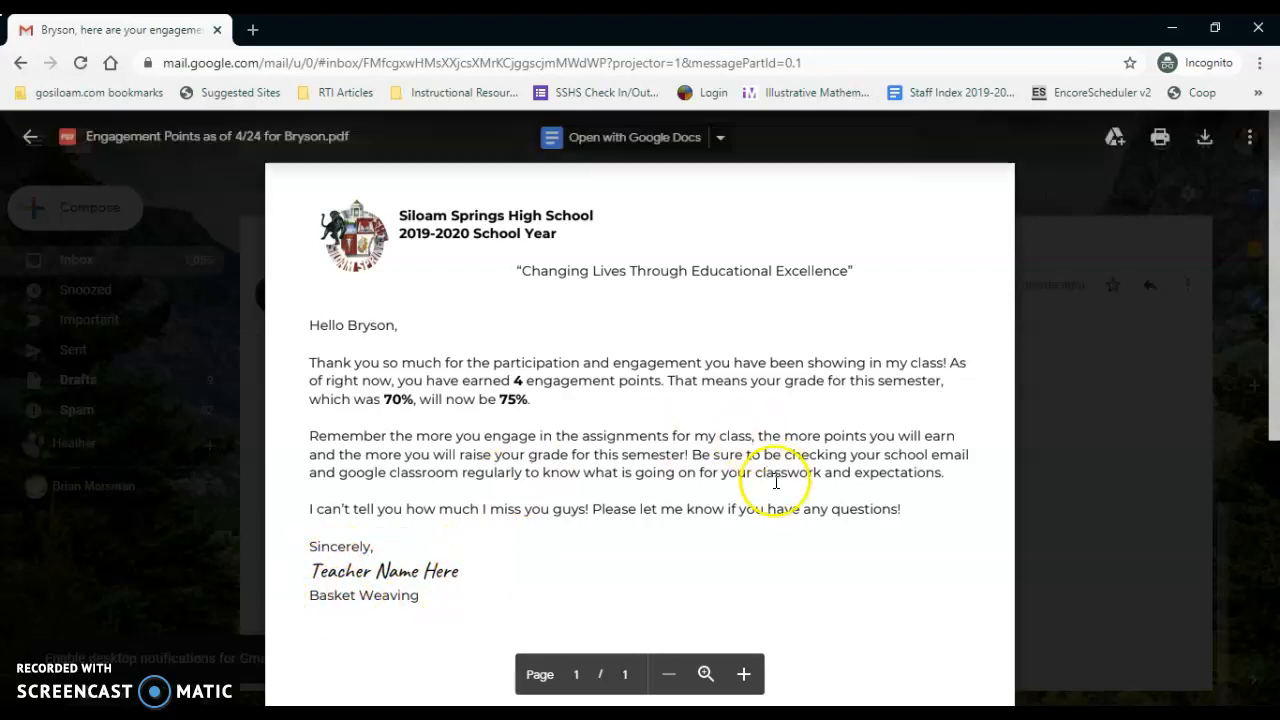
left_click(30, 136)
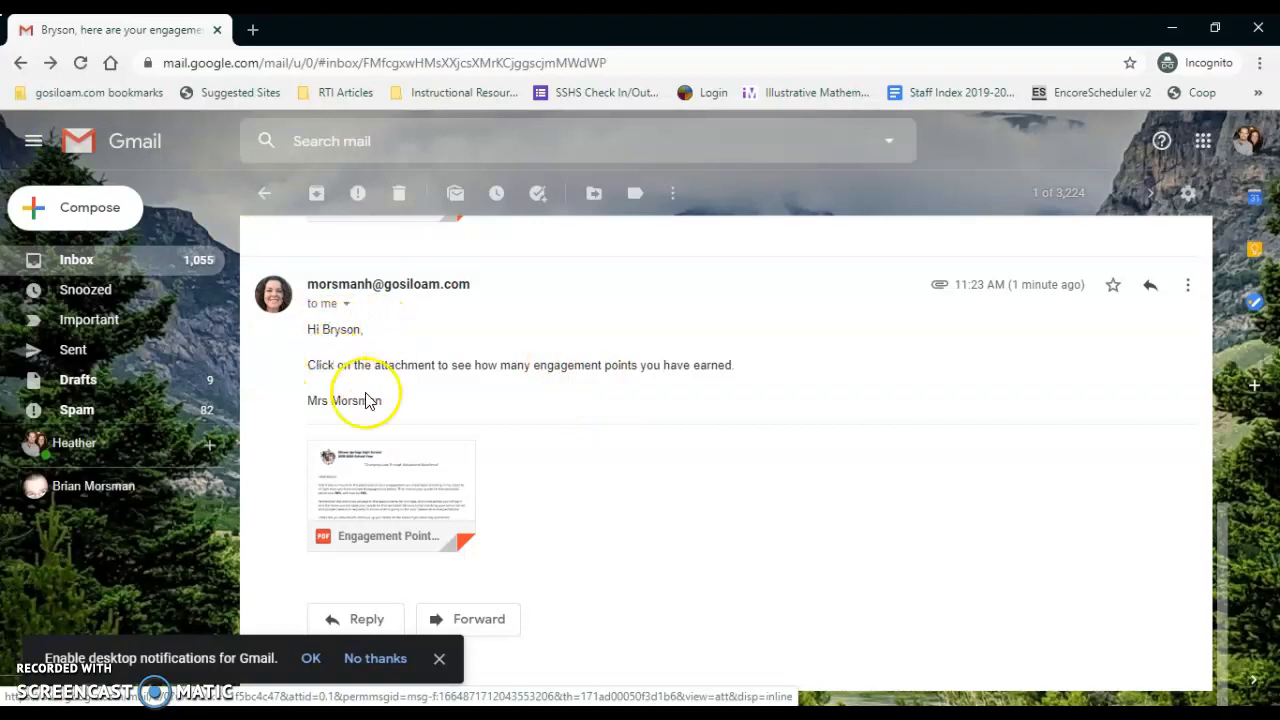
mouse_move(520, 406)
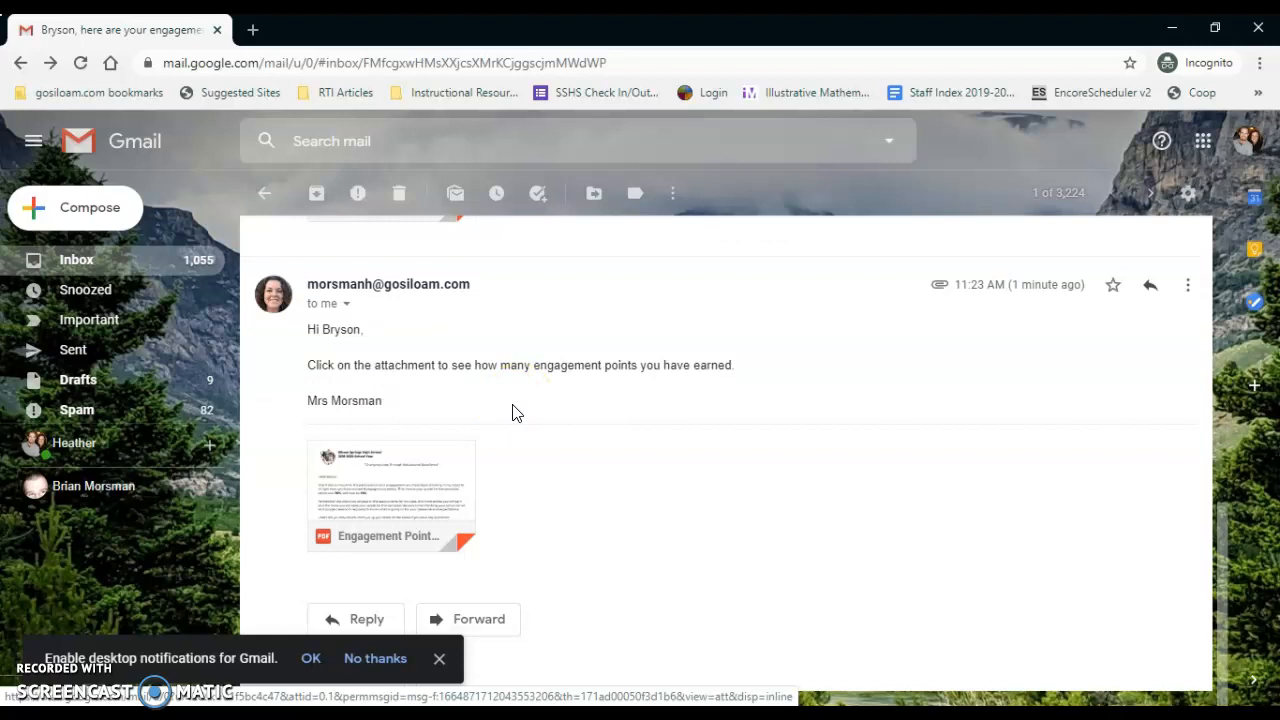
mouse_move(655, 655)
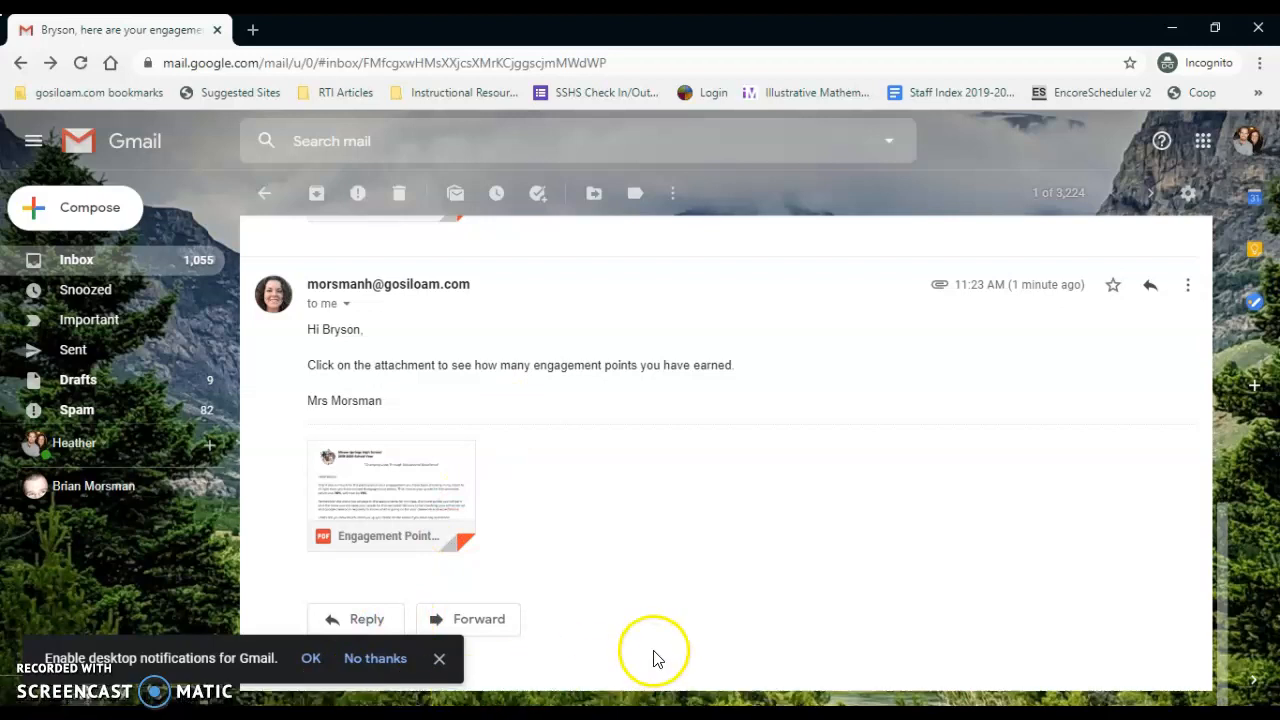
mouse_move(655, 658)
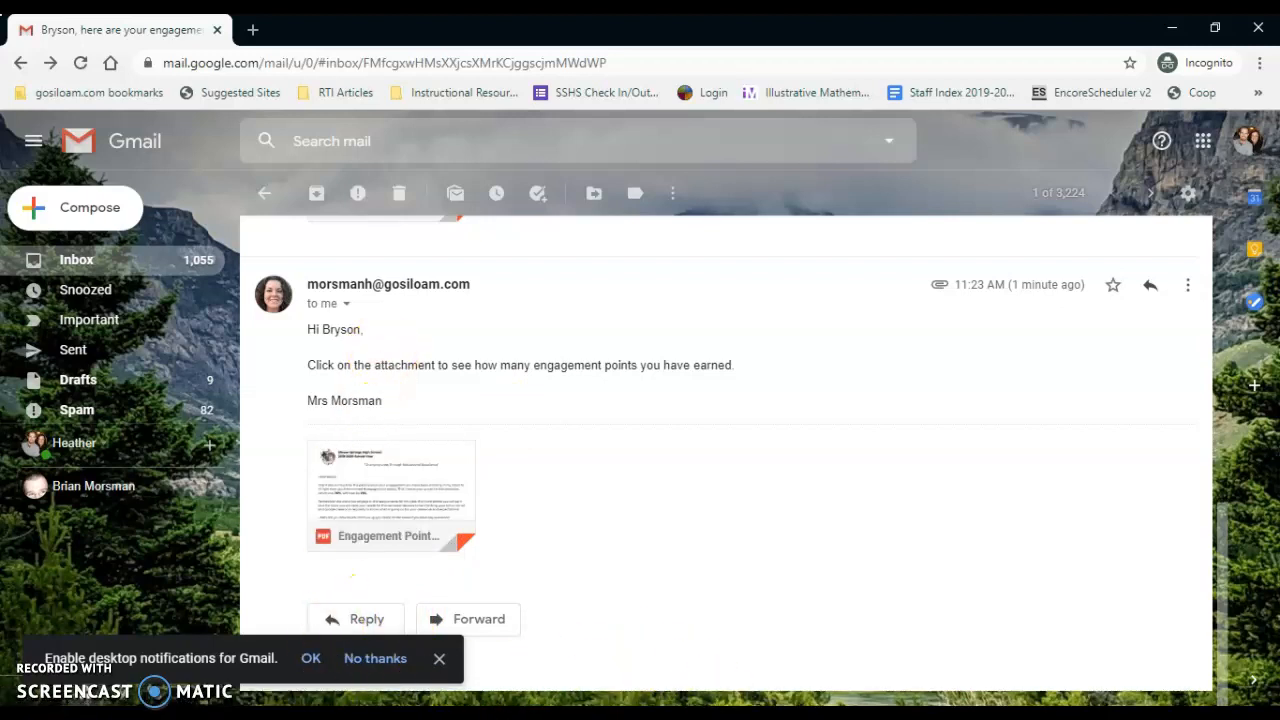
left_click(390, 495)
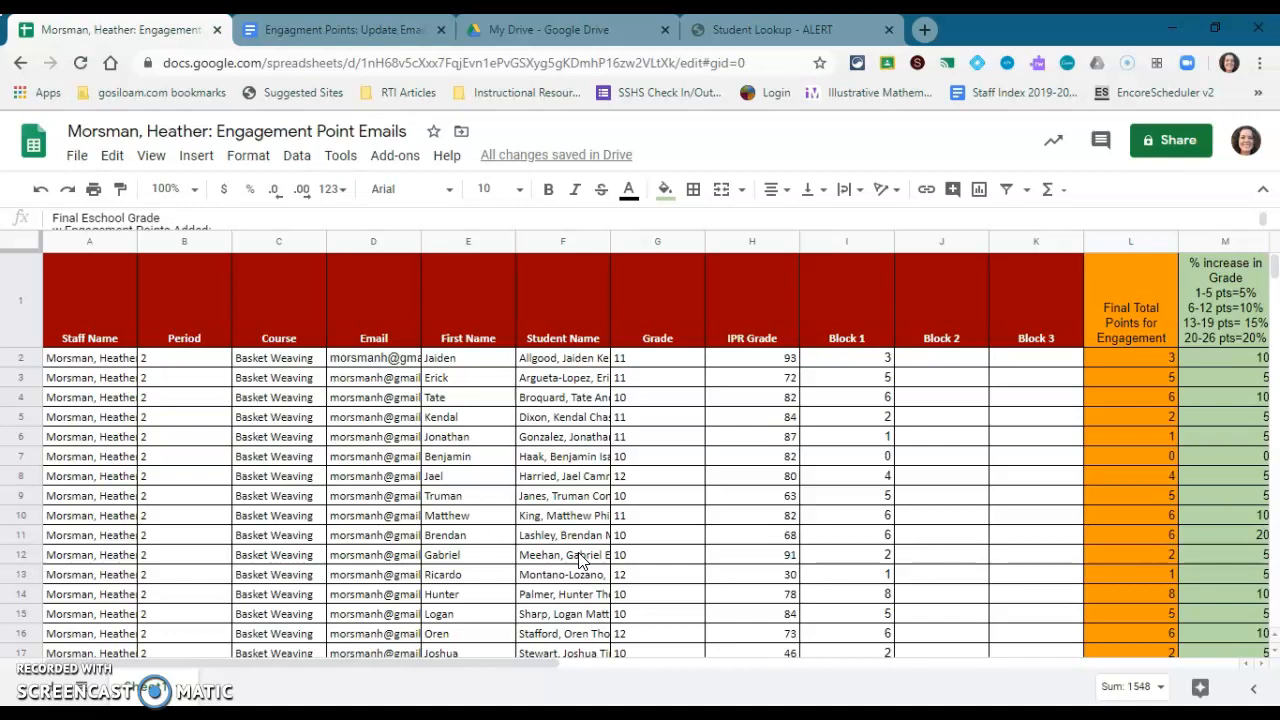
mouse_move(365, 278)
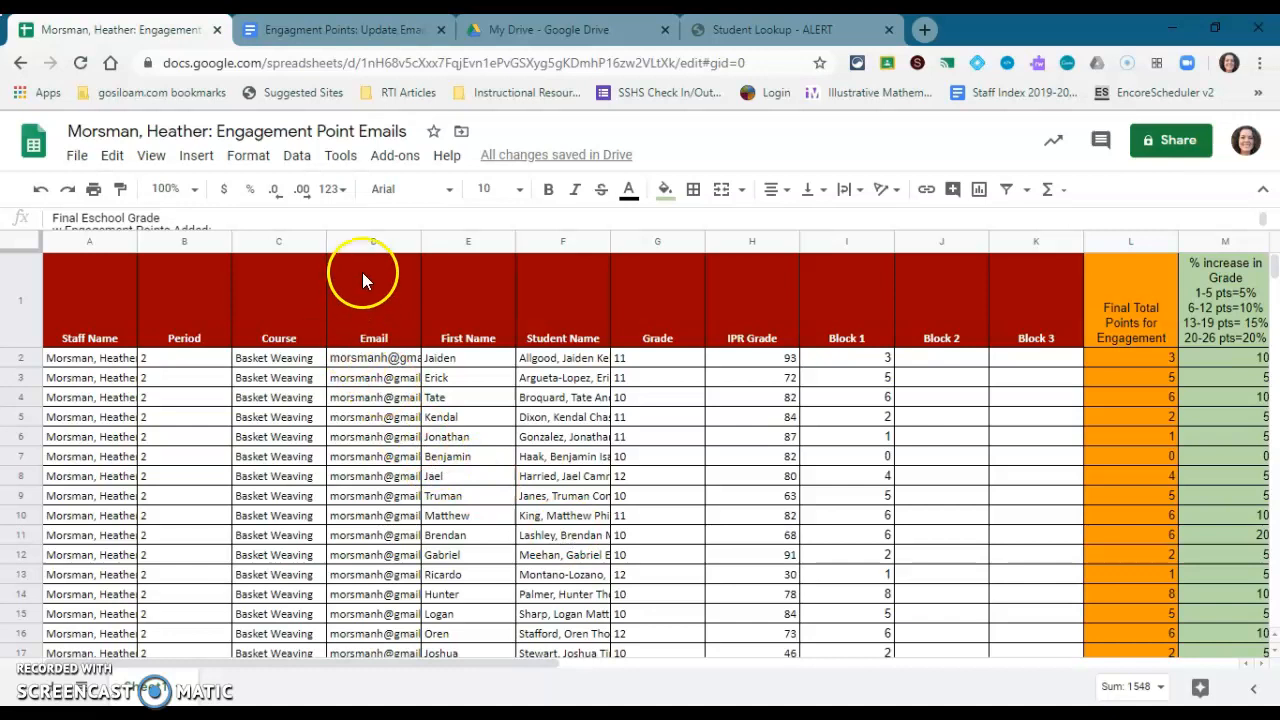
Enter 2 as the first student's Block 2 points and verify the totals rise to 5 in columns L and M
left_click(373, 241)
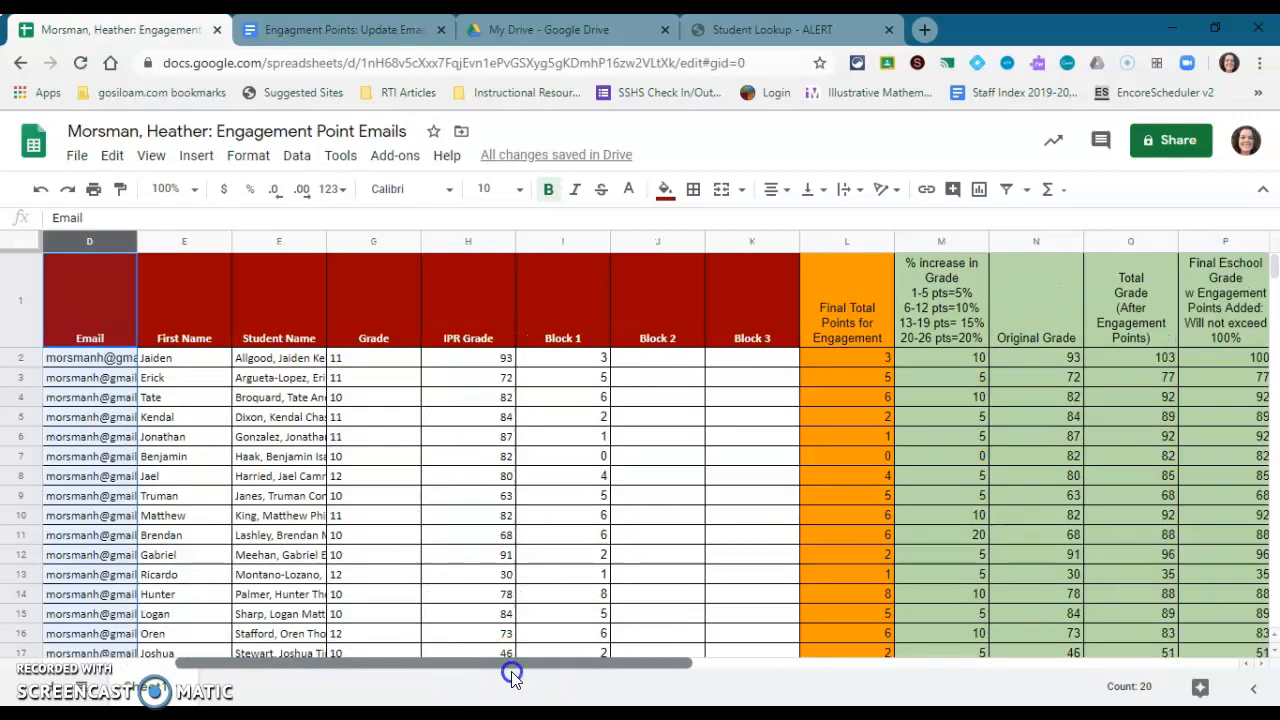
left_click(657, 357)
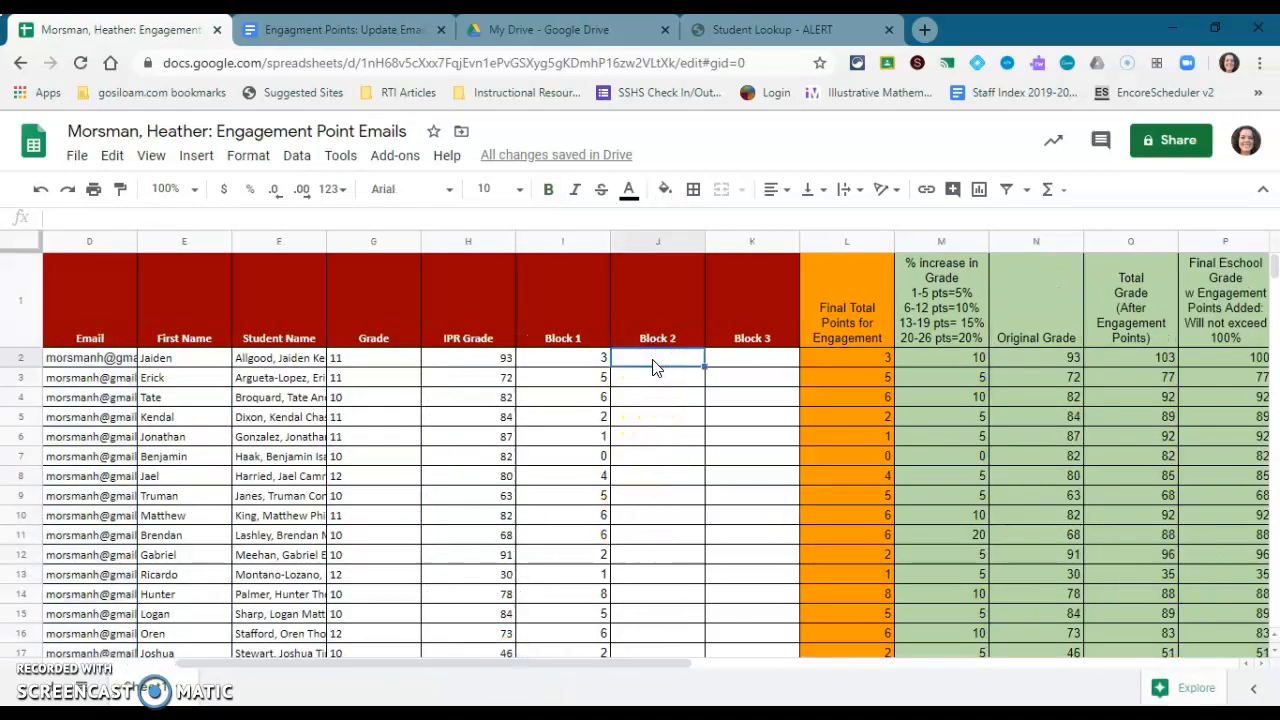
type("2")
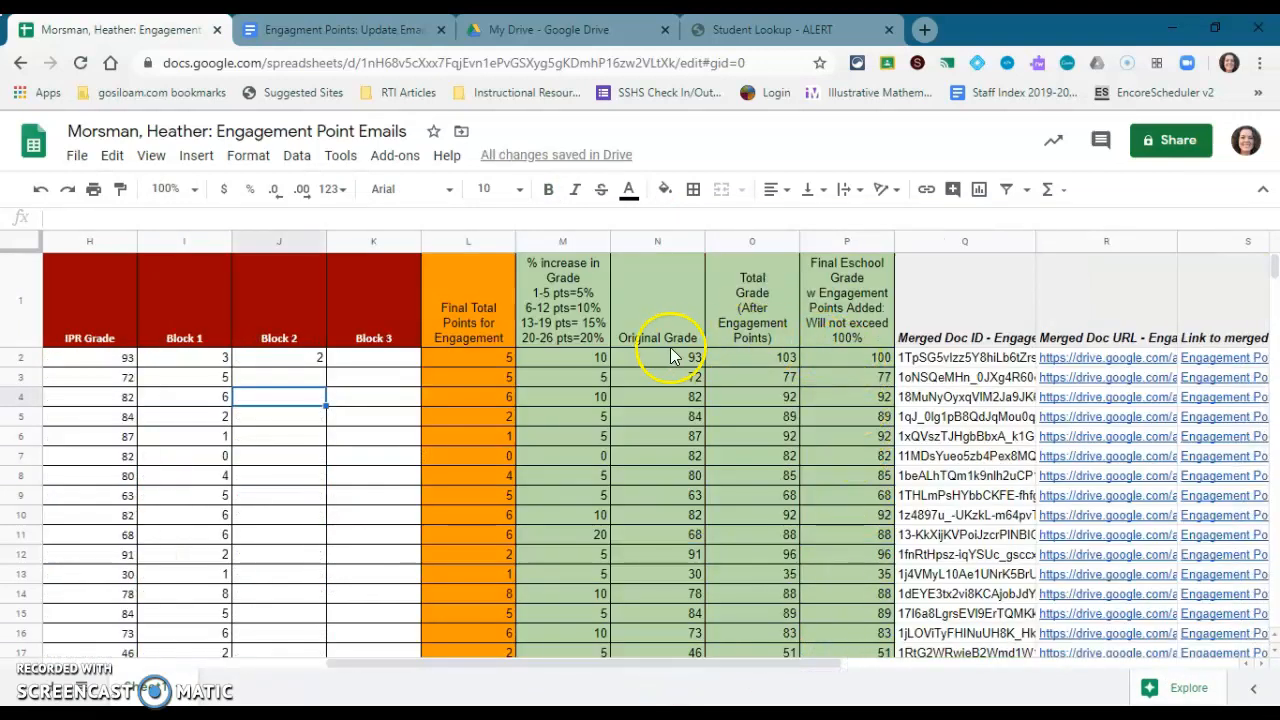
mouse_move(510, 340)
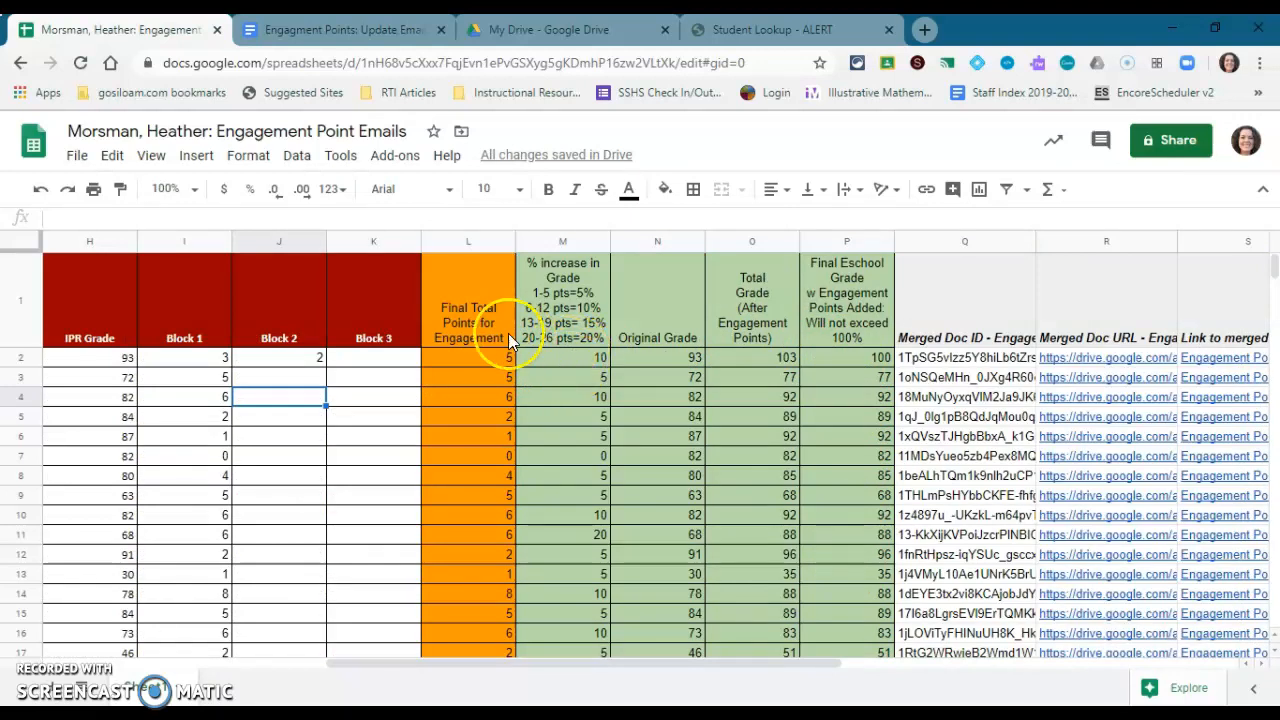
left_click(467, 241)
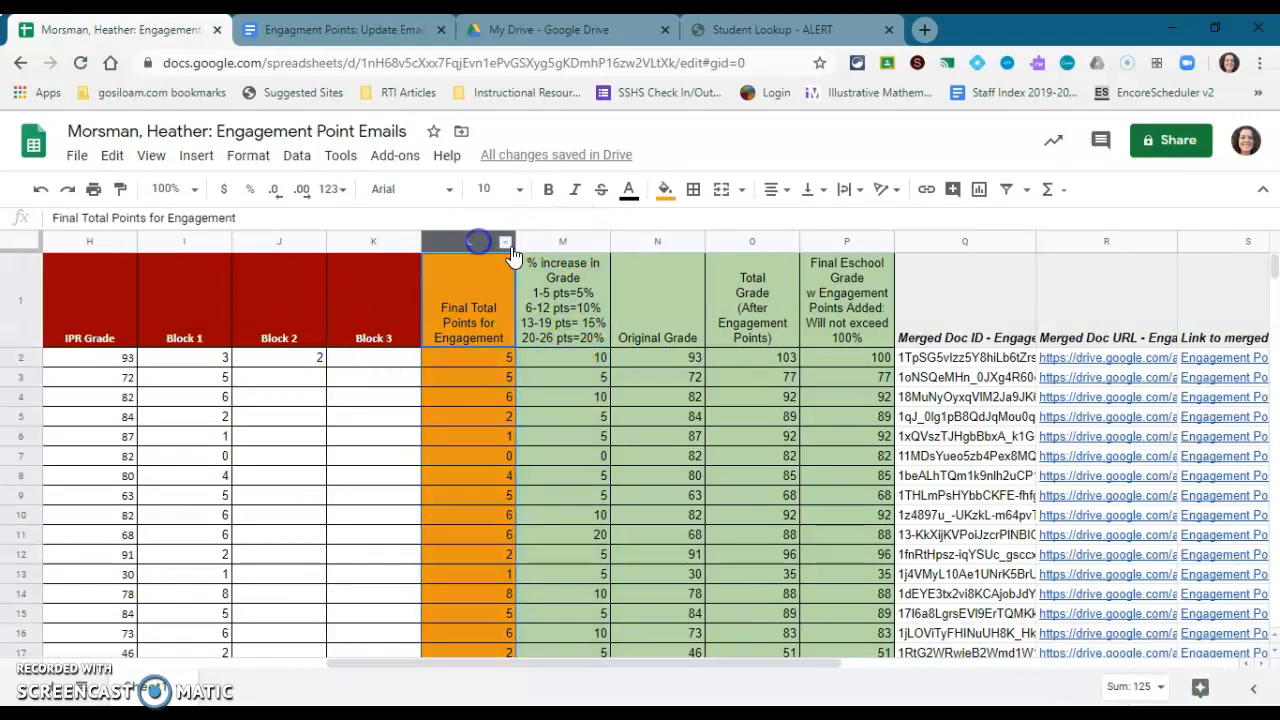
left_click(562, 300)
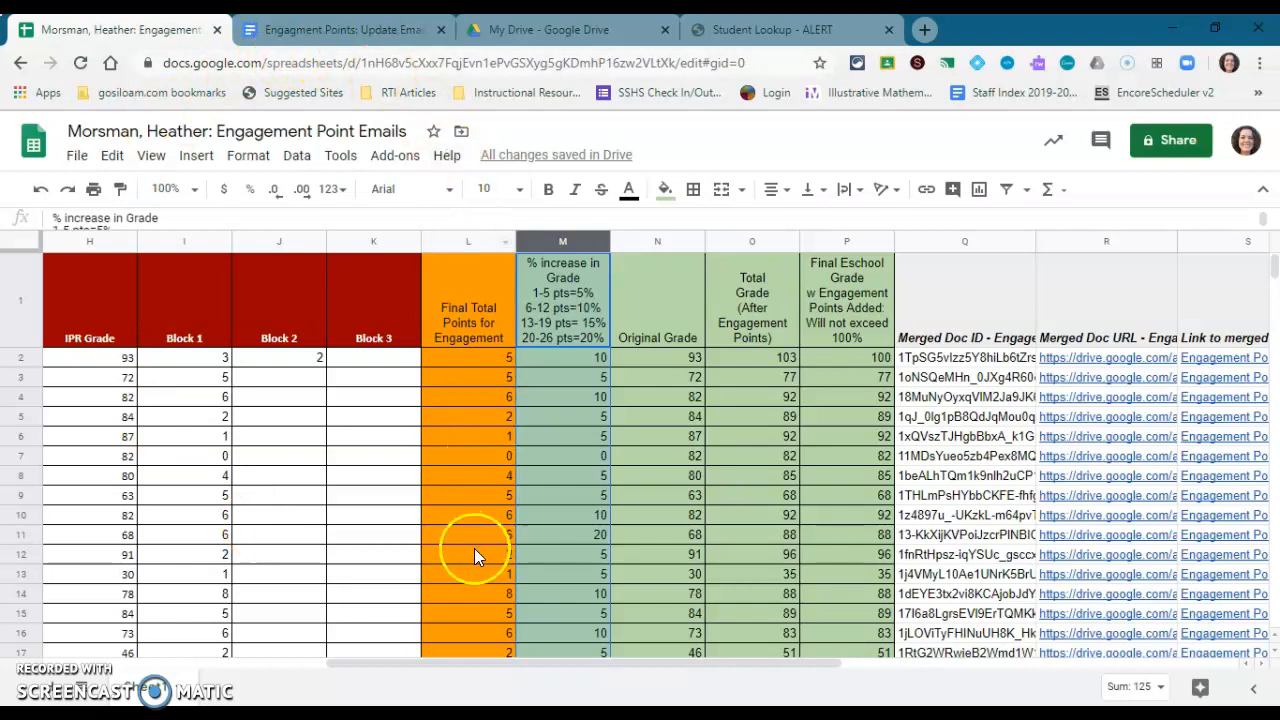
scroll("left", 3)
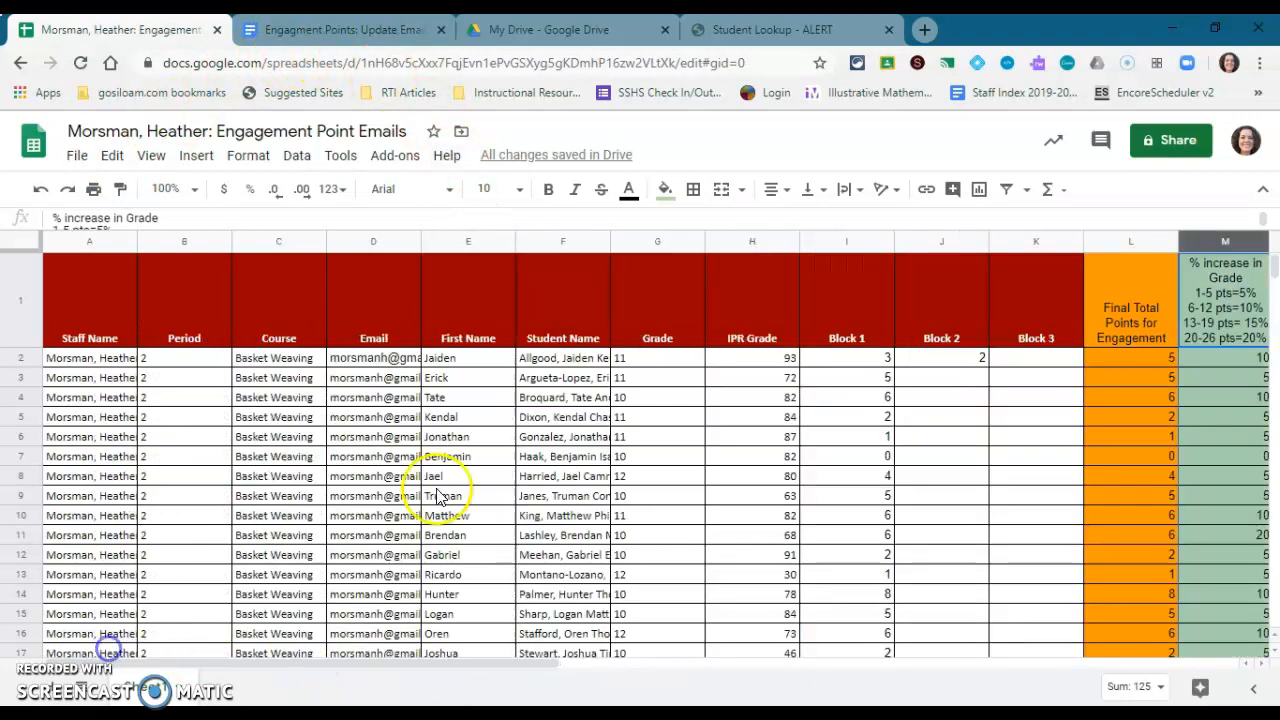
mouse_move(795, 435)
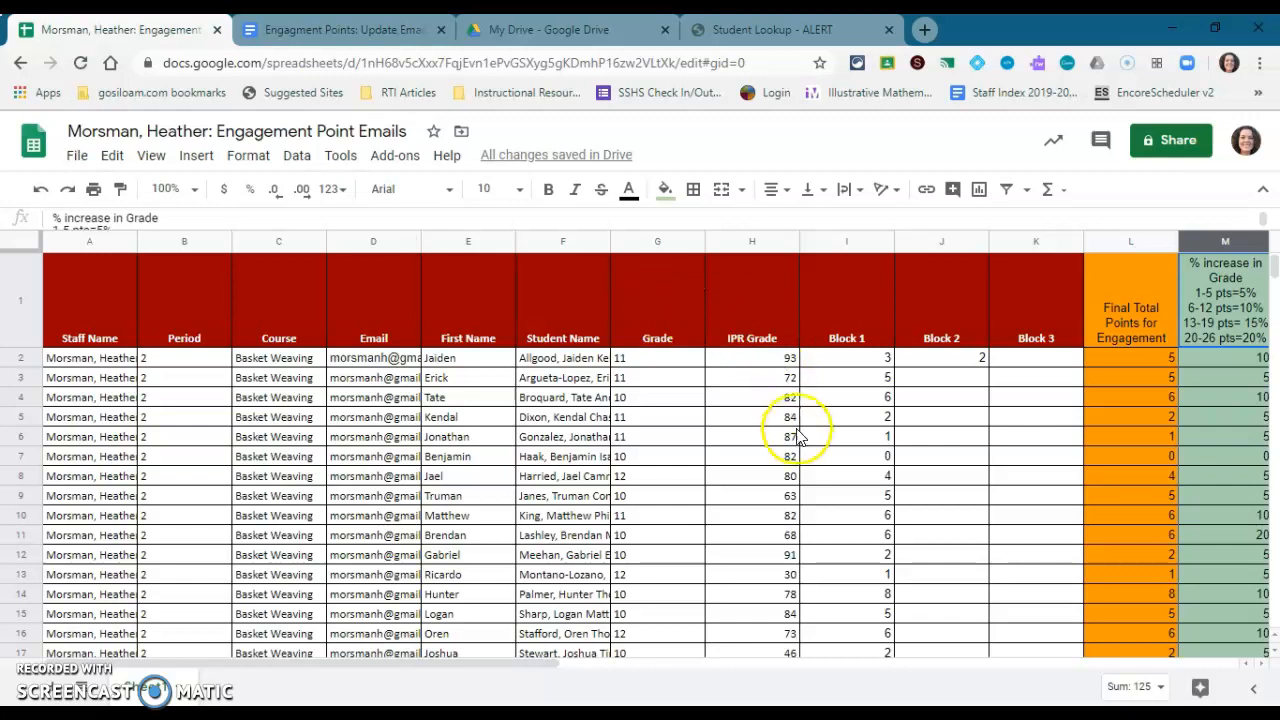
mouse_move(745, 435)
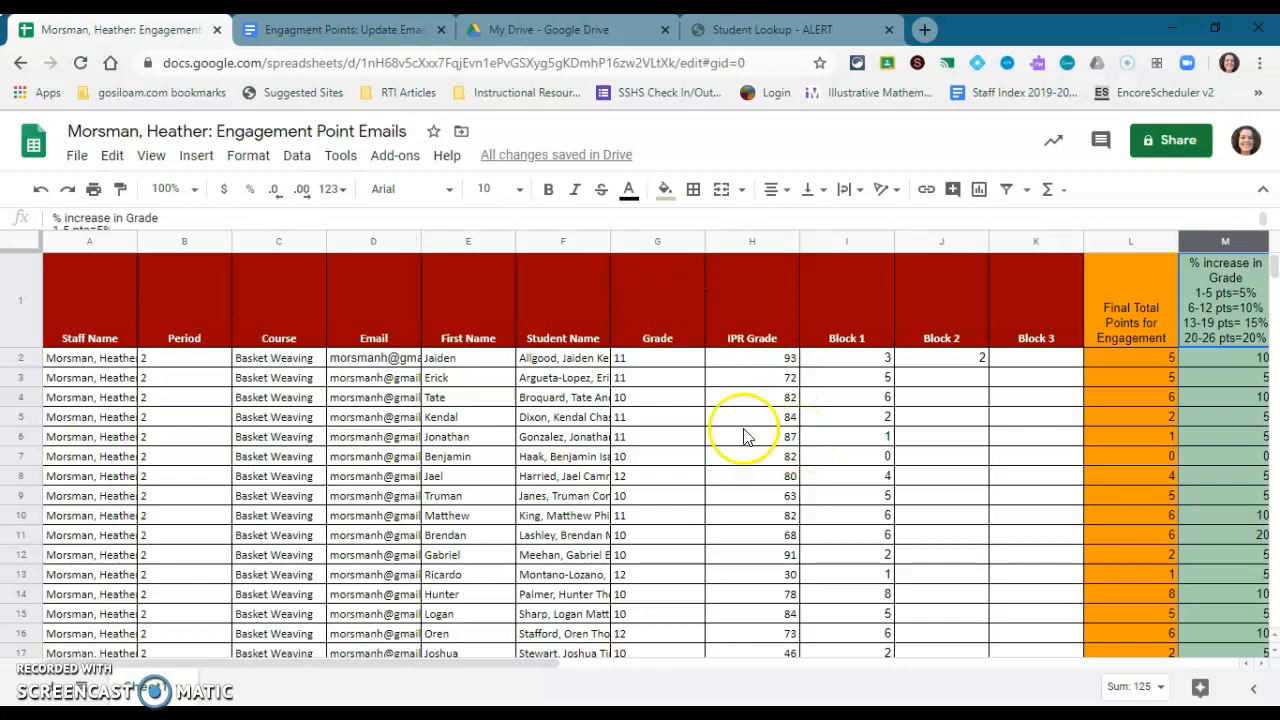